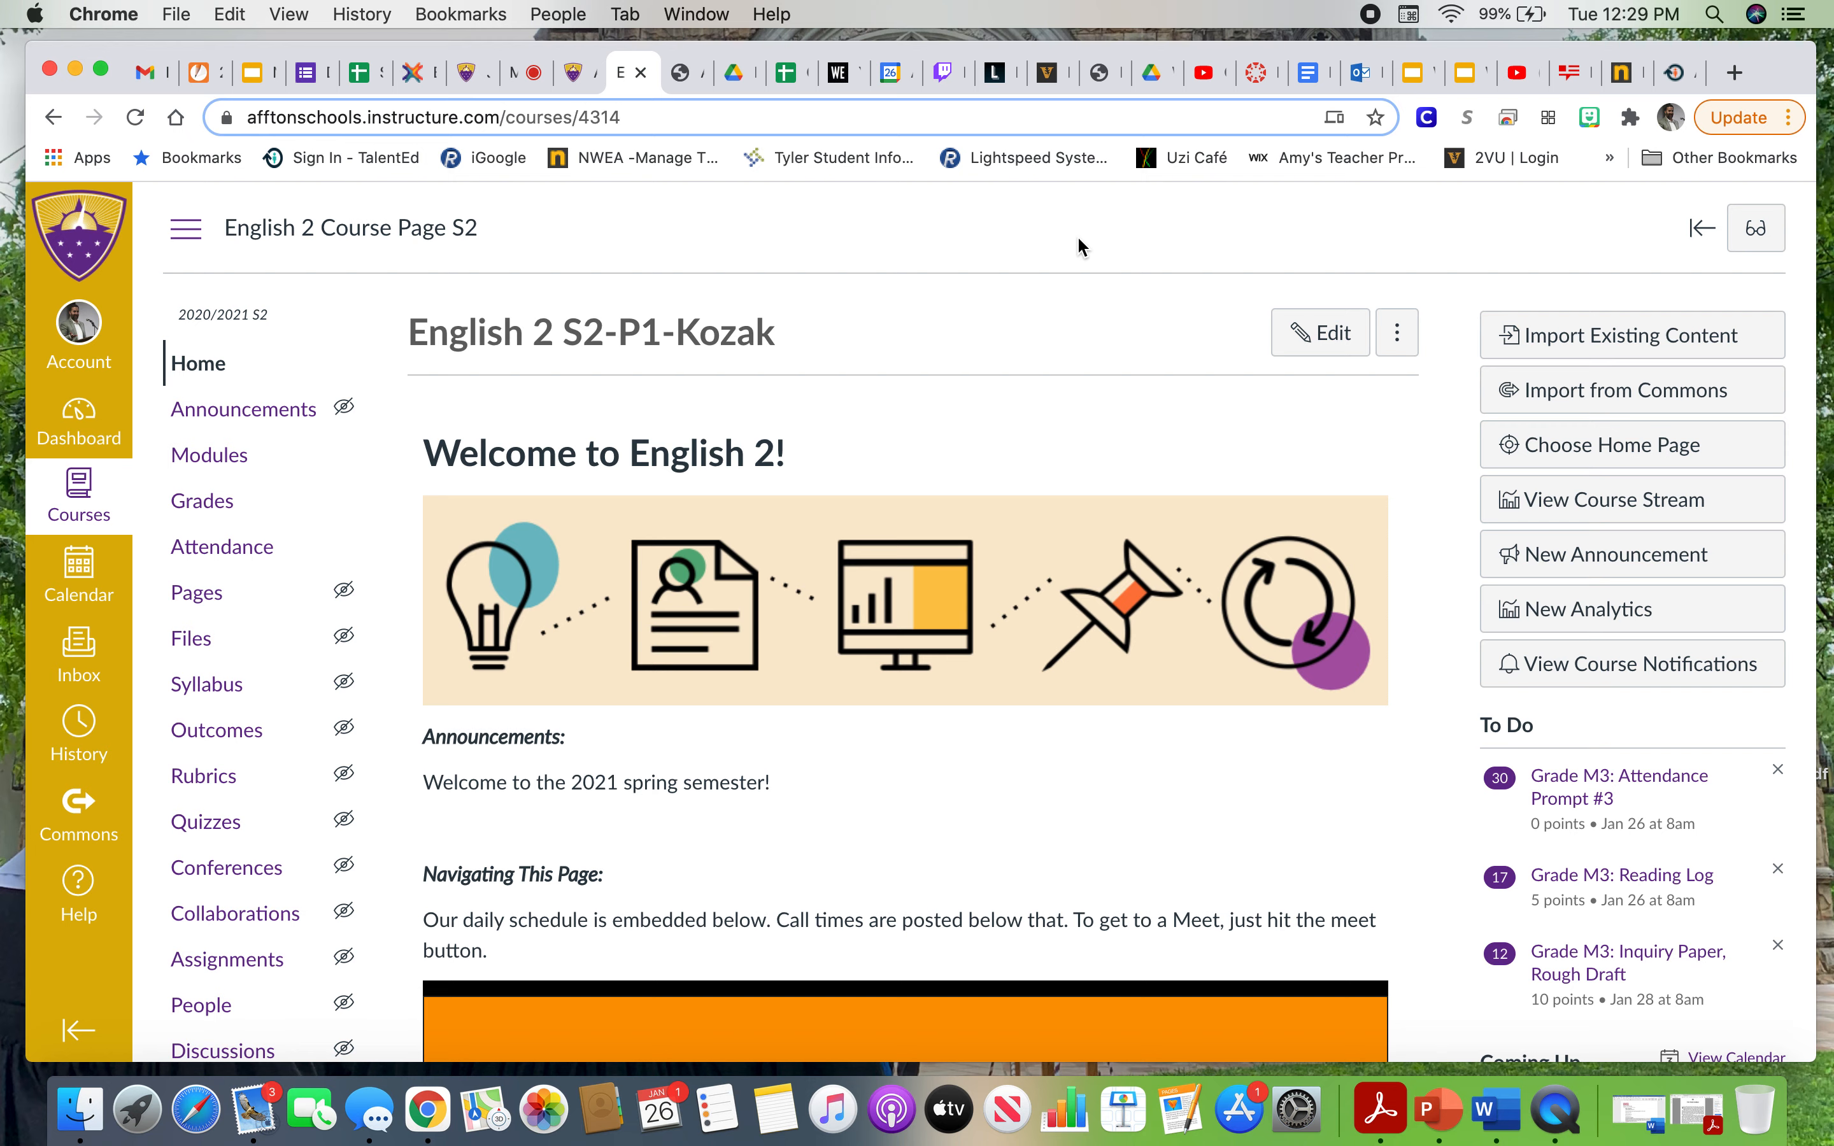
Leave the English 2 course home for the Dashboard listing six published courses.
{"action": "left_click", "coordinate": [79, 421]}
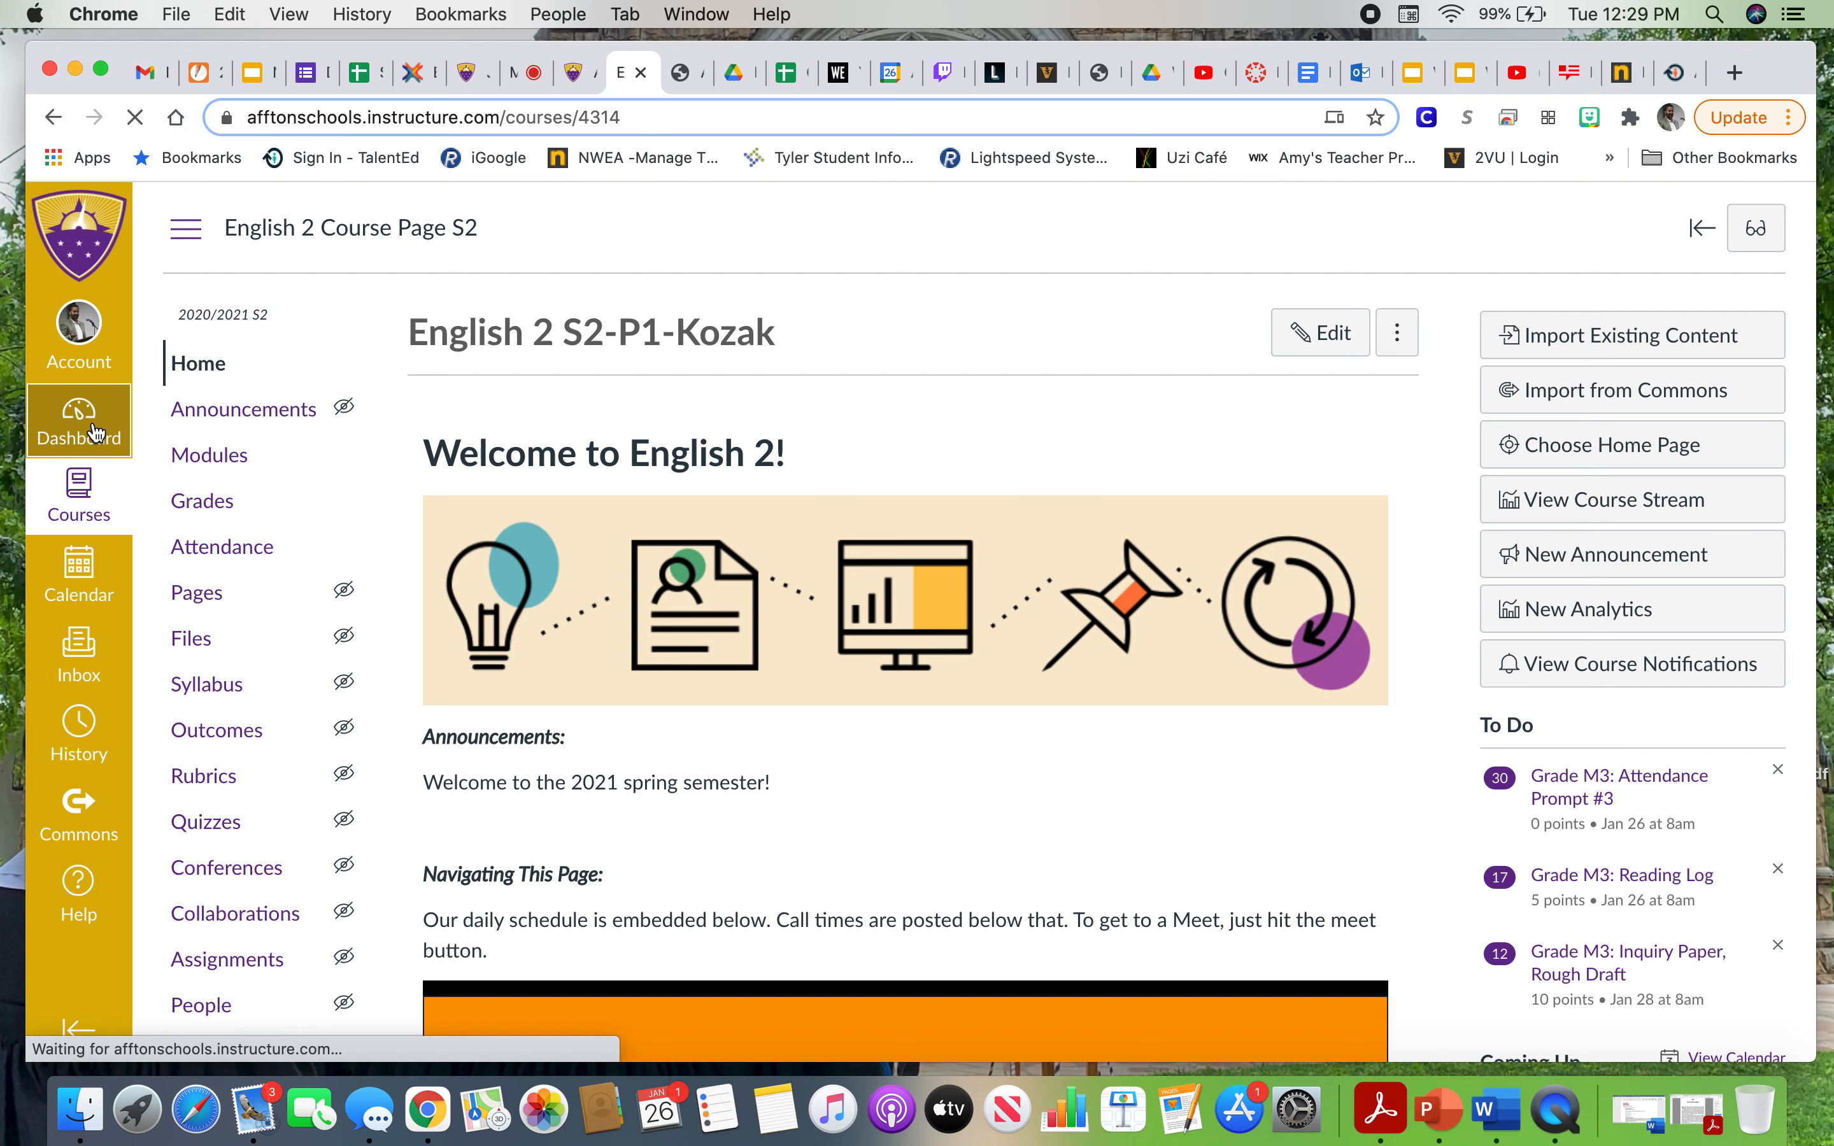
{"action": "left_click", "coordinate": [79, 421]}
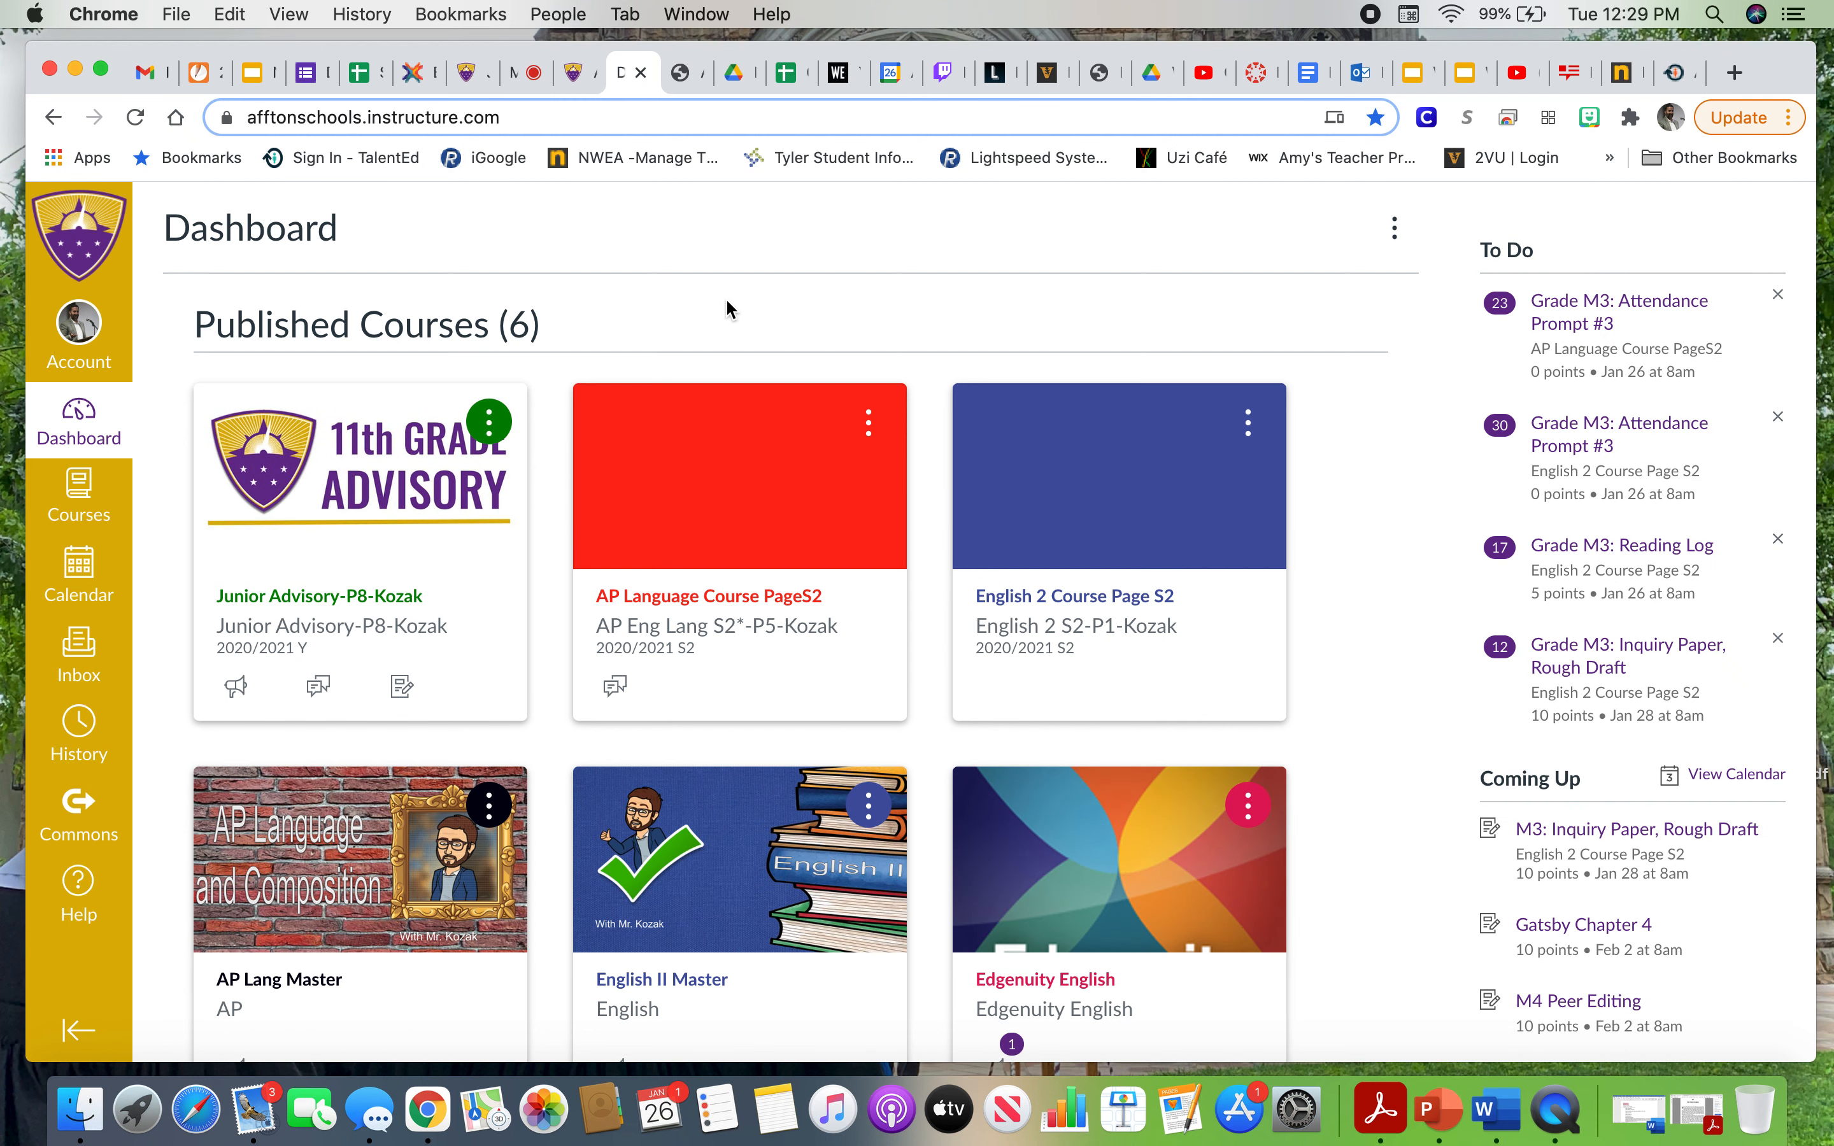
{"action": "mouse_move", "coordinate": [1392, 741]}
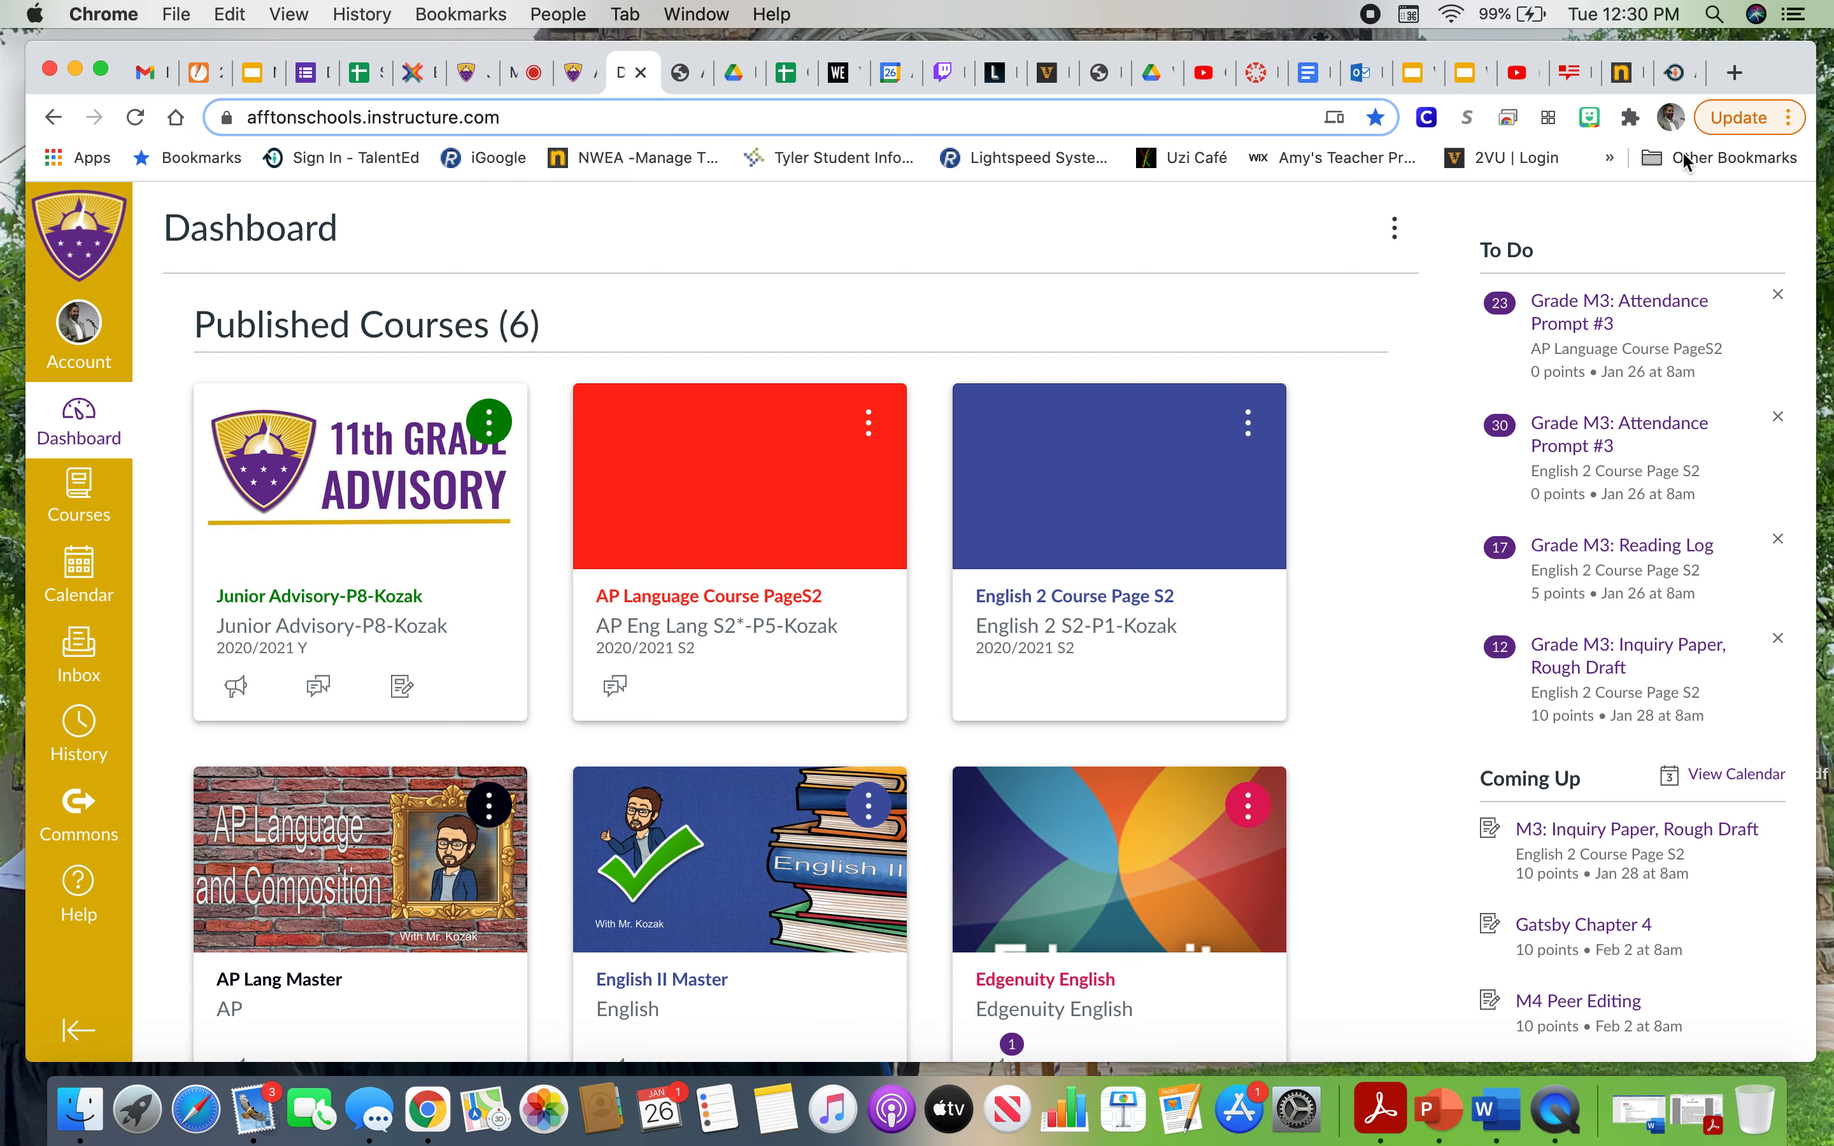
{"action": "mouse_move", "coordinate": [1618, 312]}
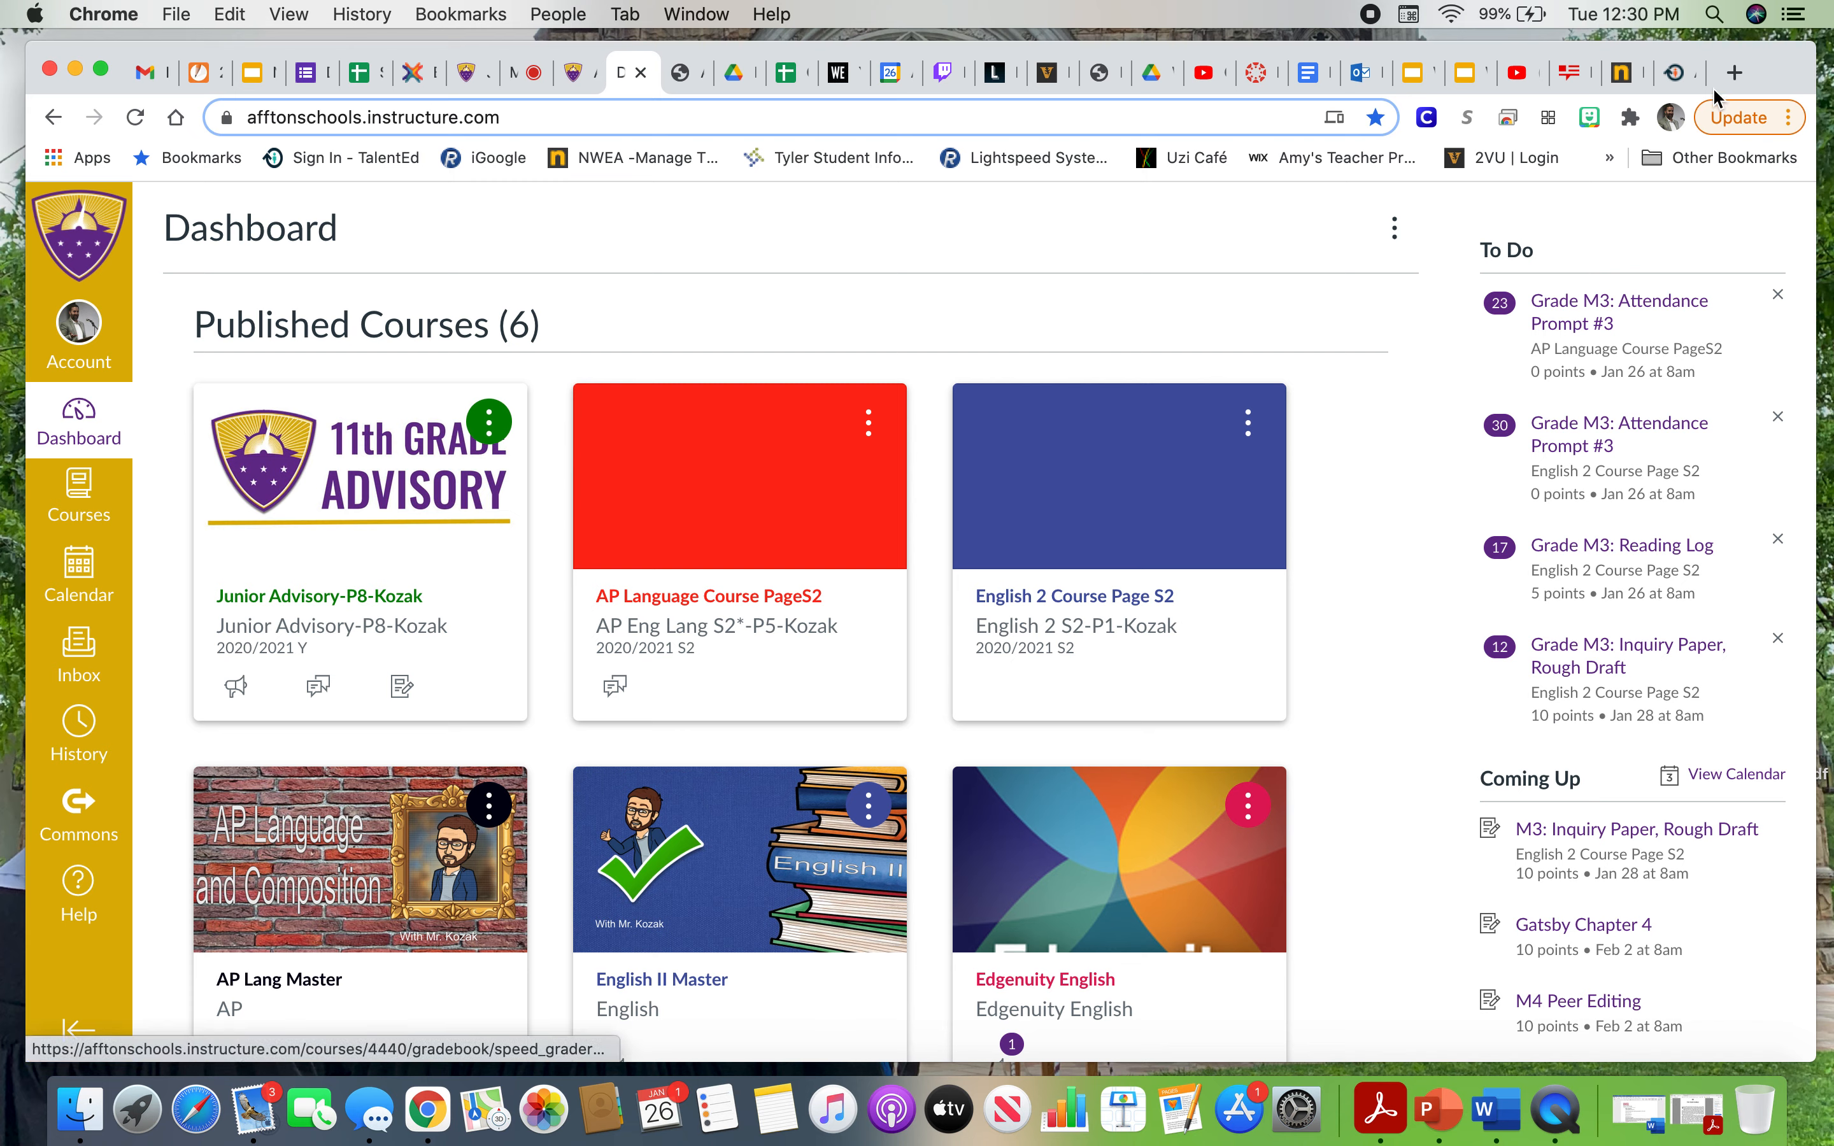
{"action": "mouse_move", "coordinate": [1395, 423]}
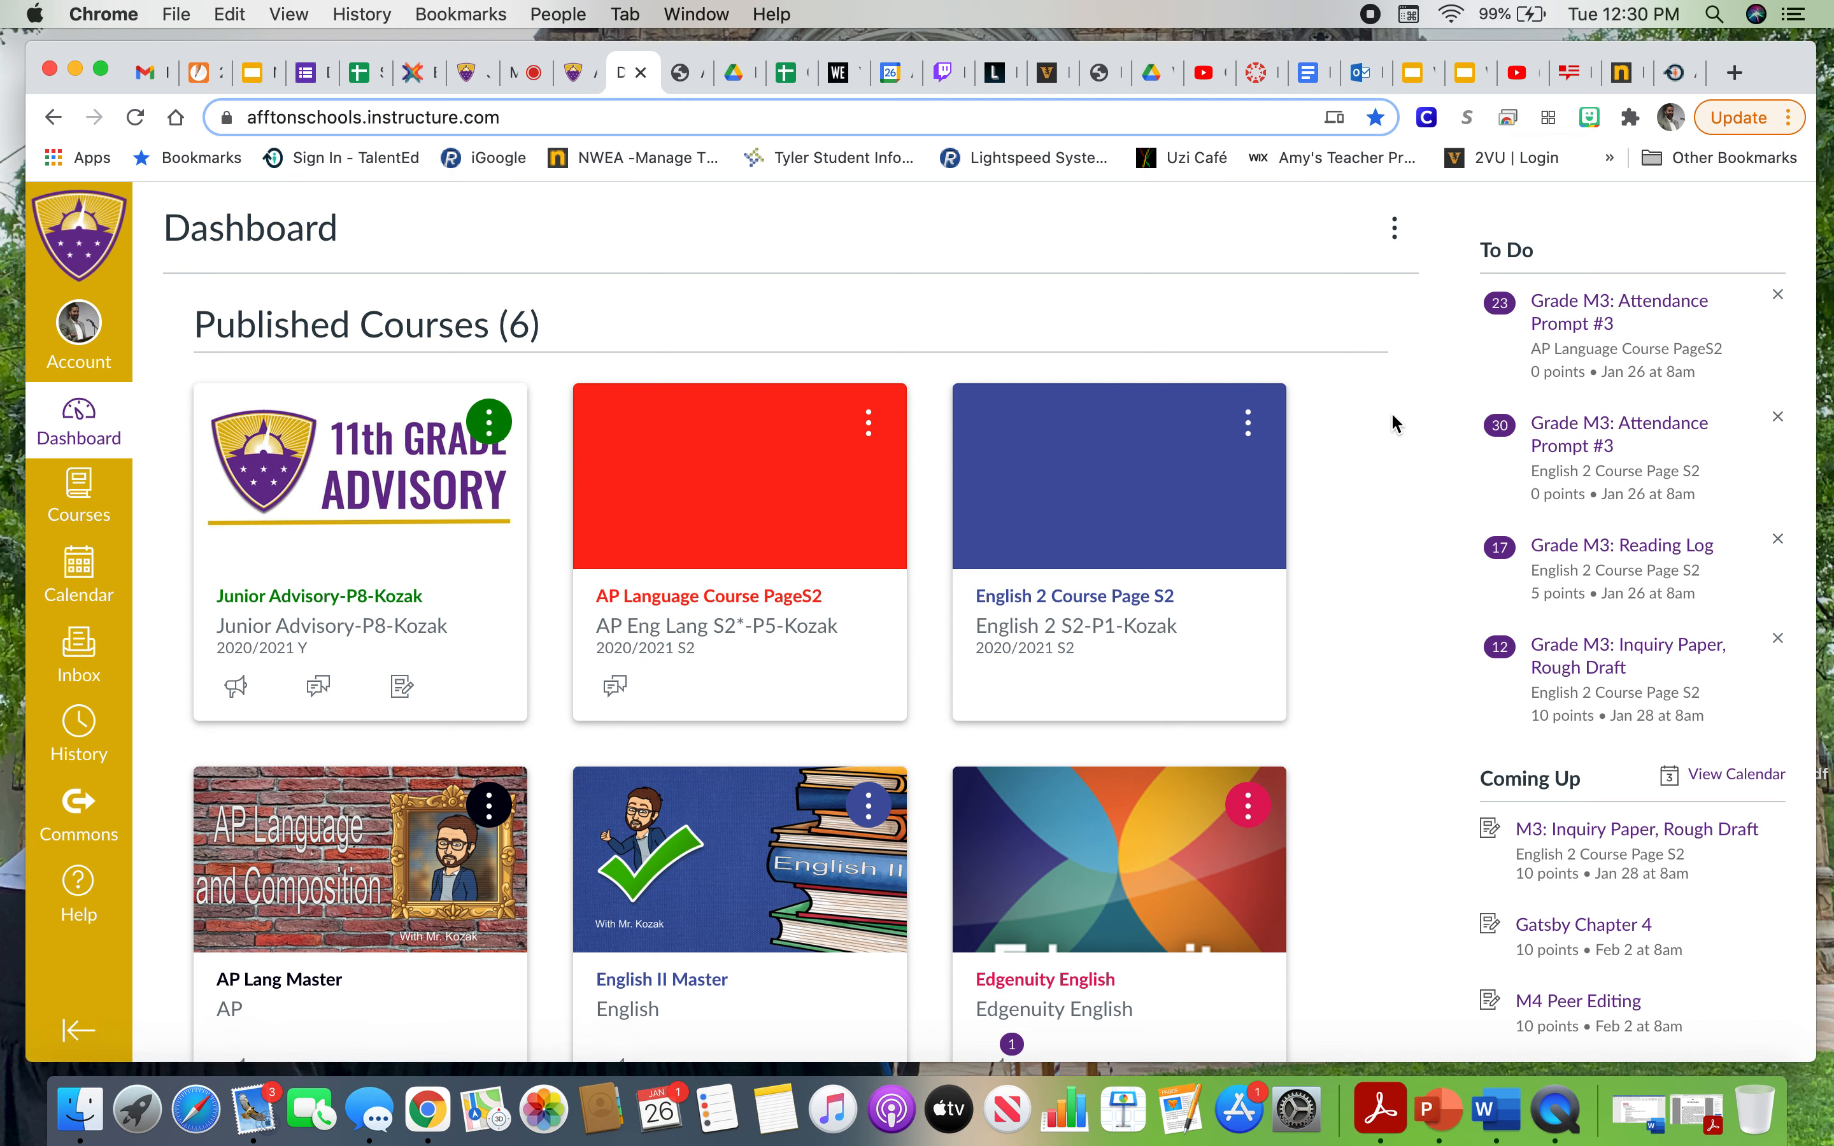
{"action": "mouse_move", "coordinate": [1454, 371]}
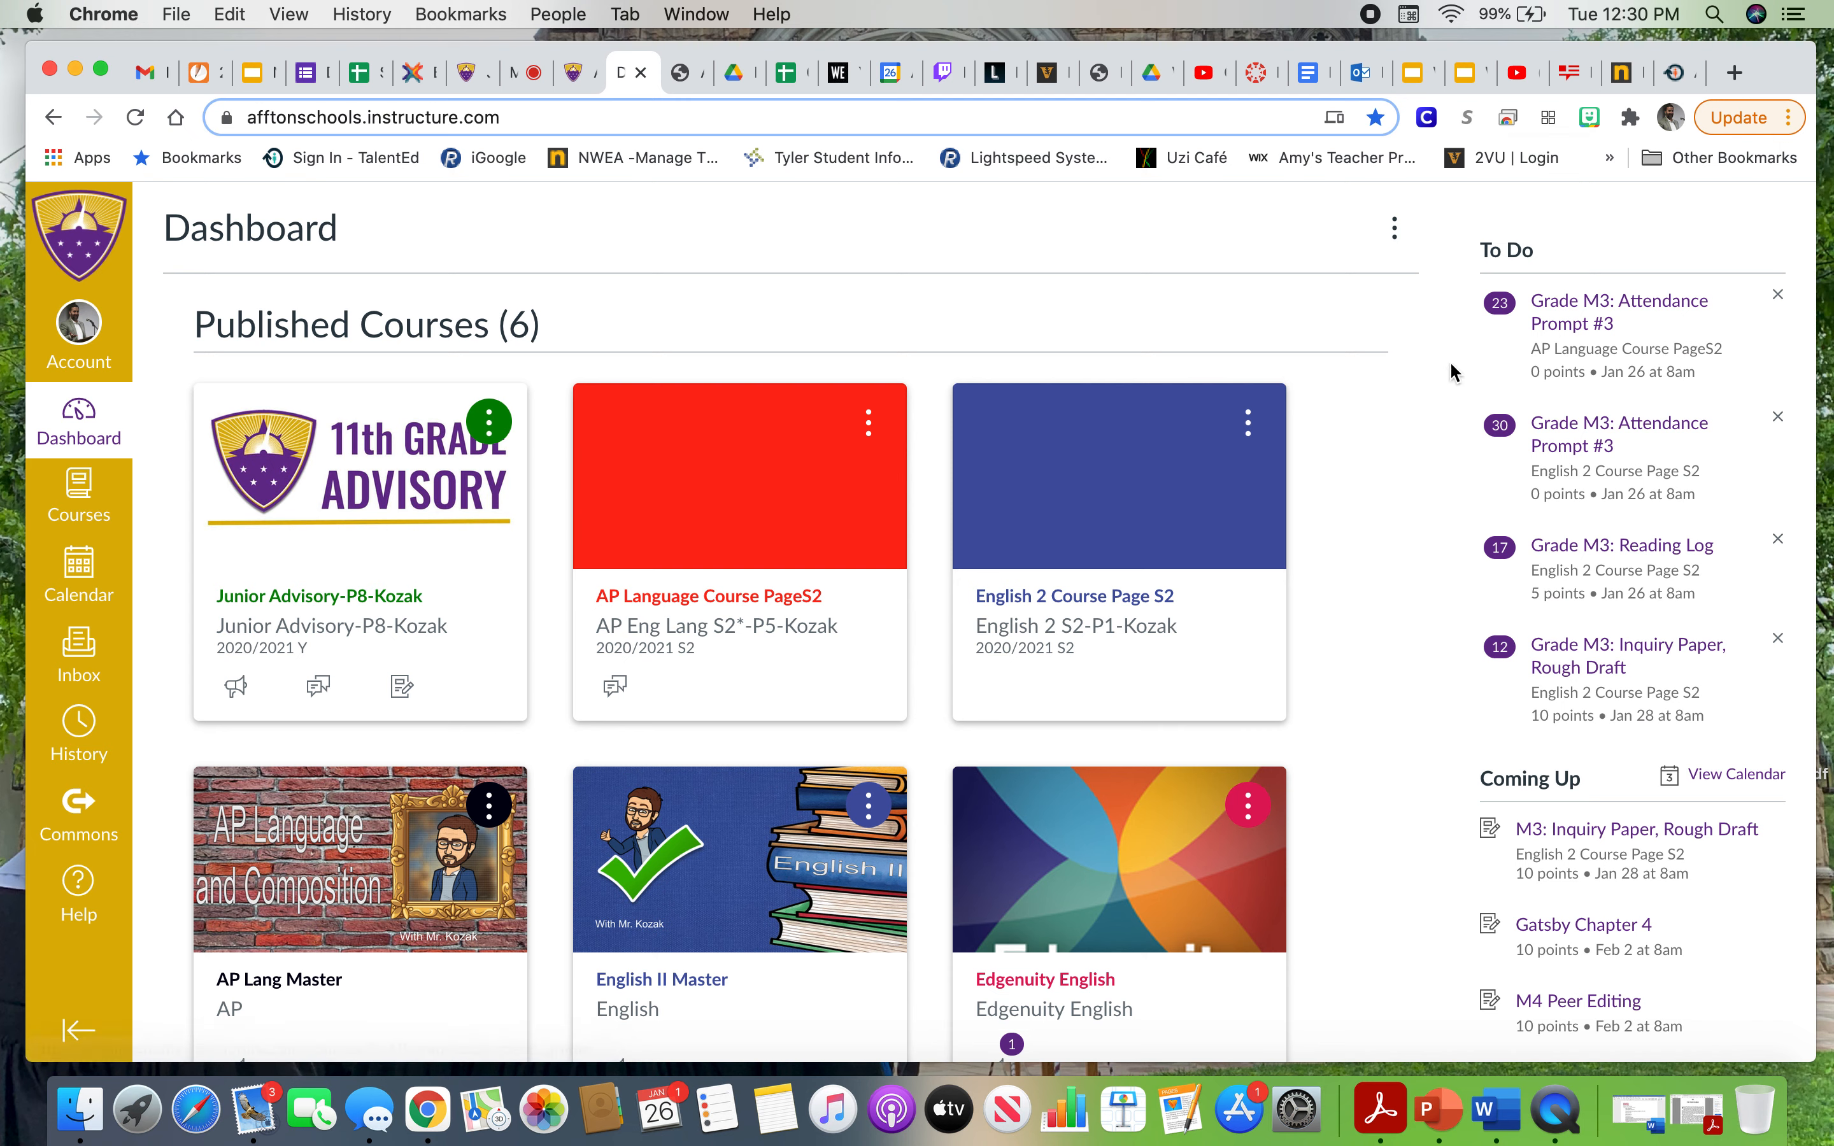
{"action": "mouse_move", "coordinate": [1627, 323]}
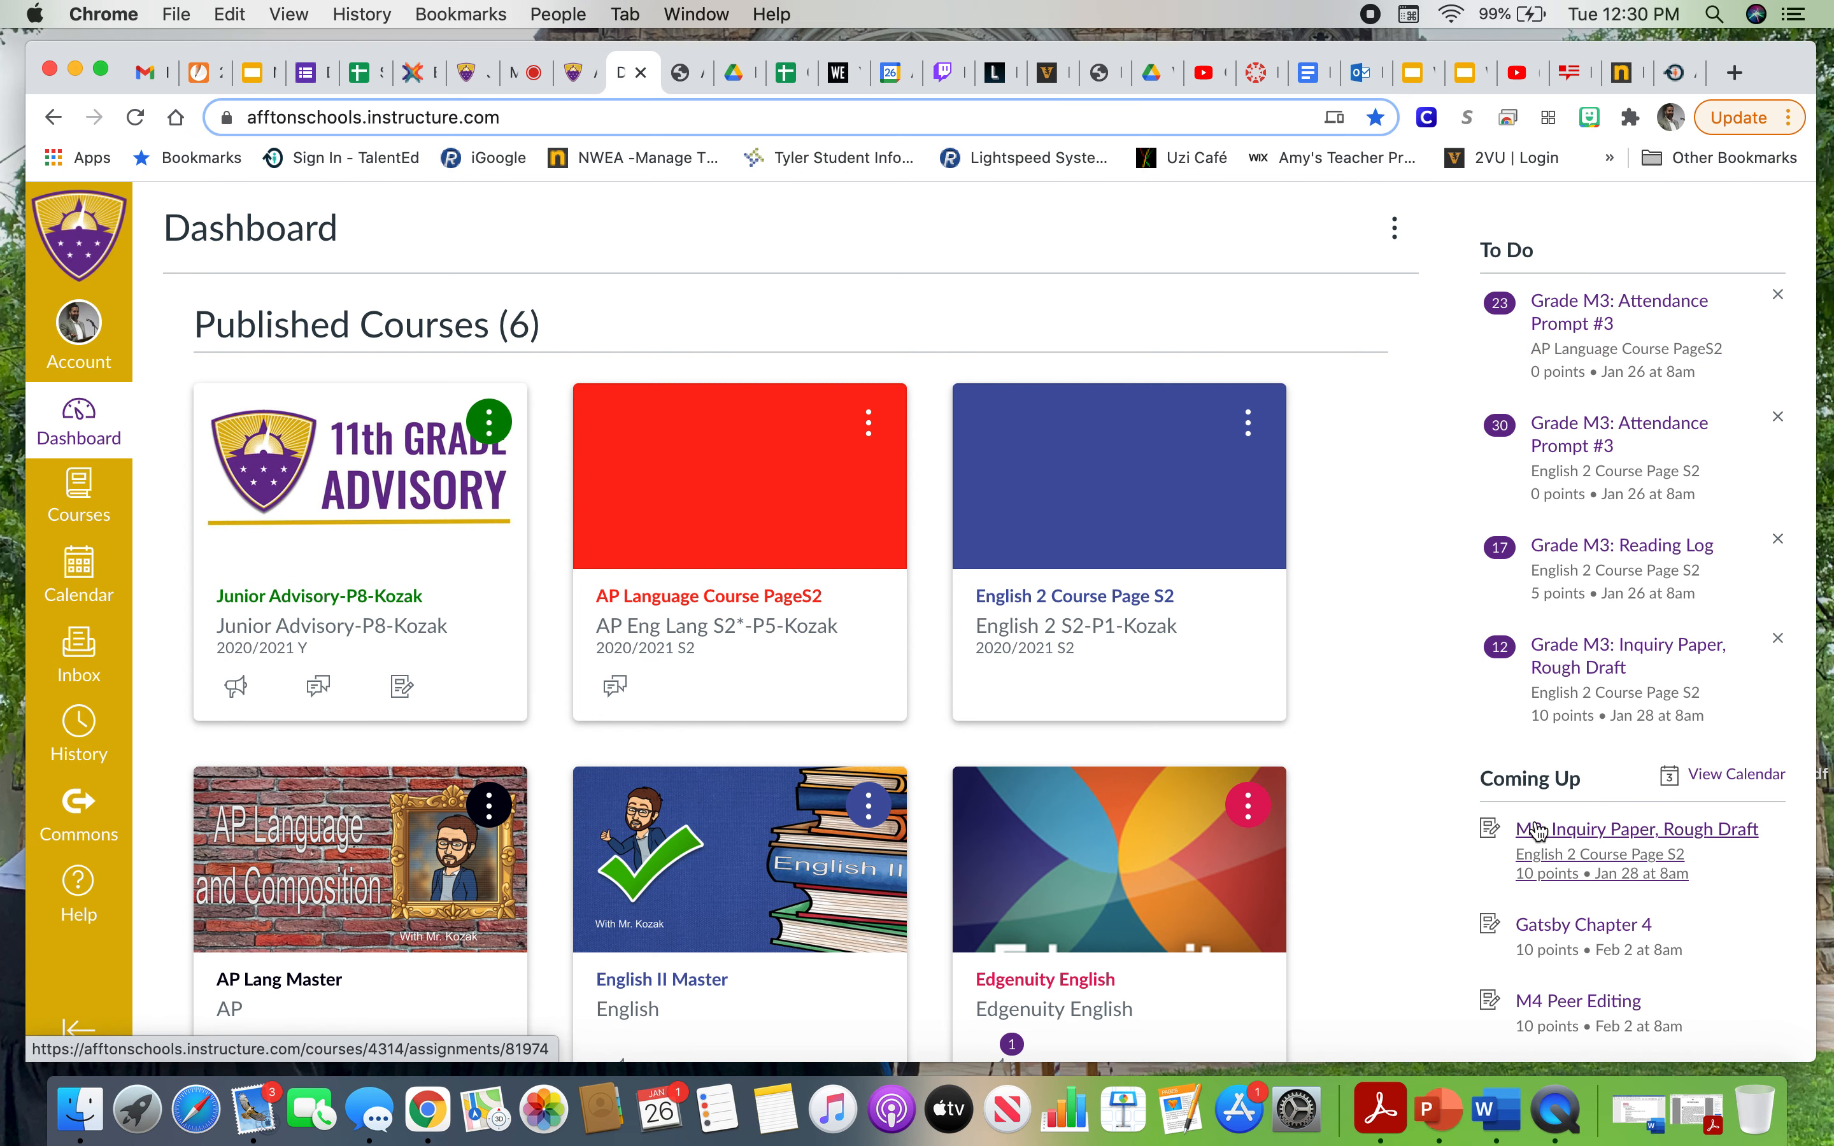
{"action": "mouse_move", "coordinate": [1483, 800]}
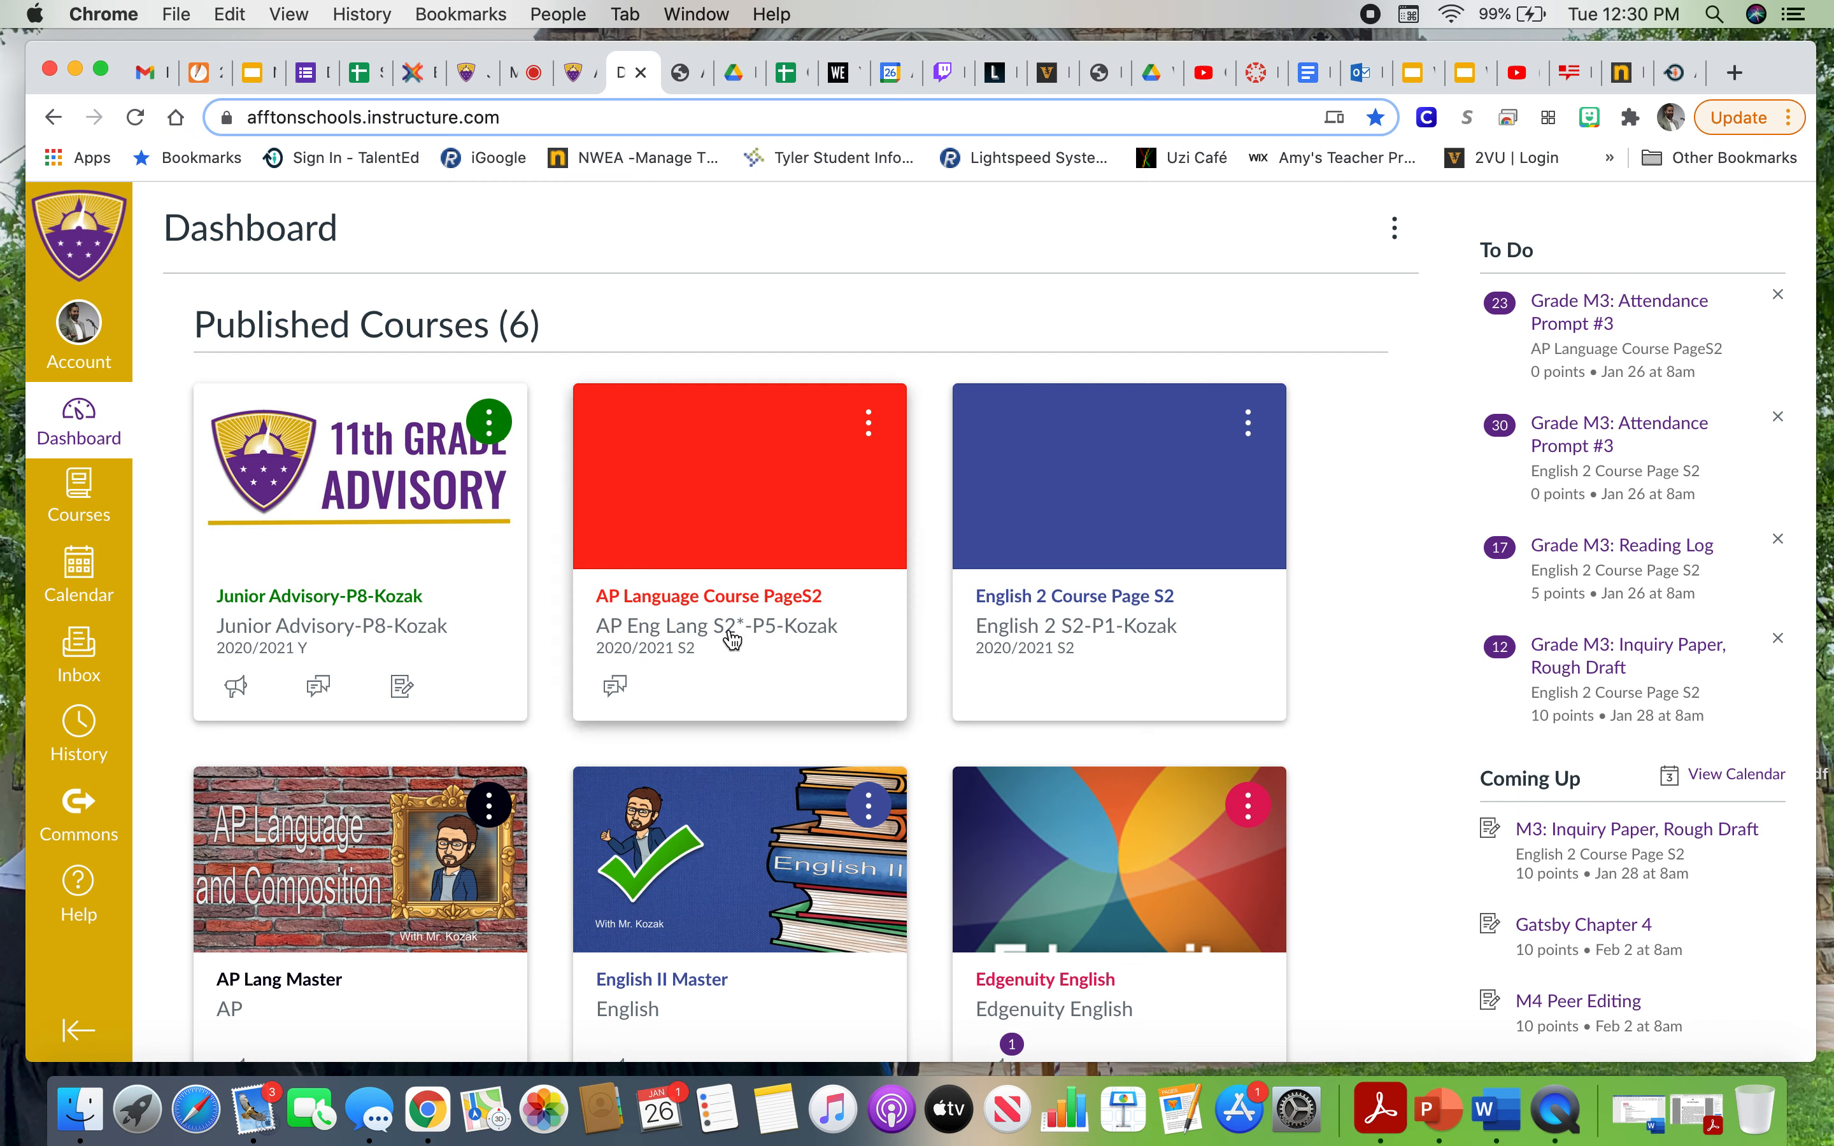
{"action": "mouse_move", "coordinate": [1097, 603]}
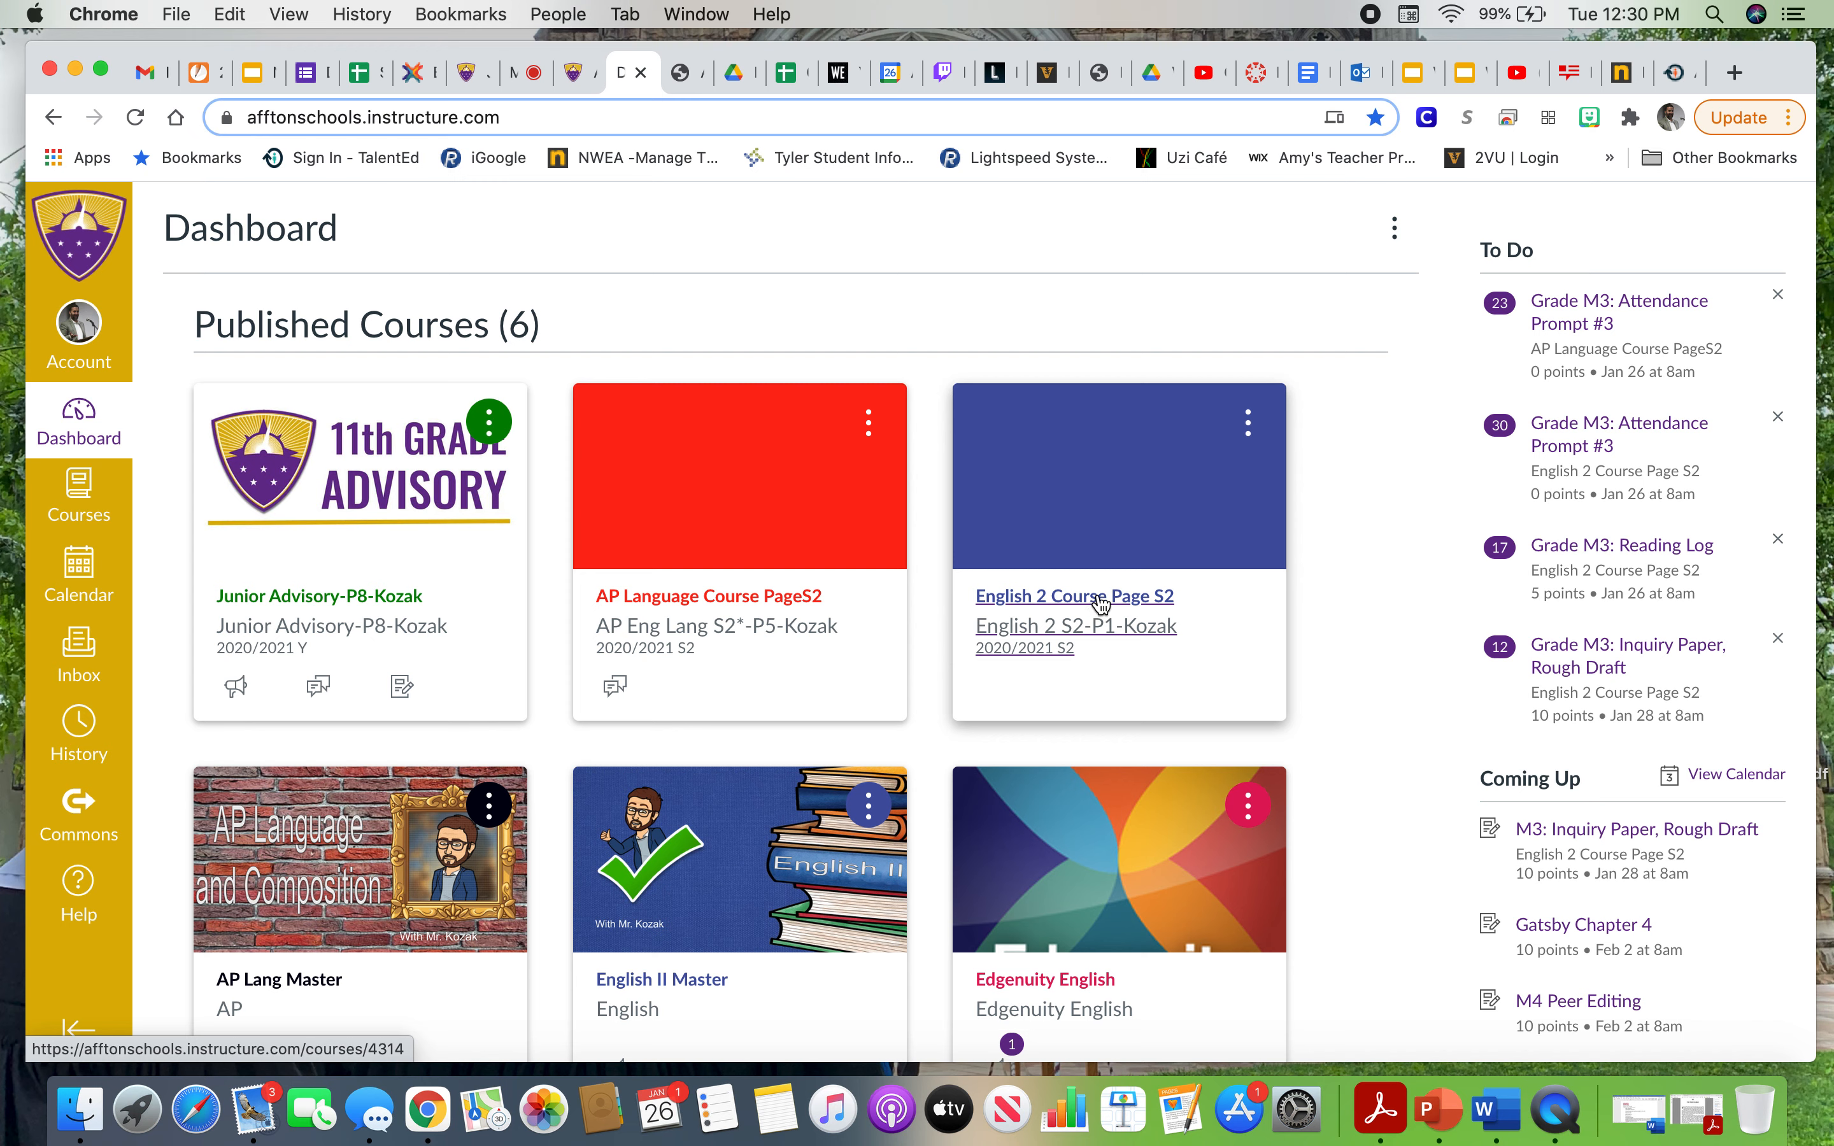
{"action": "mouse_move", "coordinate": [1077, 624]}
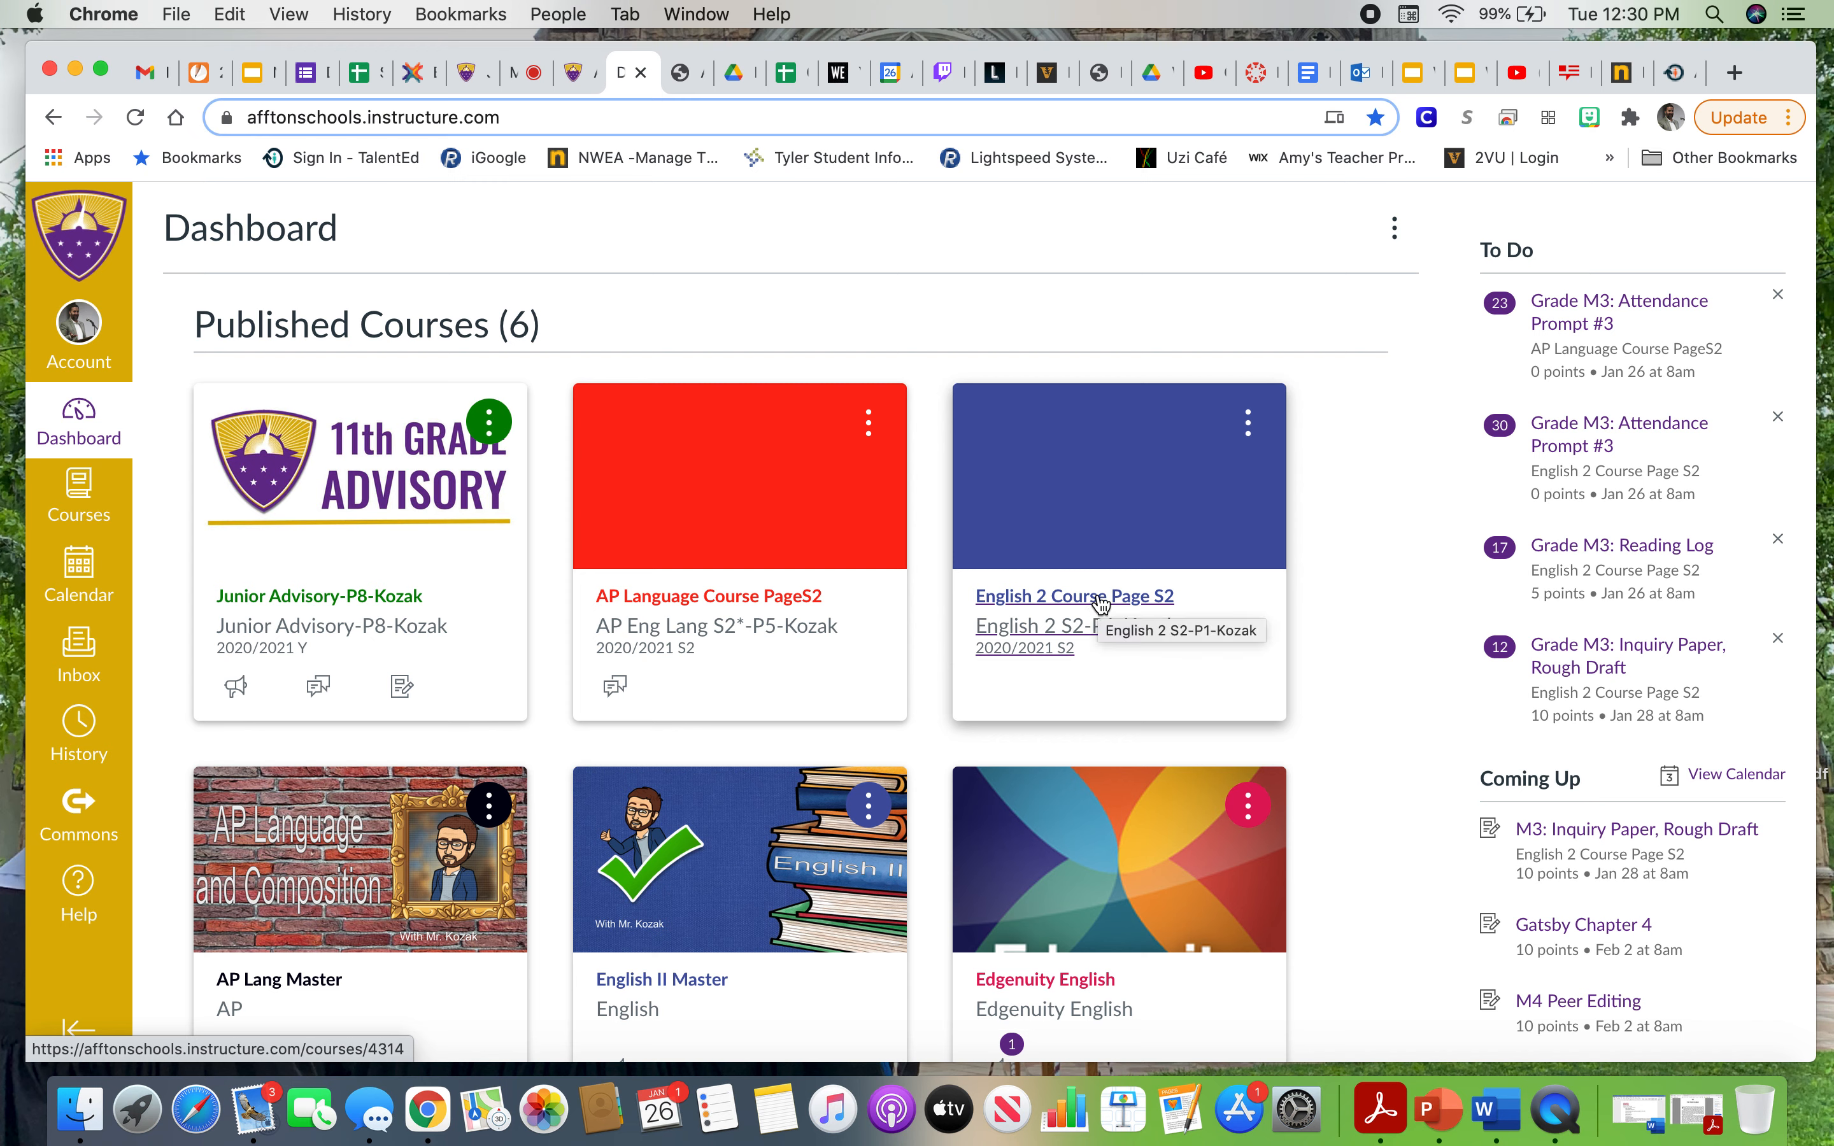
{"action": "mouse_move", "coordinate": [1110, 505]}
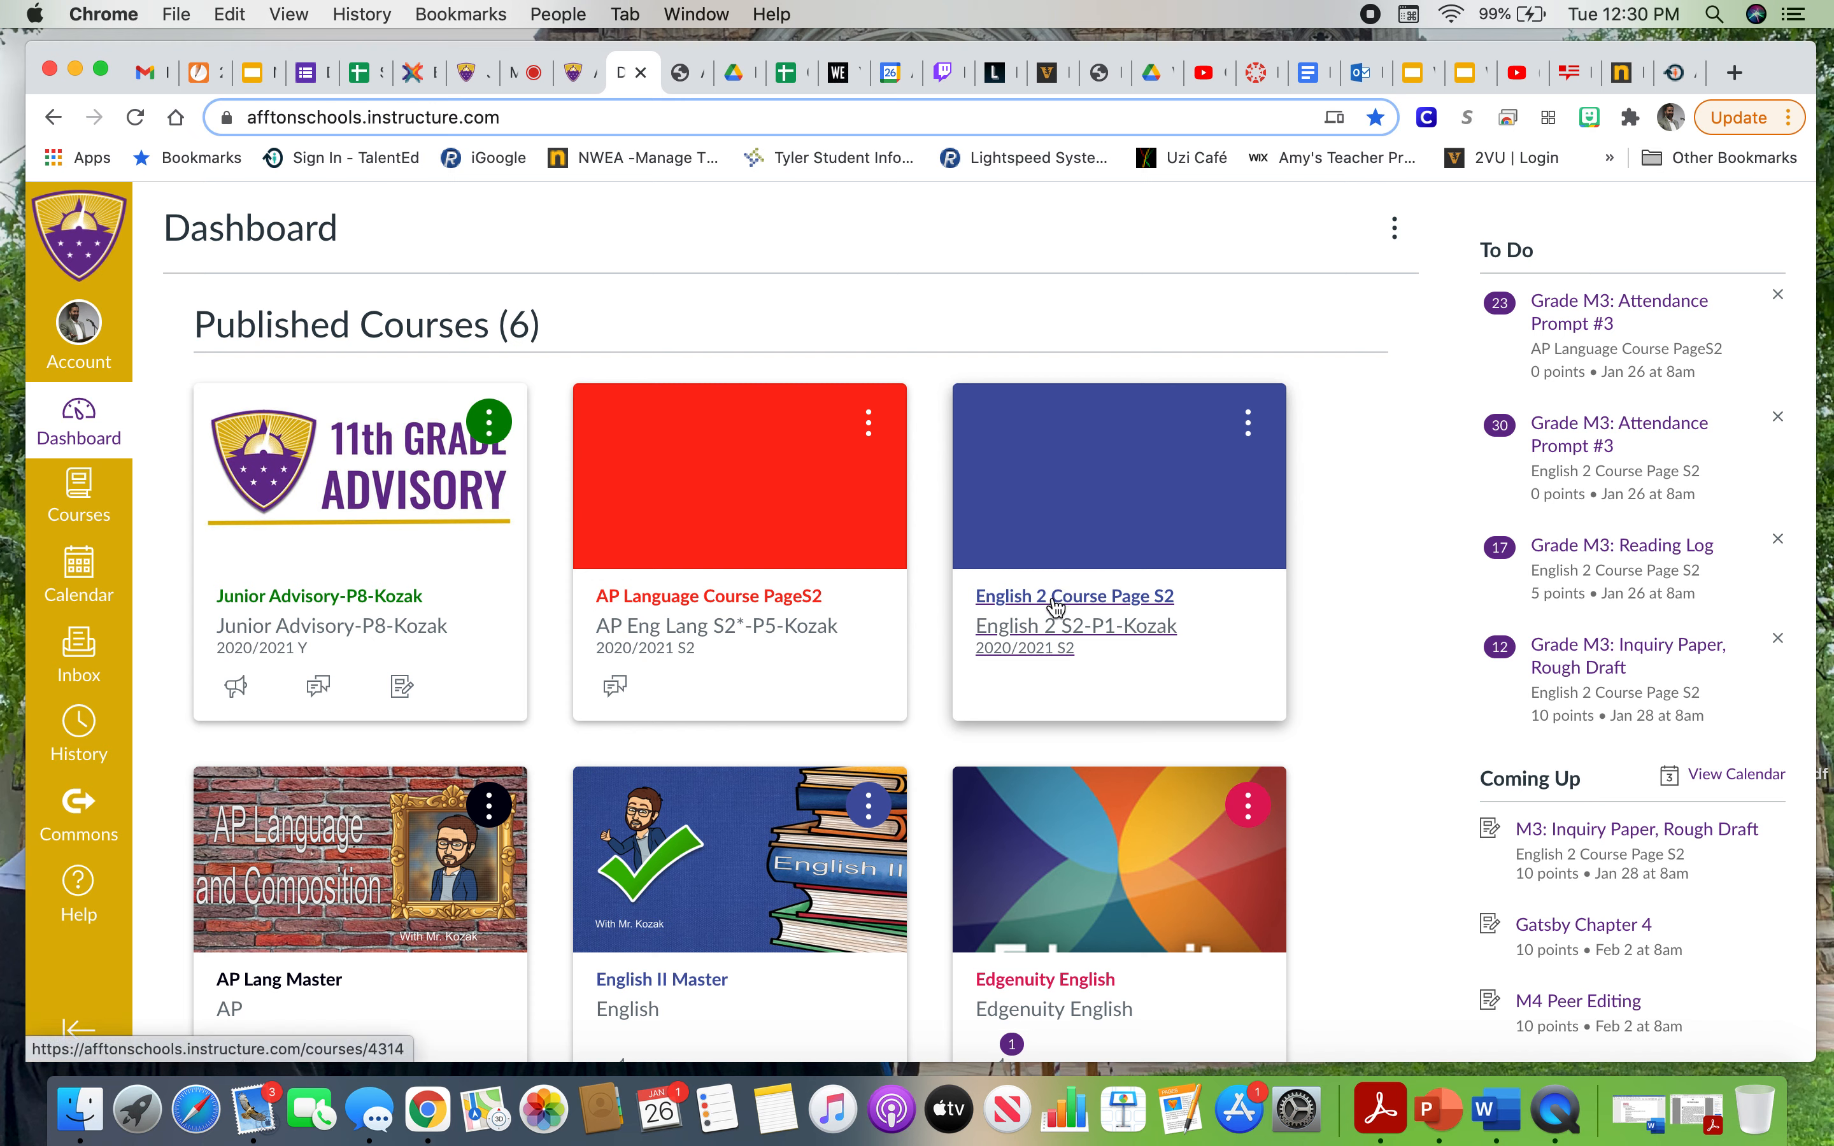
{"action": "mouse_move", "coordinate": [1075, 625]}
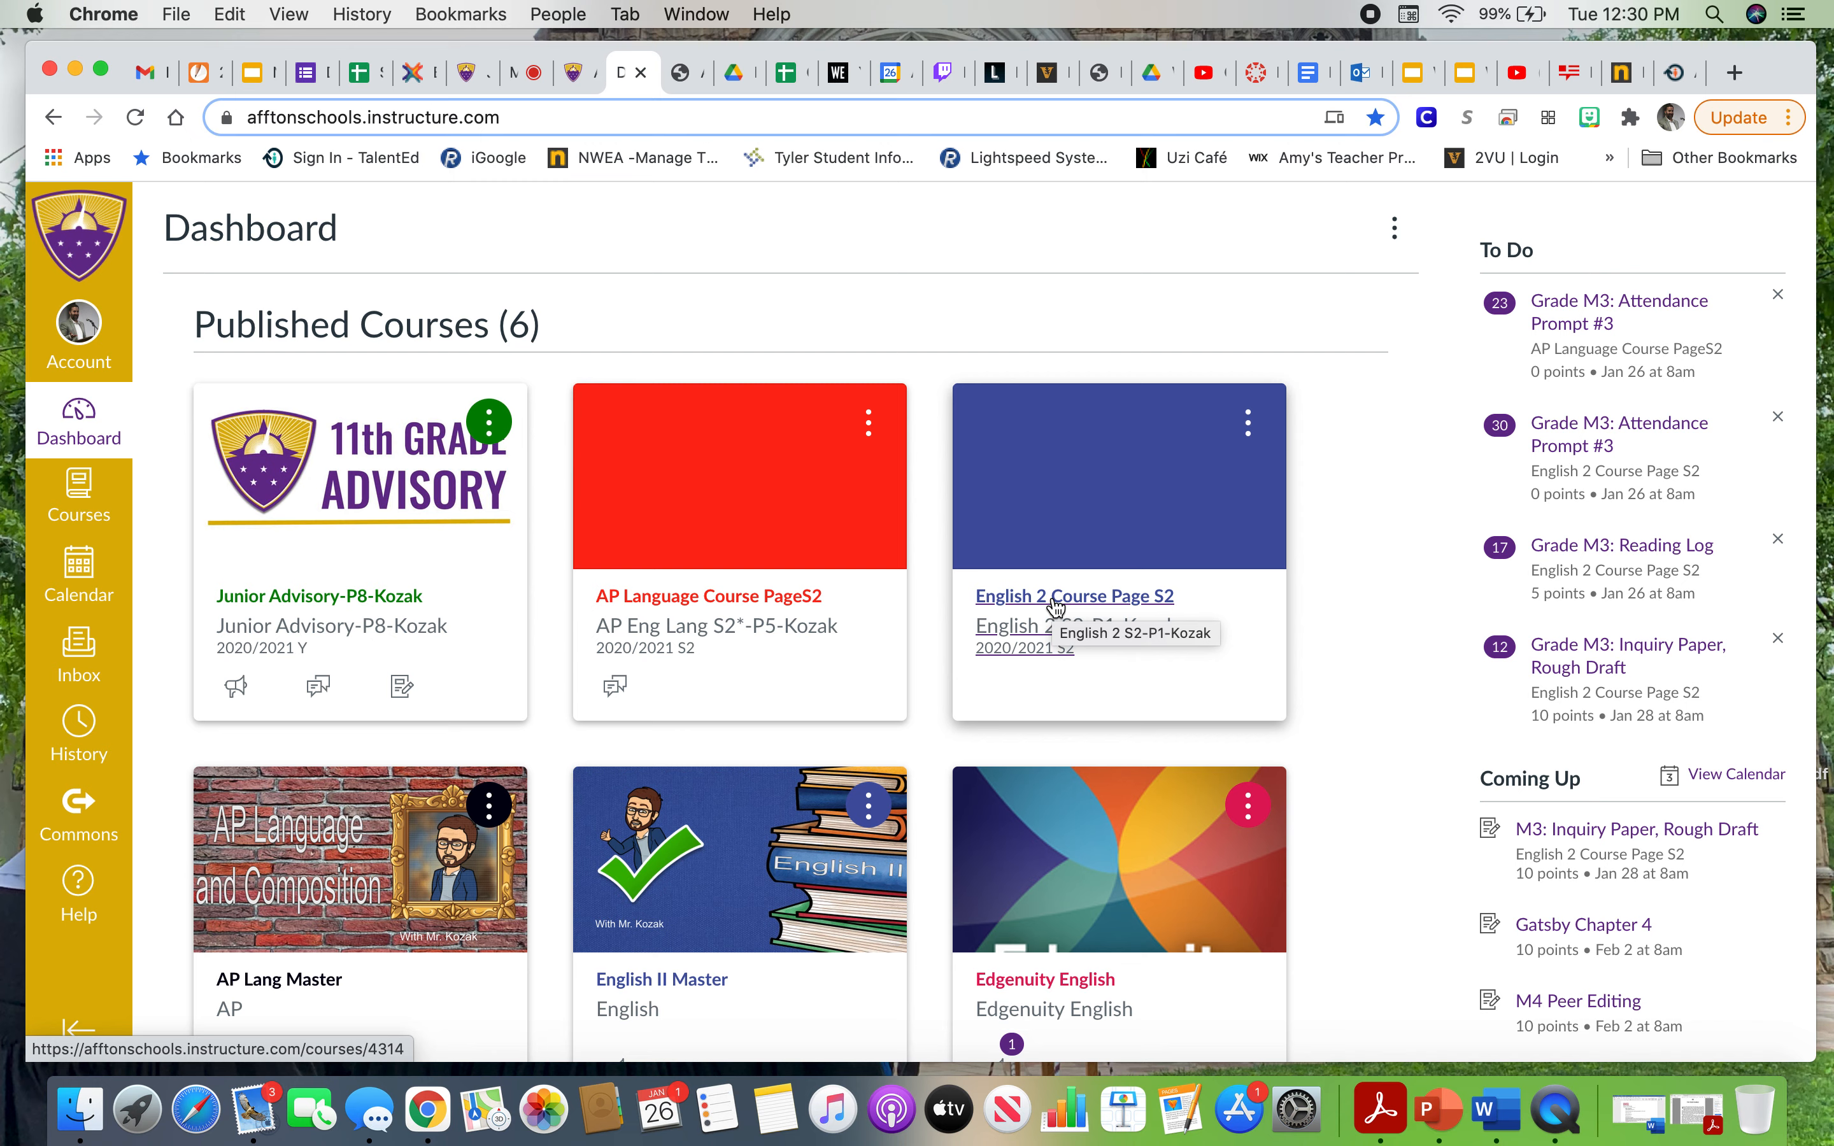
{"action": "mouse_move", "coordinate": [1378, 485]}
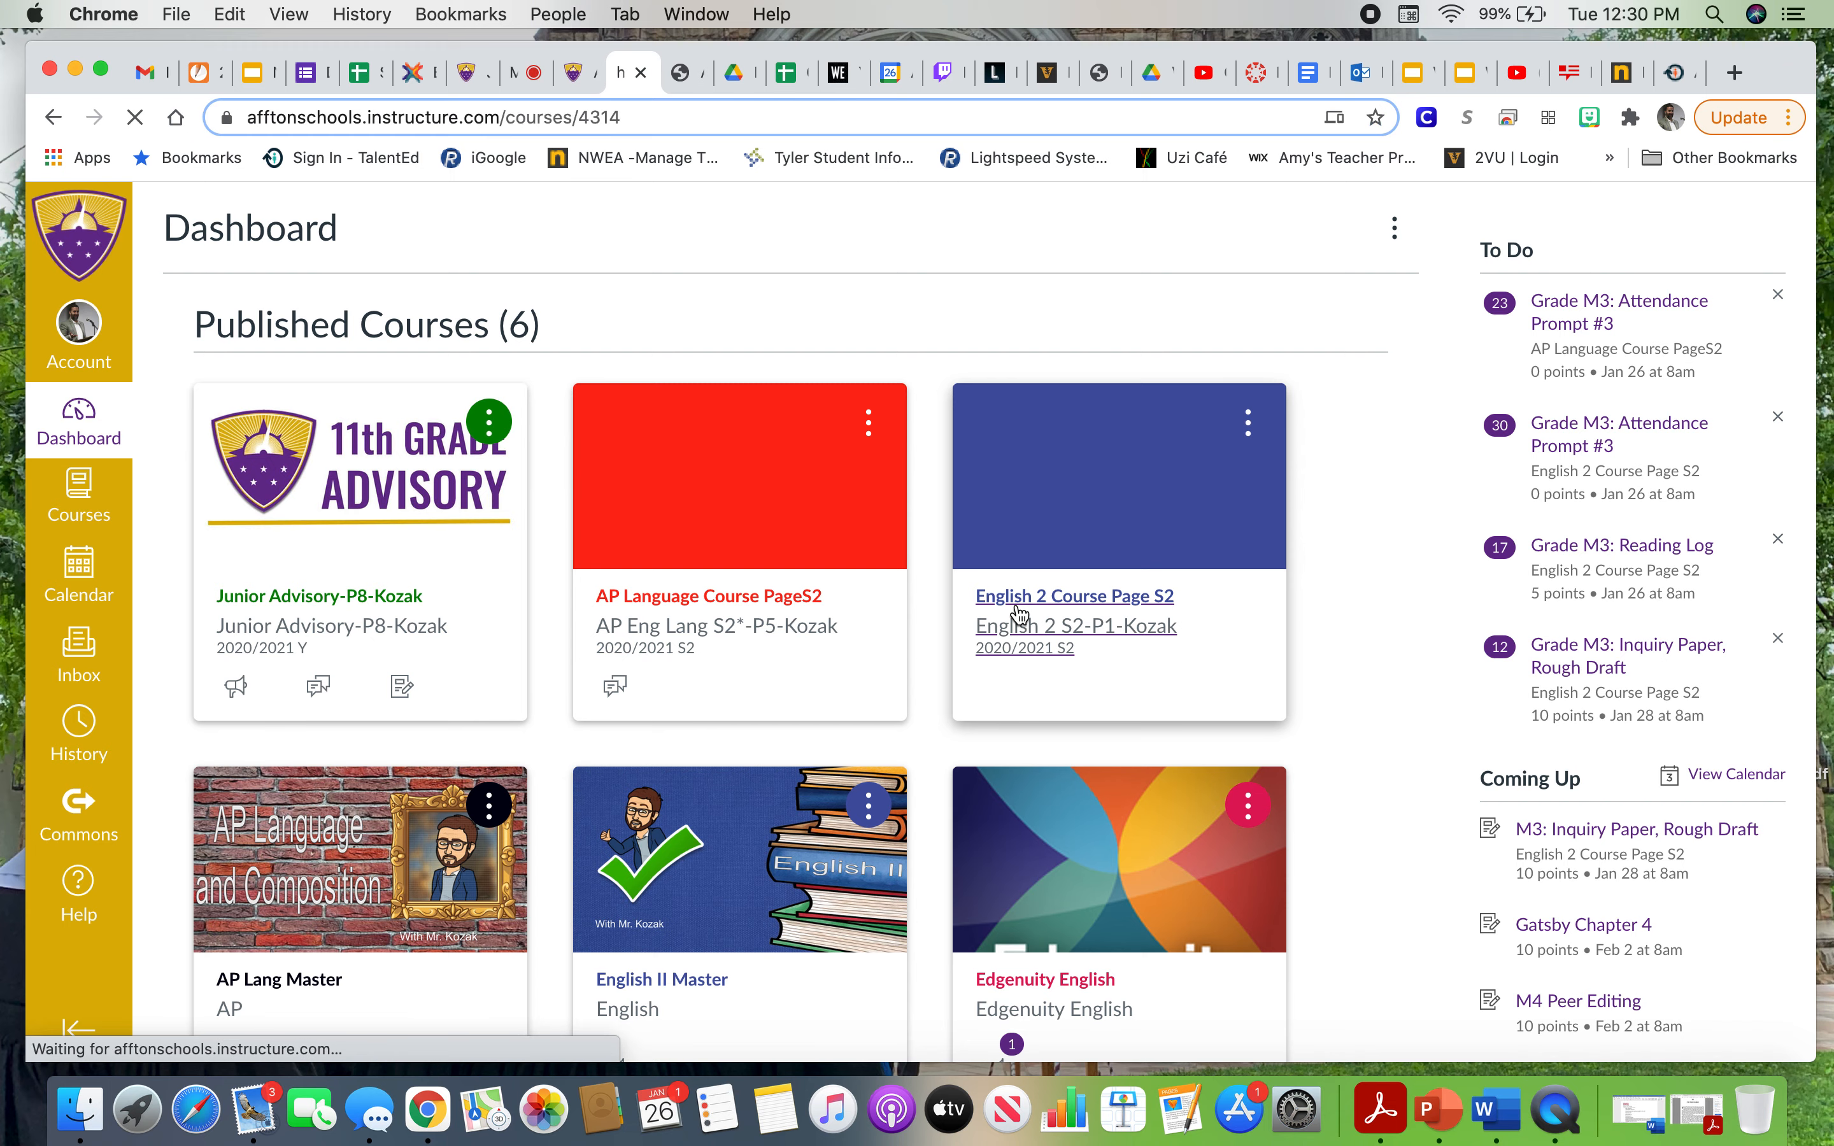
Return to the English 2 Course Page S2 and bring the embedded Monday schedule slide into view.
{"action": "left_click", "coordinate": [1073, 595]}
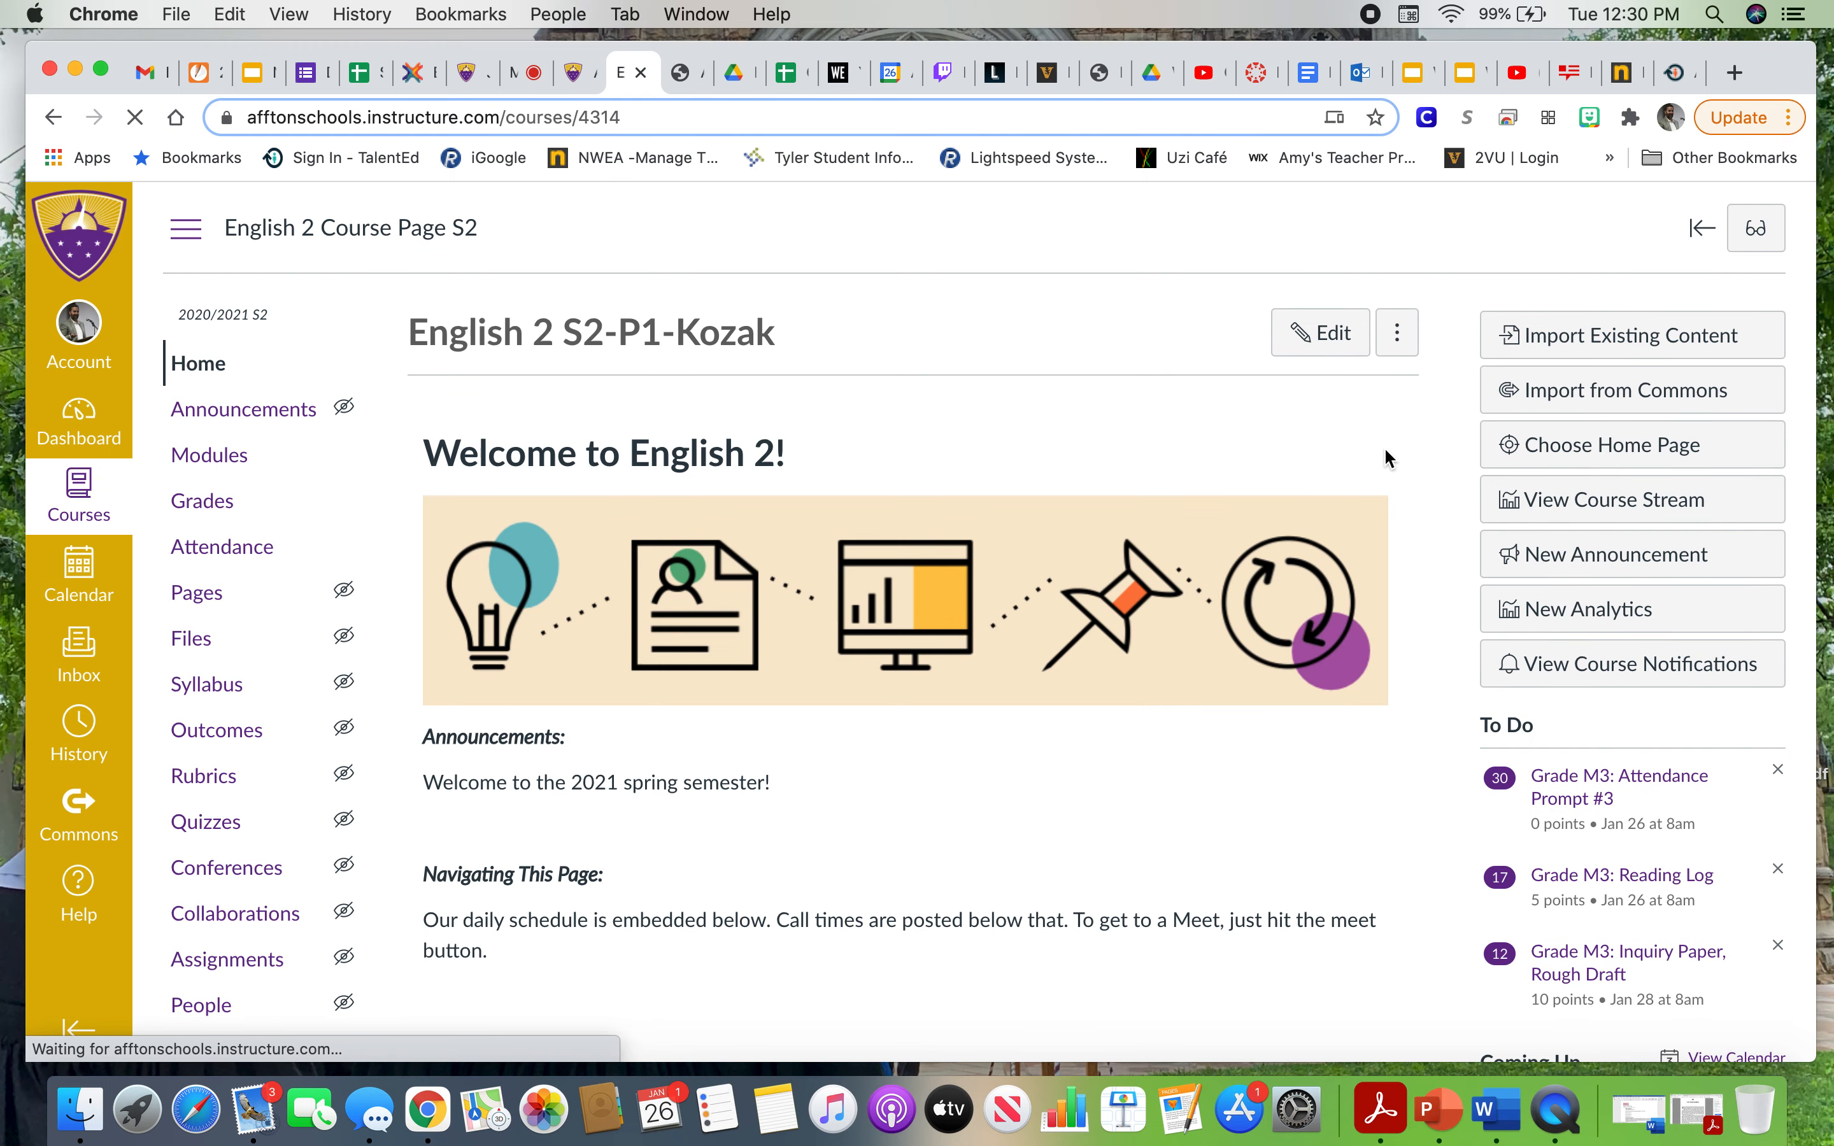
{"action": "scroll", "scroll_direction": "down", "scroll_amount": 3}
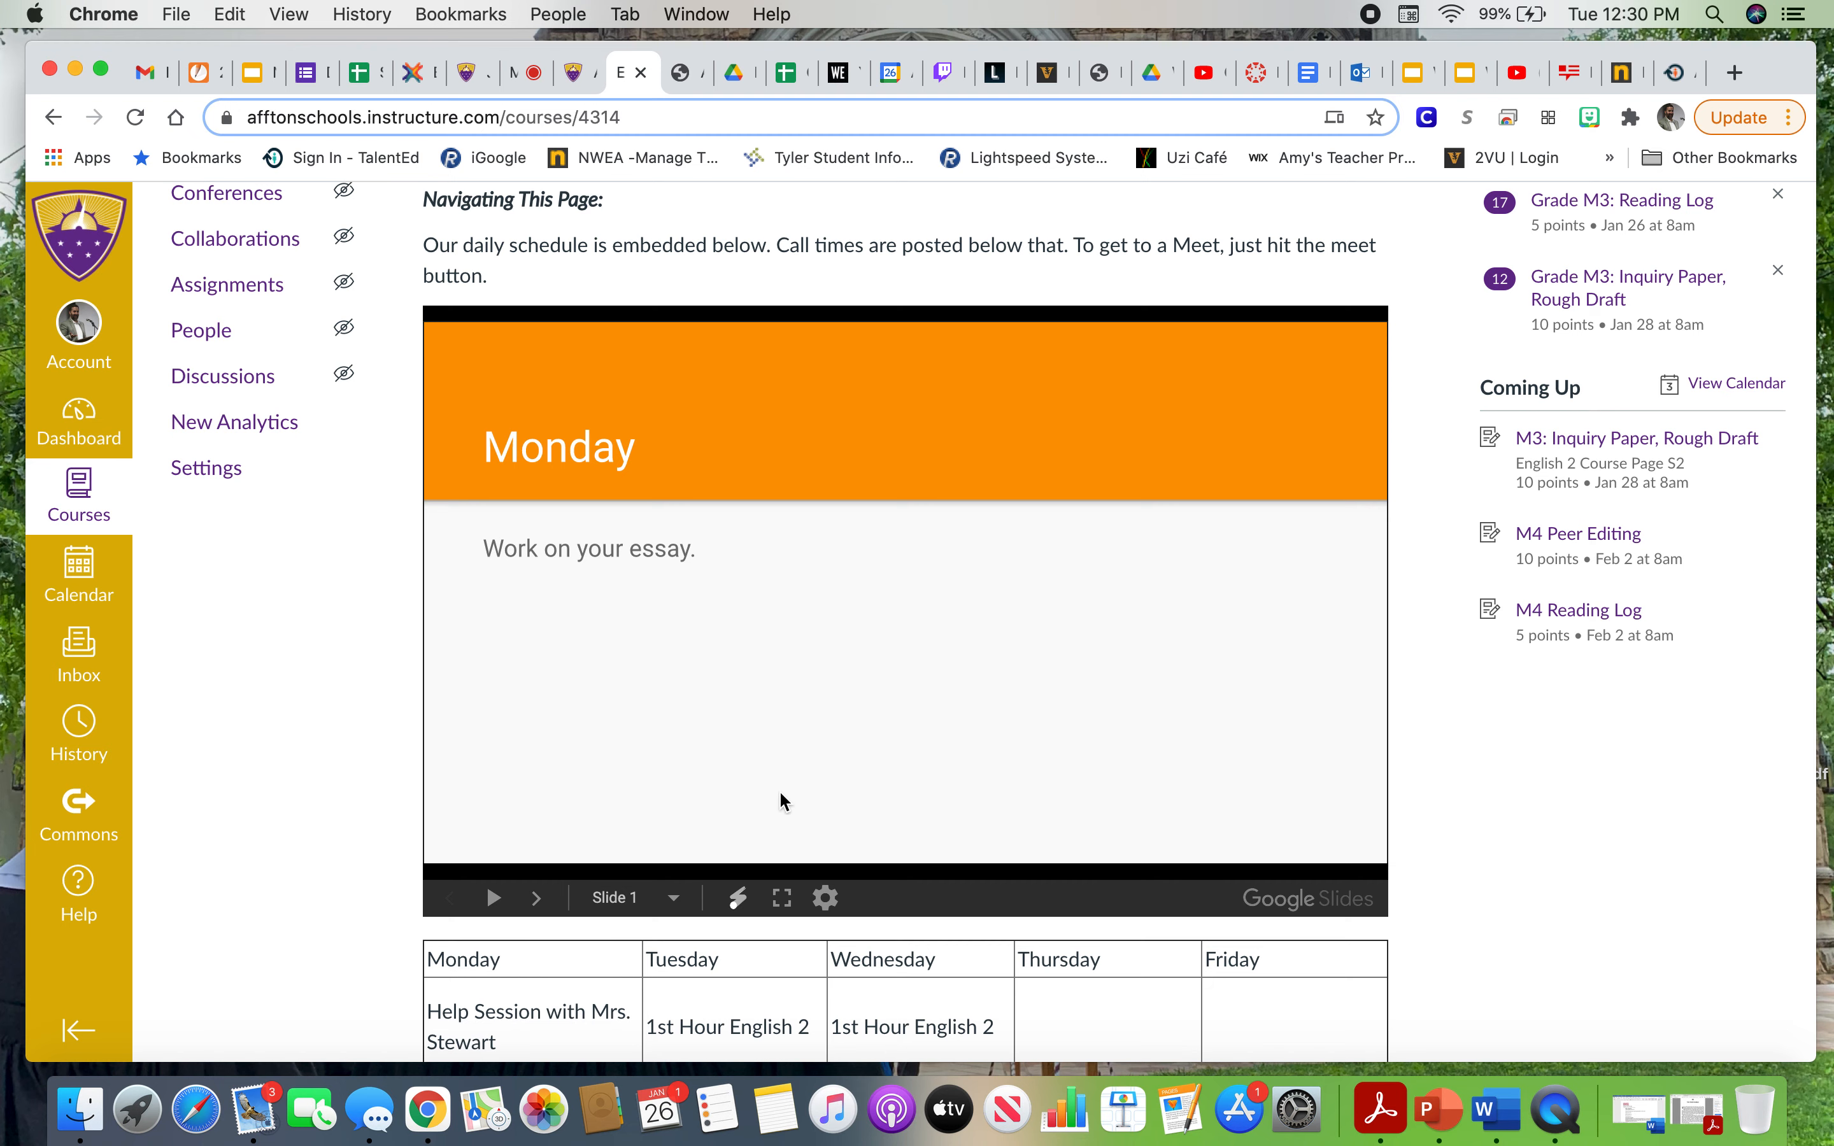
{"action": "mouse_move", "coordinate": [863, 708]}
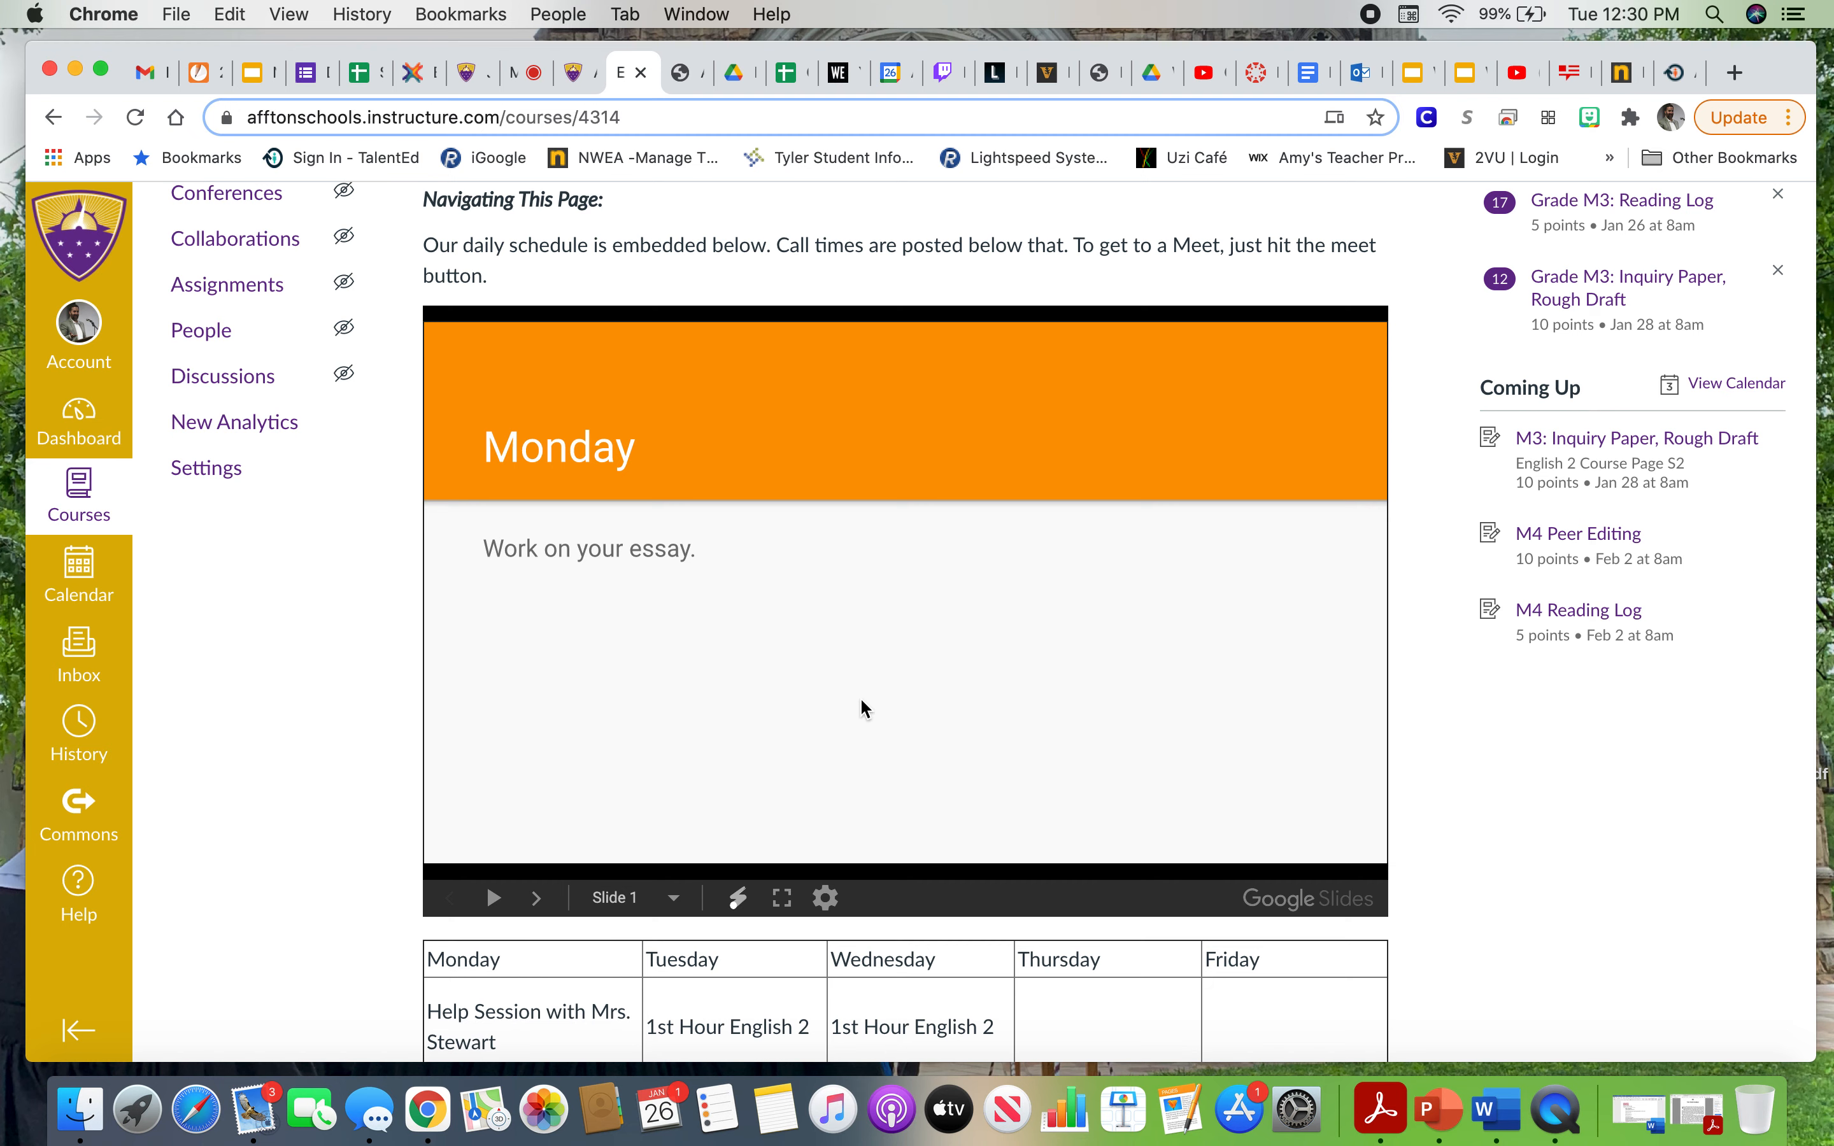
{"action": "mouse_move", "coordinate": [405, 722]}
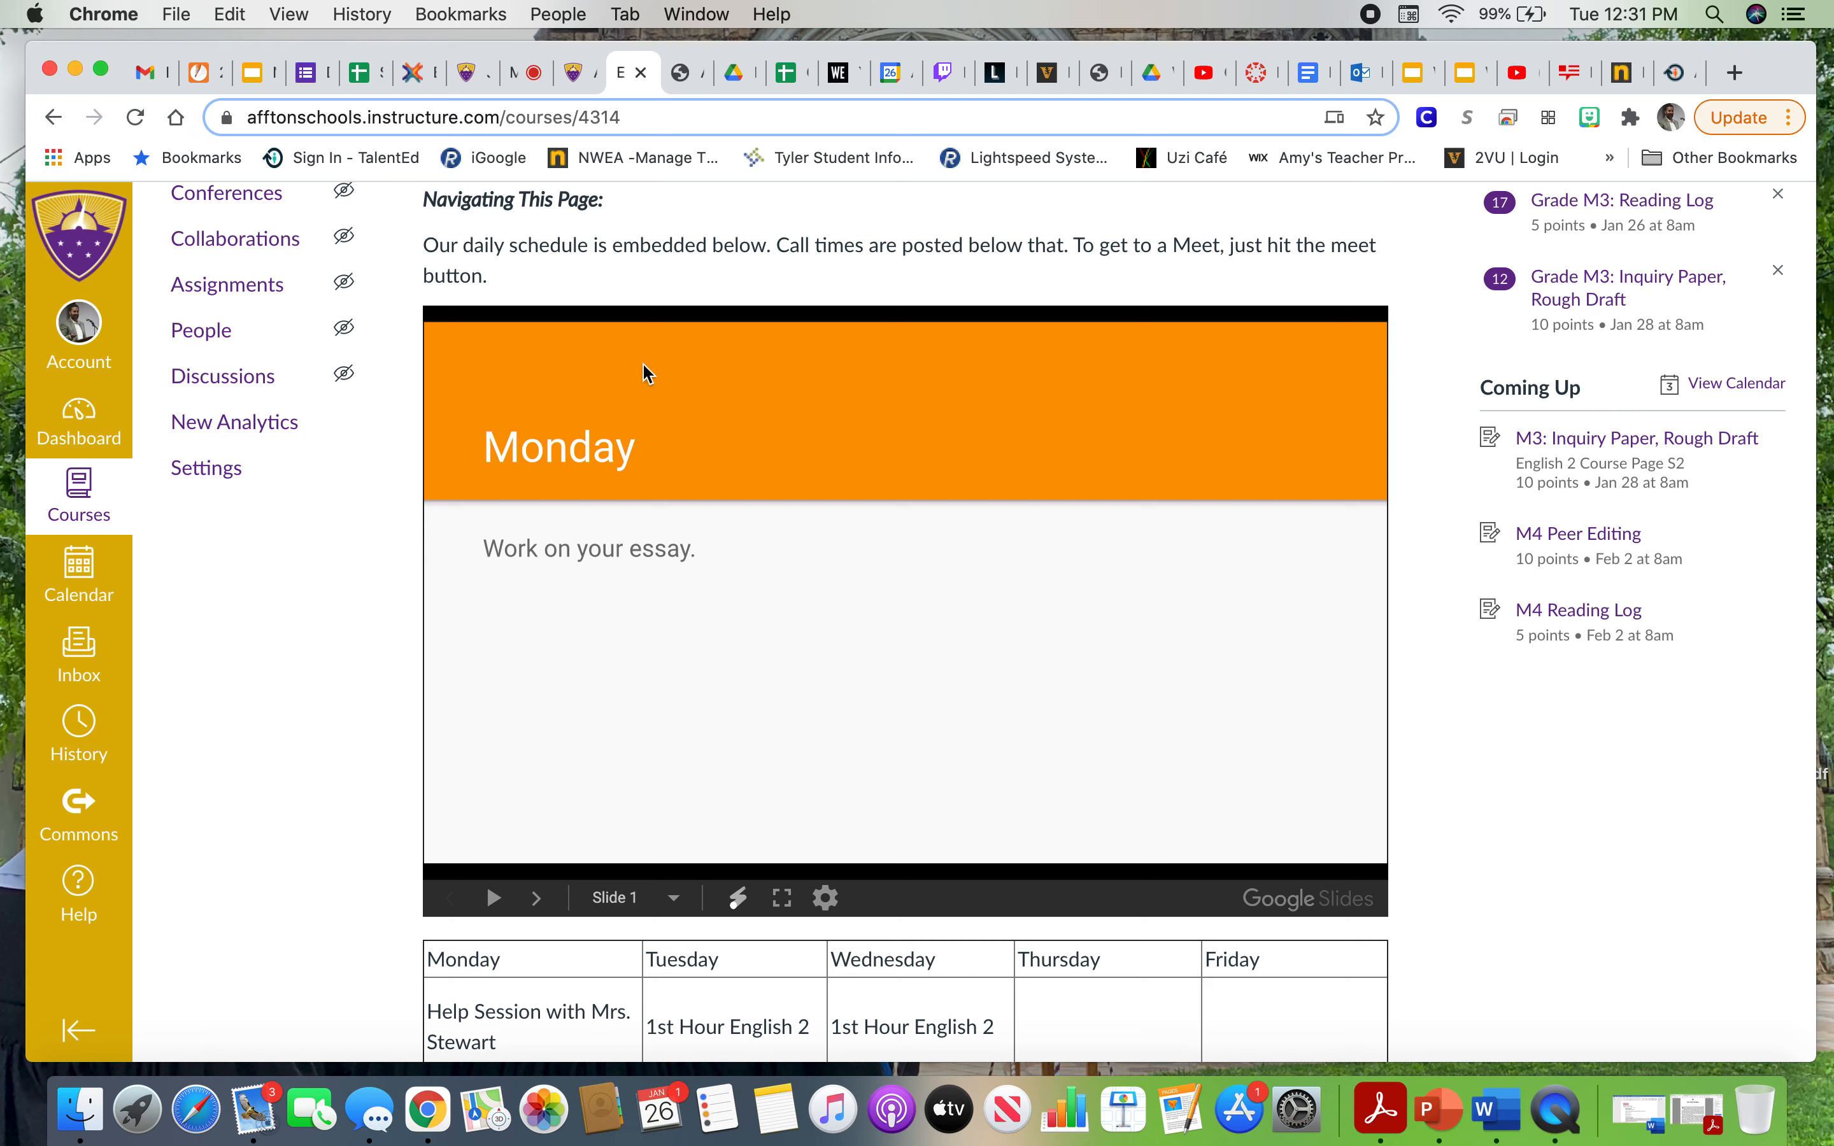
{"action": "mouse_move", "coordinate": [594, 778]}
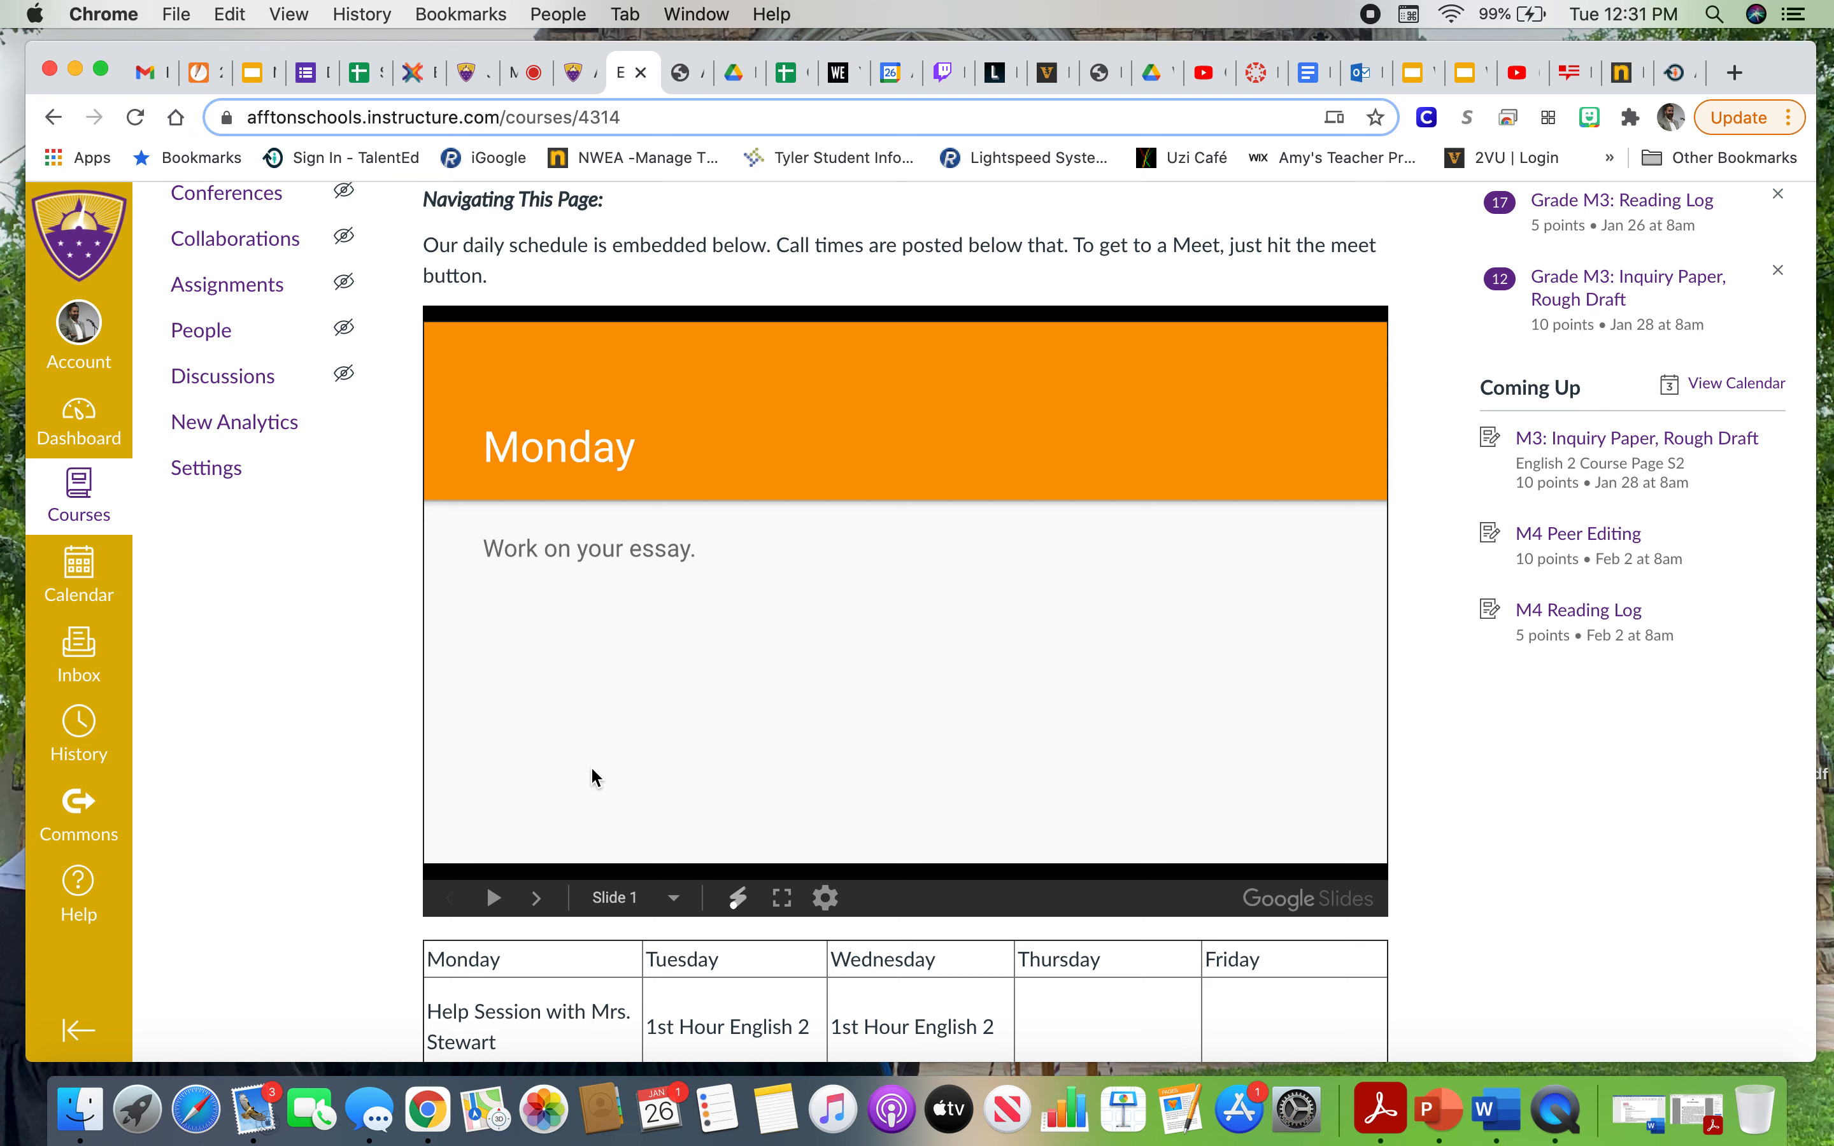
{"action": "mouse_move", "coordinate": [617, 356]}
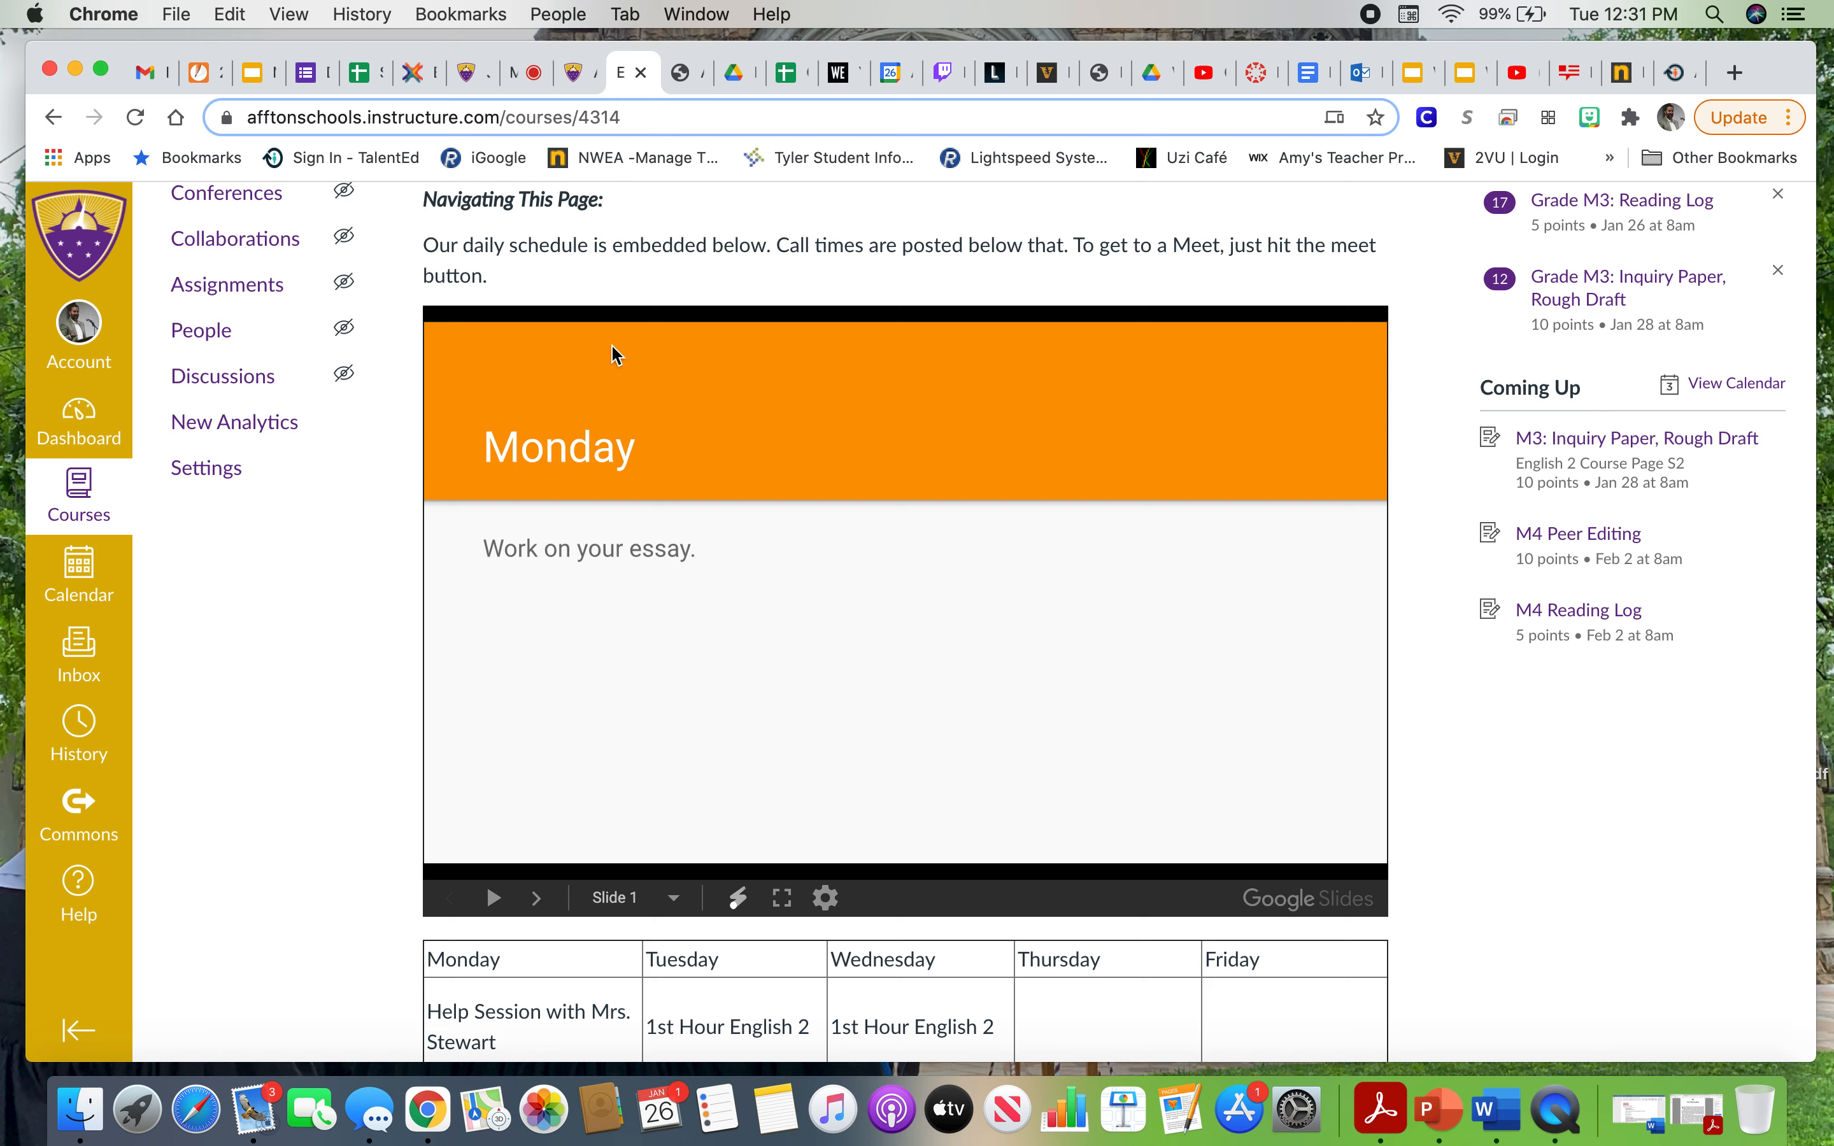
{"action": "mouse_move", "coordinate": [537, 900]}
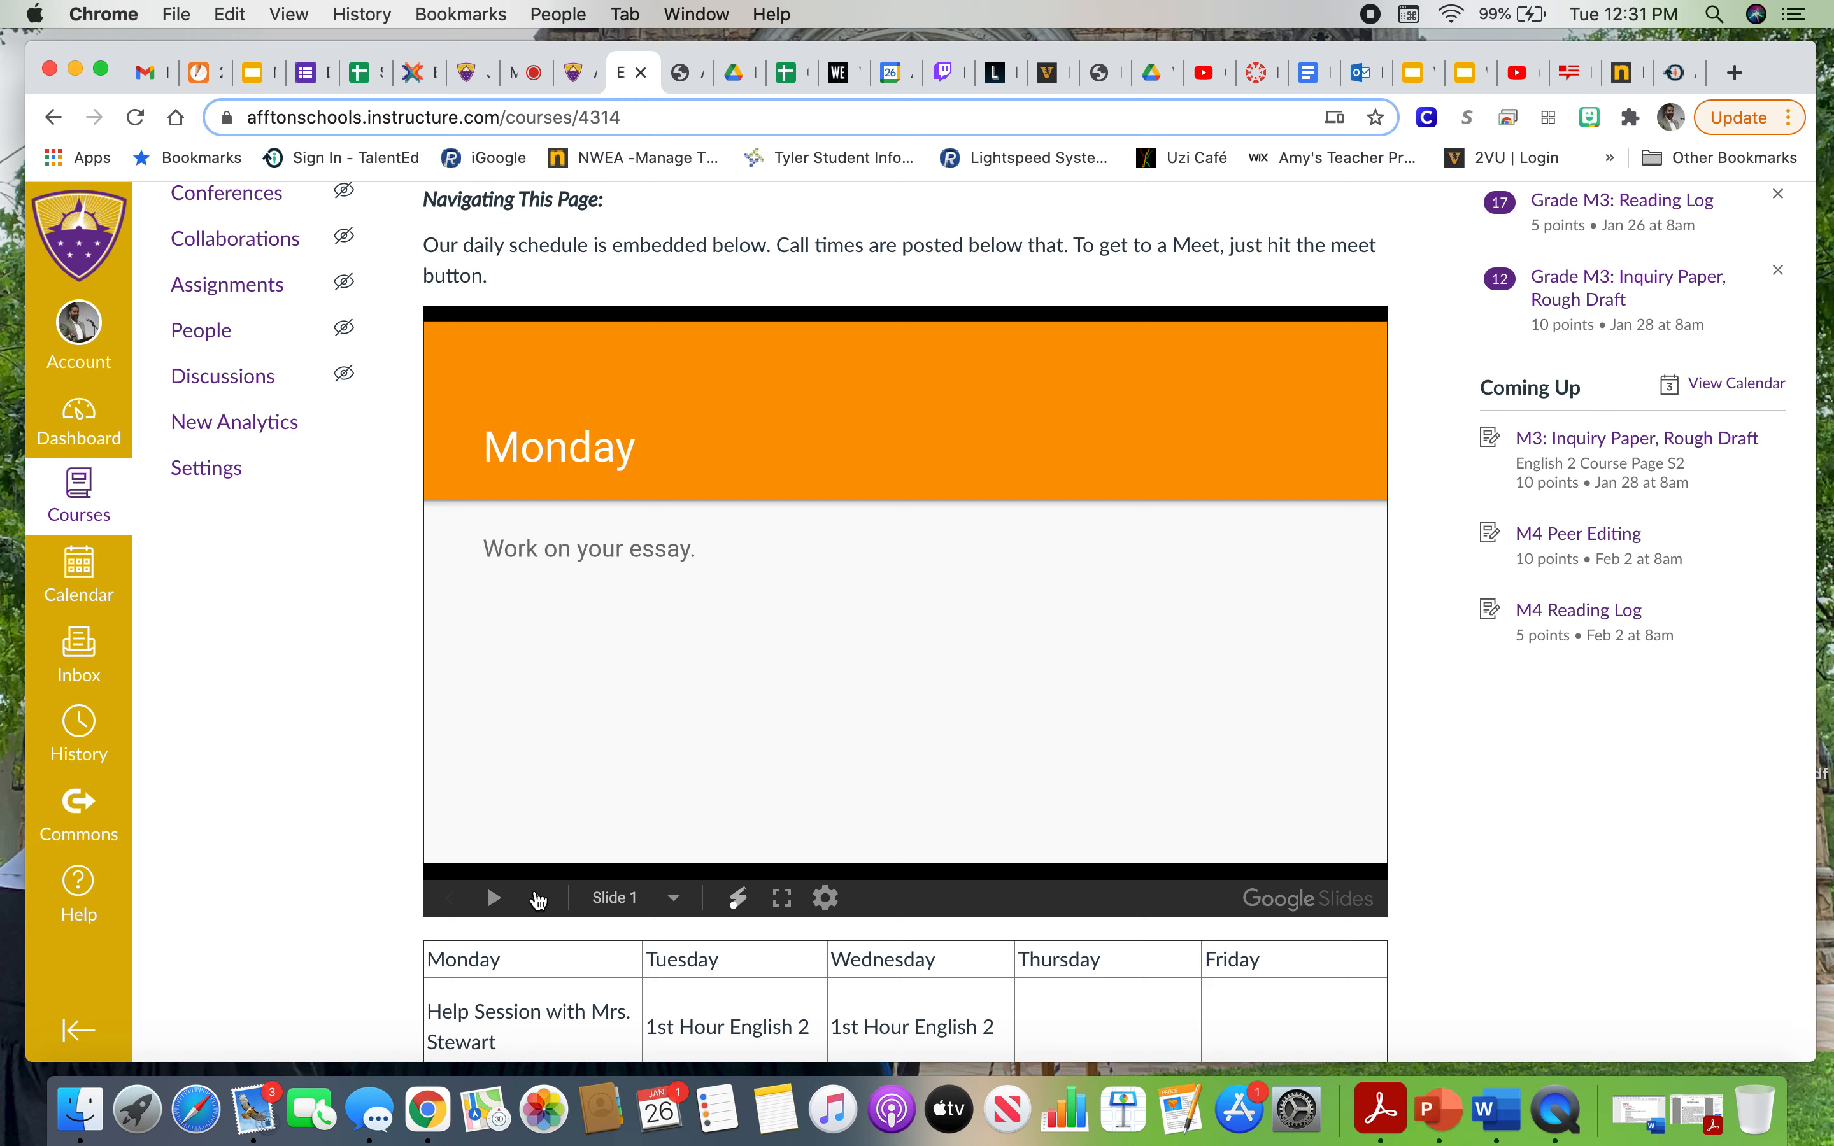
Advance the embedded schedule through Tuesday, Wednesday, Thursday and Friday, then back to Monday.
{"action": "left_click", "coordinate": [494, 898]}
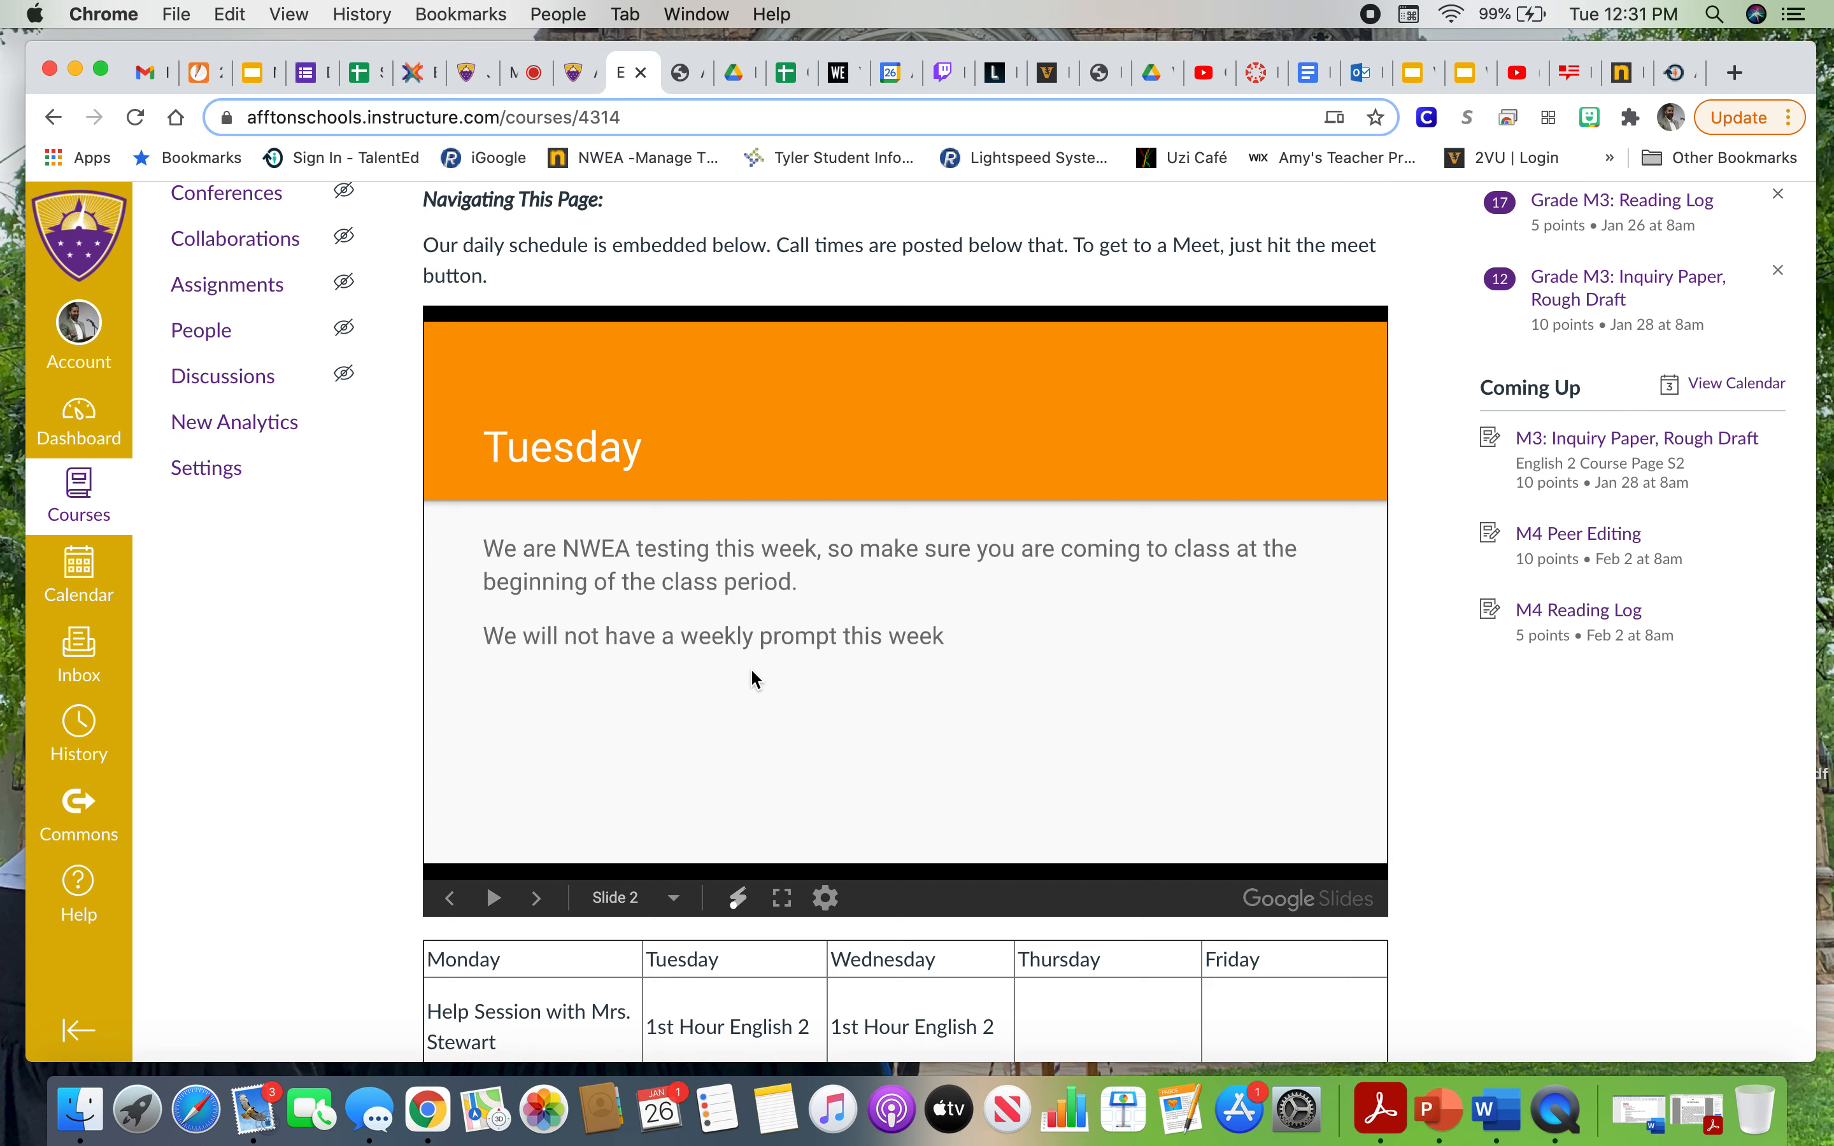
{"action": "mouse_move", "coordinate": [587, 783]}
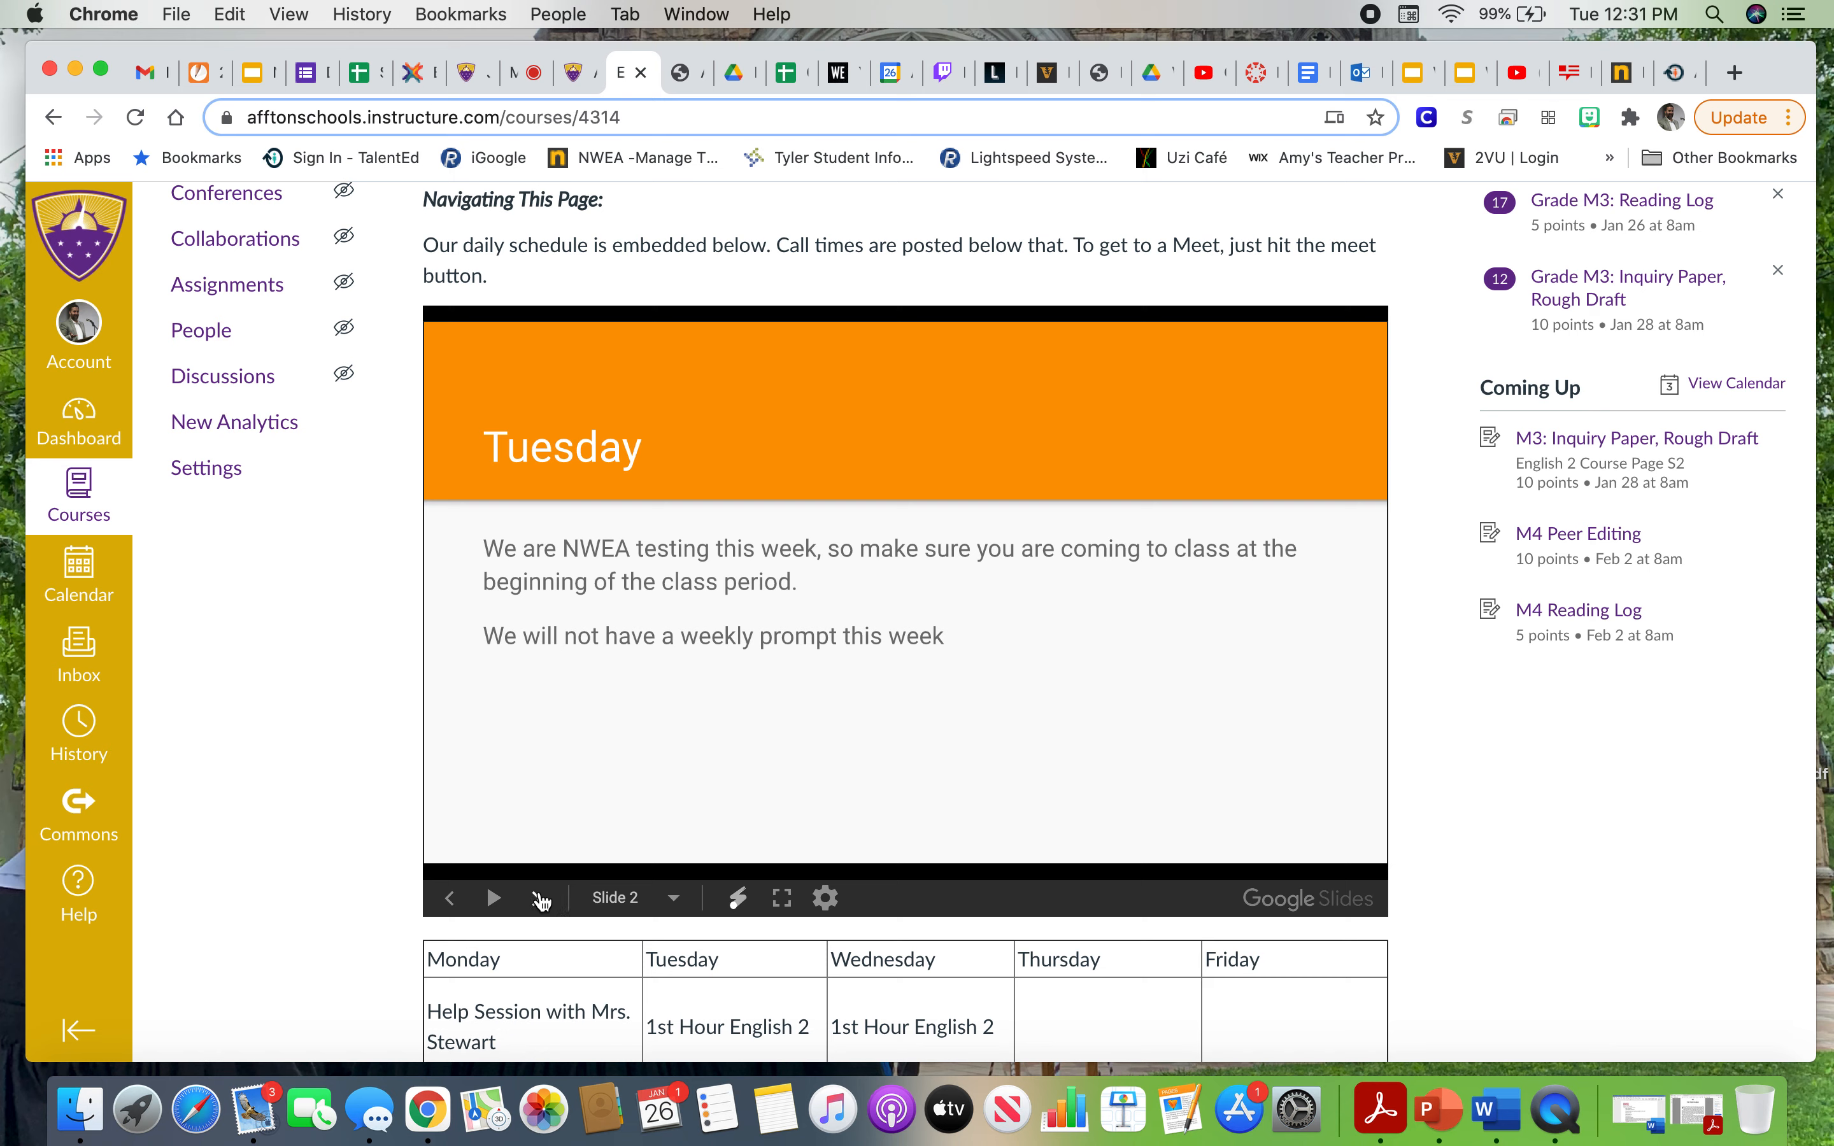
{"action": "left_click", "coordinate": [493, 898]}
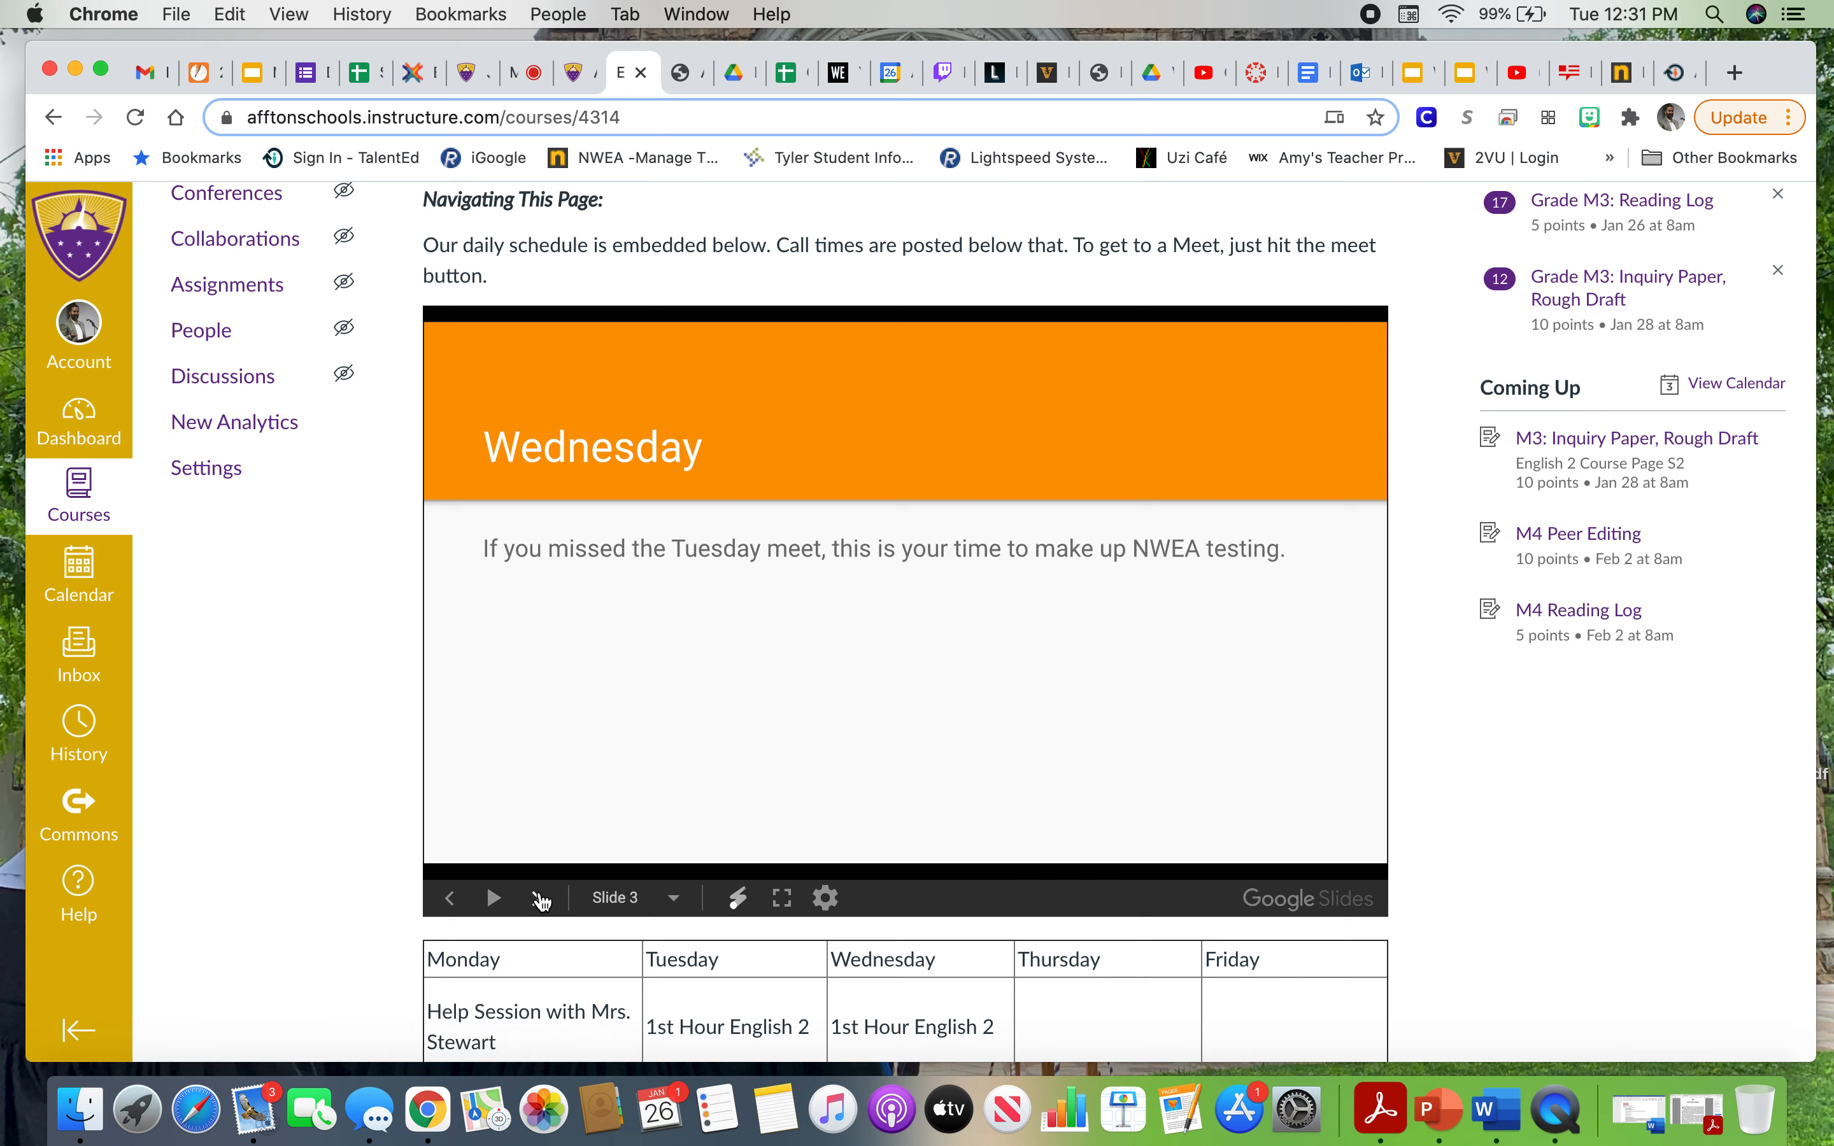
{"action": "left_click", "coordinate": [493, 898]}
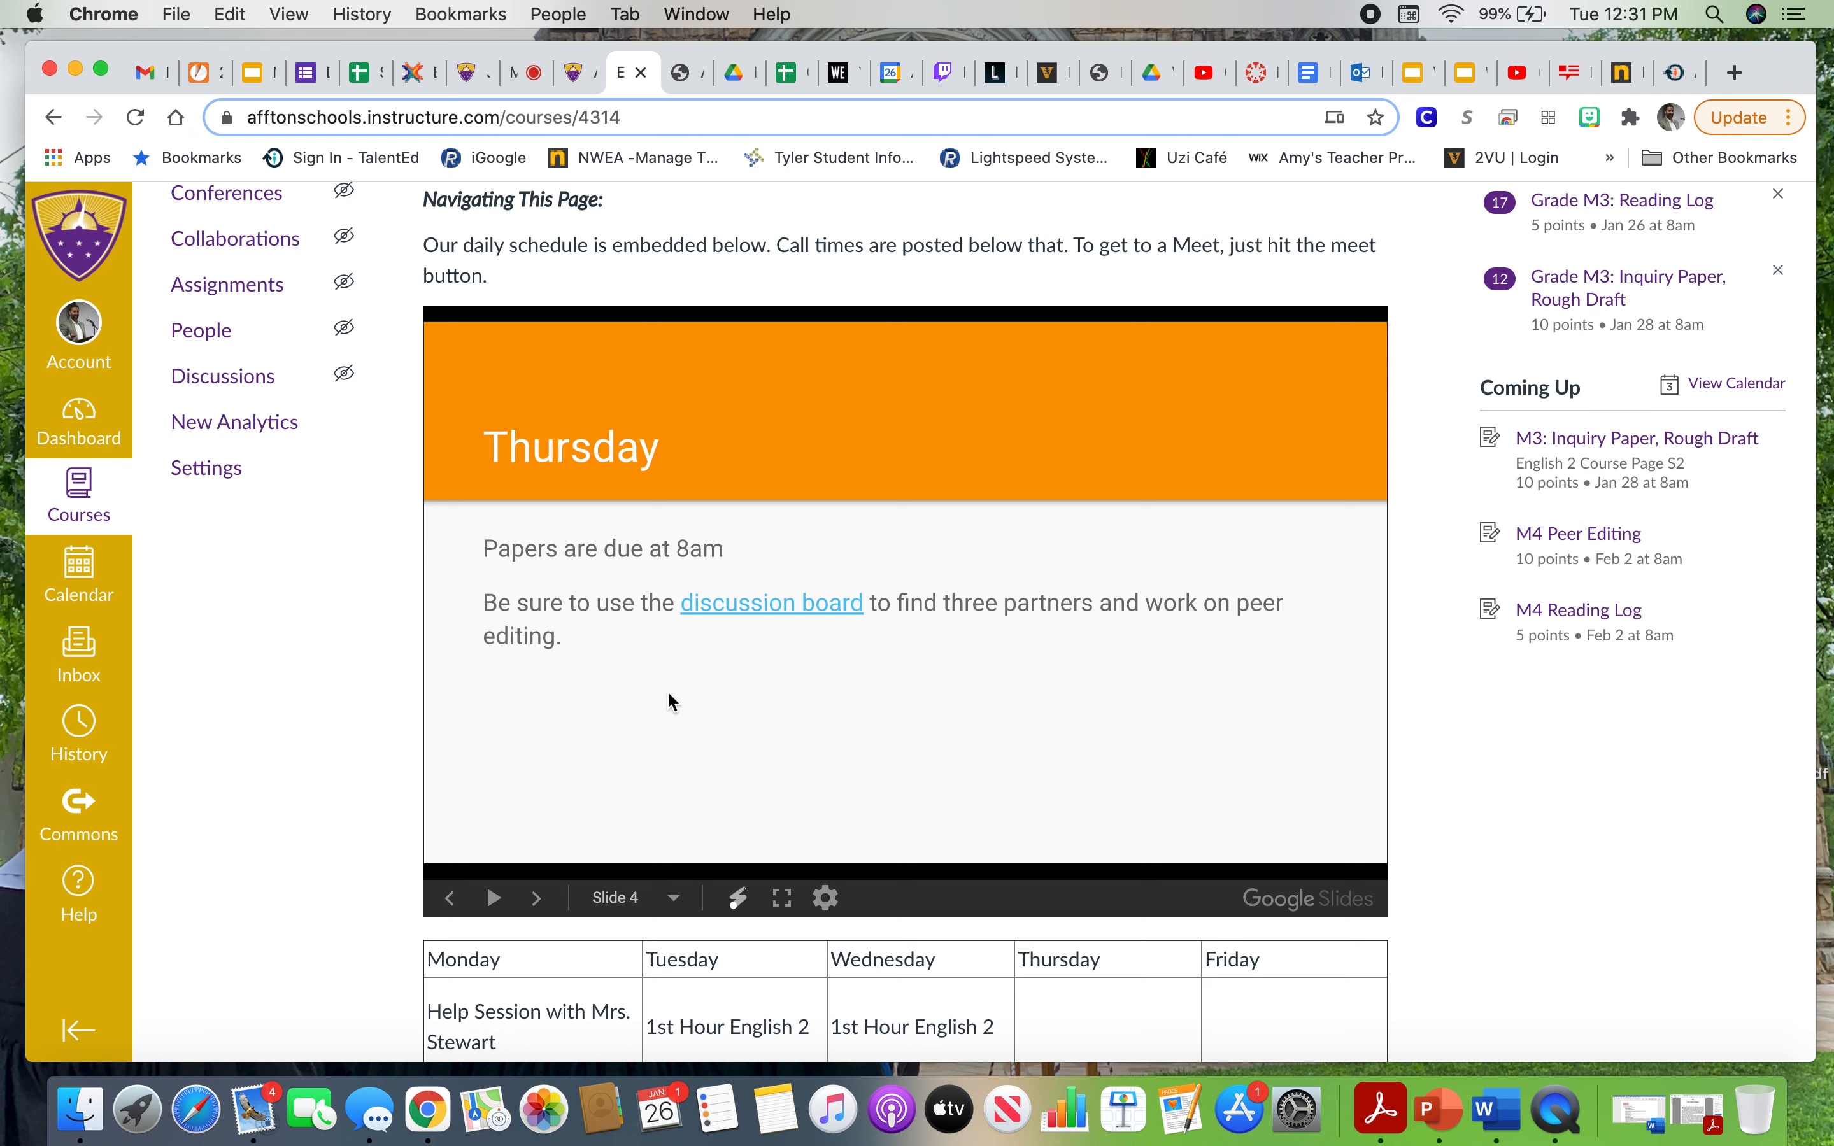
{"action": "mouse_move", "coordinate": [681, 734]}
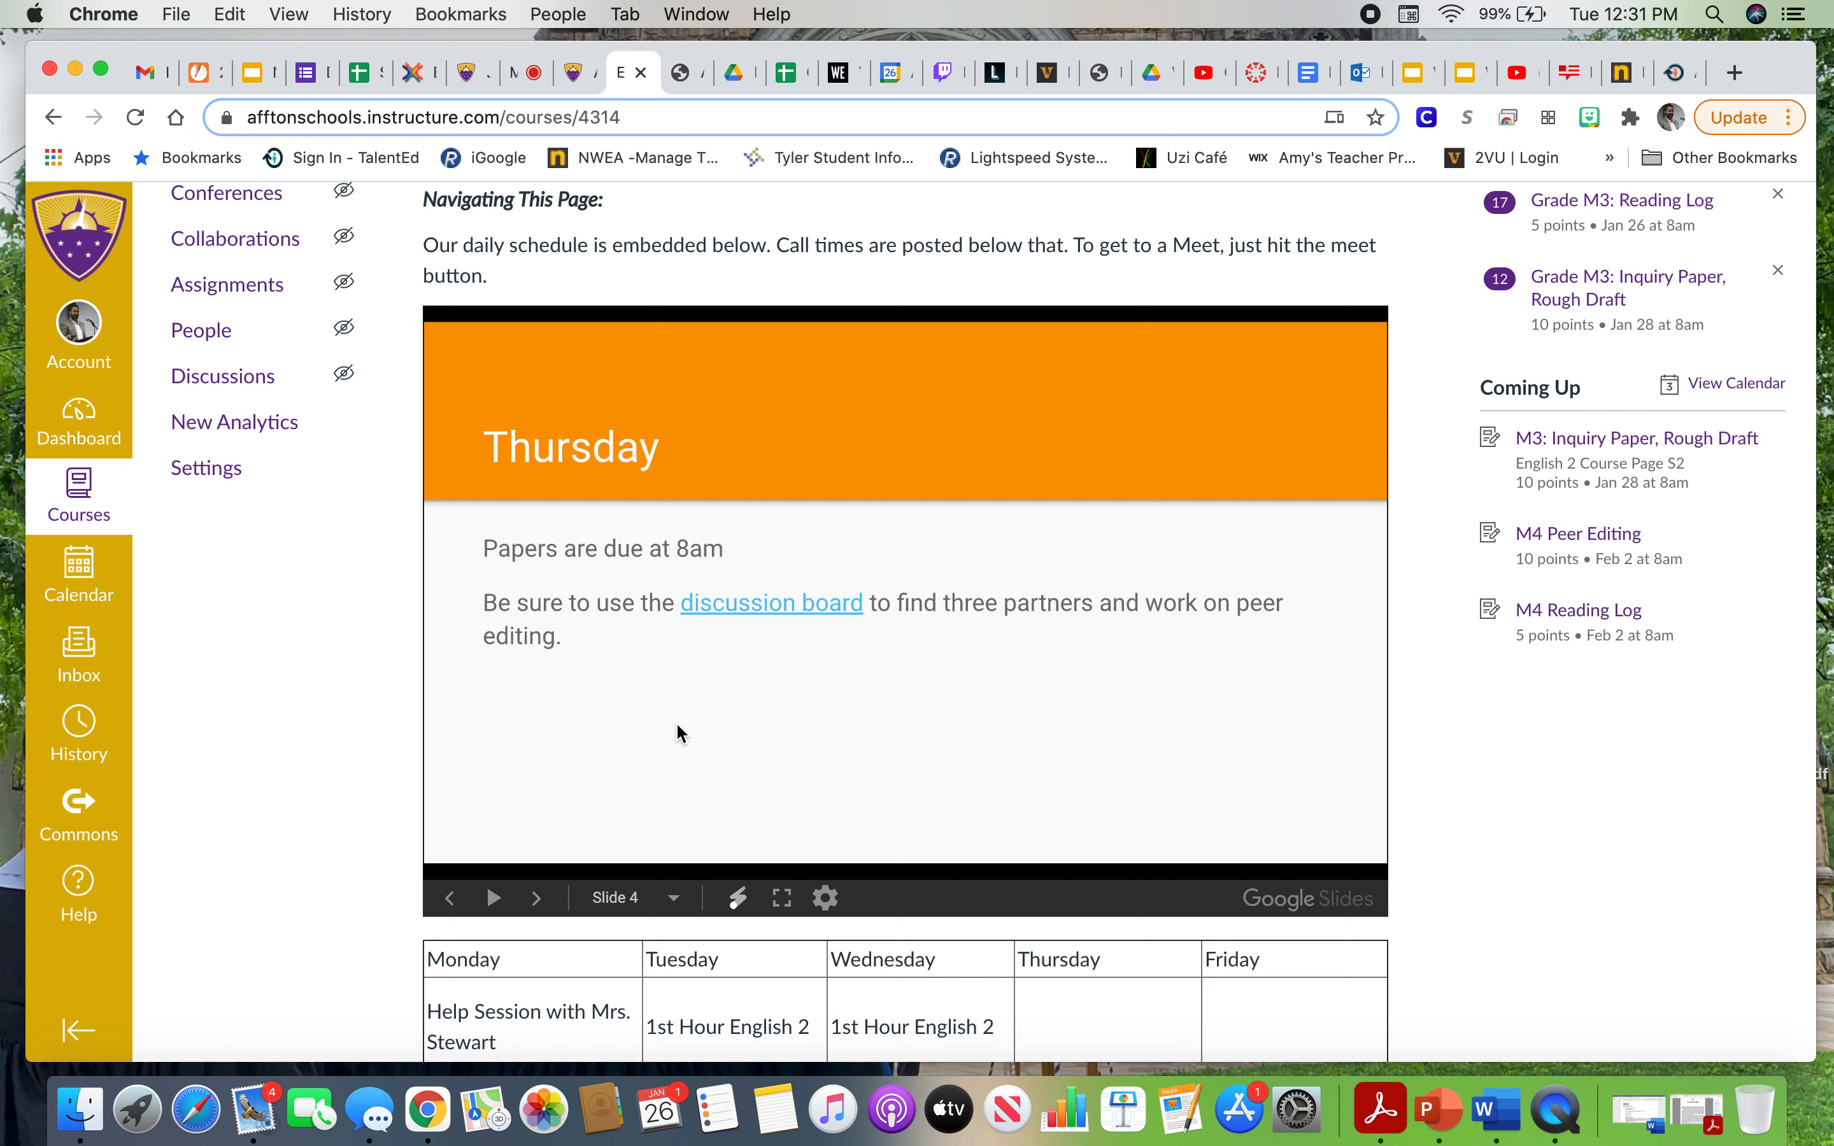
{"action": "mouse_move", "coordinate": [873, 746]}
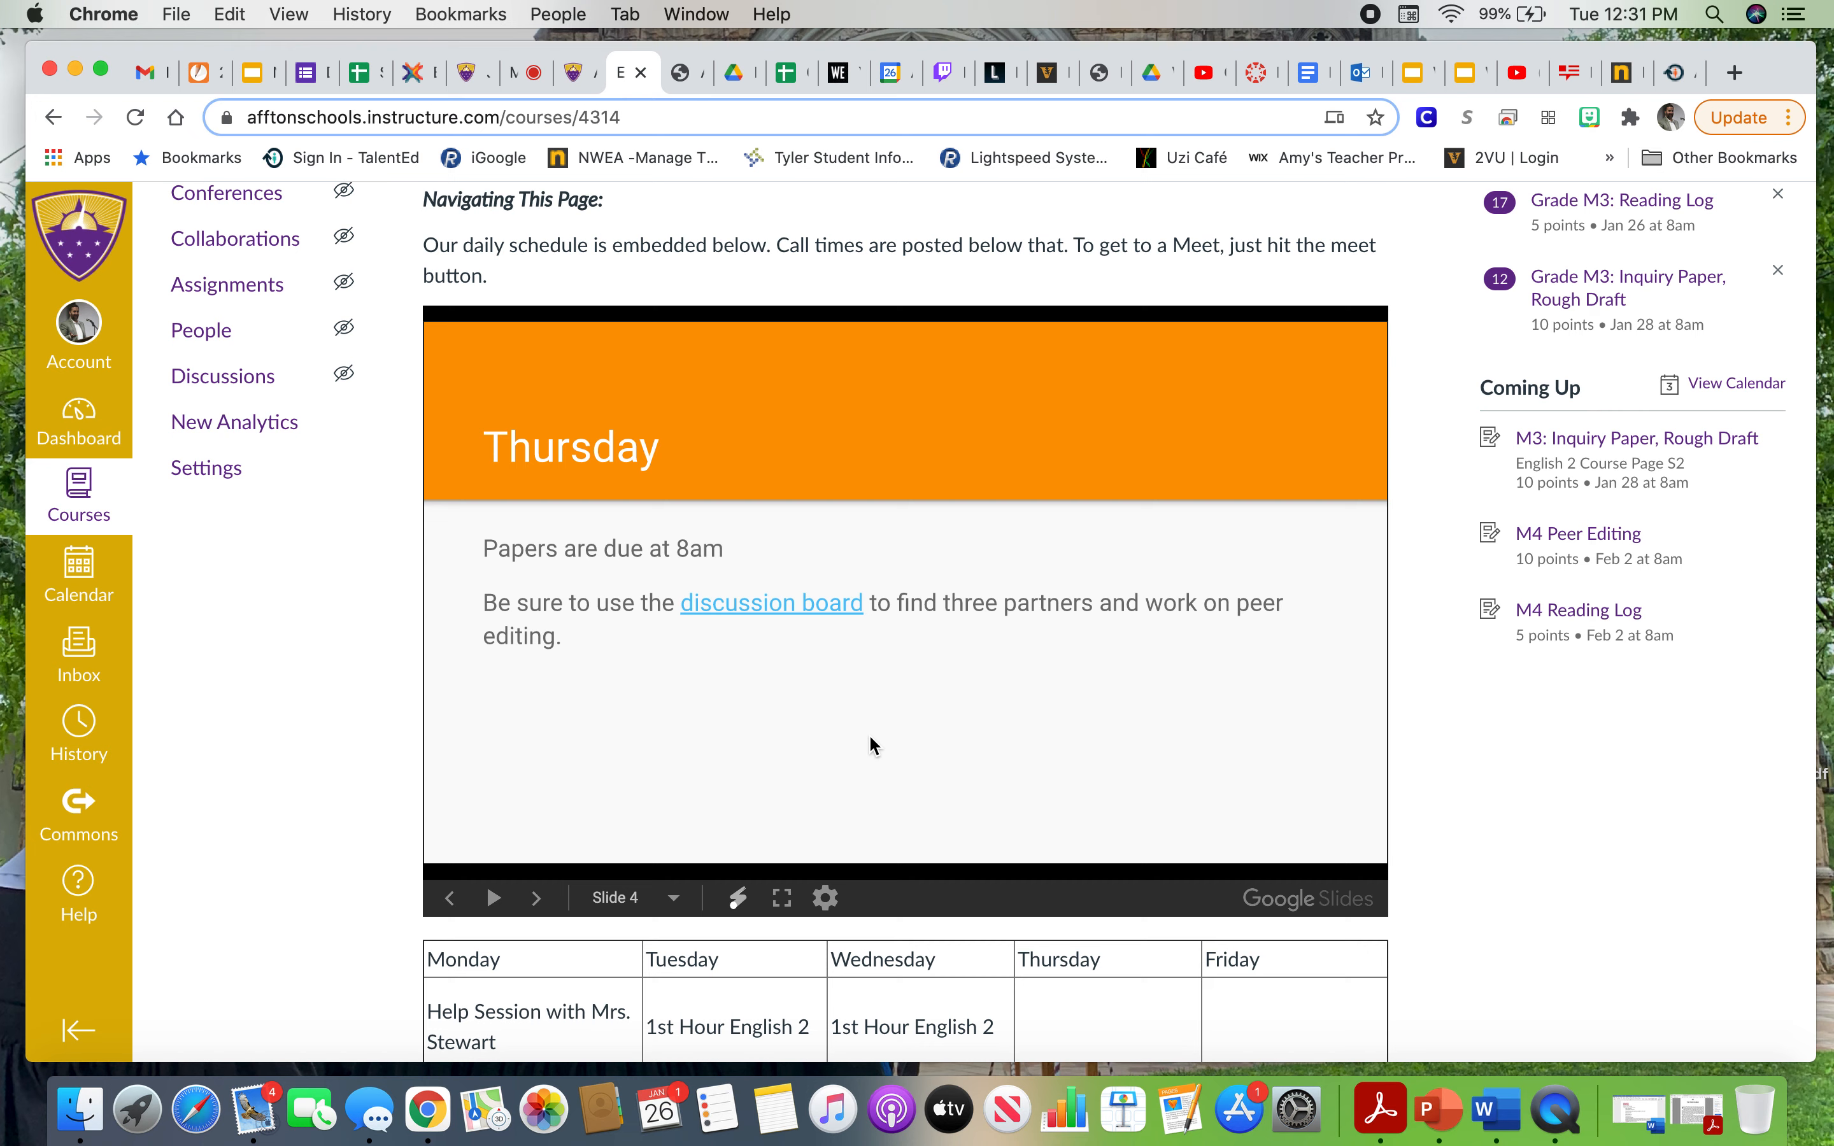
{"action": "mouse_move", "coordinate": [838, 740]}
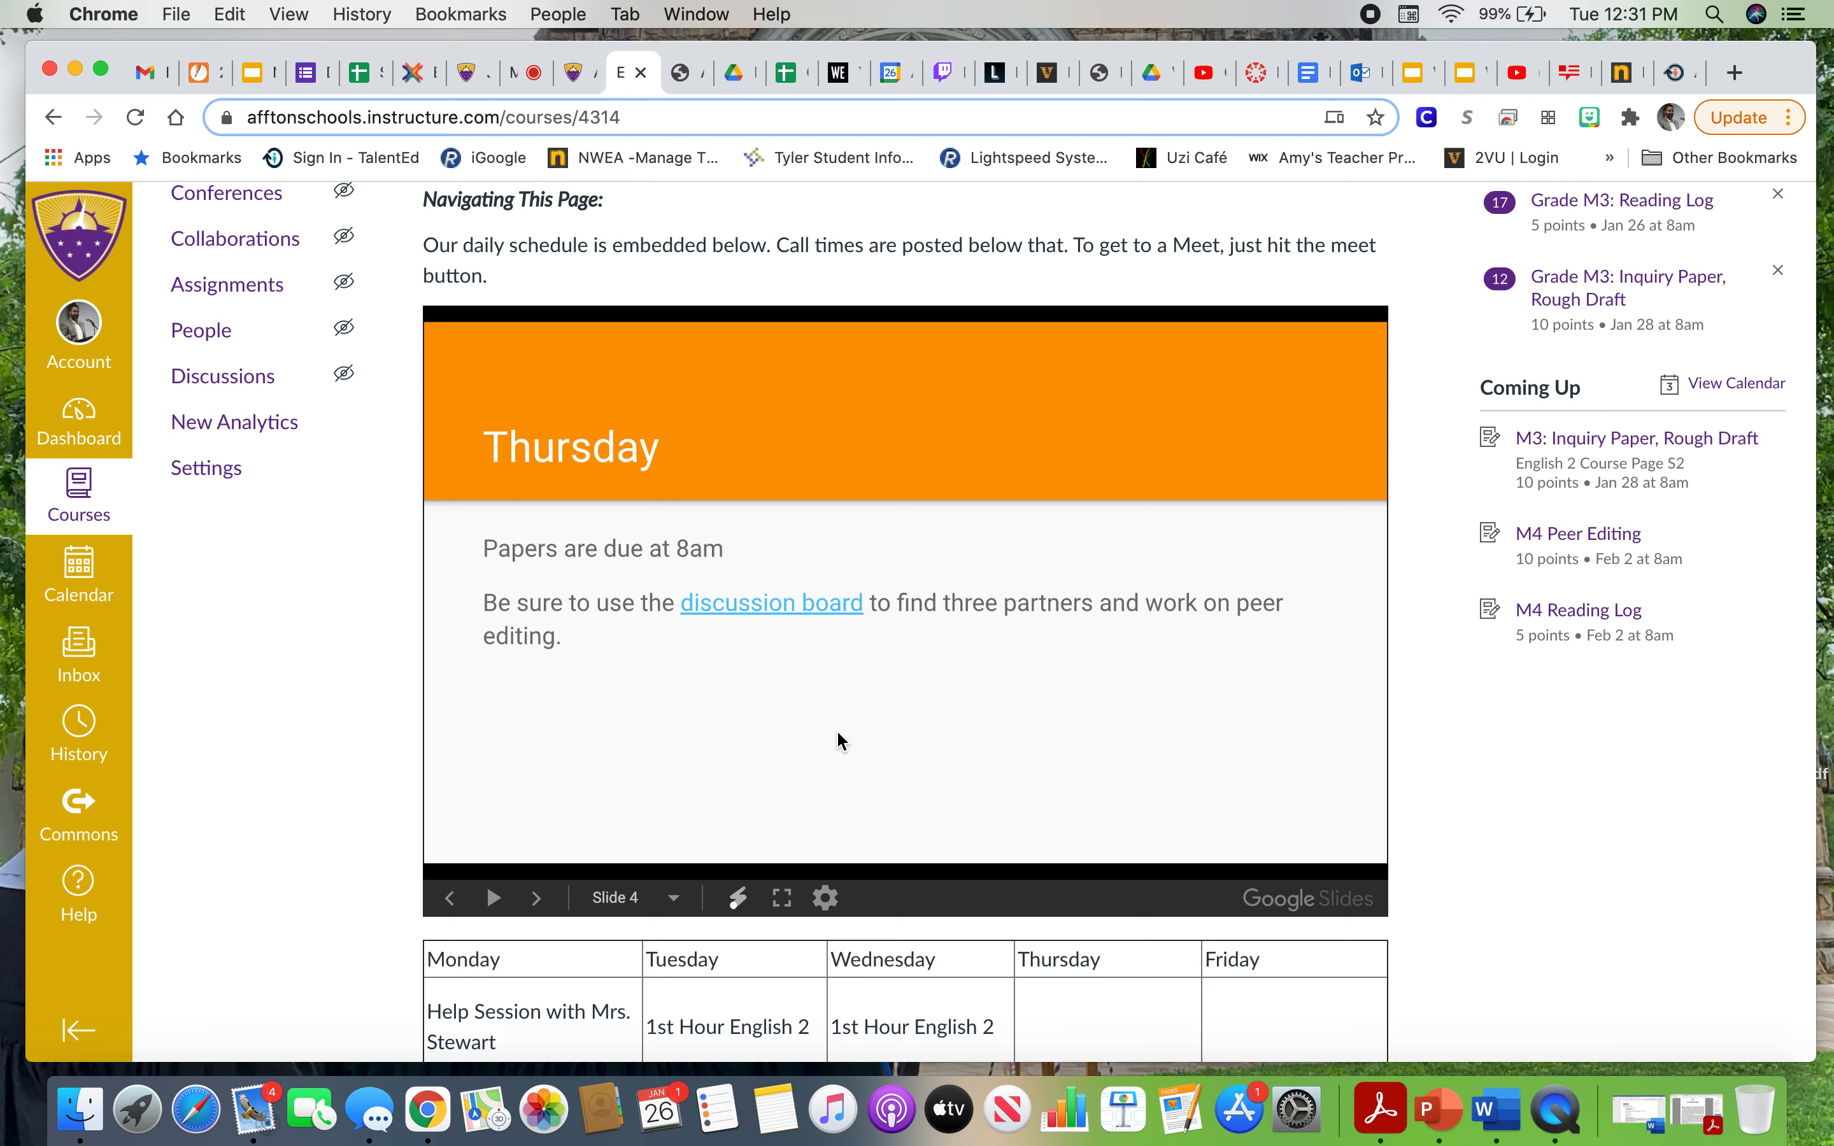
{"action": "mouse_move", "coordinate": [428, 559]}
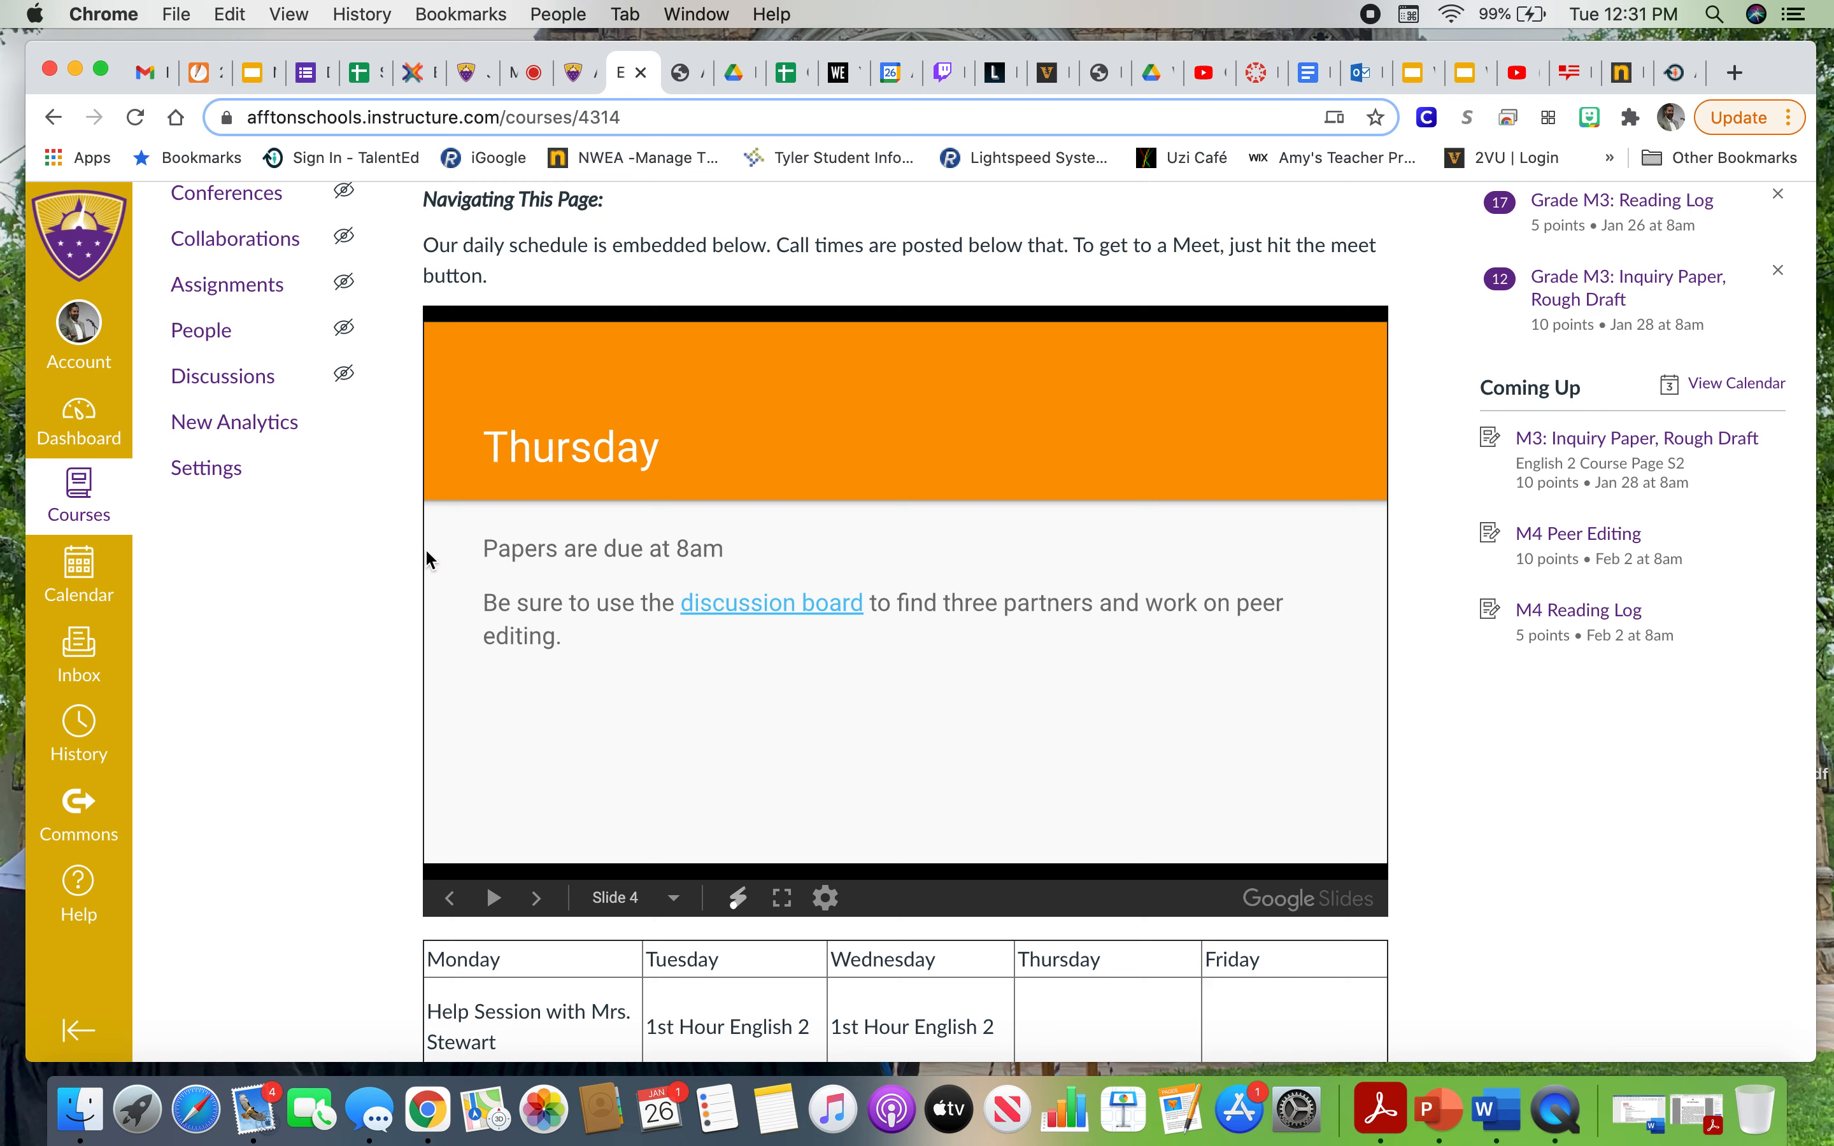
{"action": "mouse_move", "coordinate": [839, 681]}
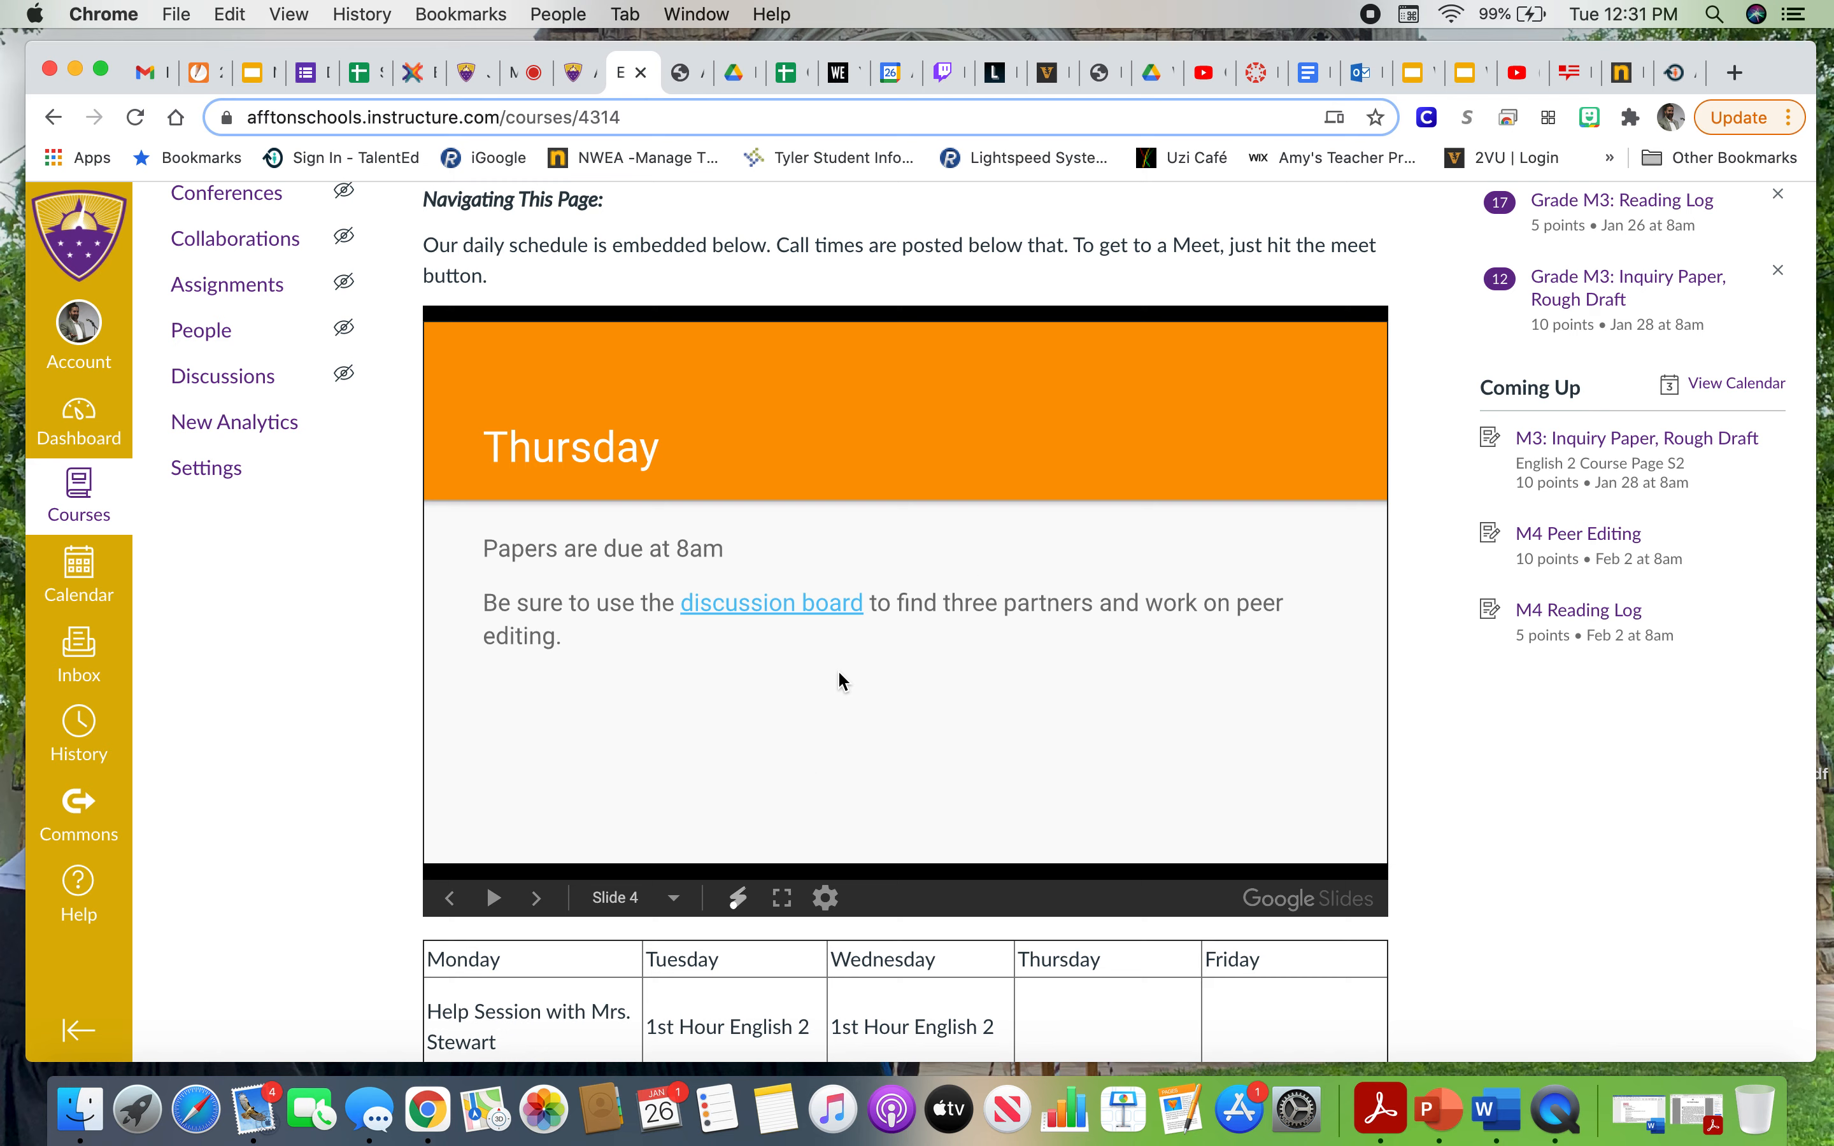
{"action": "mouse_move", "coordinate": [947, 681]}
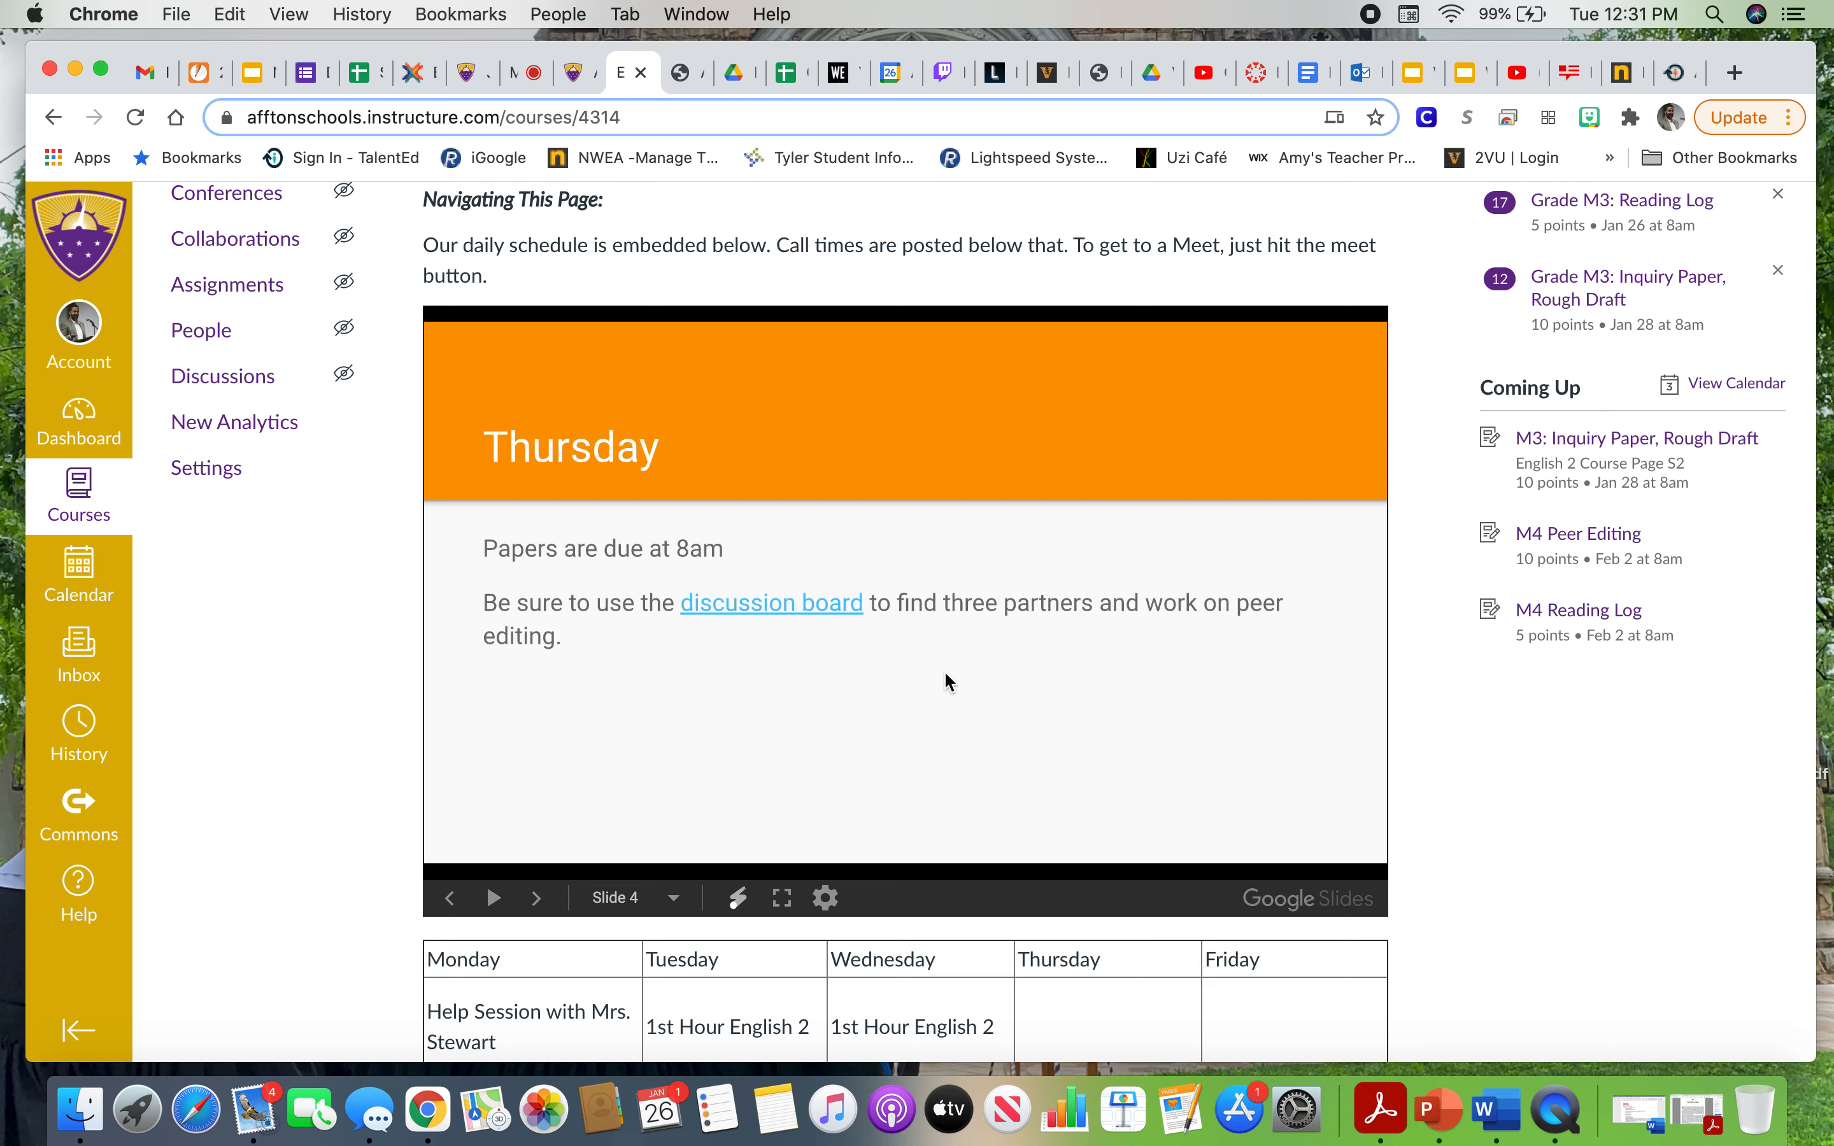
{"action": "mouse_move", "coordinate": [770, 604]}
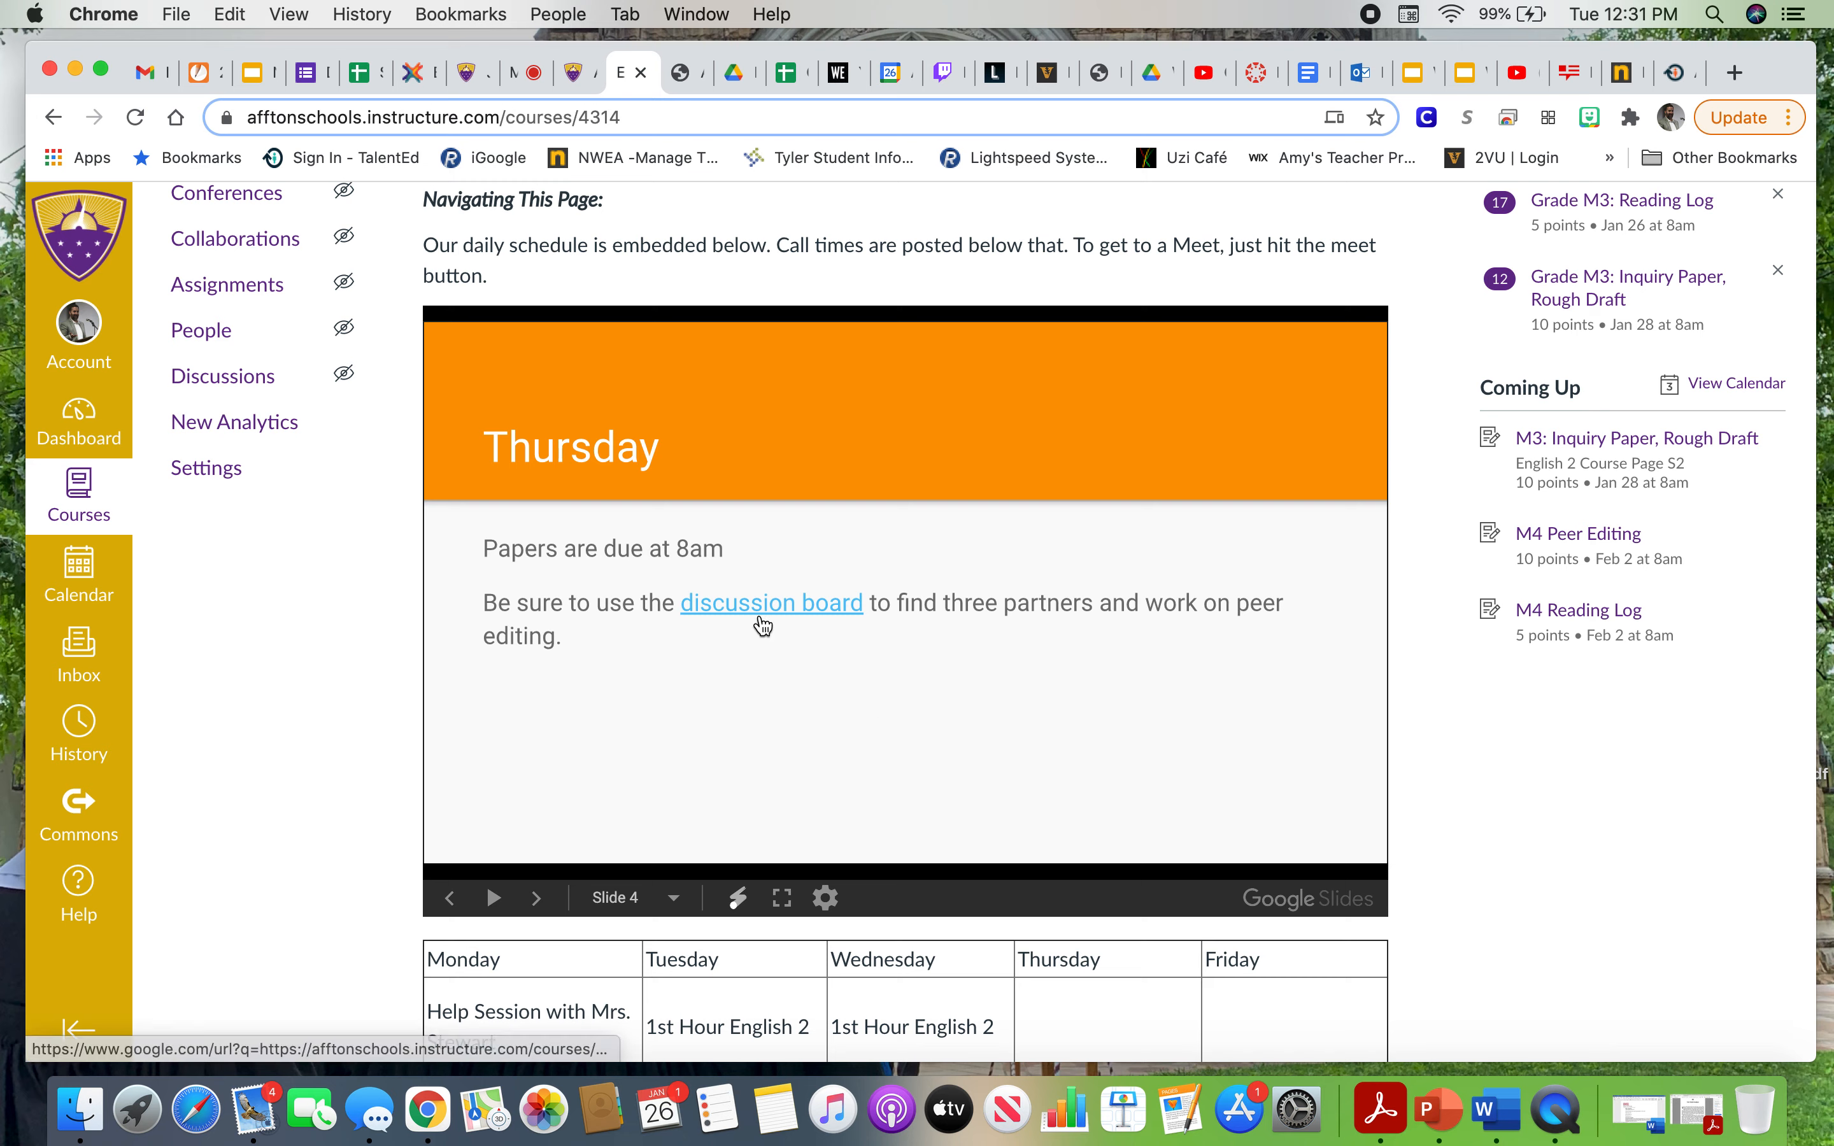
{"action": "left_click", "coordinate": [535, 897]}
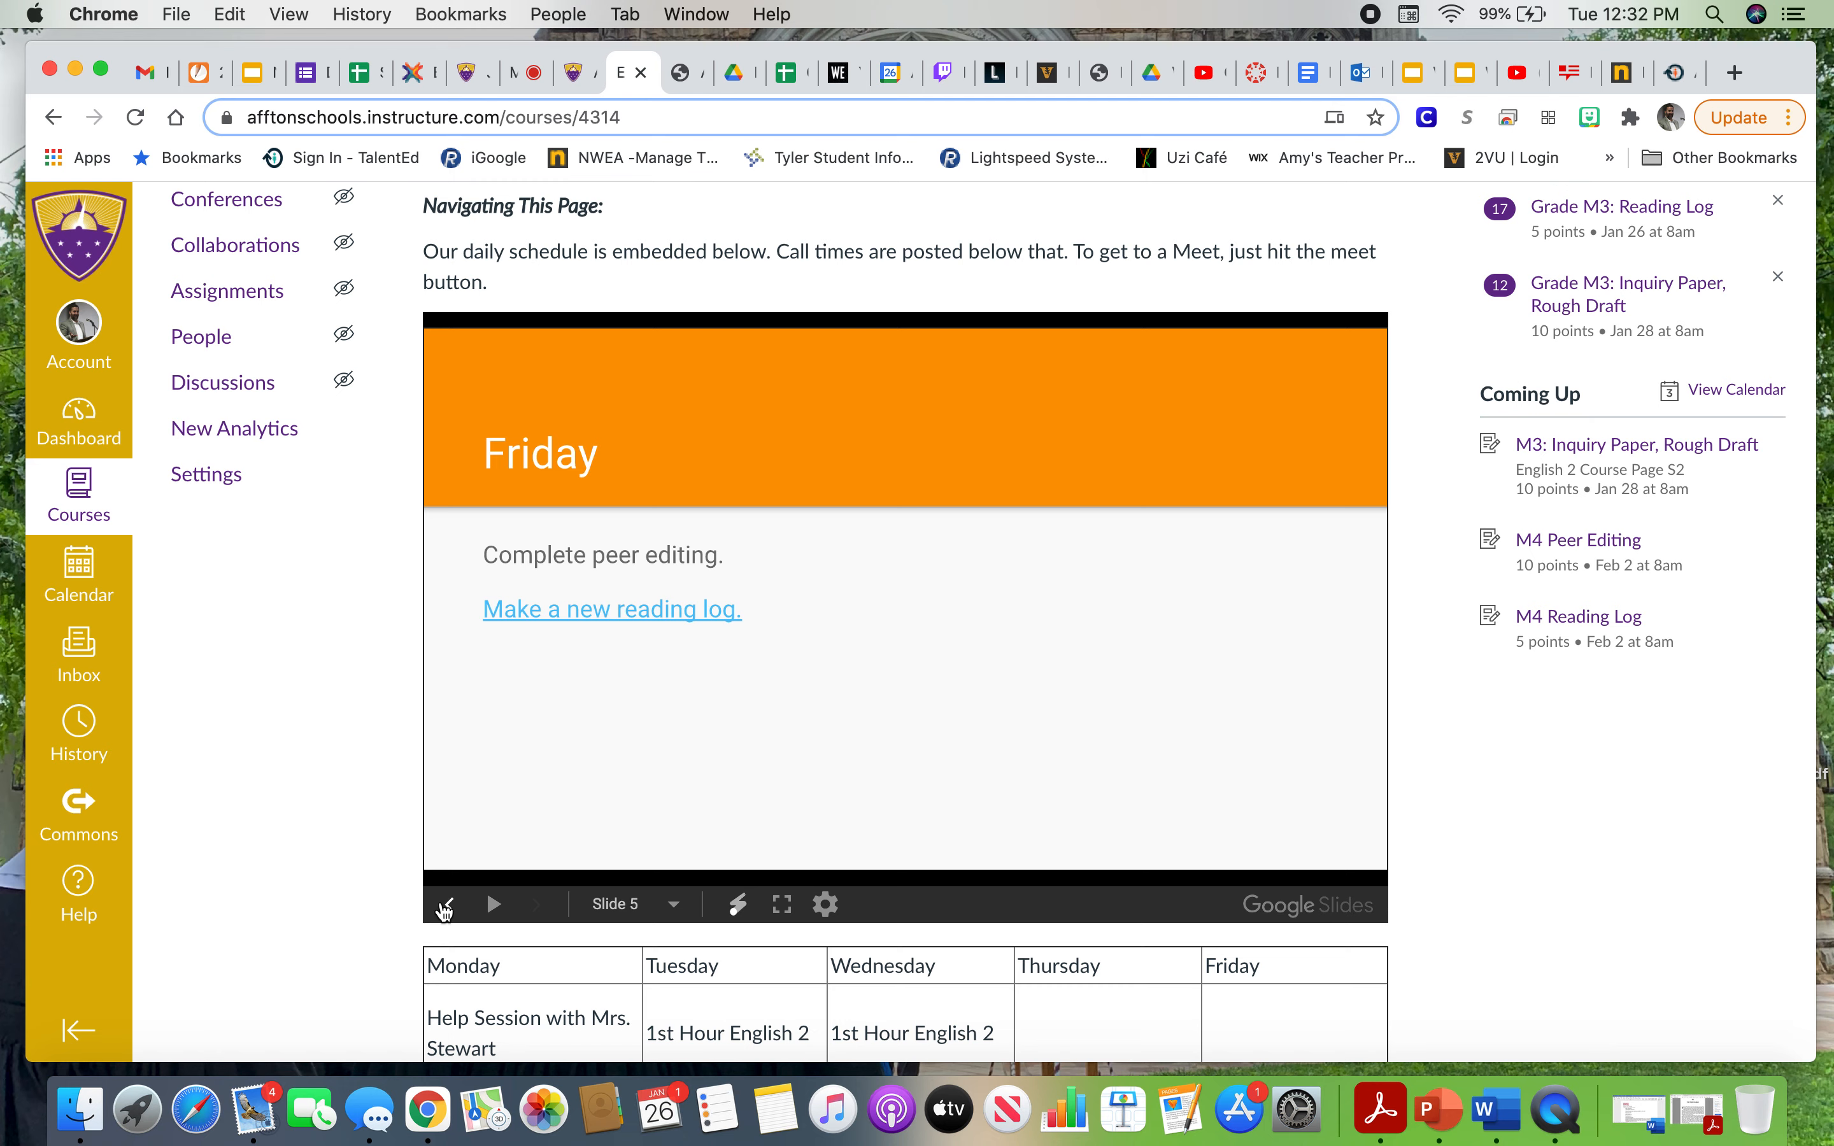
{"action": "left_click", "coordinate": [444, 904]}
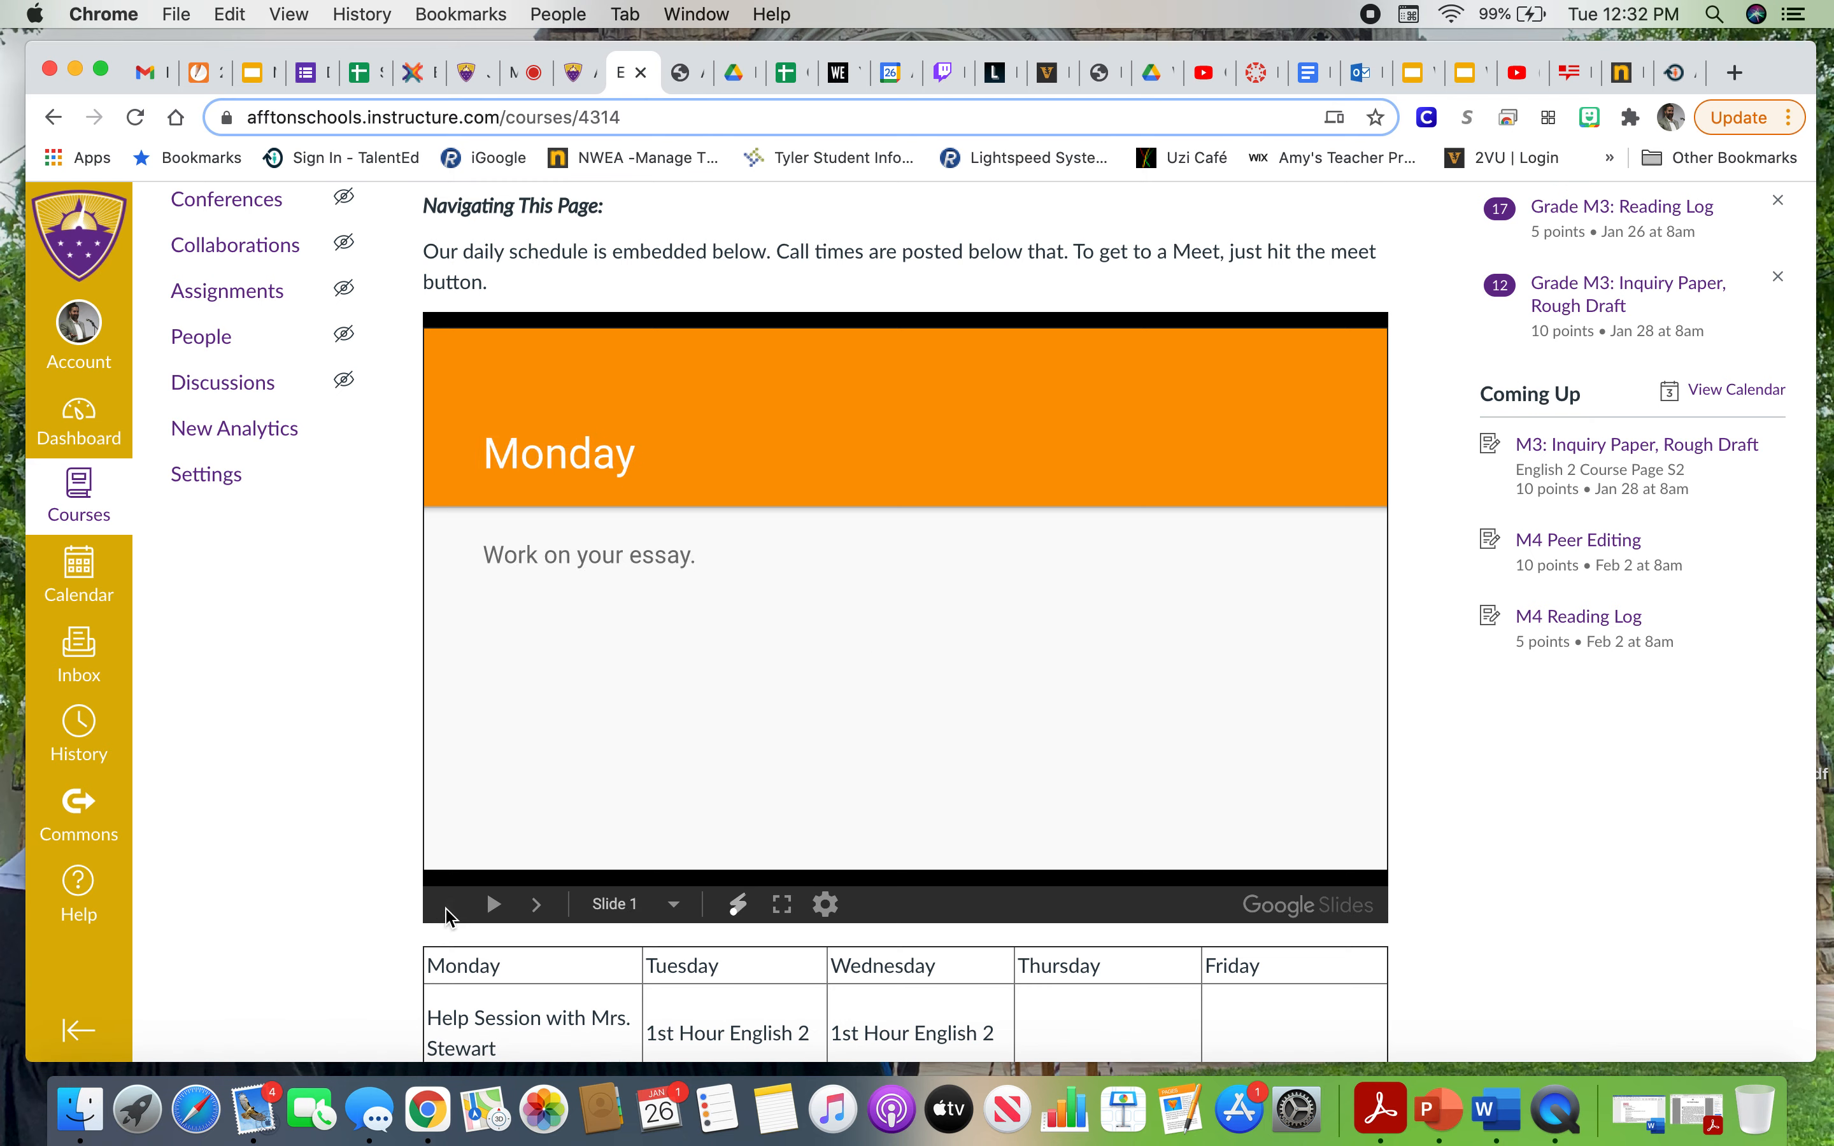
{"action": "mouse_move", "coordinate": [750, 734]}
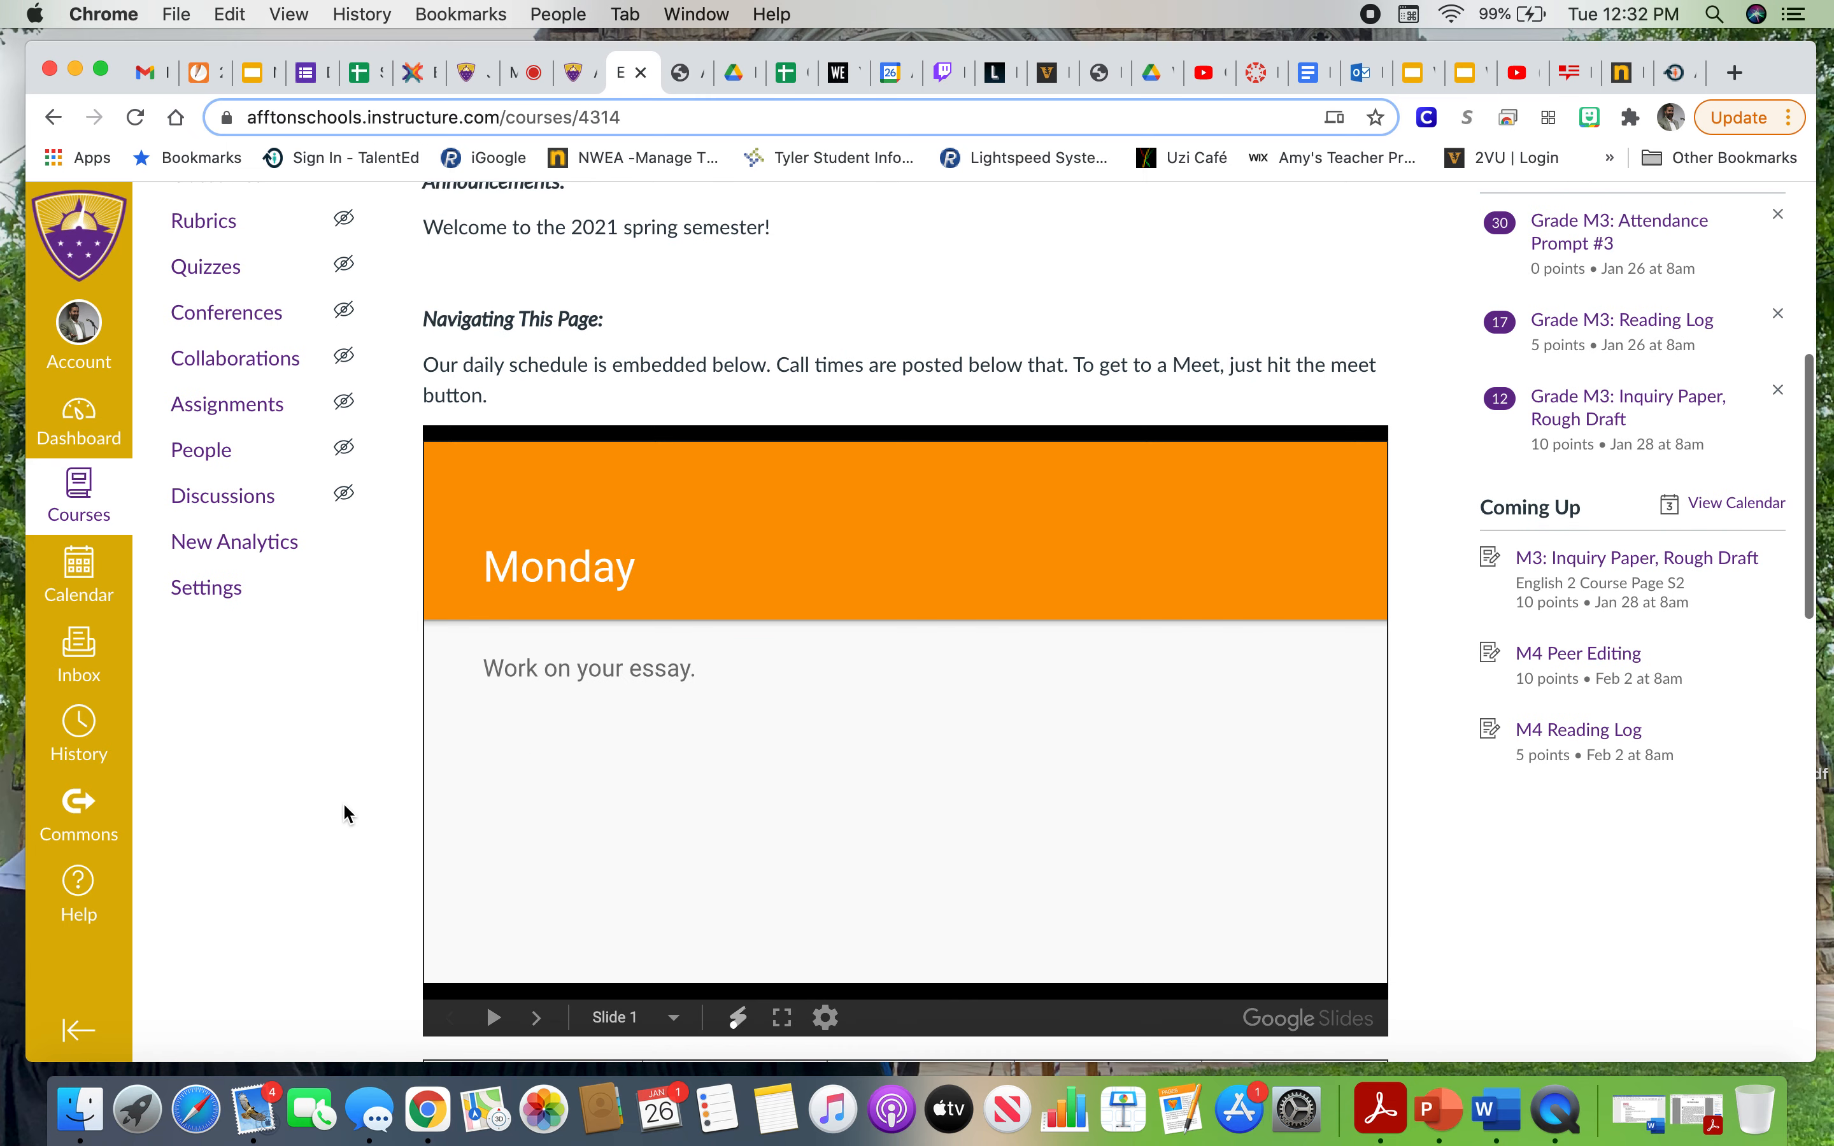
Show the course Modules list and look through the week-by-week items.
{"action": "left_click", "coordinate": [208, 312]}
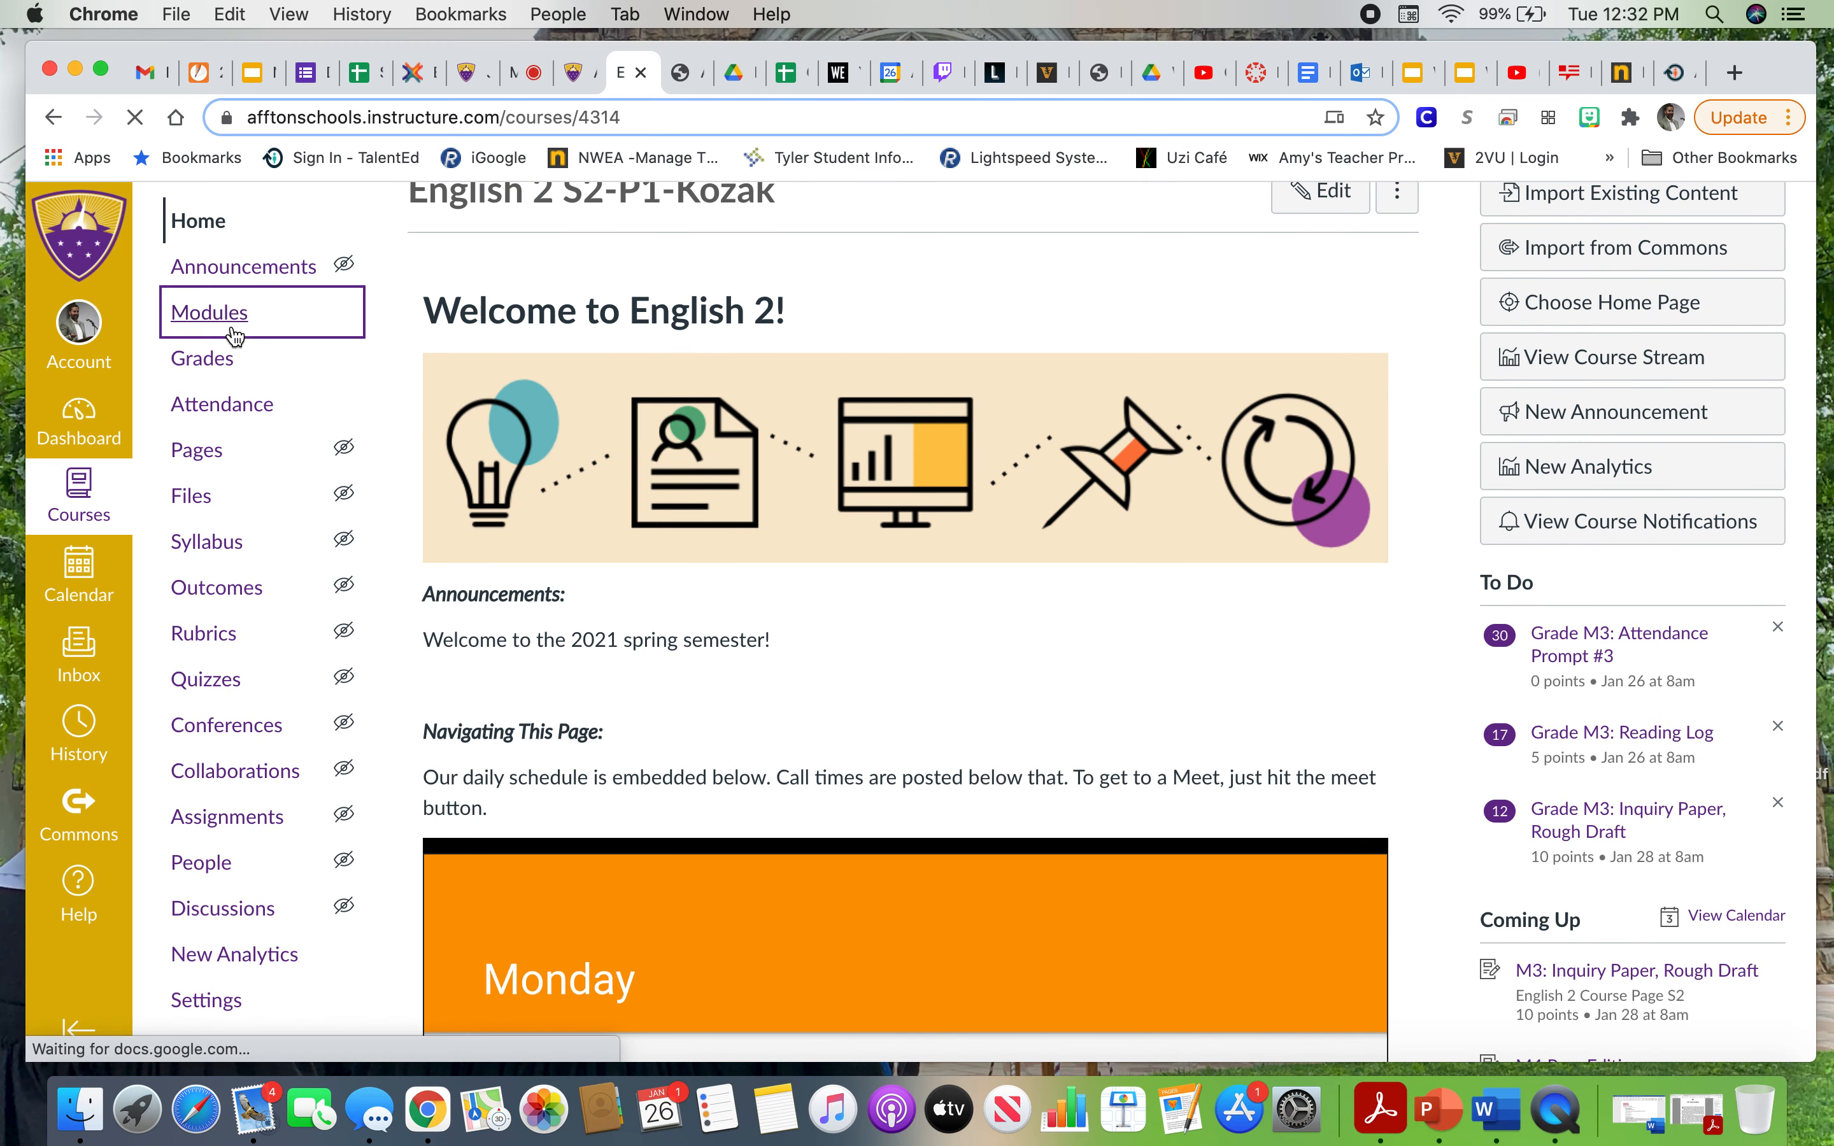
{"action": "left_click", "coordinate": [208, 312]}
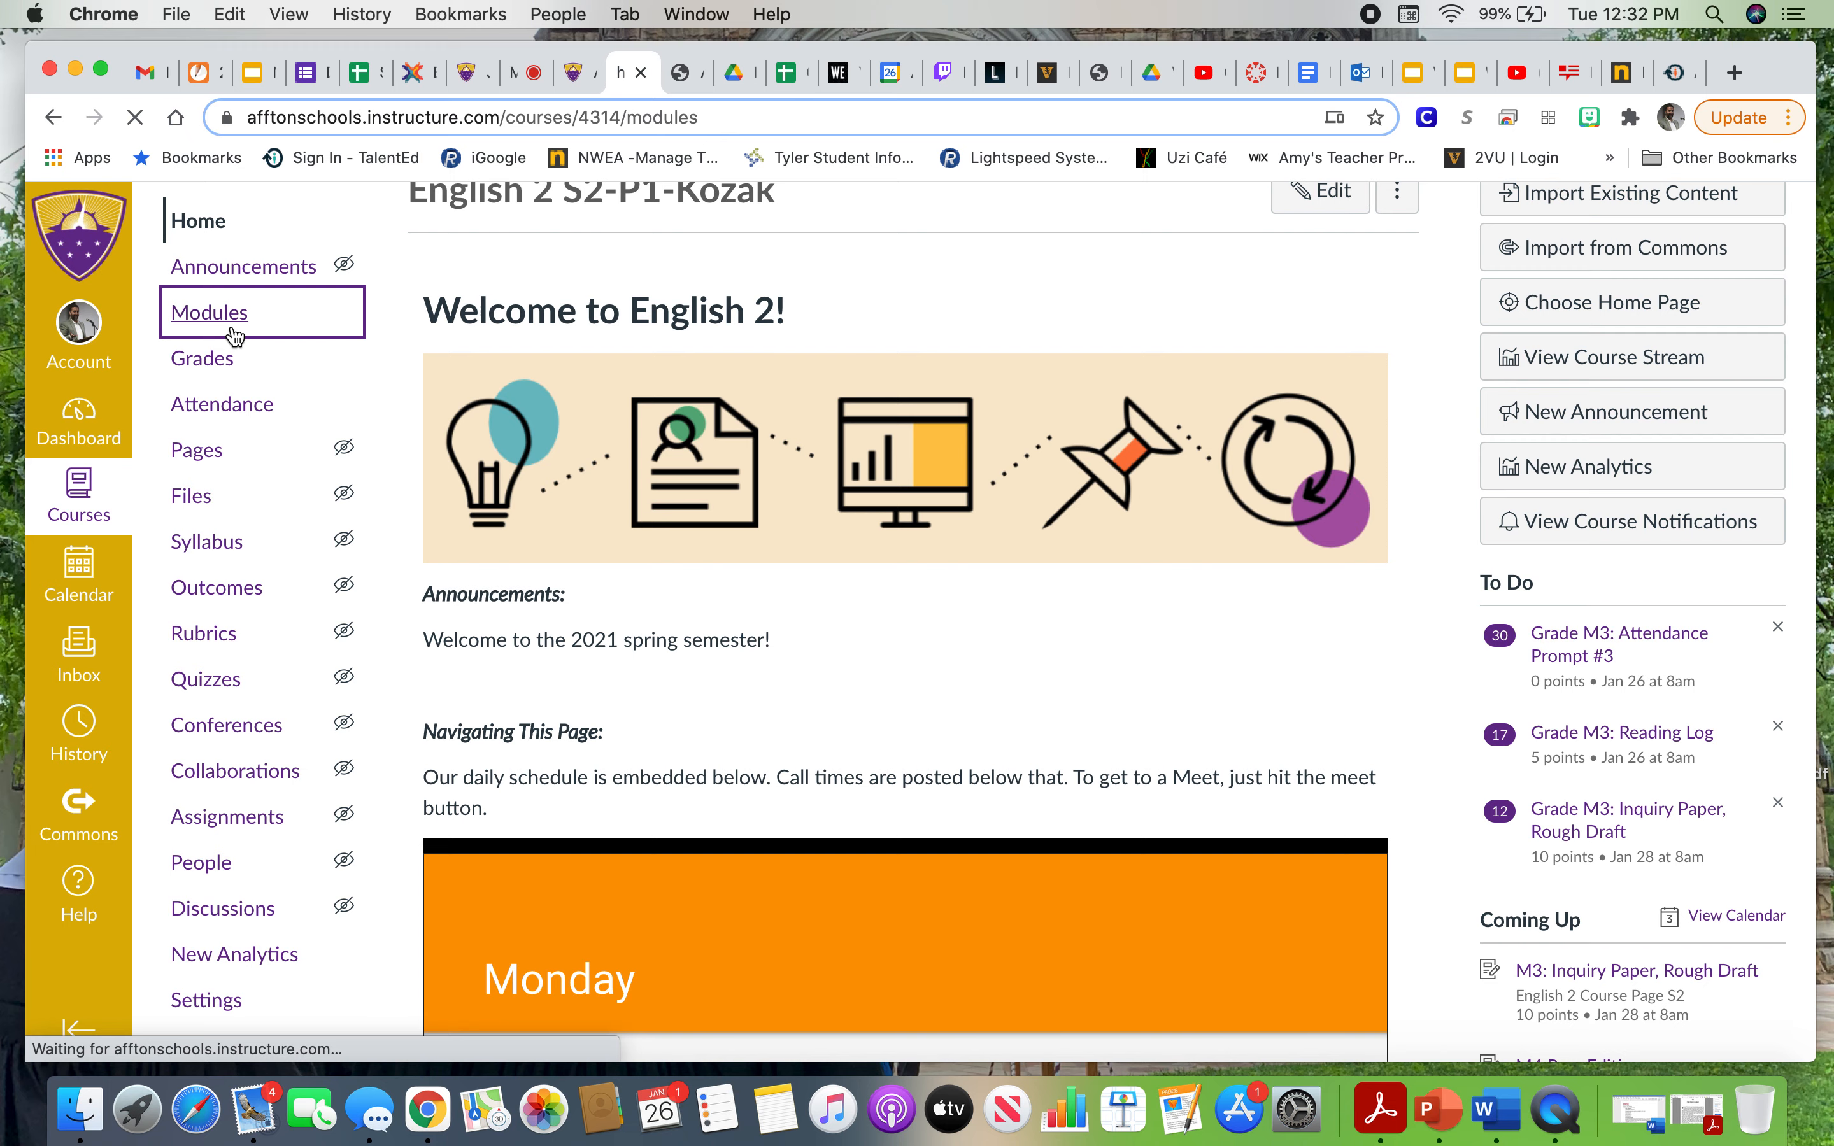
{"action": "left_click", "coordinate": [208, 311]}
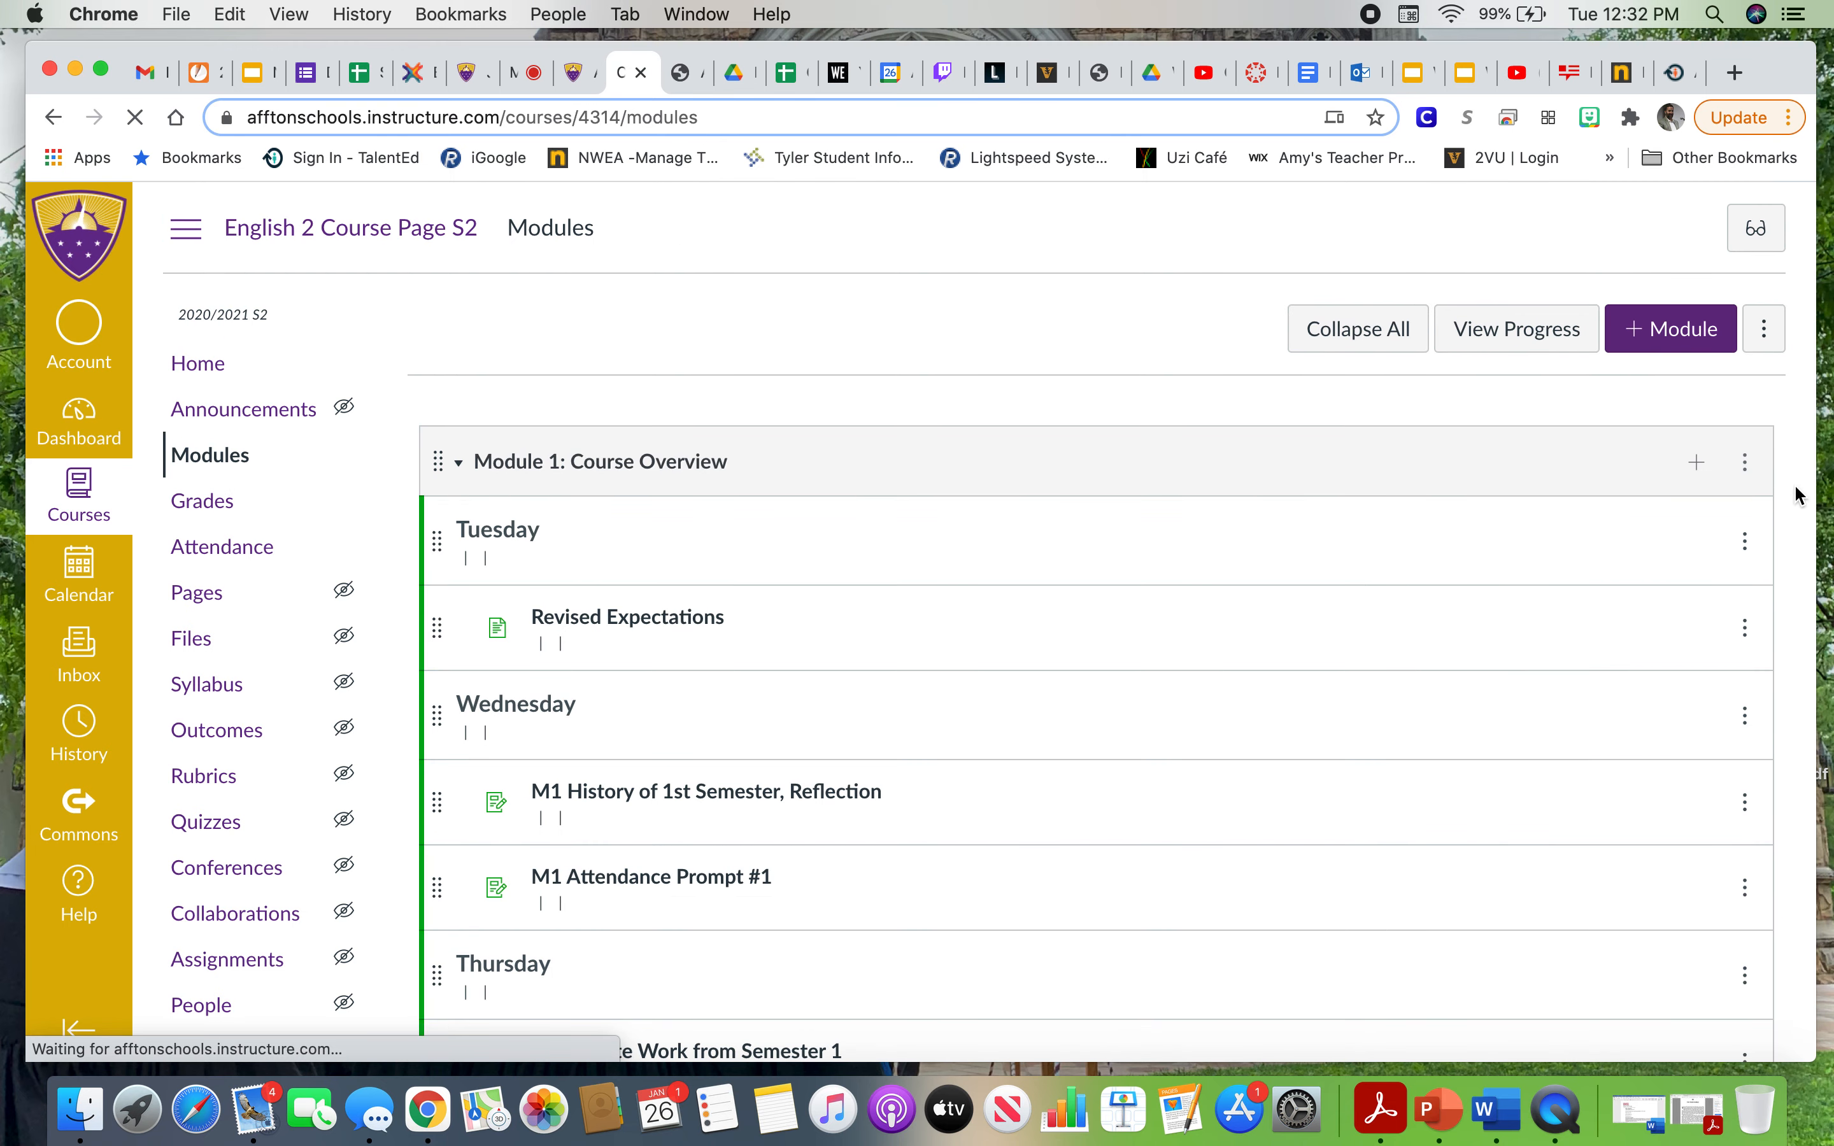
{"action": "scroll", "scroll_direction": "down", "scroll_amount": 3}
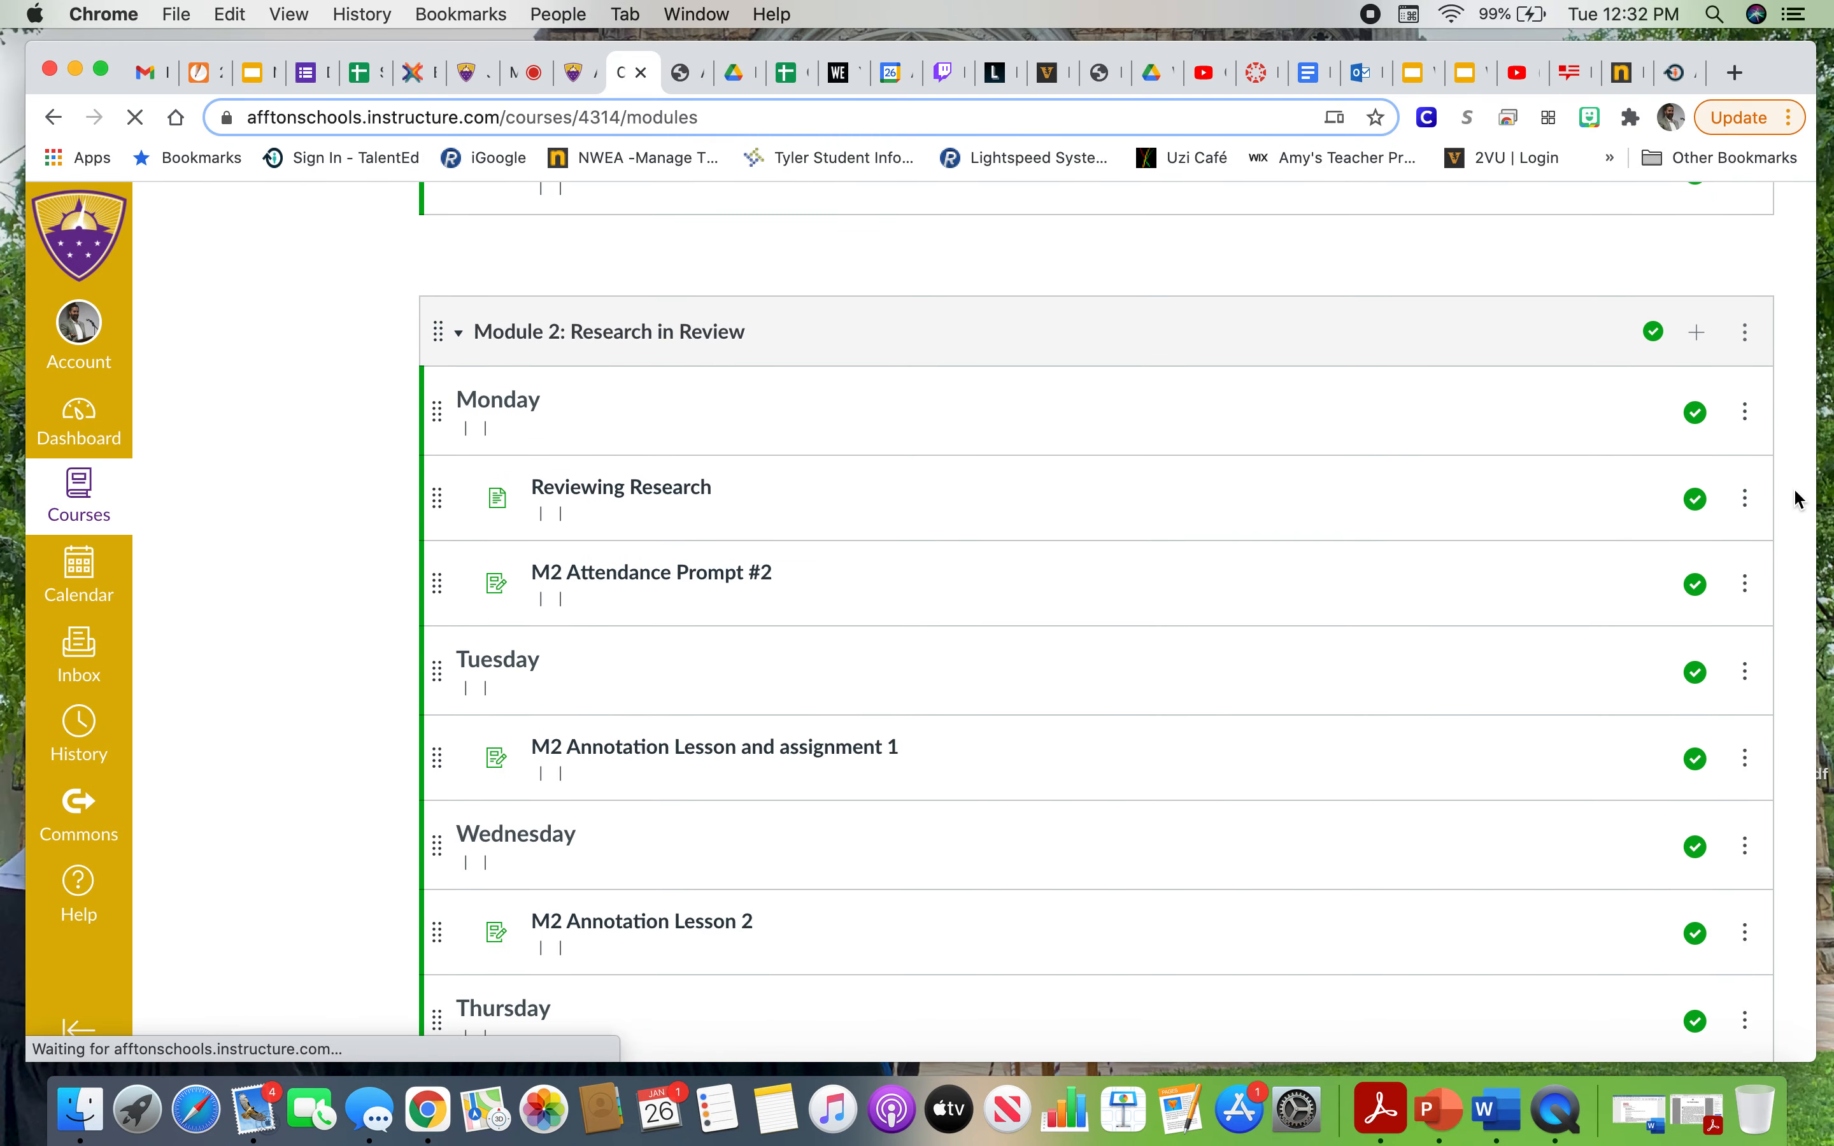
{"action": "scroll", "scroll_direction": "down", "scroll_amount": 3}
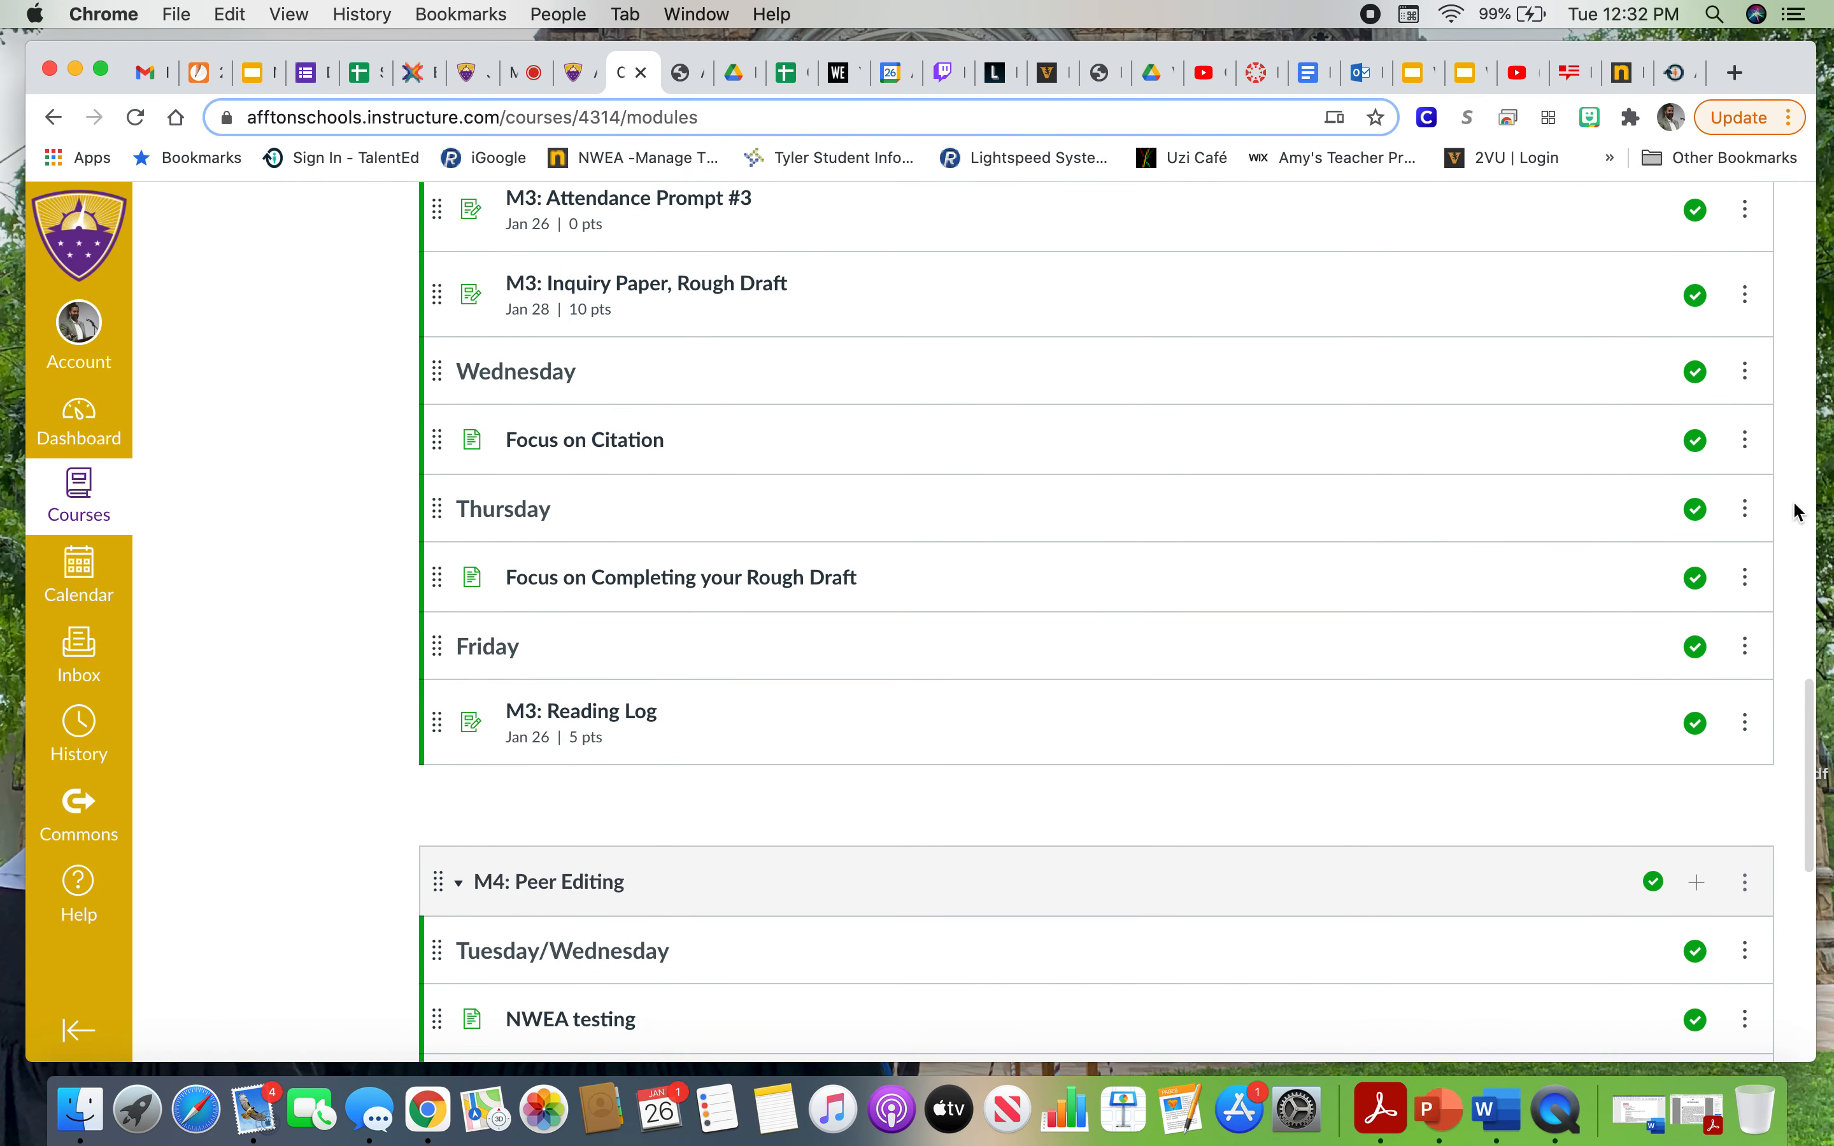
{"action": "scroll", "scroll_direction": "down", "scroll_amount": 3}
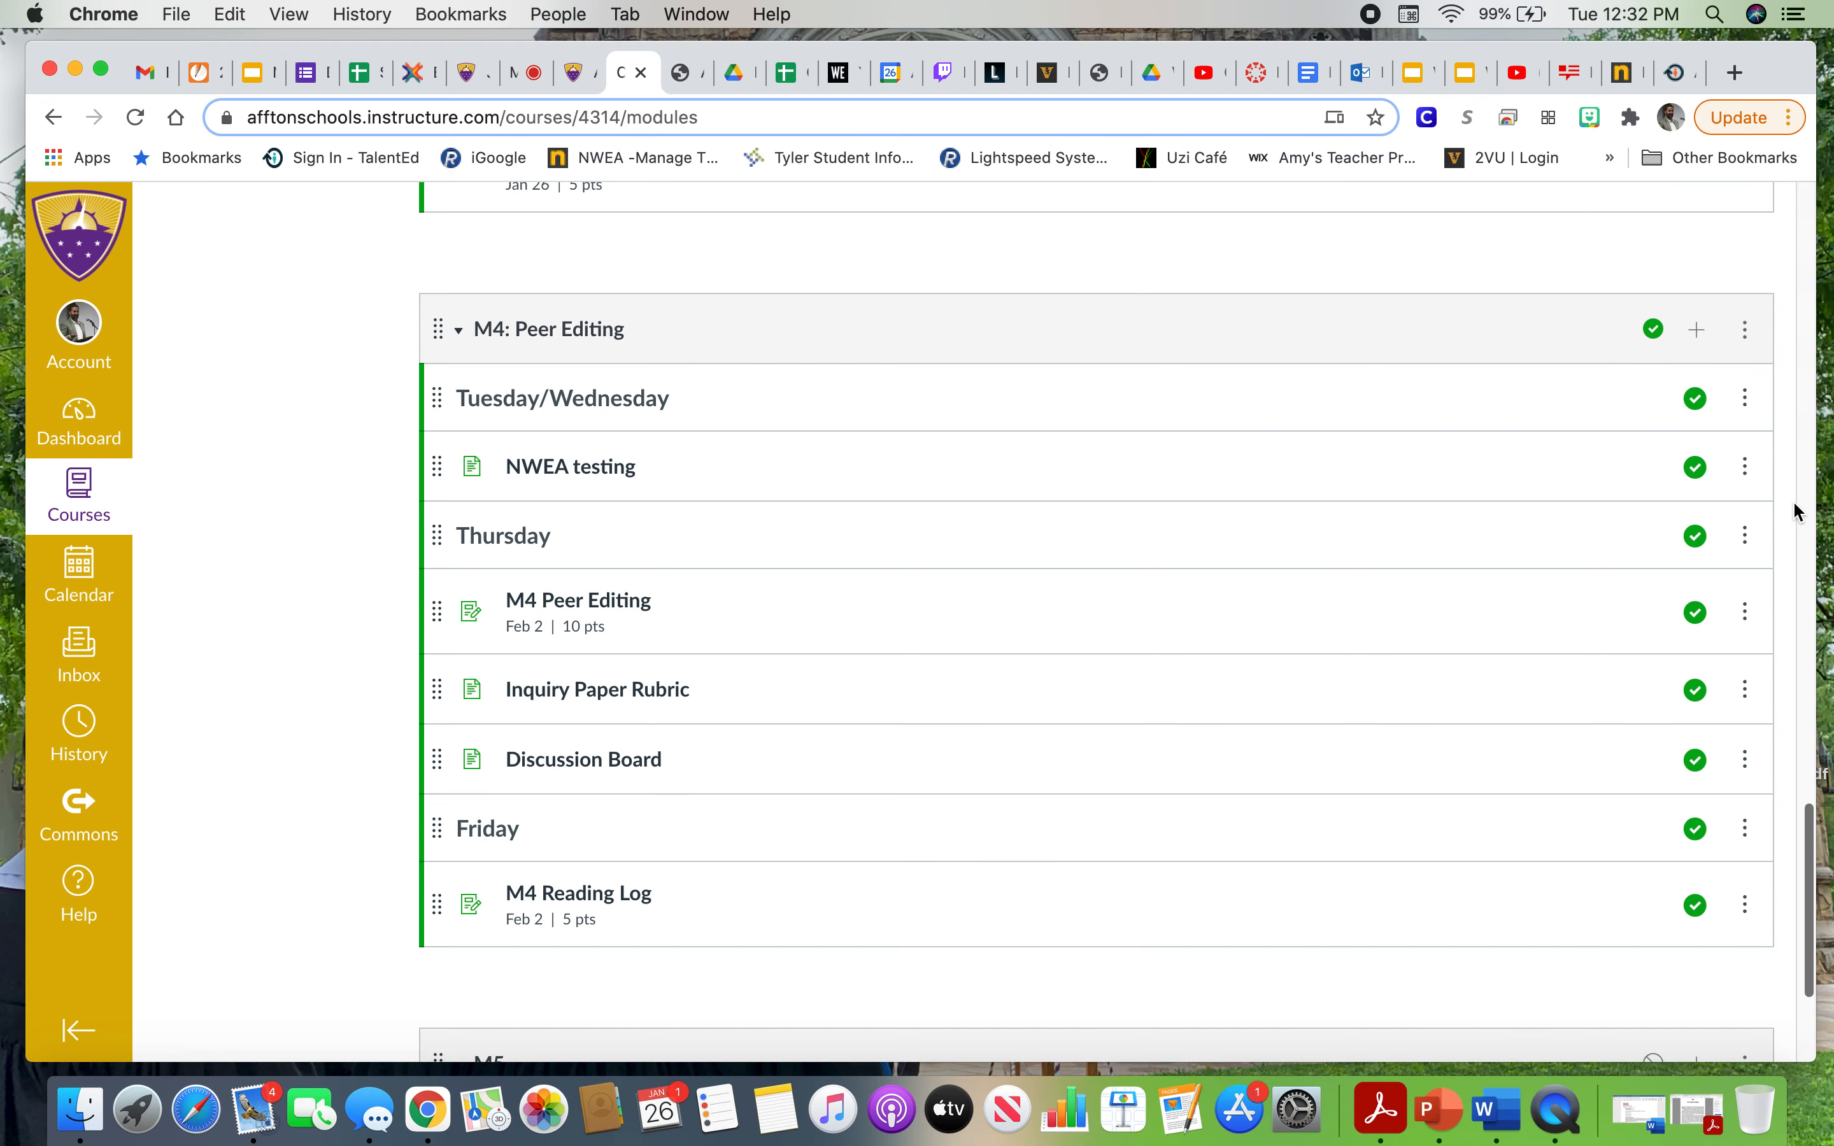
{"action": "scroll", "scroll_direction": "down", "scroll_amount": 3}
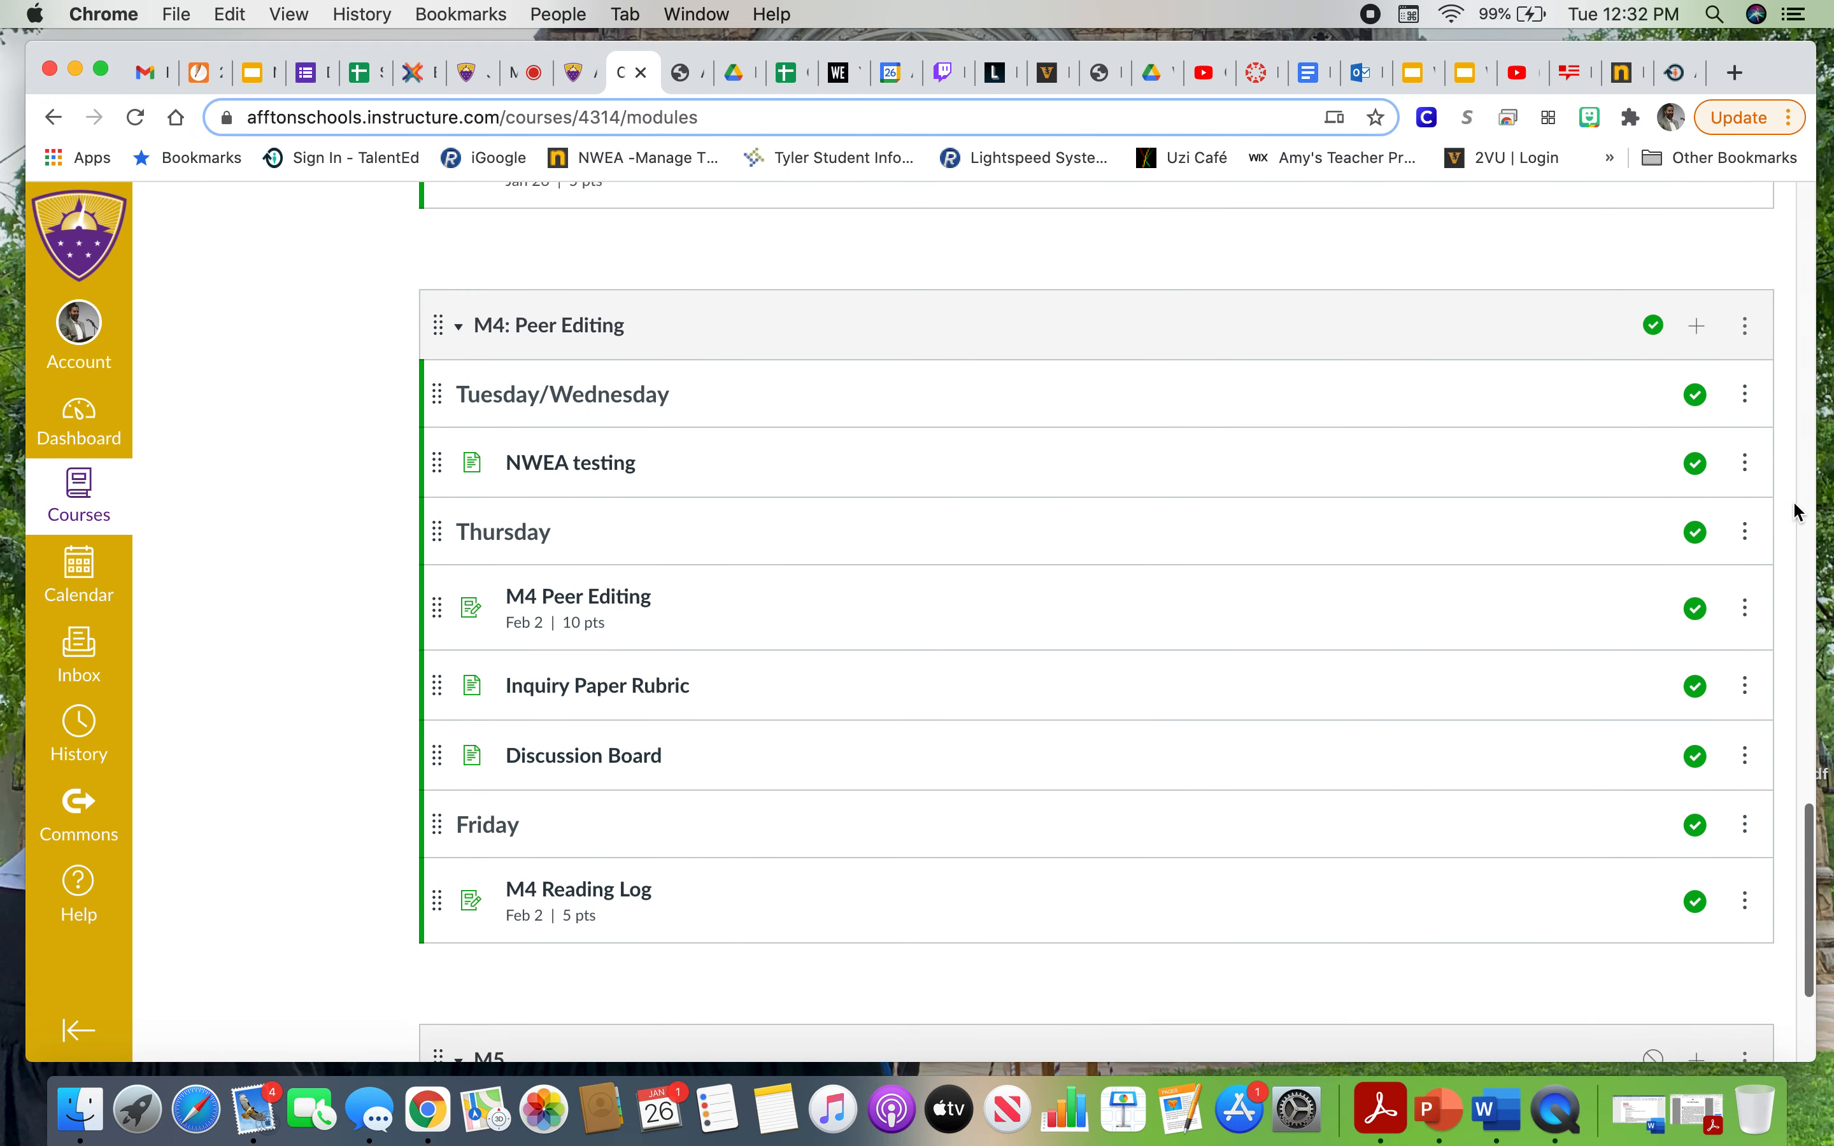
{"action": "scroll", "scroll_direction": "up", "scroll_amount": 3}
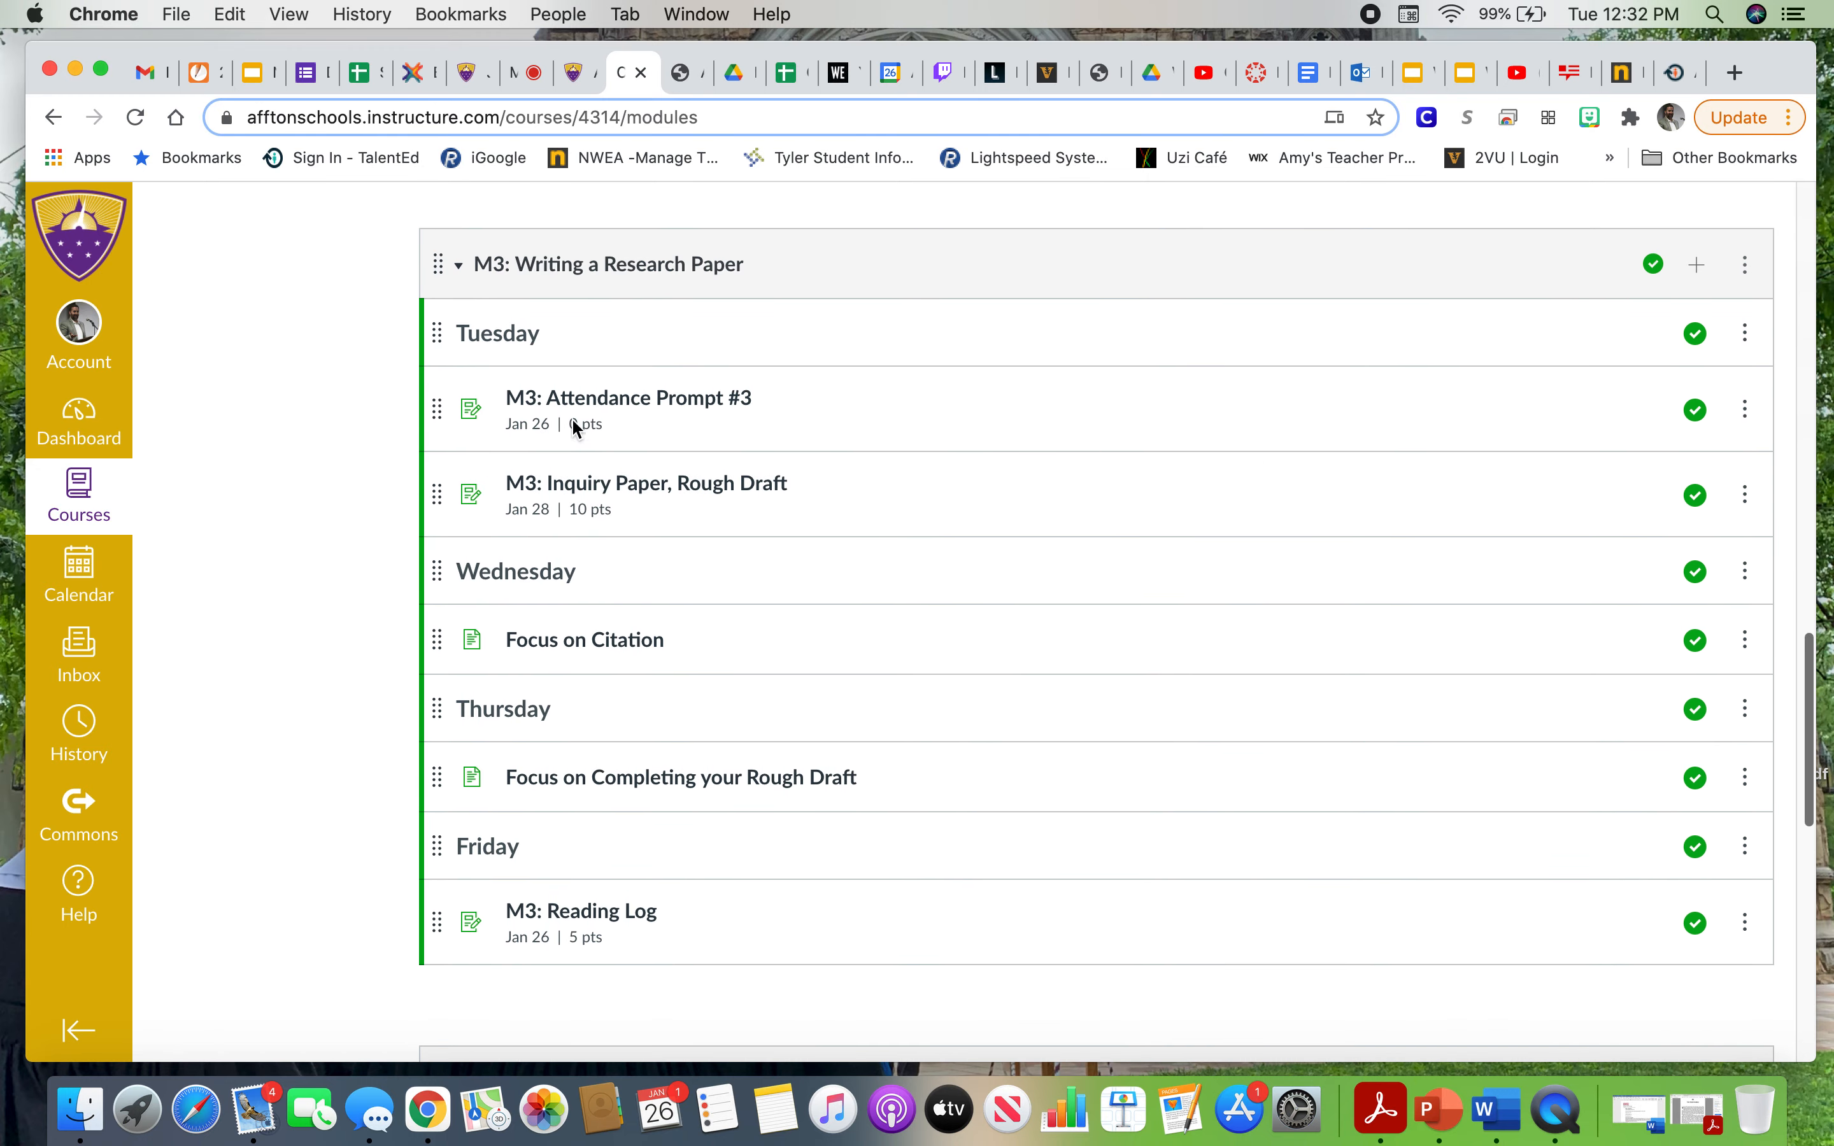
{"action": "mouse_move", "coordinate": [585, 409]}
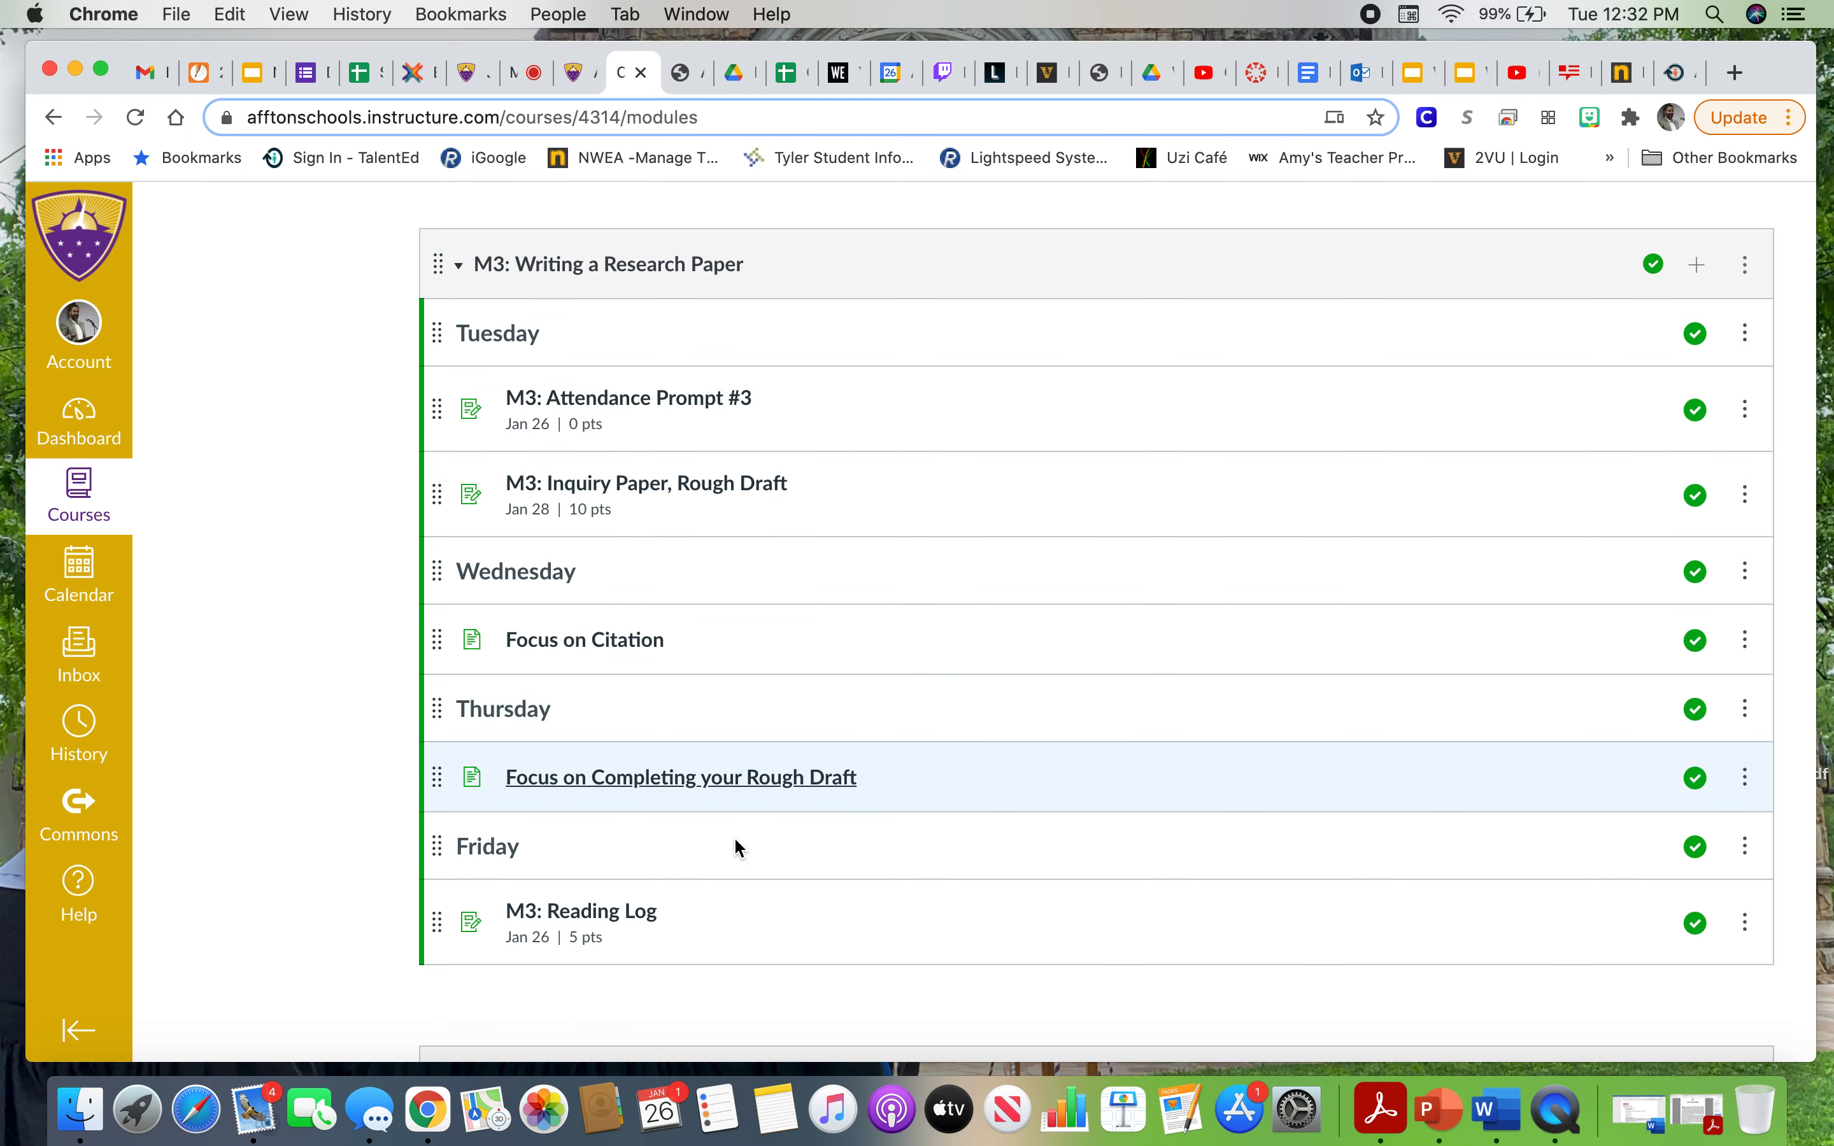
{"action": "mouse_move", "coordinate": [609, 957]}
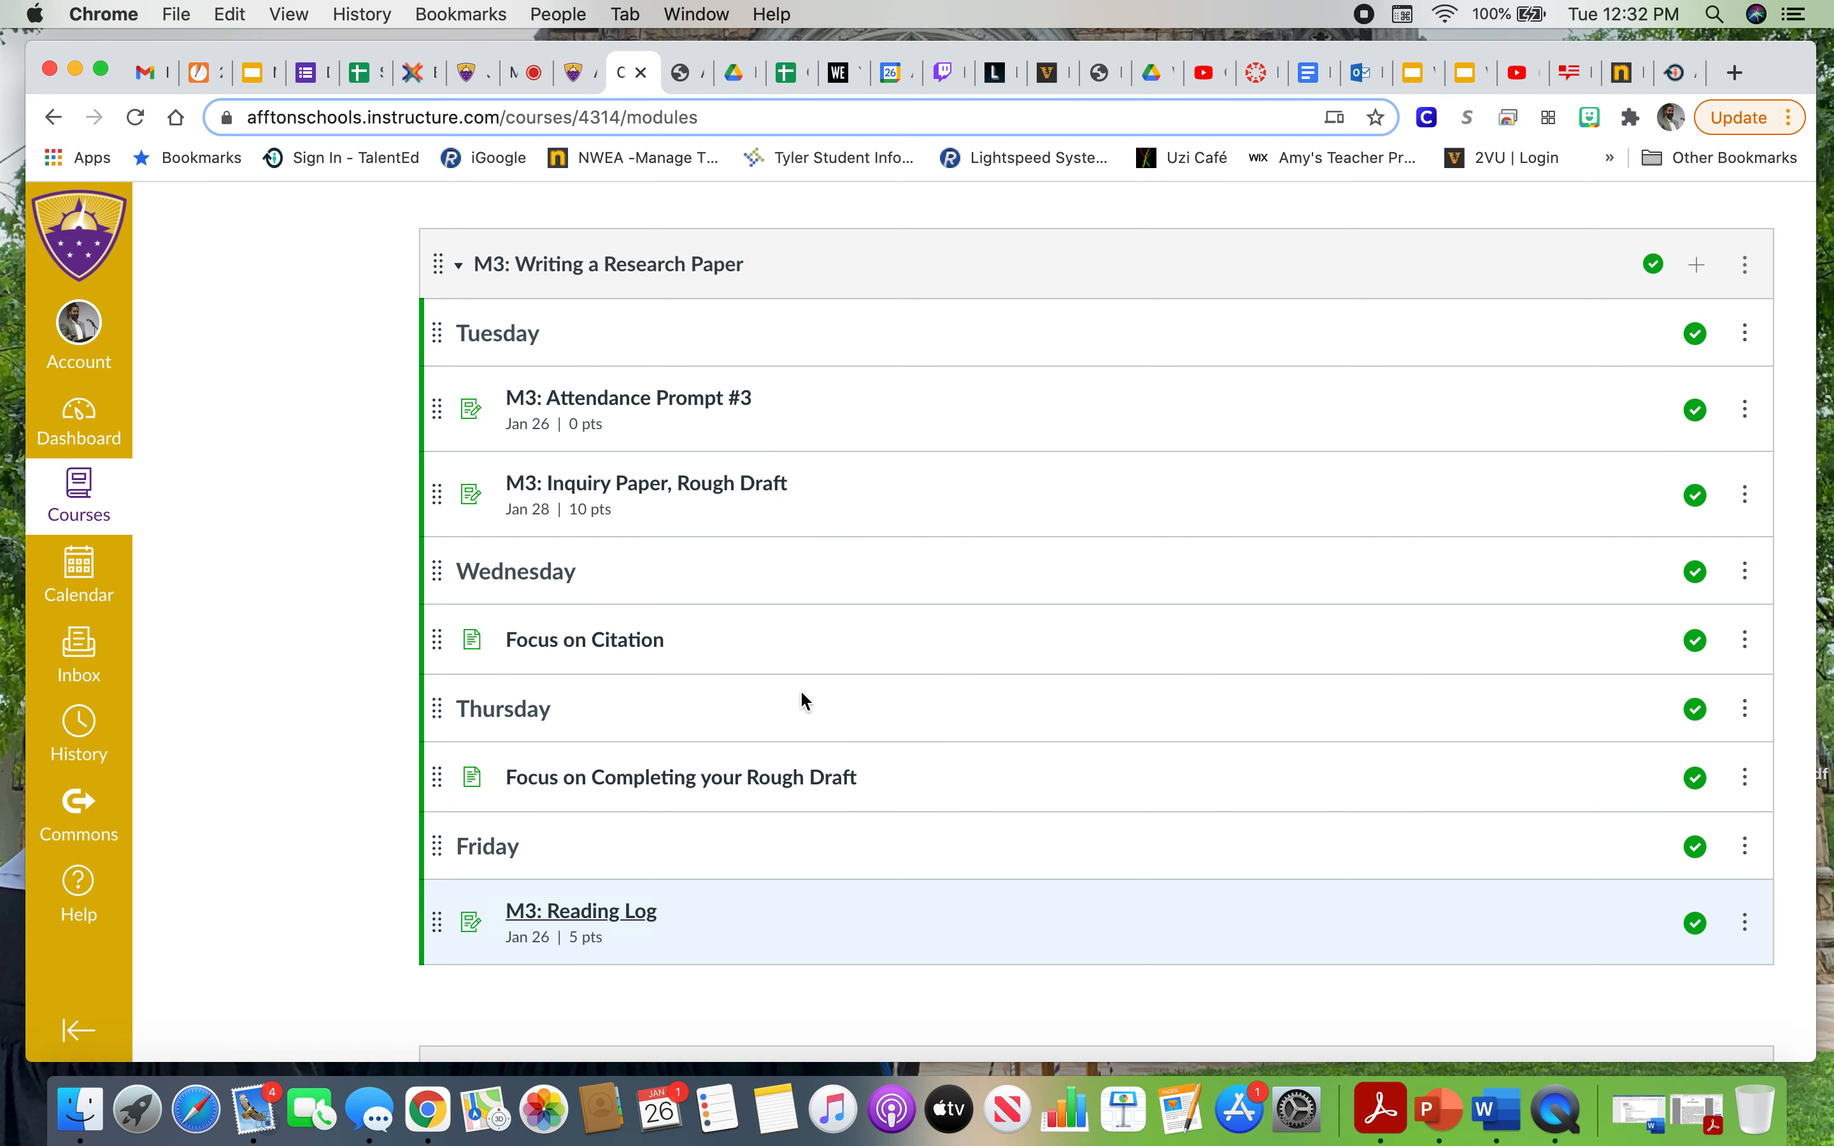
{"action": "mouse_move", "coordinate": [628, 397]}
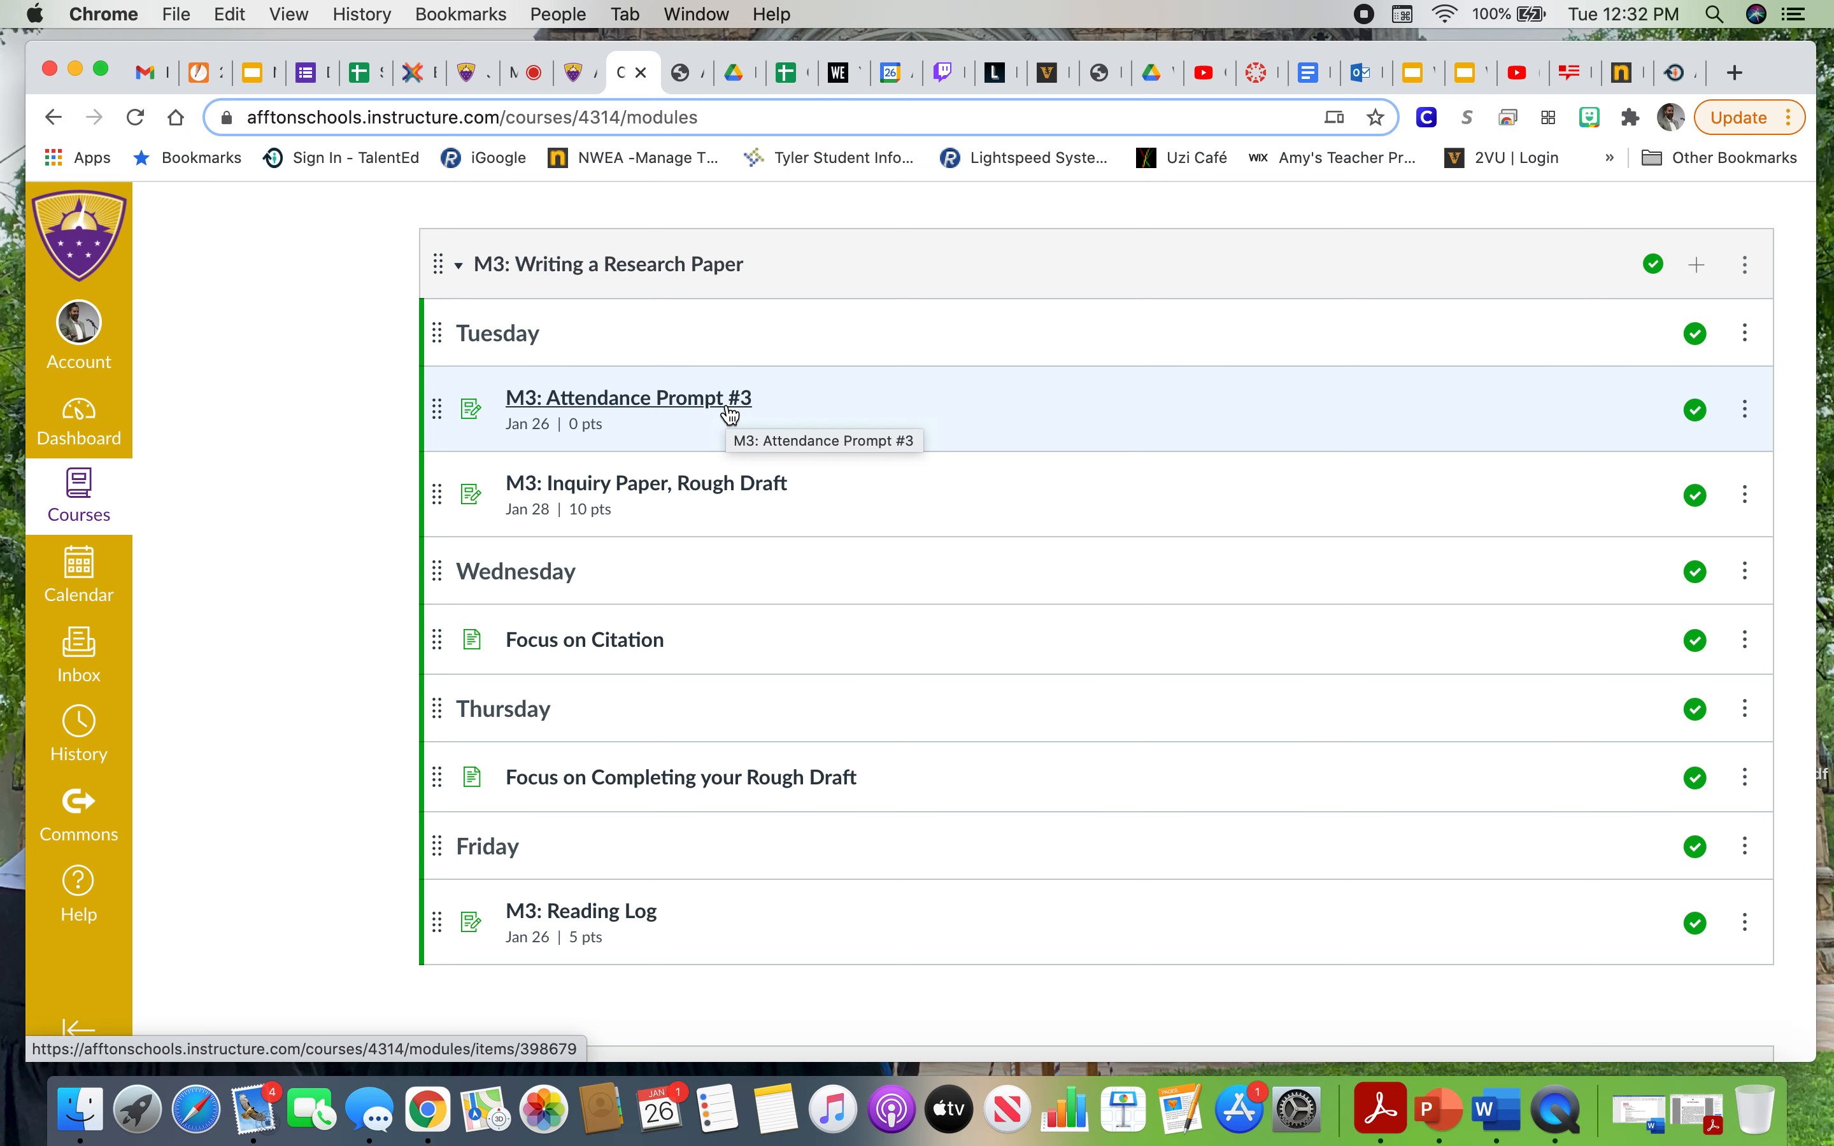
{"action": "mouse_move", "coordinate": [654, 633]}
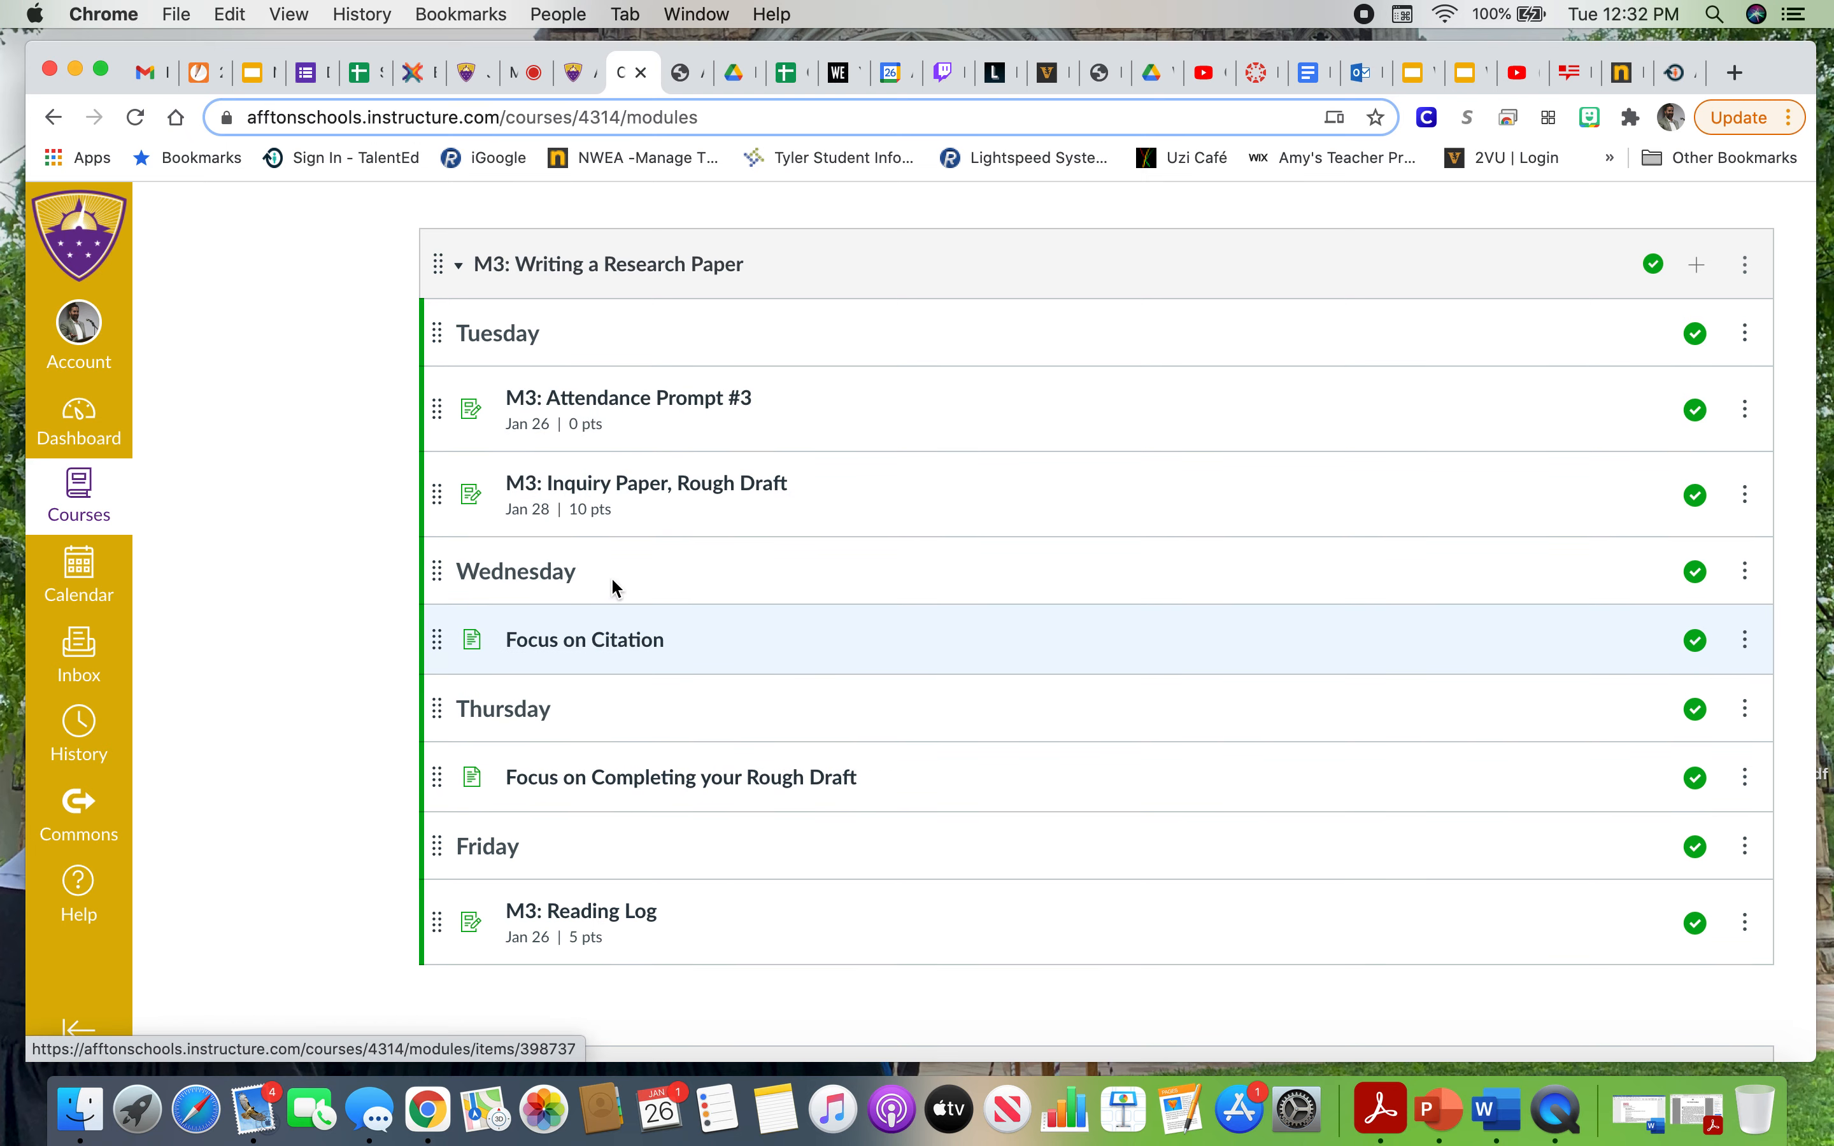
{"action": "mouse_move", "coordinate": [635, 710]}
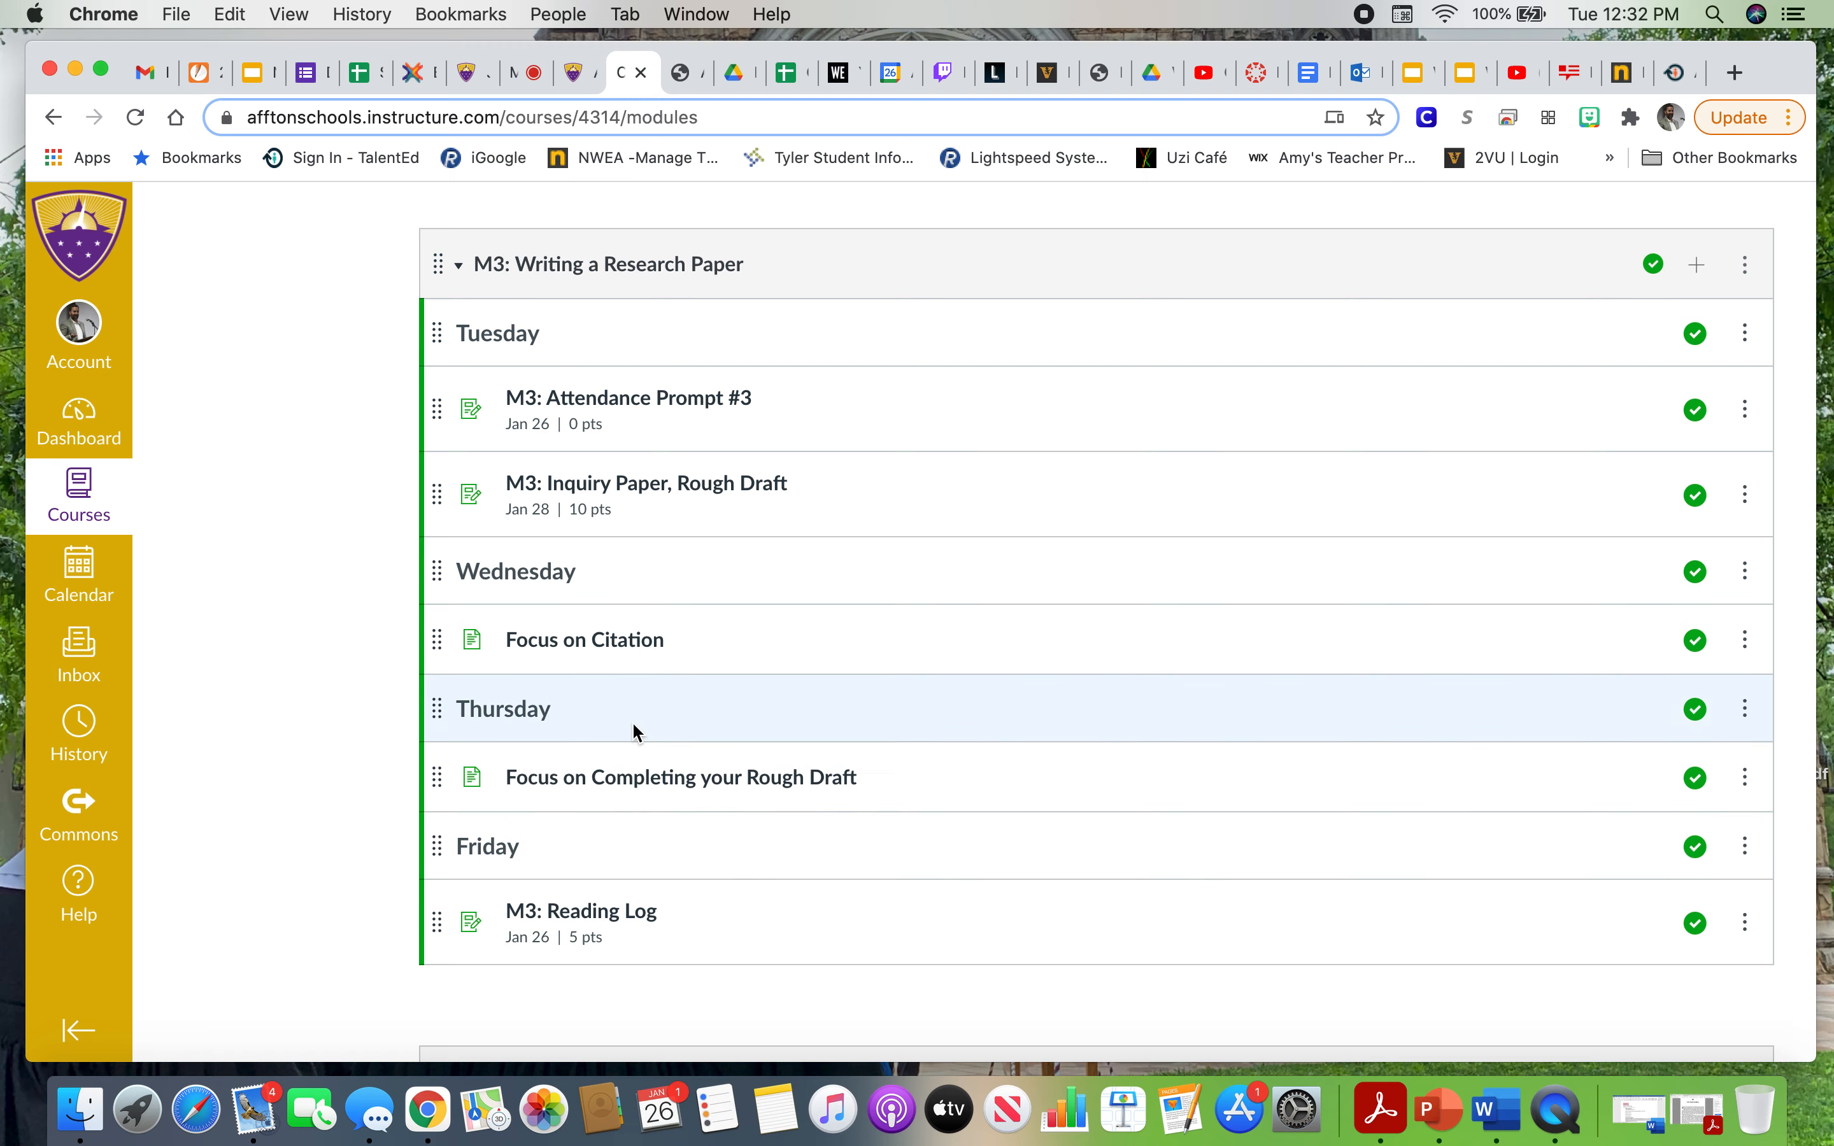
Reach M4: Peer Editing and bring up its NWEA testing page.
{"action": "scroll", "scroll_direction": "down", "scroll_amount": 3}
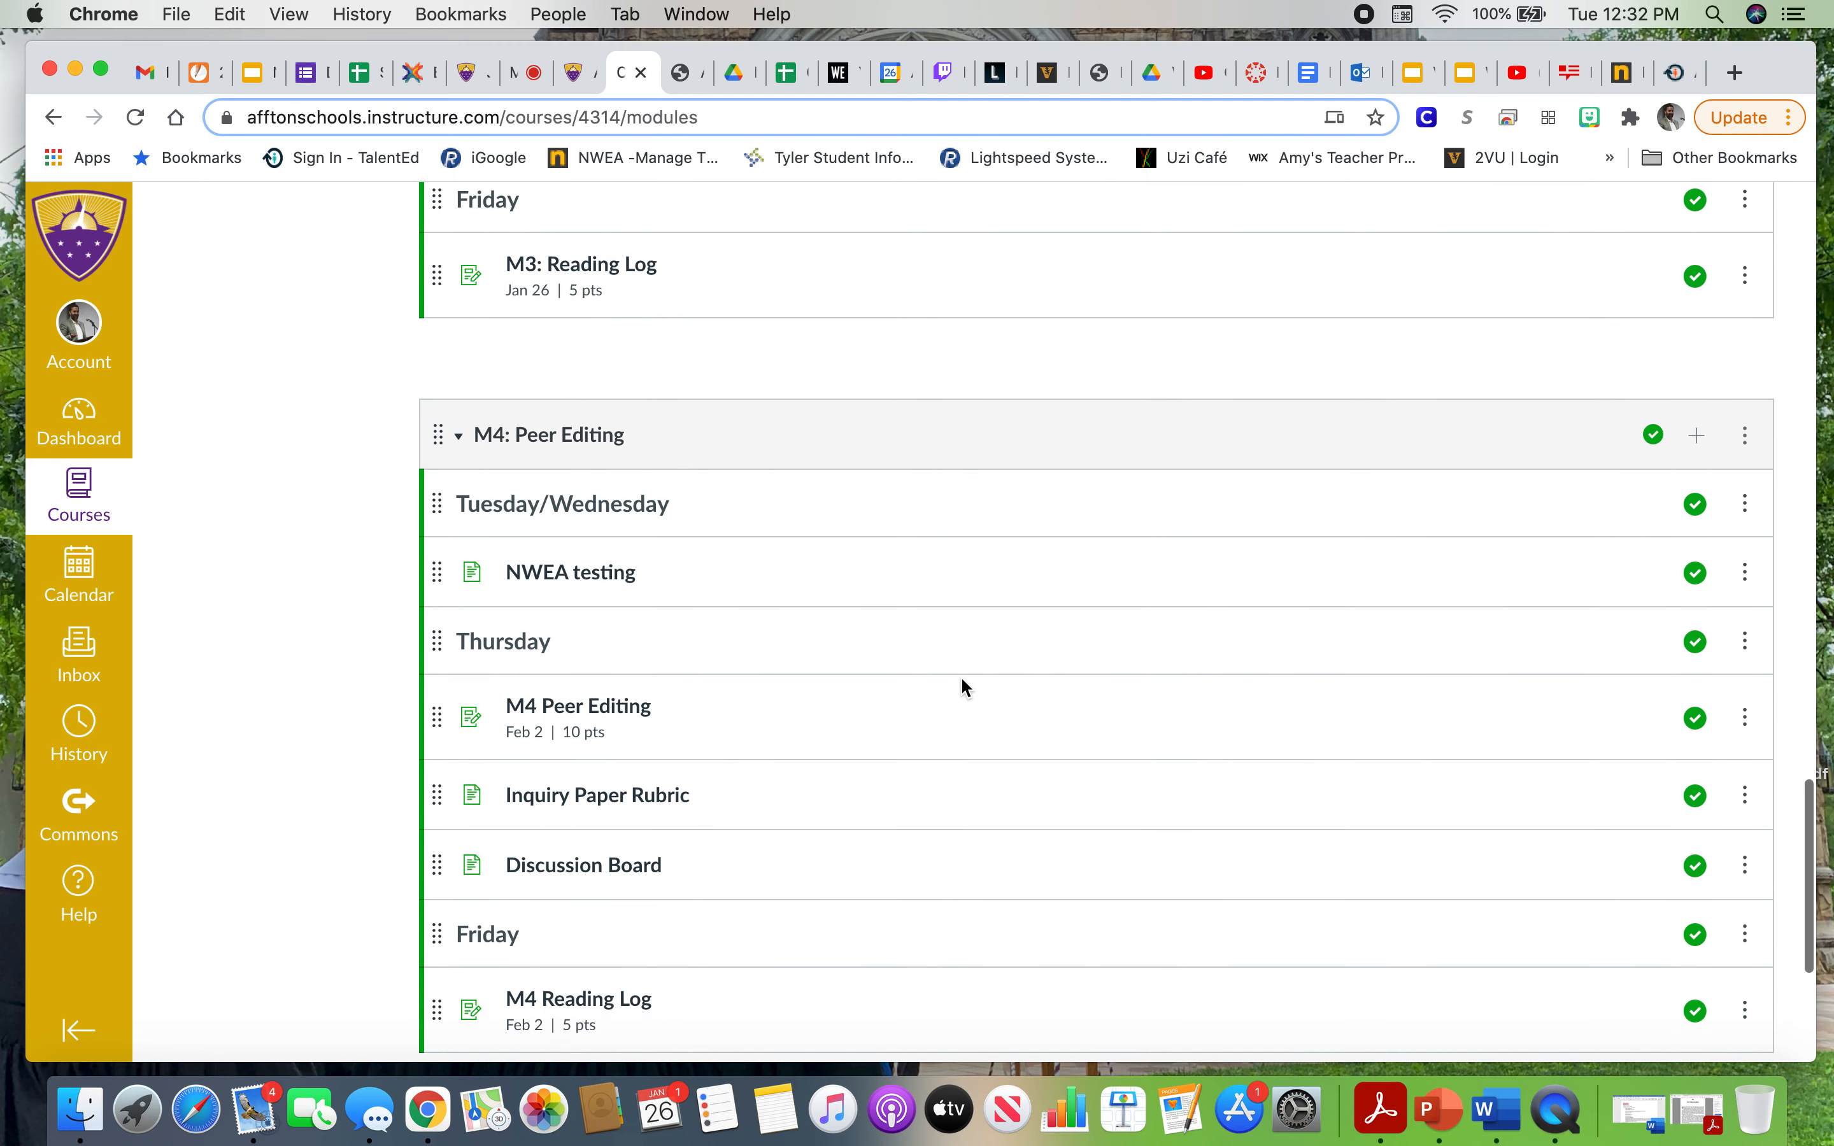
{"action": "scroll", "scroll_direction": "down", "scroll_amount": 3}
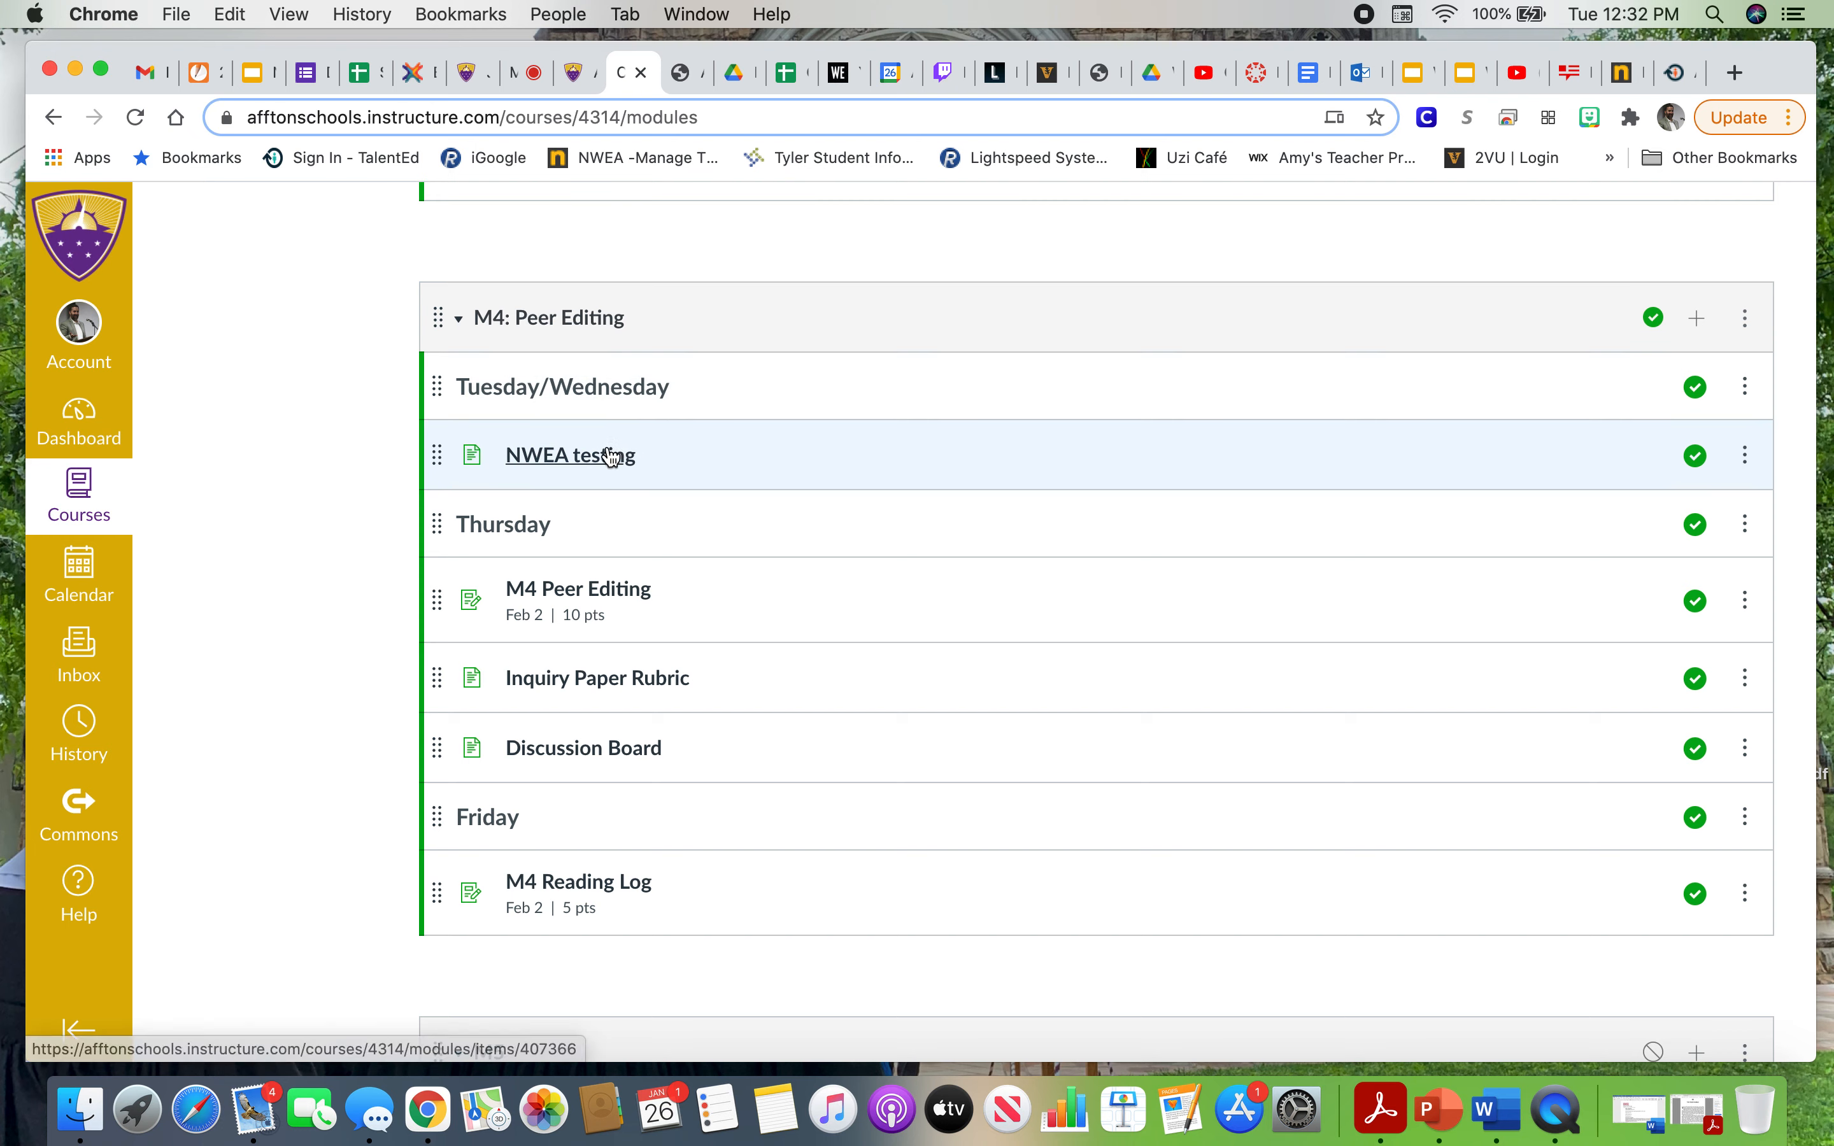
{"action": "left_click", "coordinate": [569, 455]}
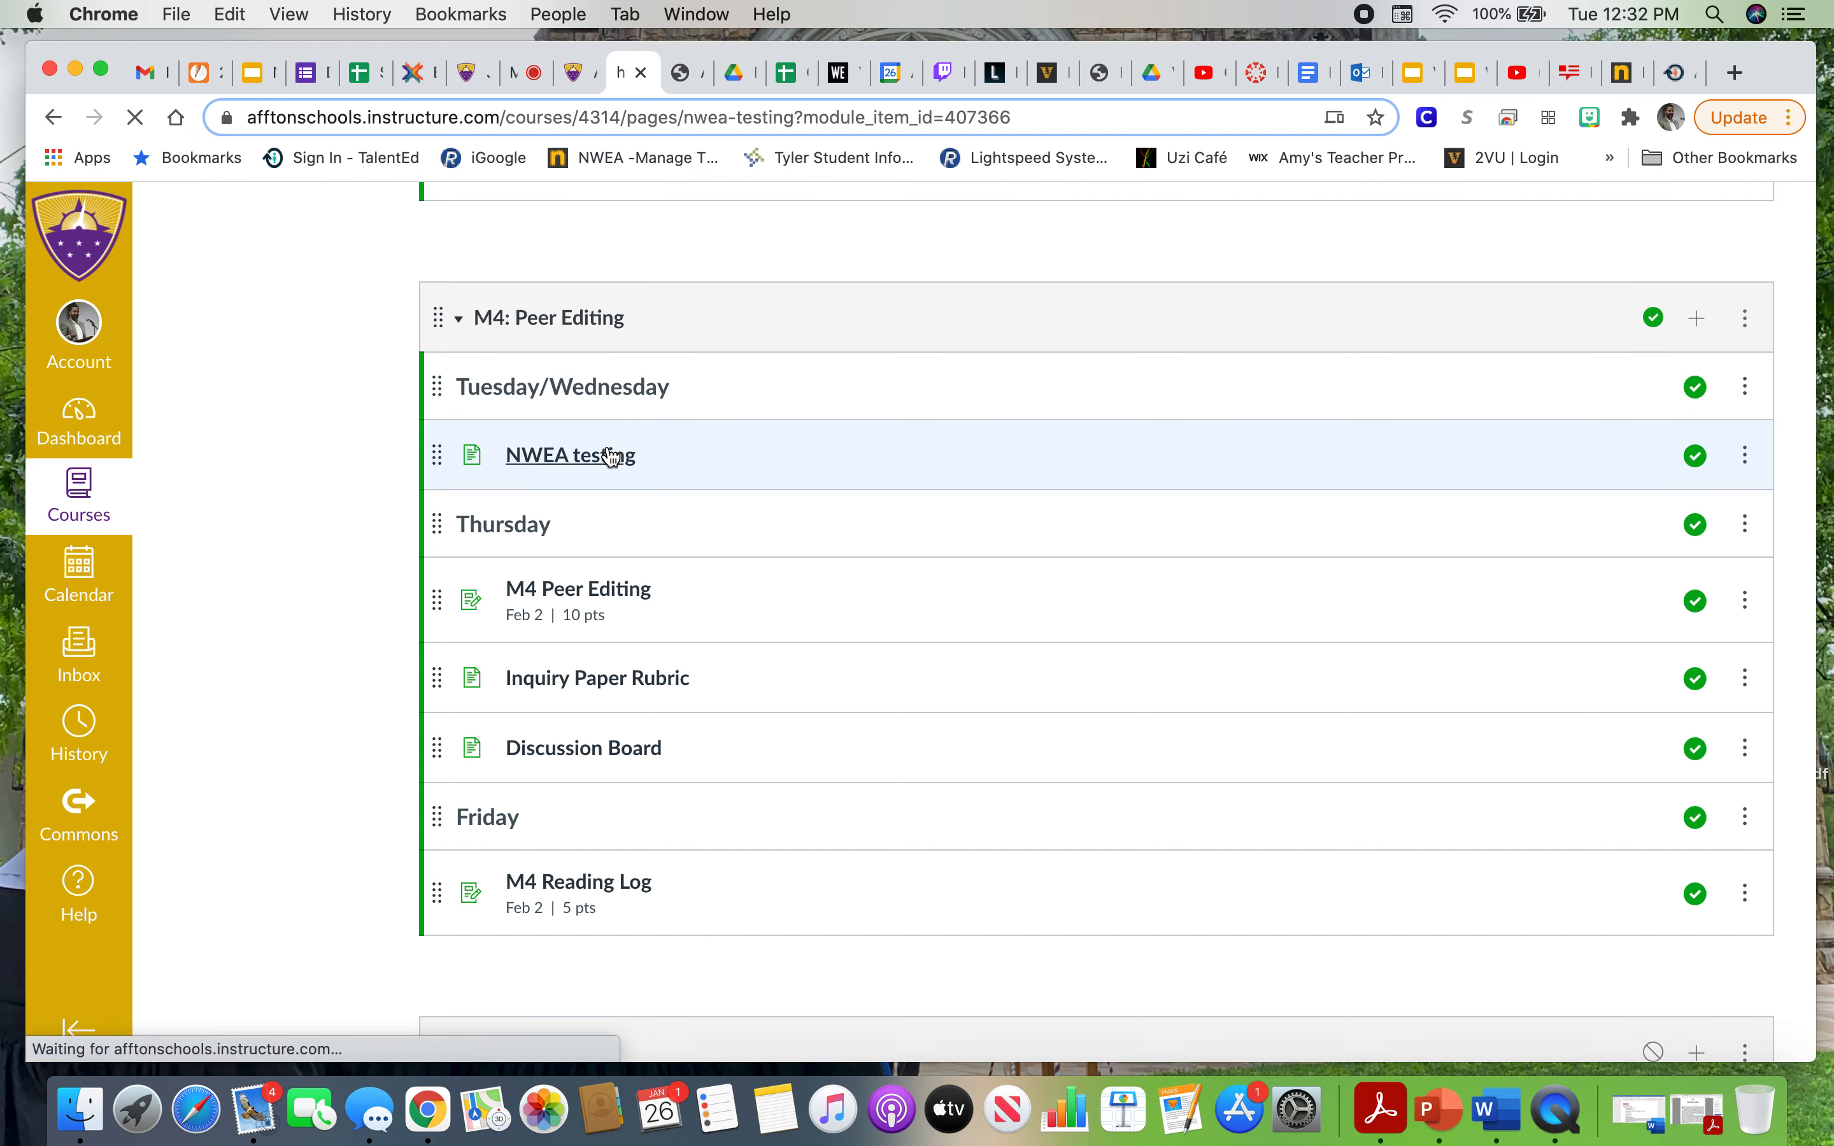
Review the NWEA testing page and continue to the next item, the M4 Peer Editing assignment.
{"action": "left_click", "coordinate": [569, 455]}
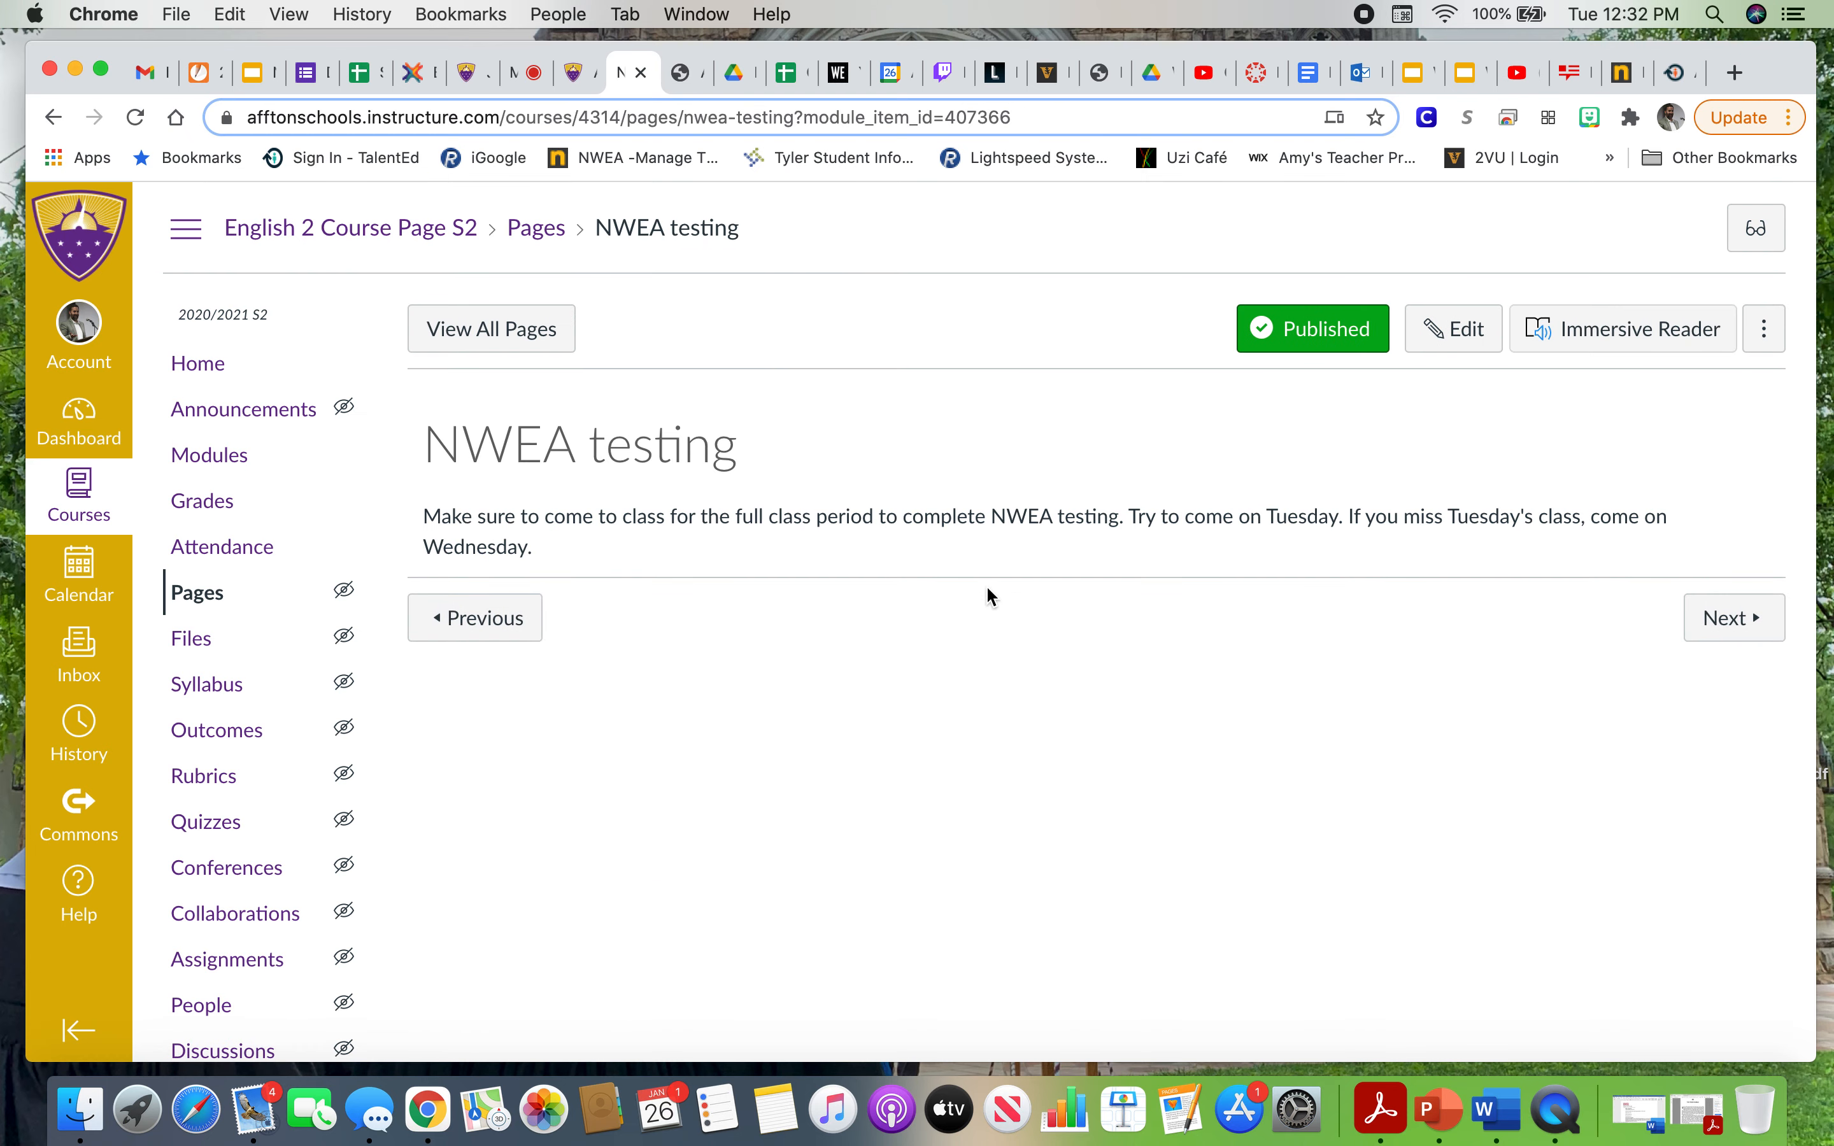
{"action": "mouse_move", "coordinate": [959, 674]}
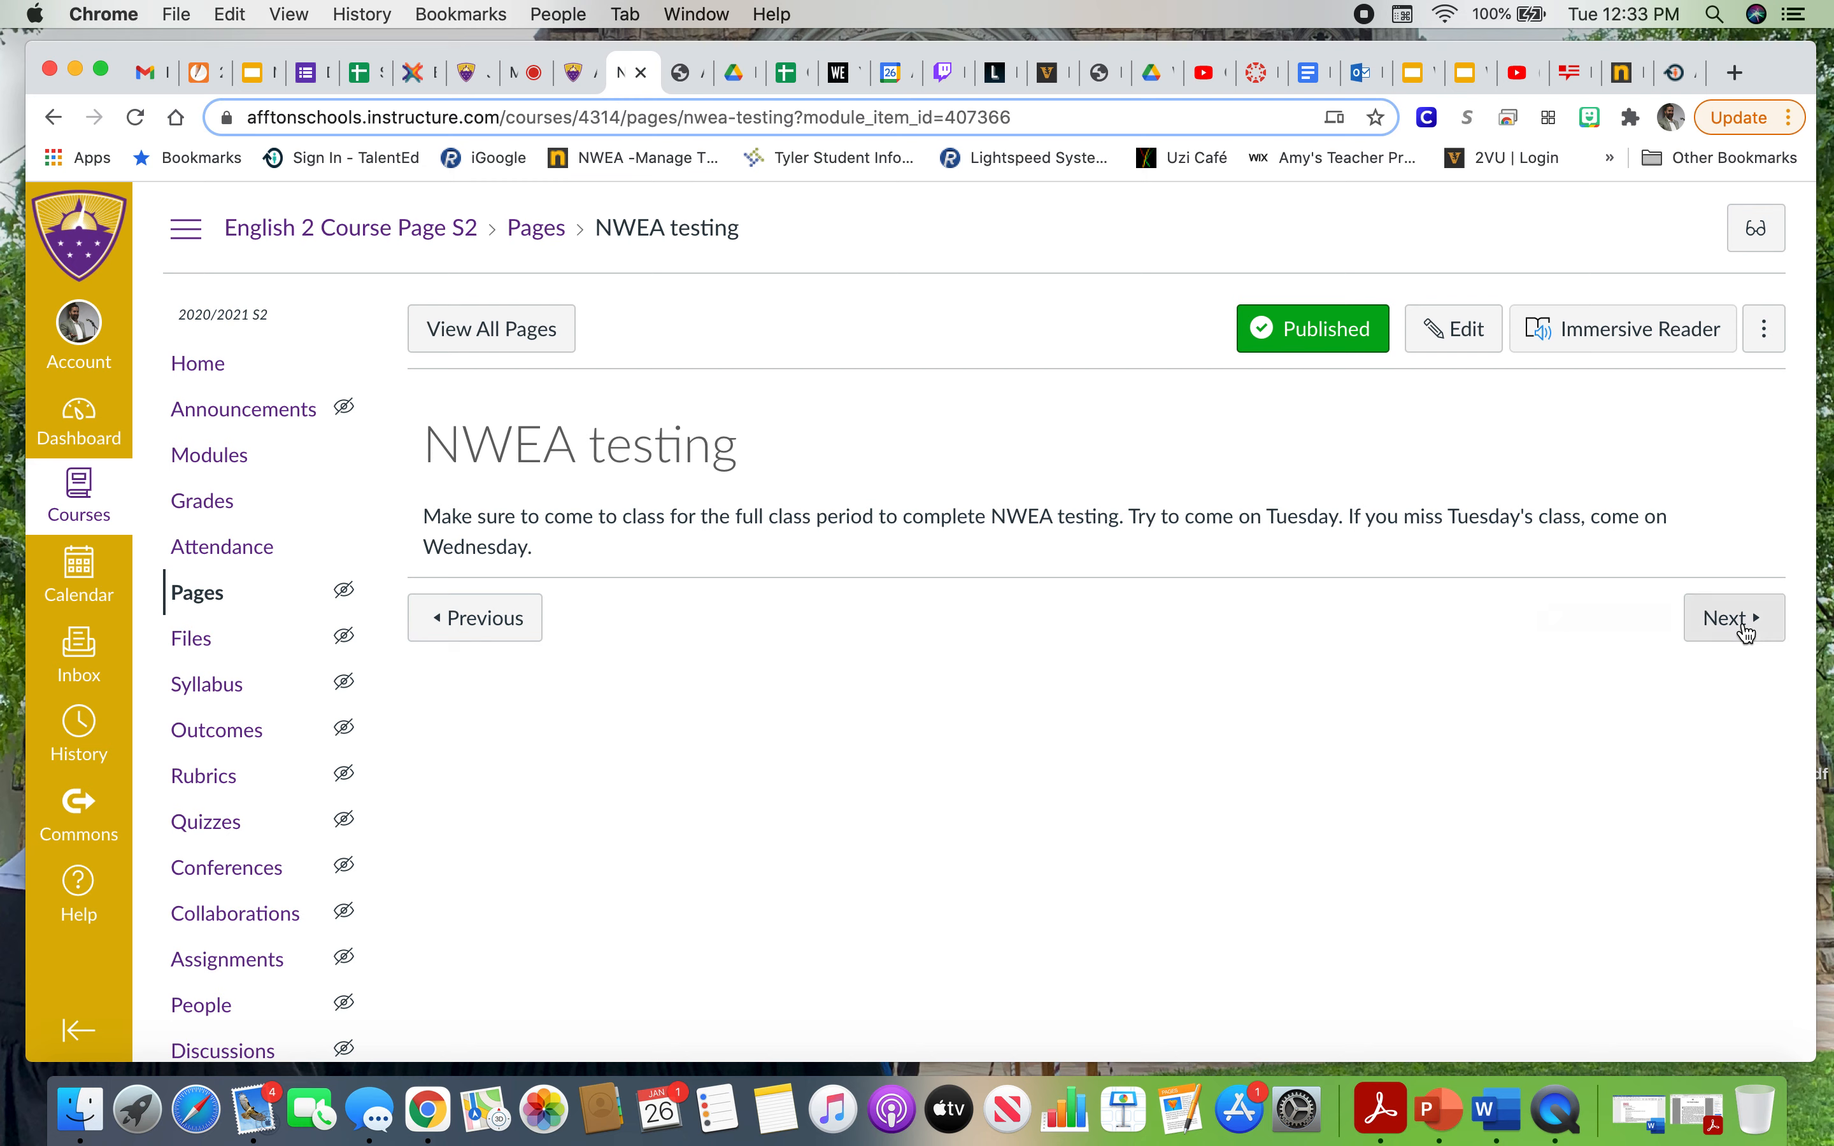
{"action": "left_click", "coordinate": [1731, 618]}
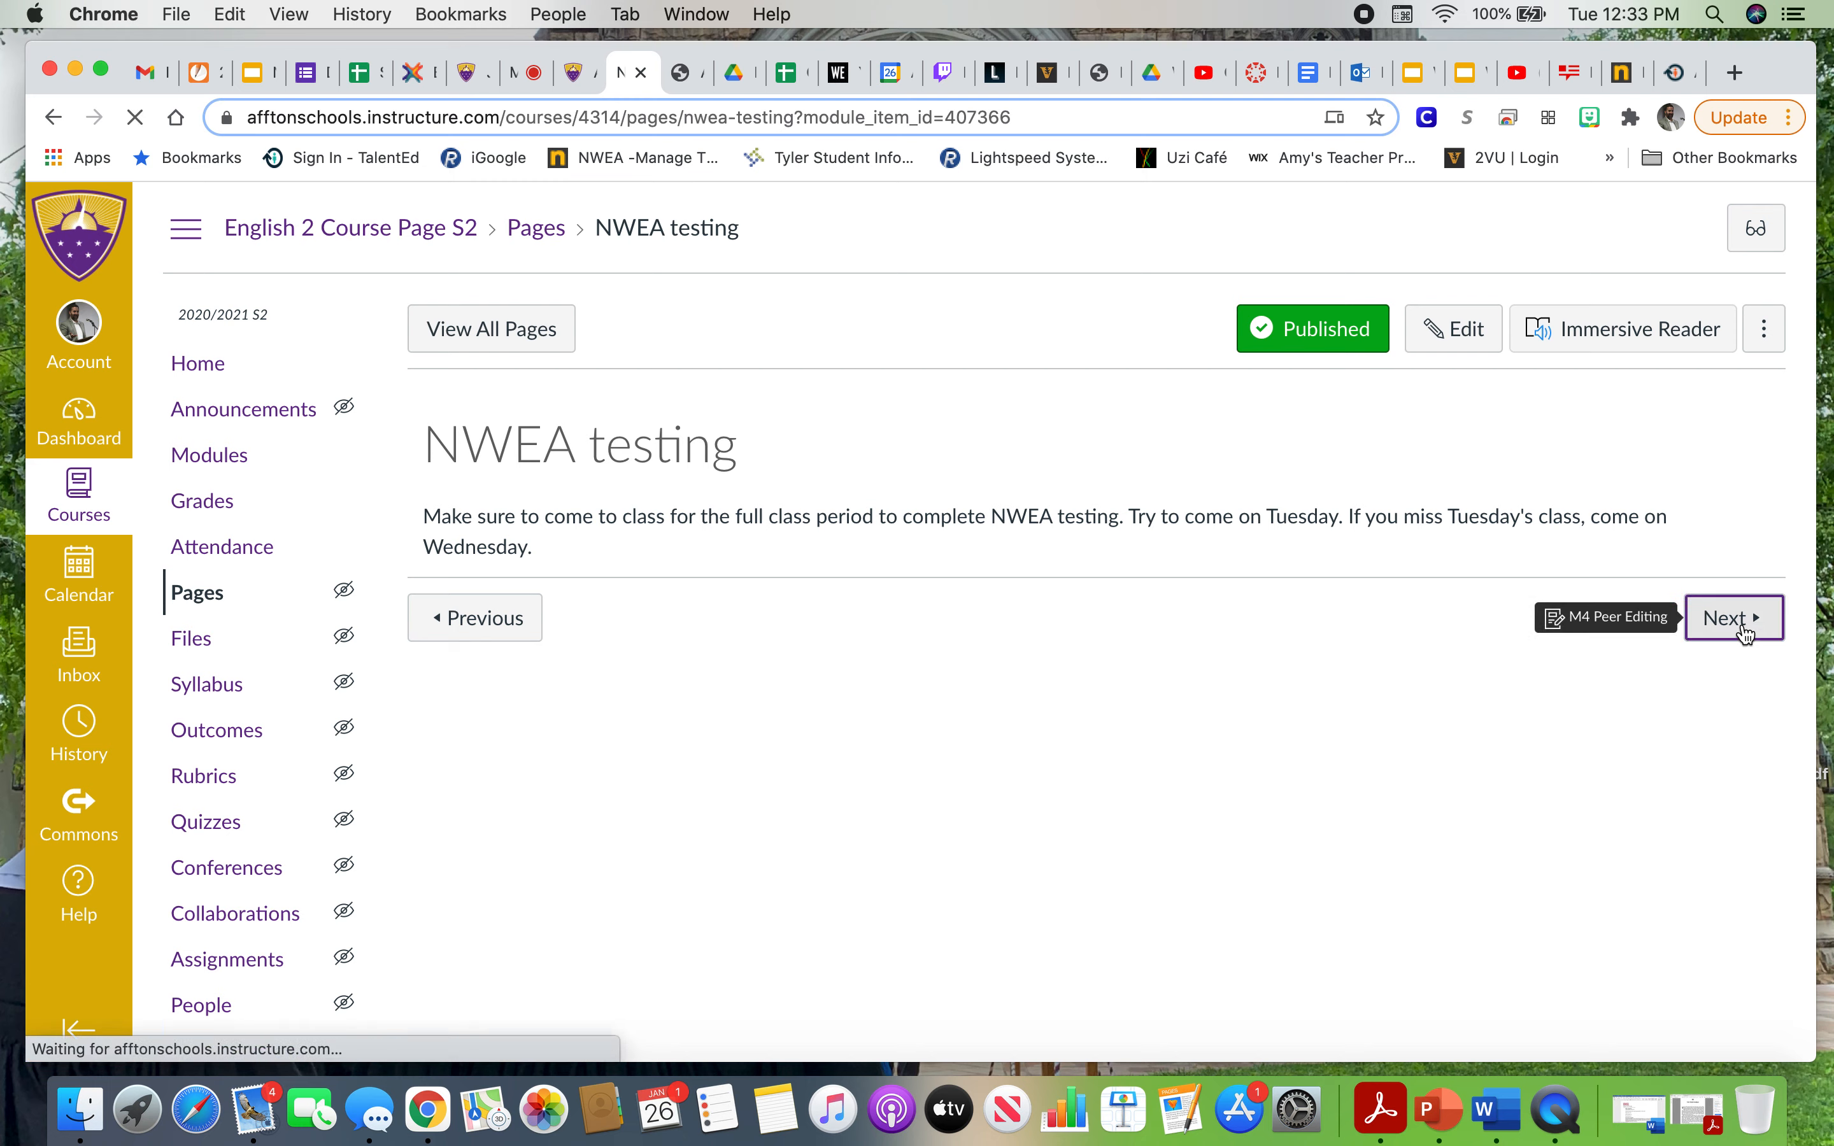
{"action": "left_click", "coordinate": [1735, 618]}
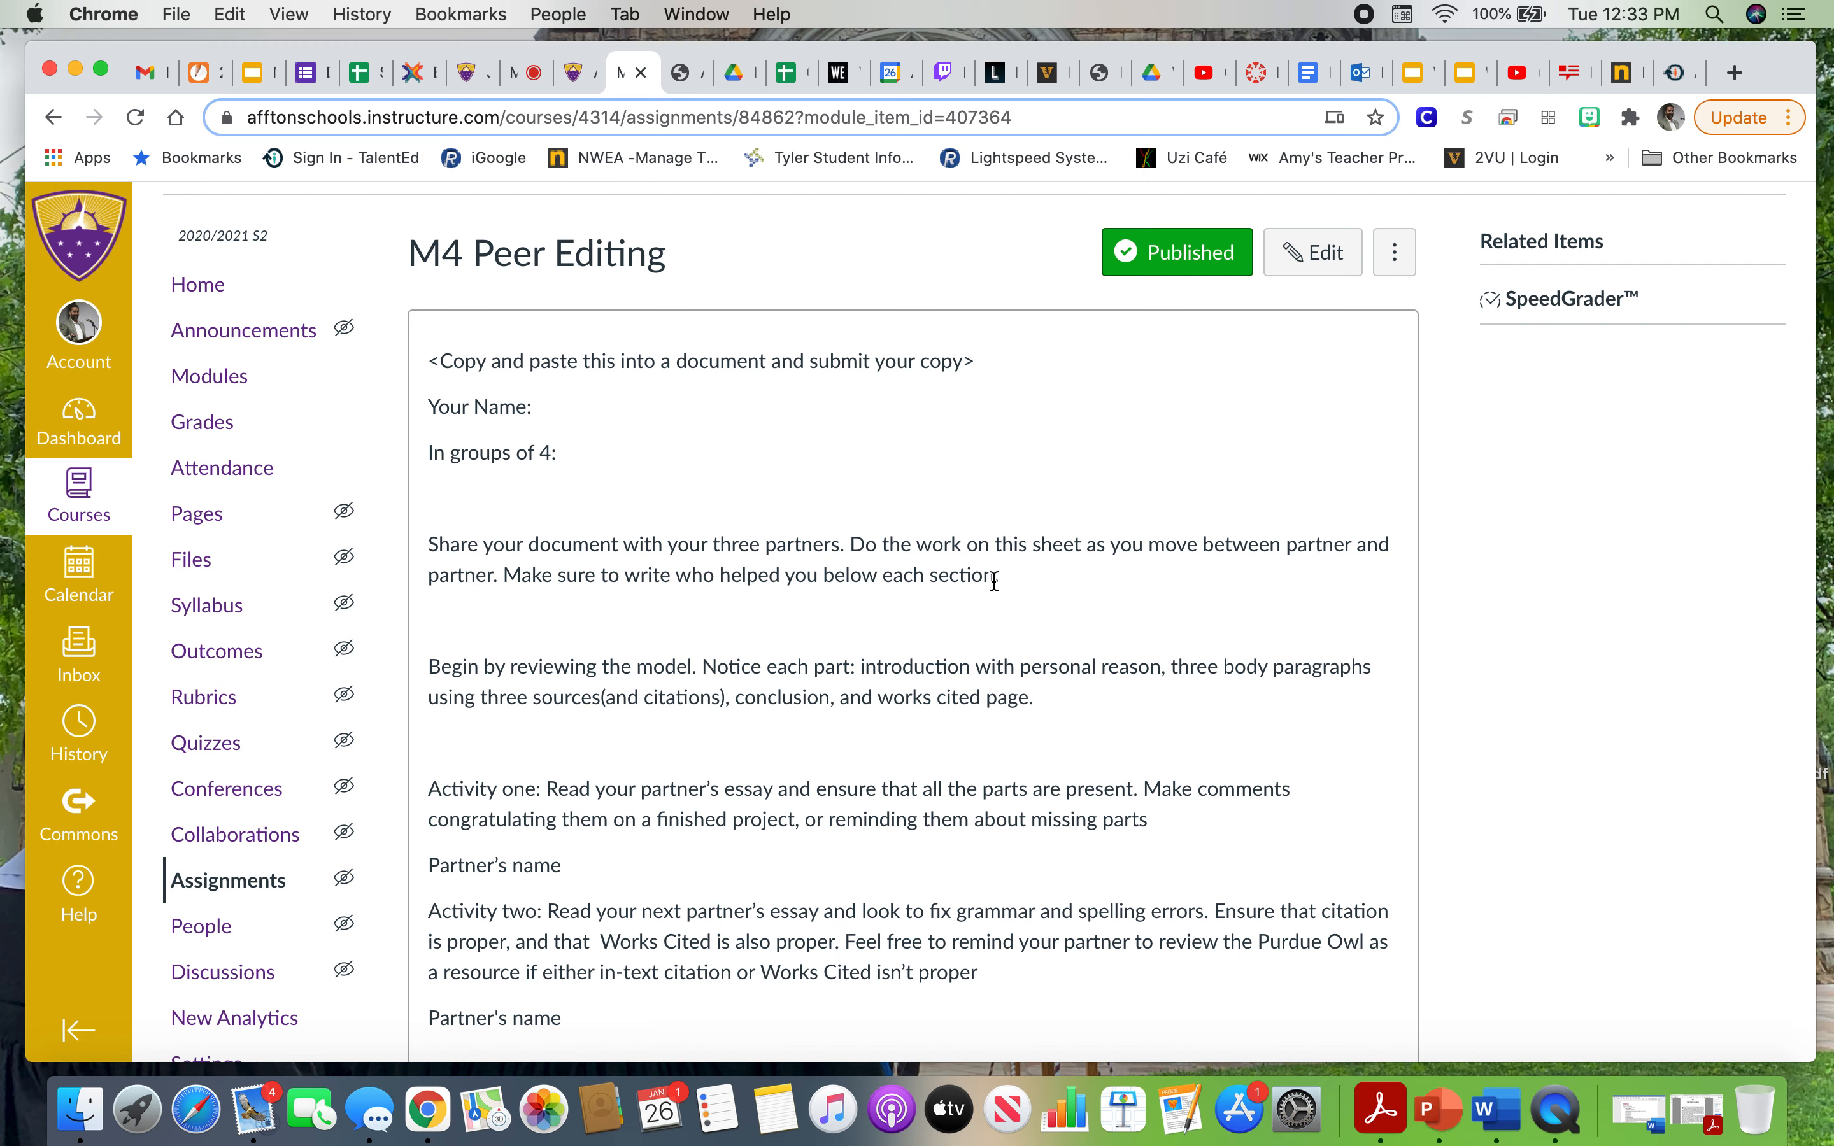
Read M4 Peer Editing down to its 10 points and Feb 2 at 8am due date, then continue to the Inquiry Paper Rubric.
{"action": "scroll", "scroll_direction": "down", "scroll_amount": 3}
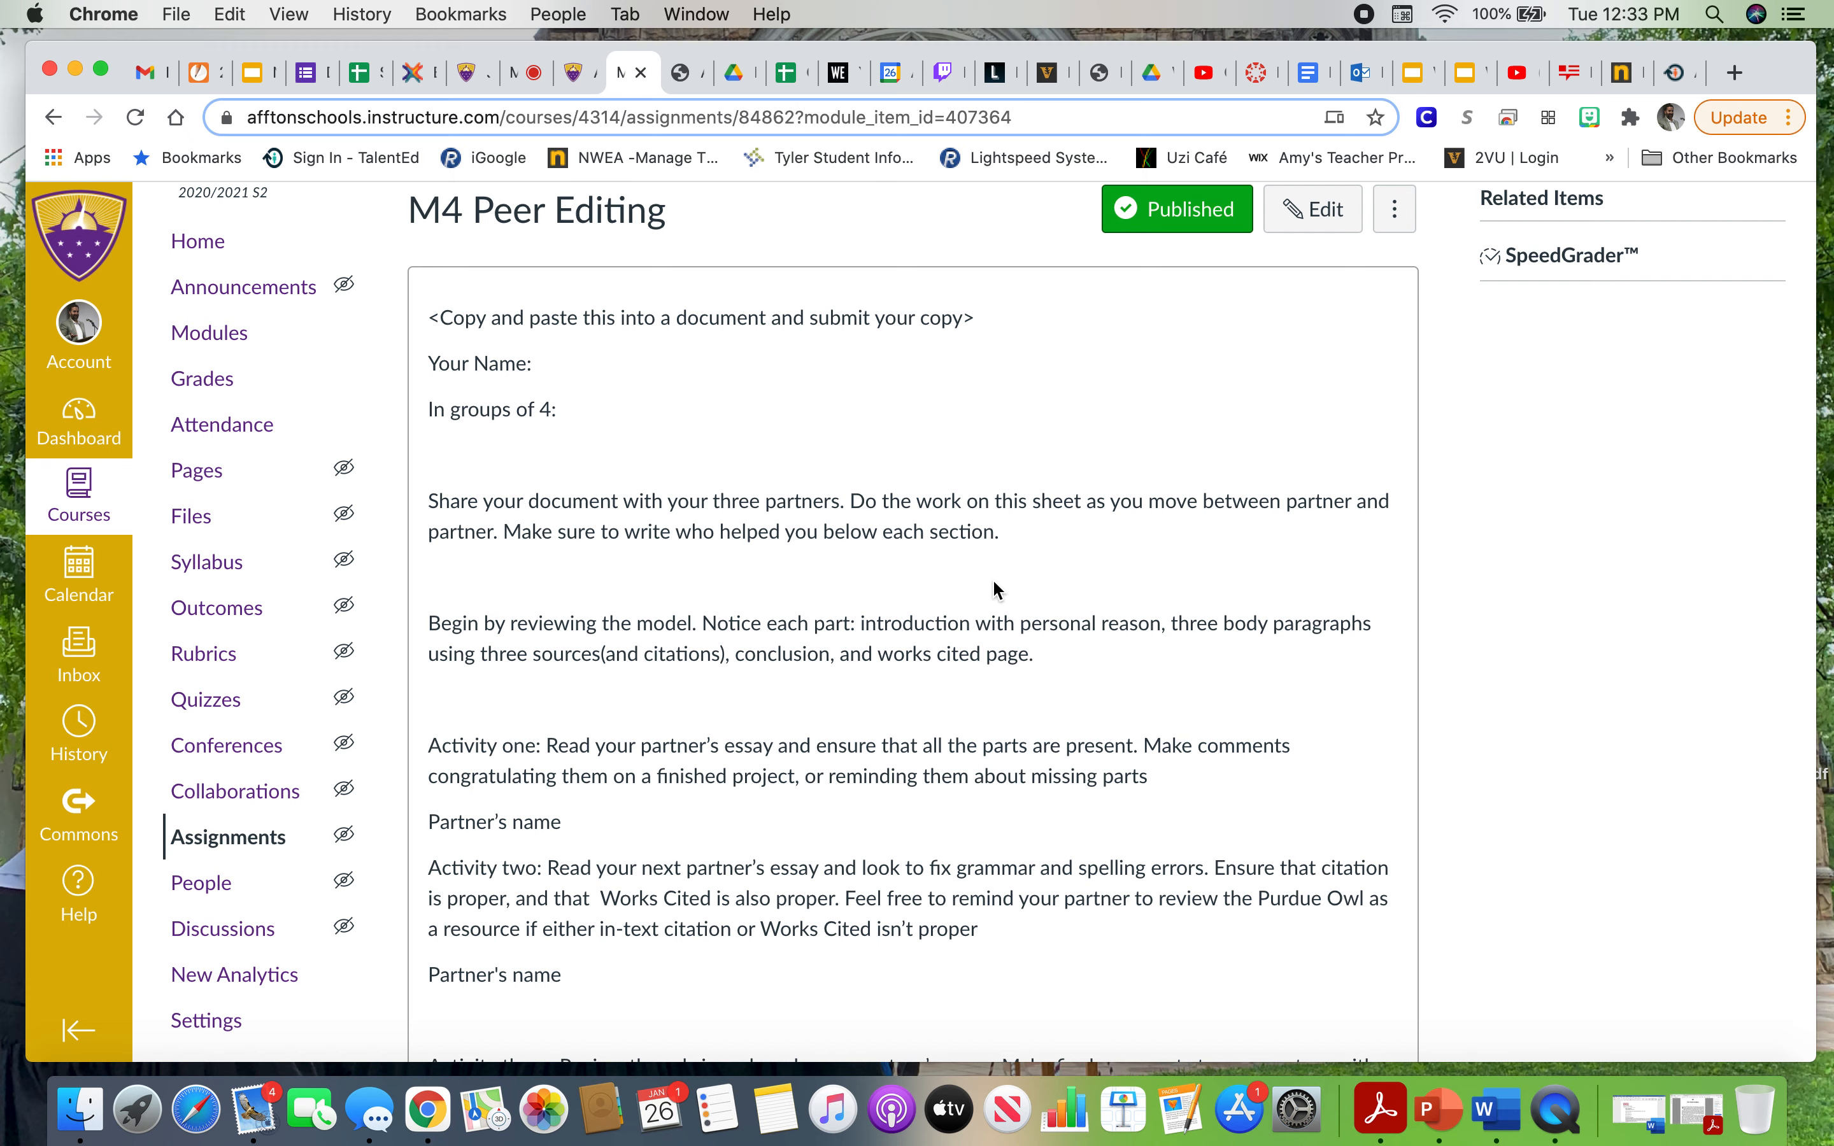
{"action": "mouse_move", "coordinate": [1415, 436]}
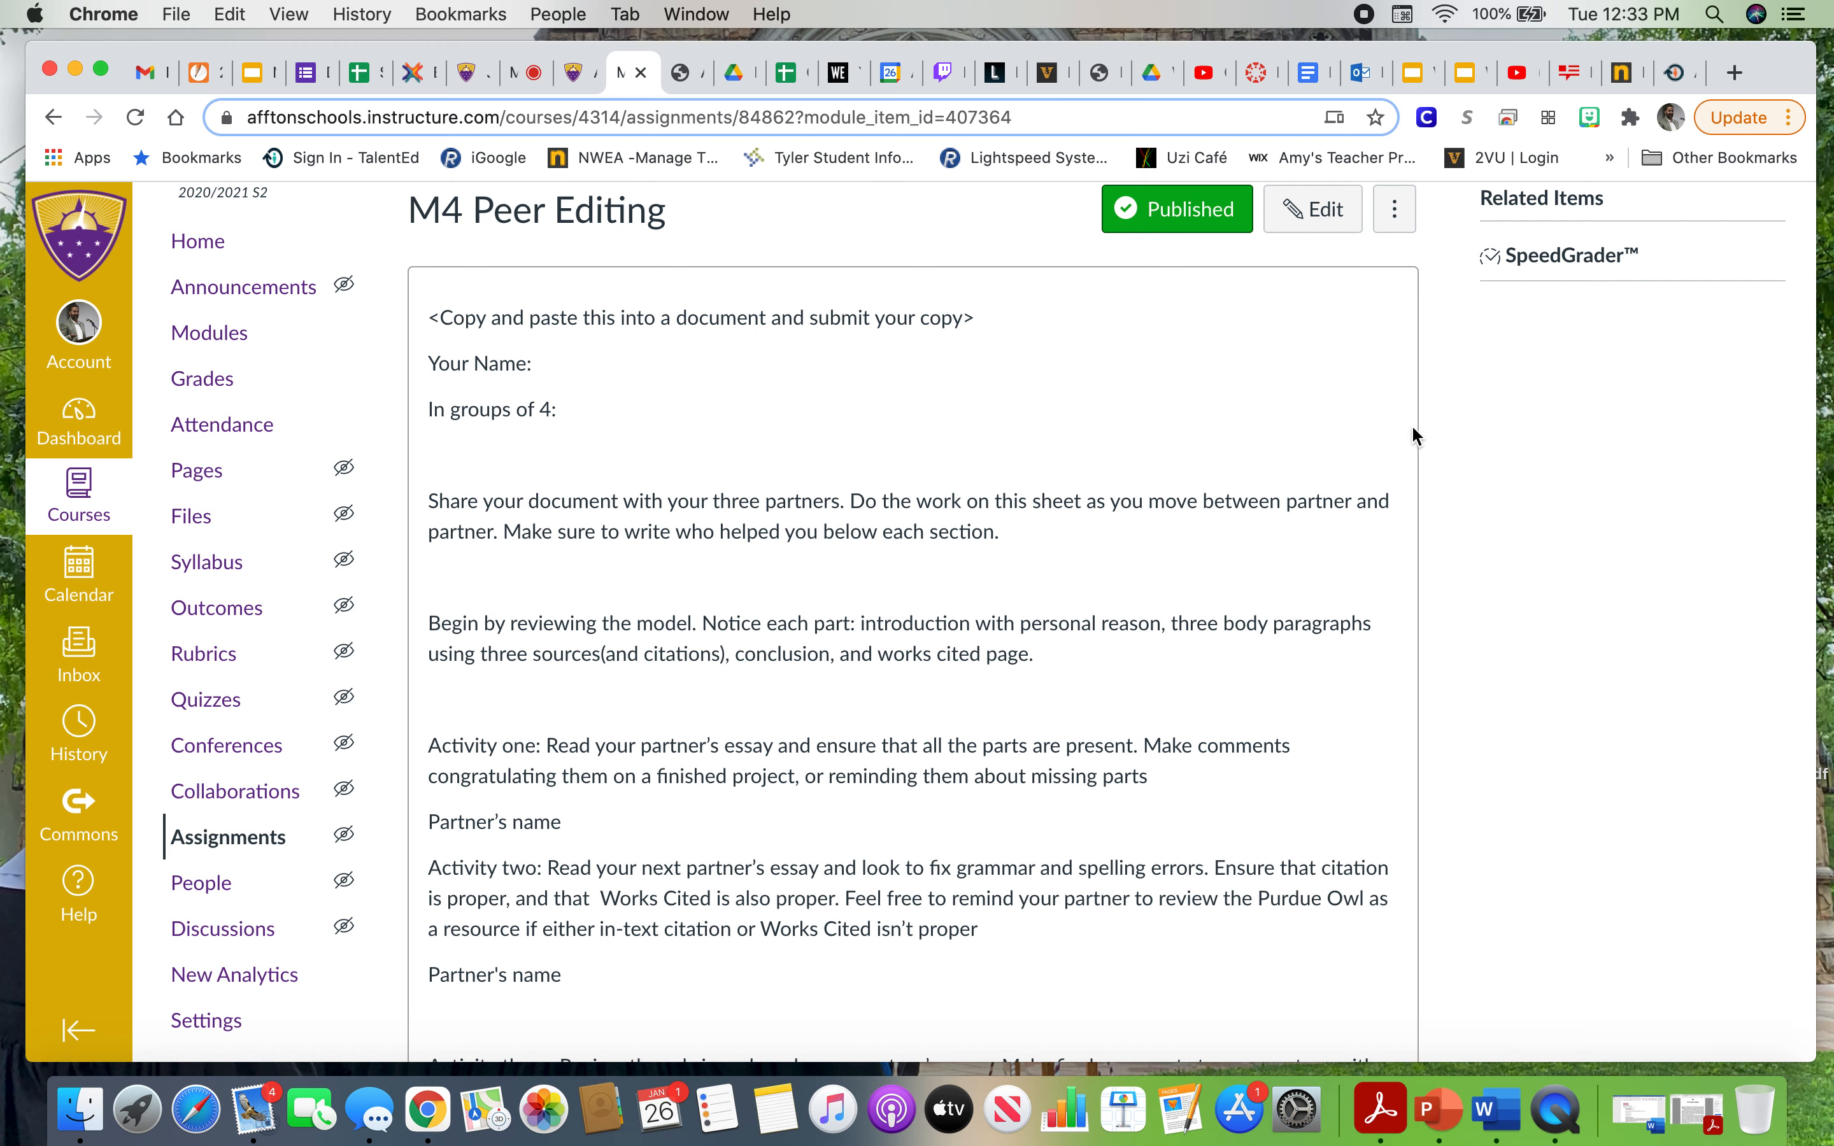
{"action": "mouse_move", "coordinate": [1246, 479]}
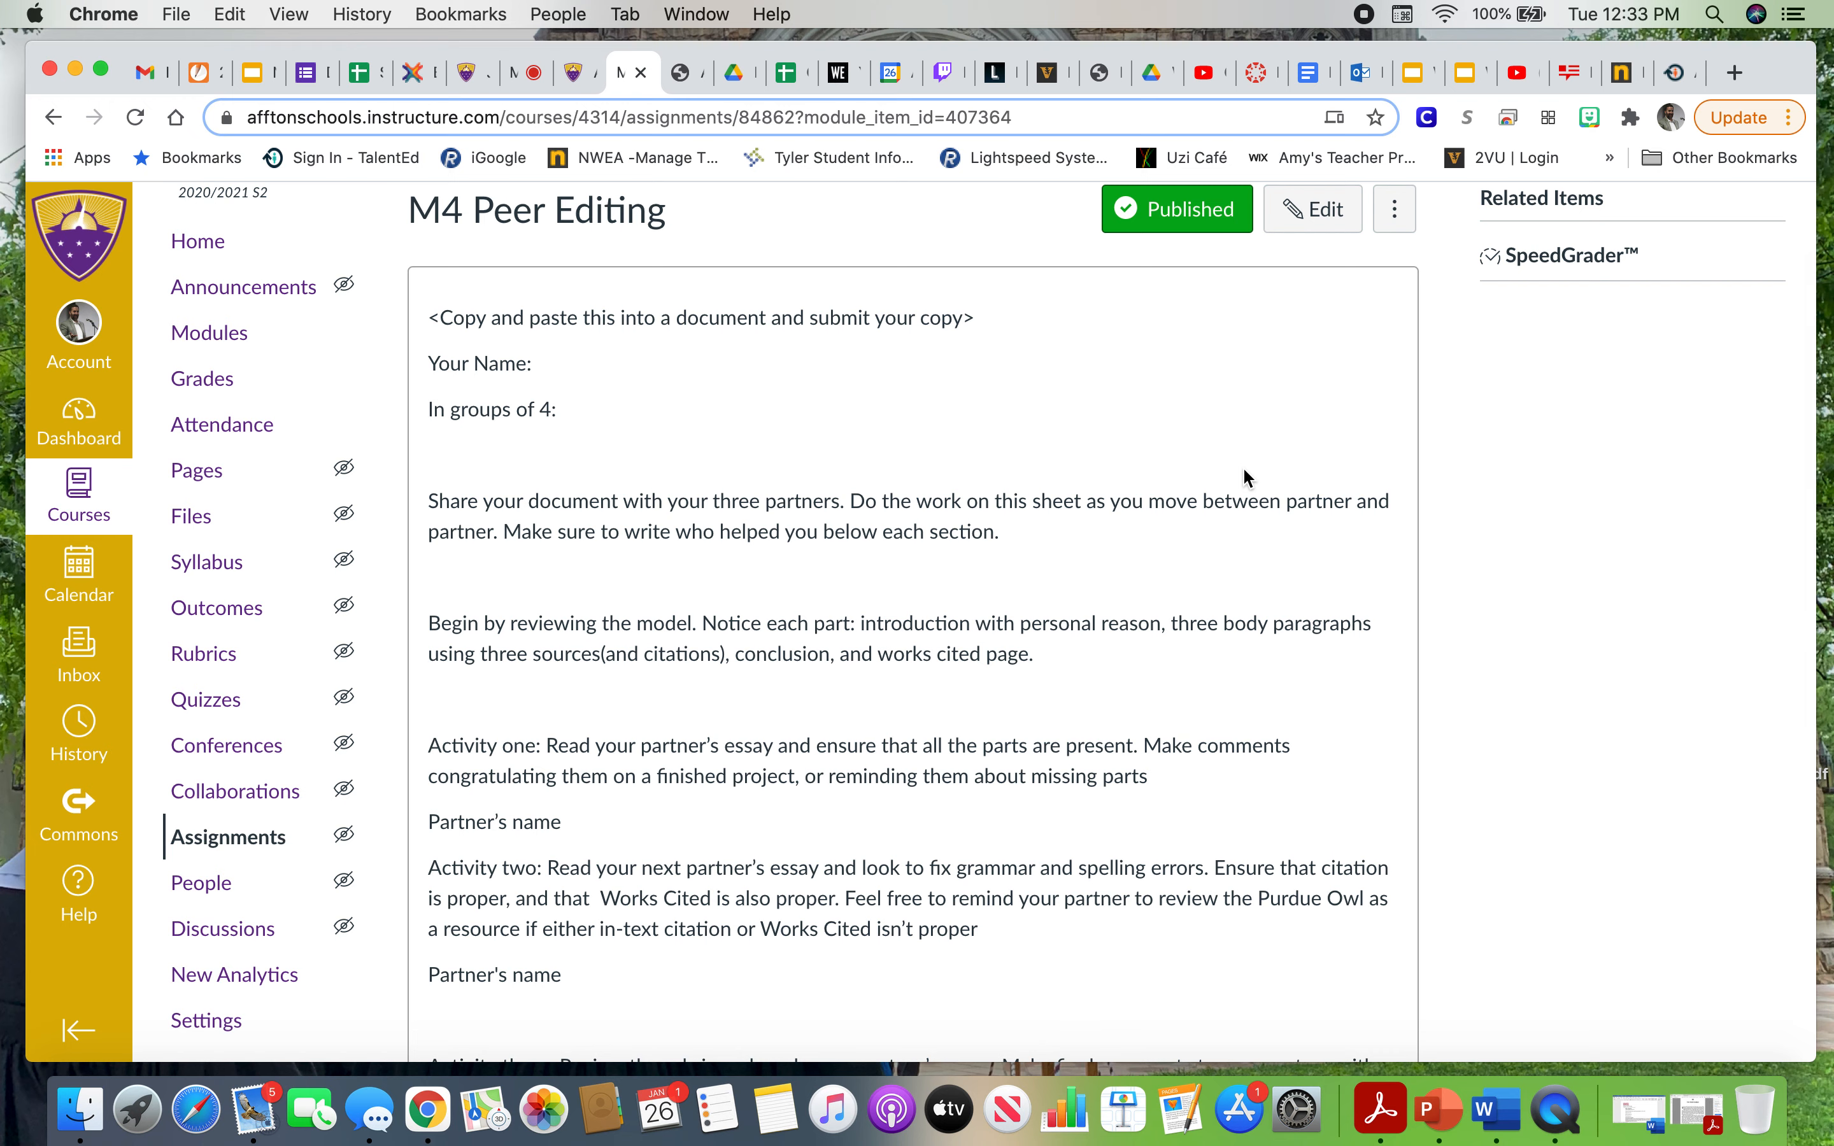
{"action": "mouse_move", "coordinate": [913, 488]}
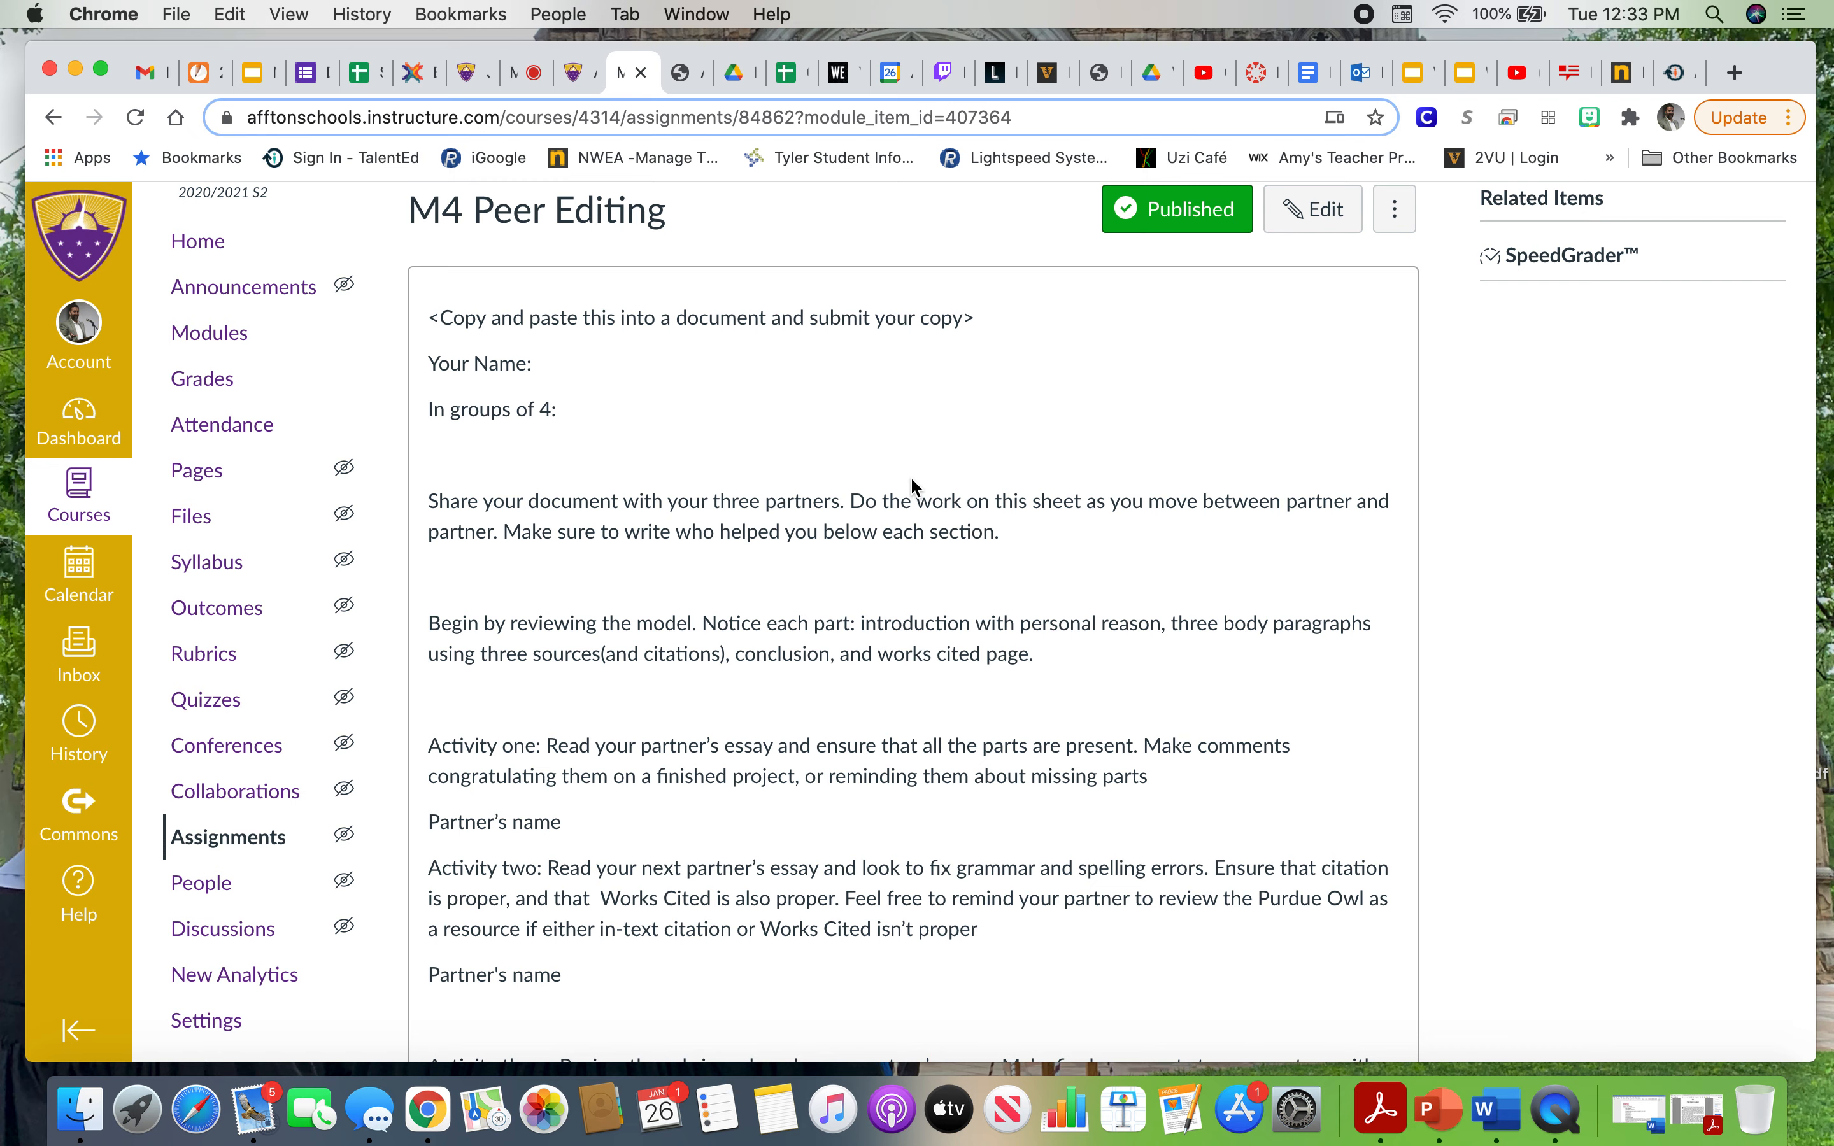
{"action": "mouse_move", "coordinate": [294, 554]}
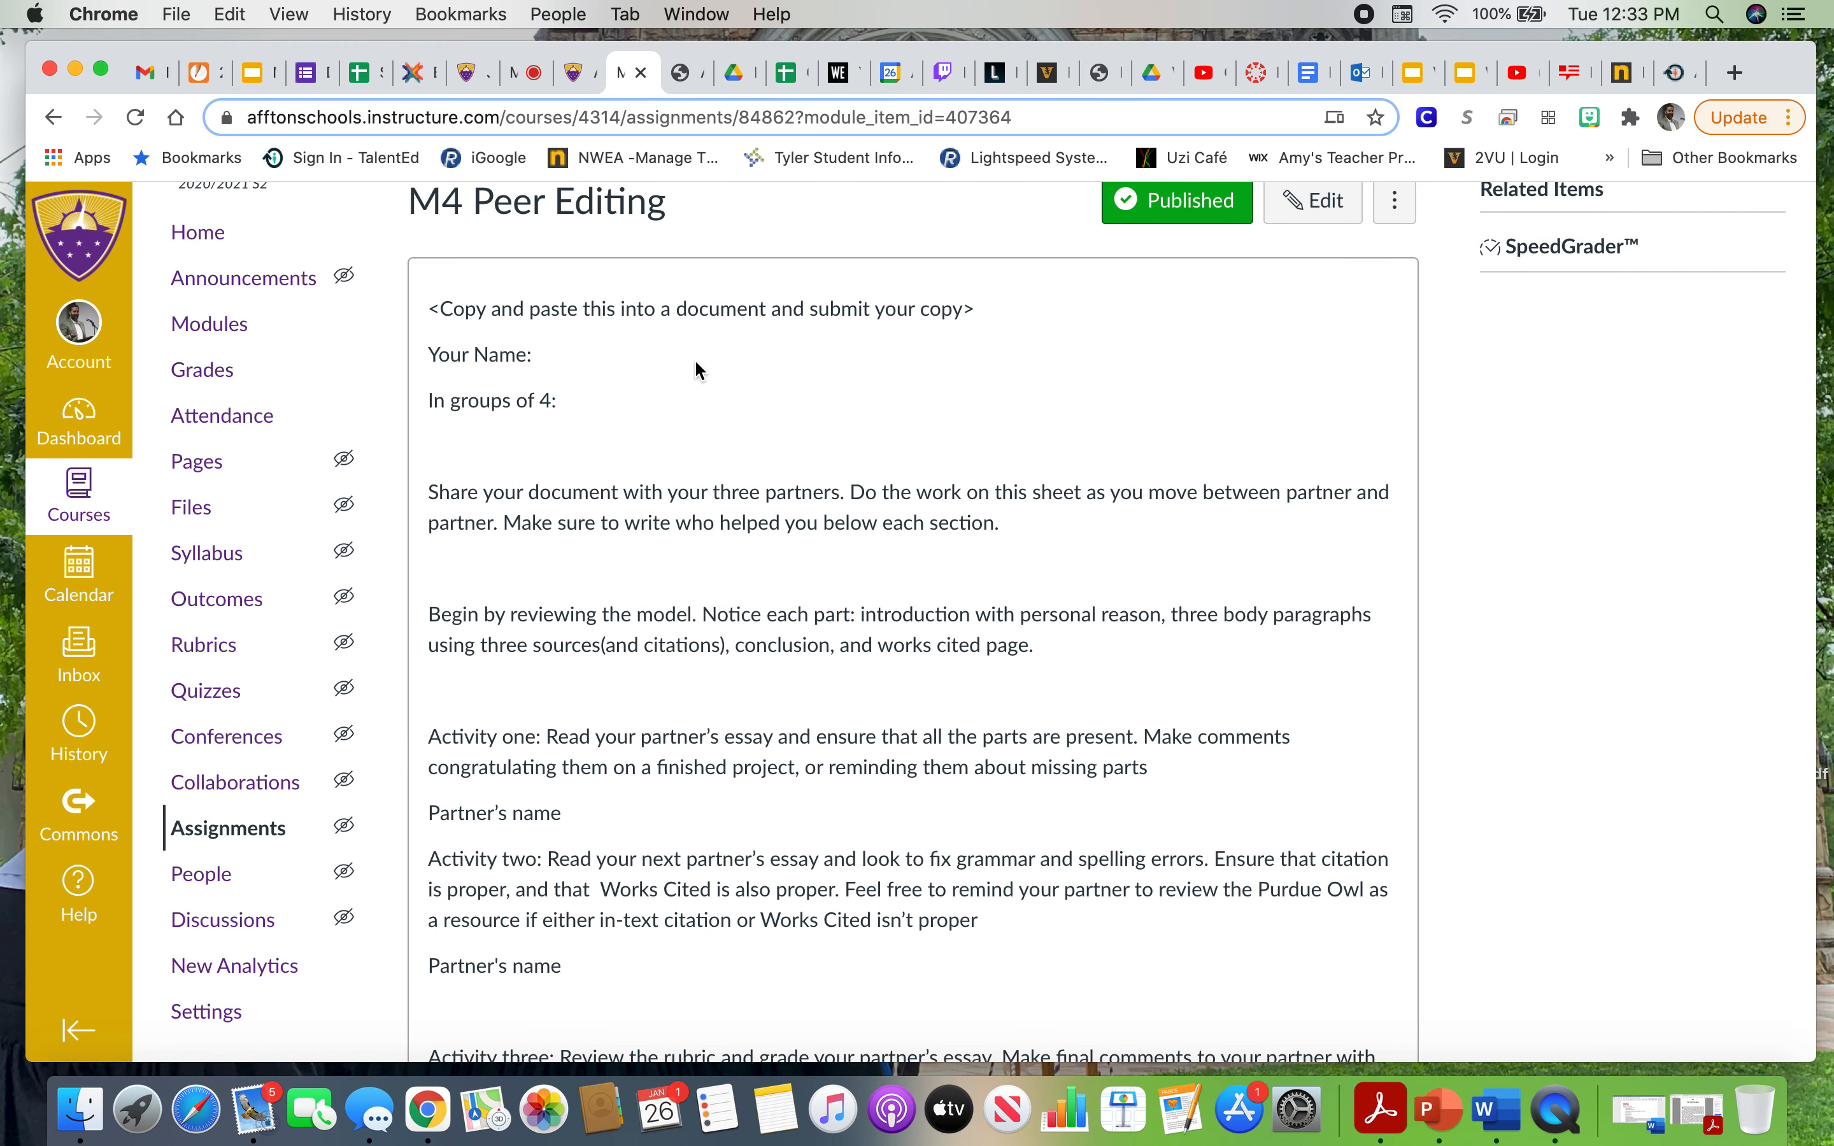
{"action": "scroll", "scroll_direction": "down", "scroll_amount": 3}
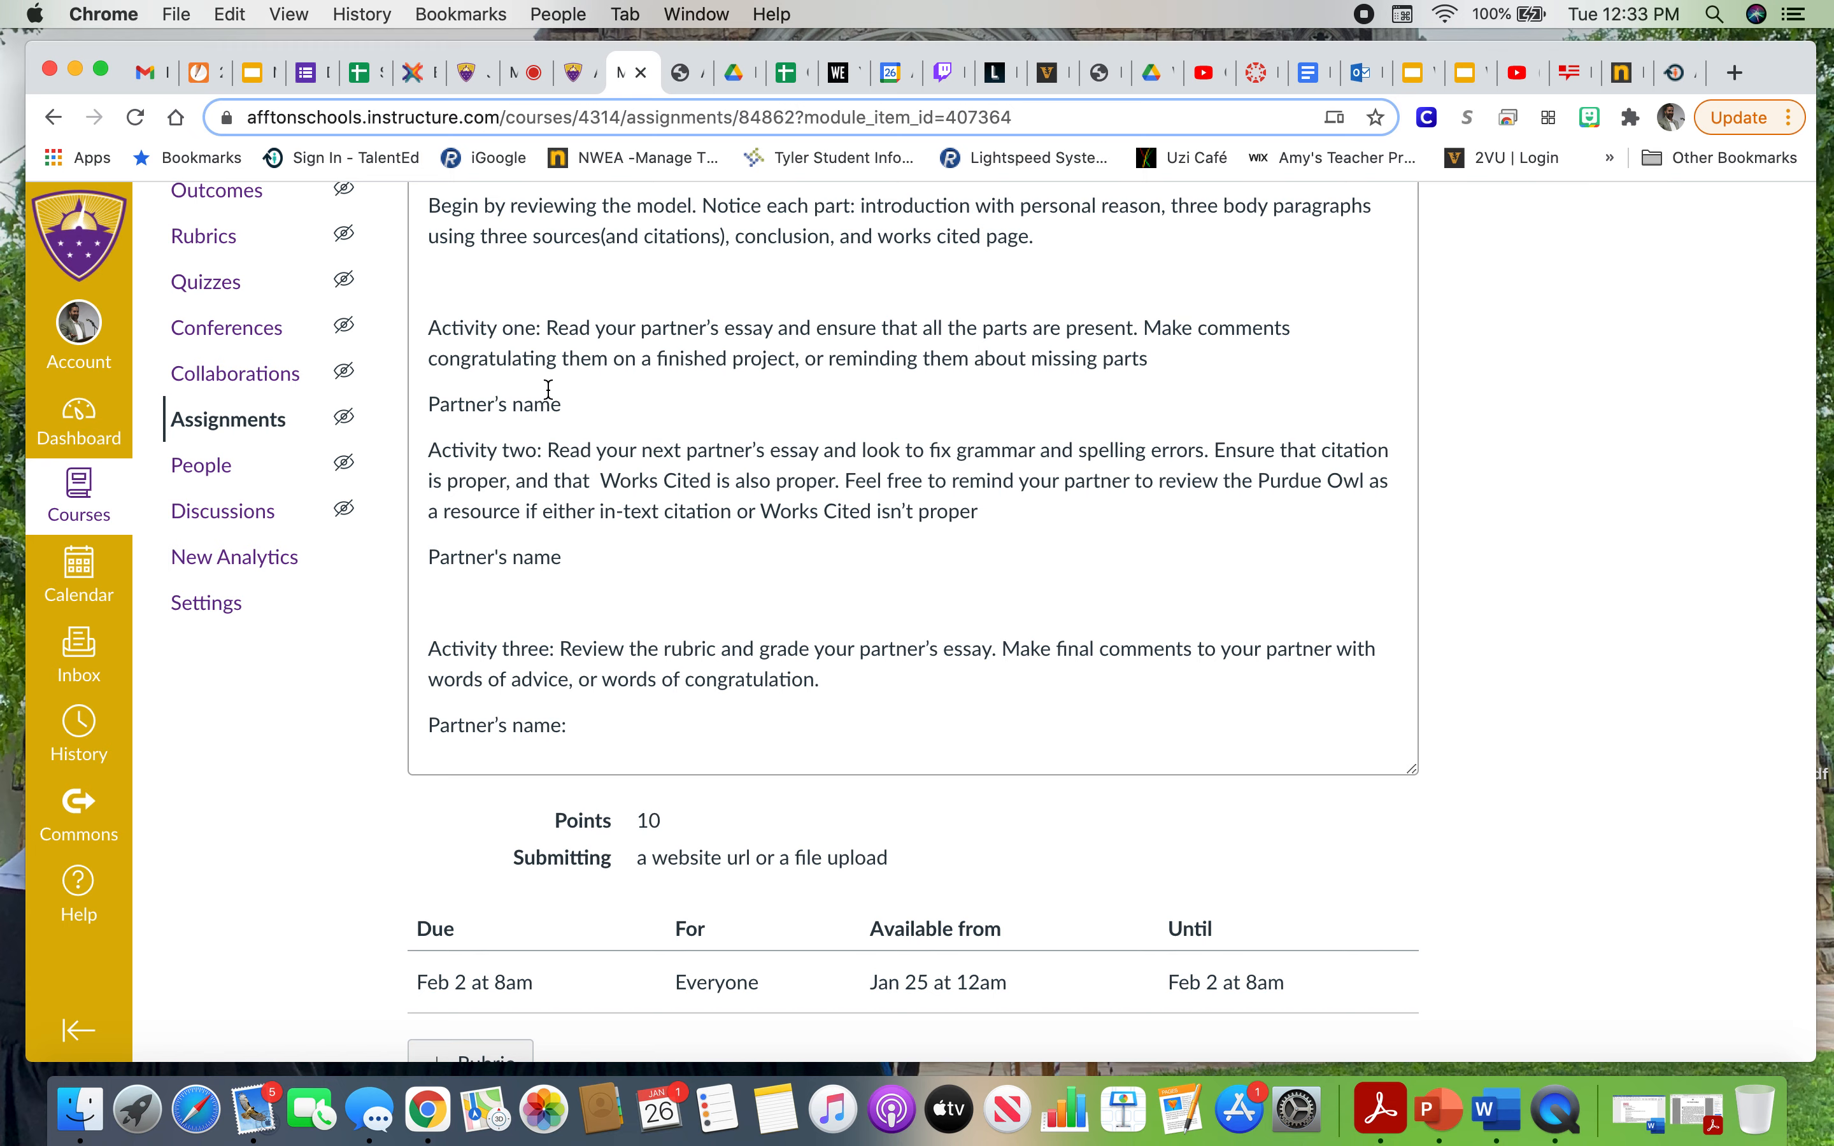
{"action": "mouse_move", "coordinate": [1056, 703]}
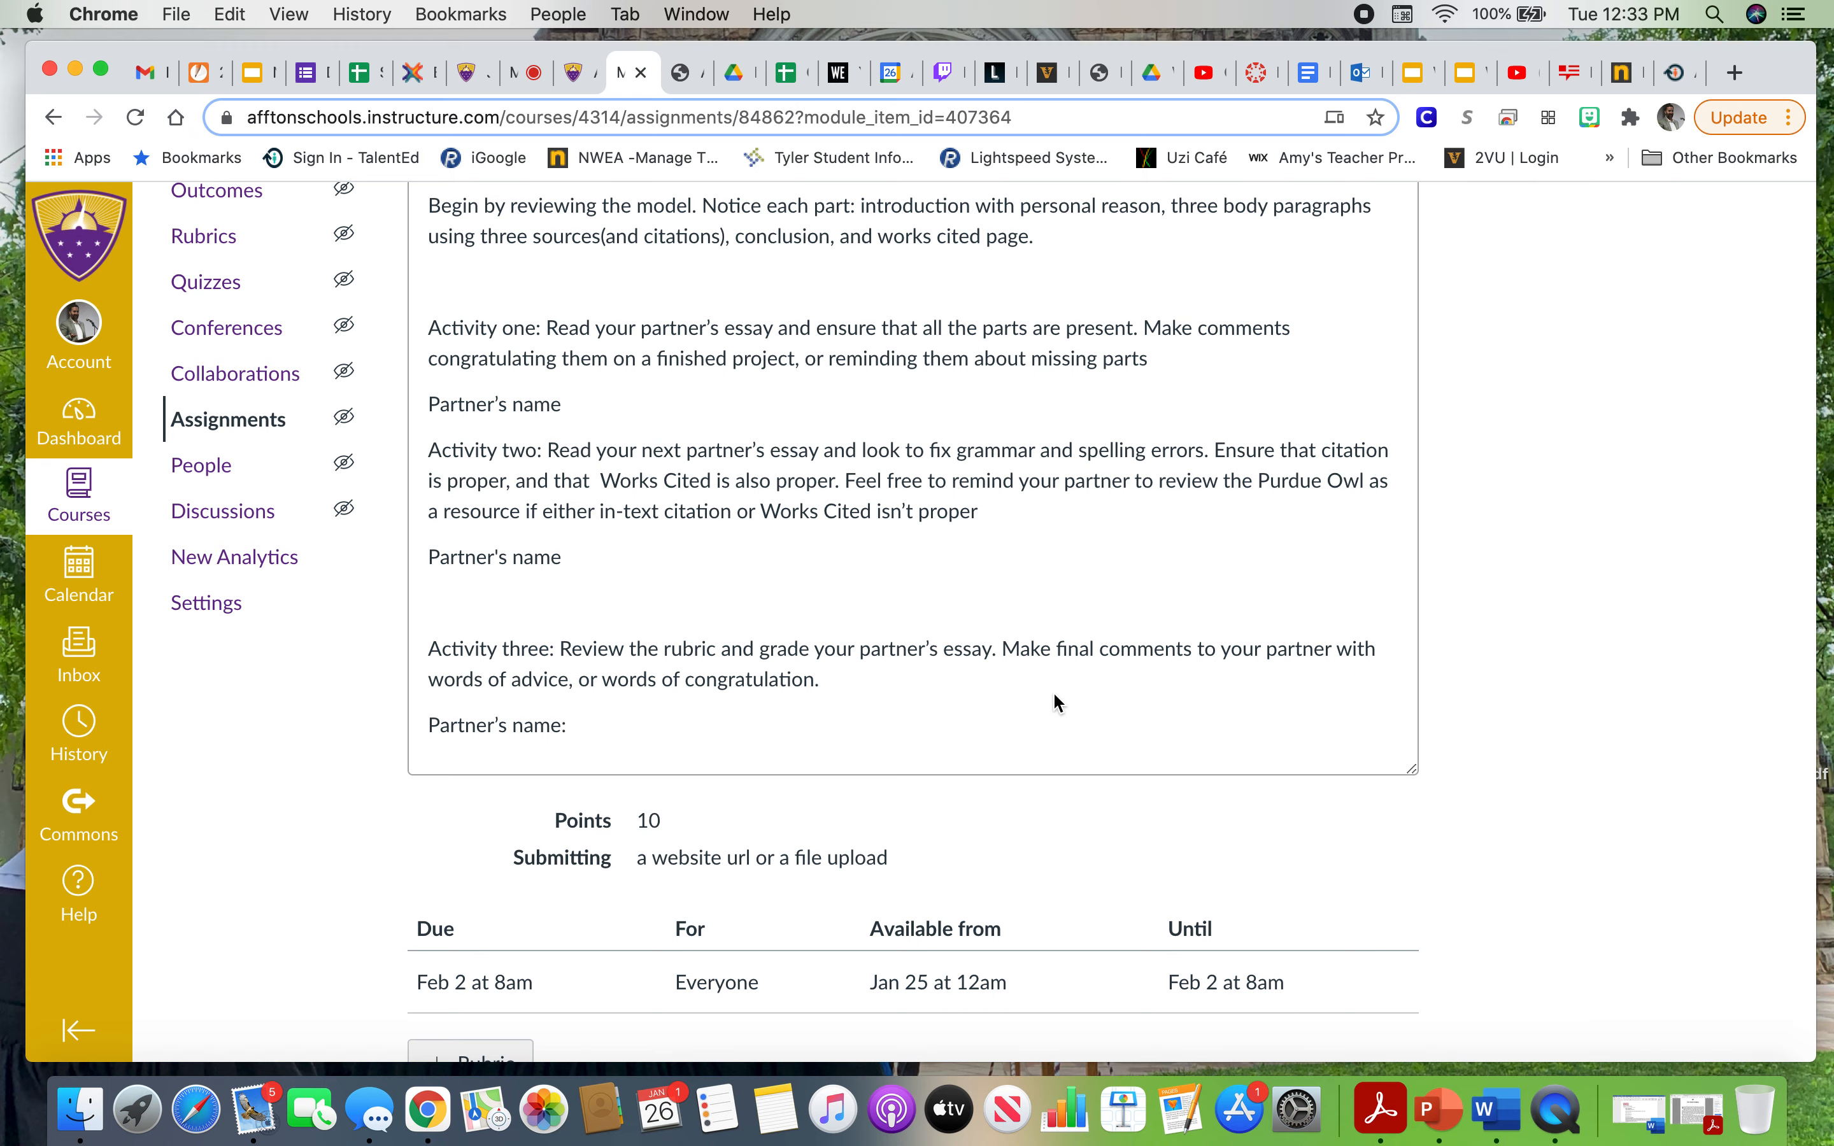
{"action": "scroll", "scroll_direction": "down", "scroll_amount": 3}
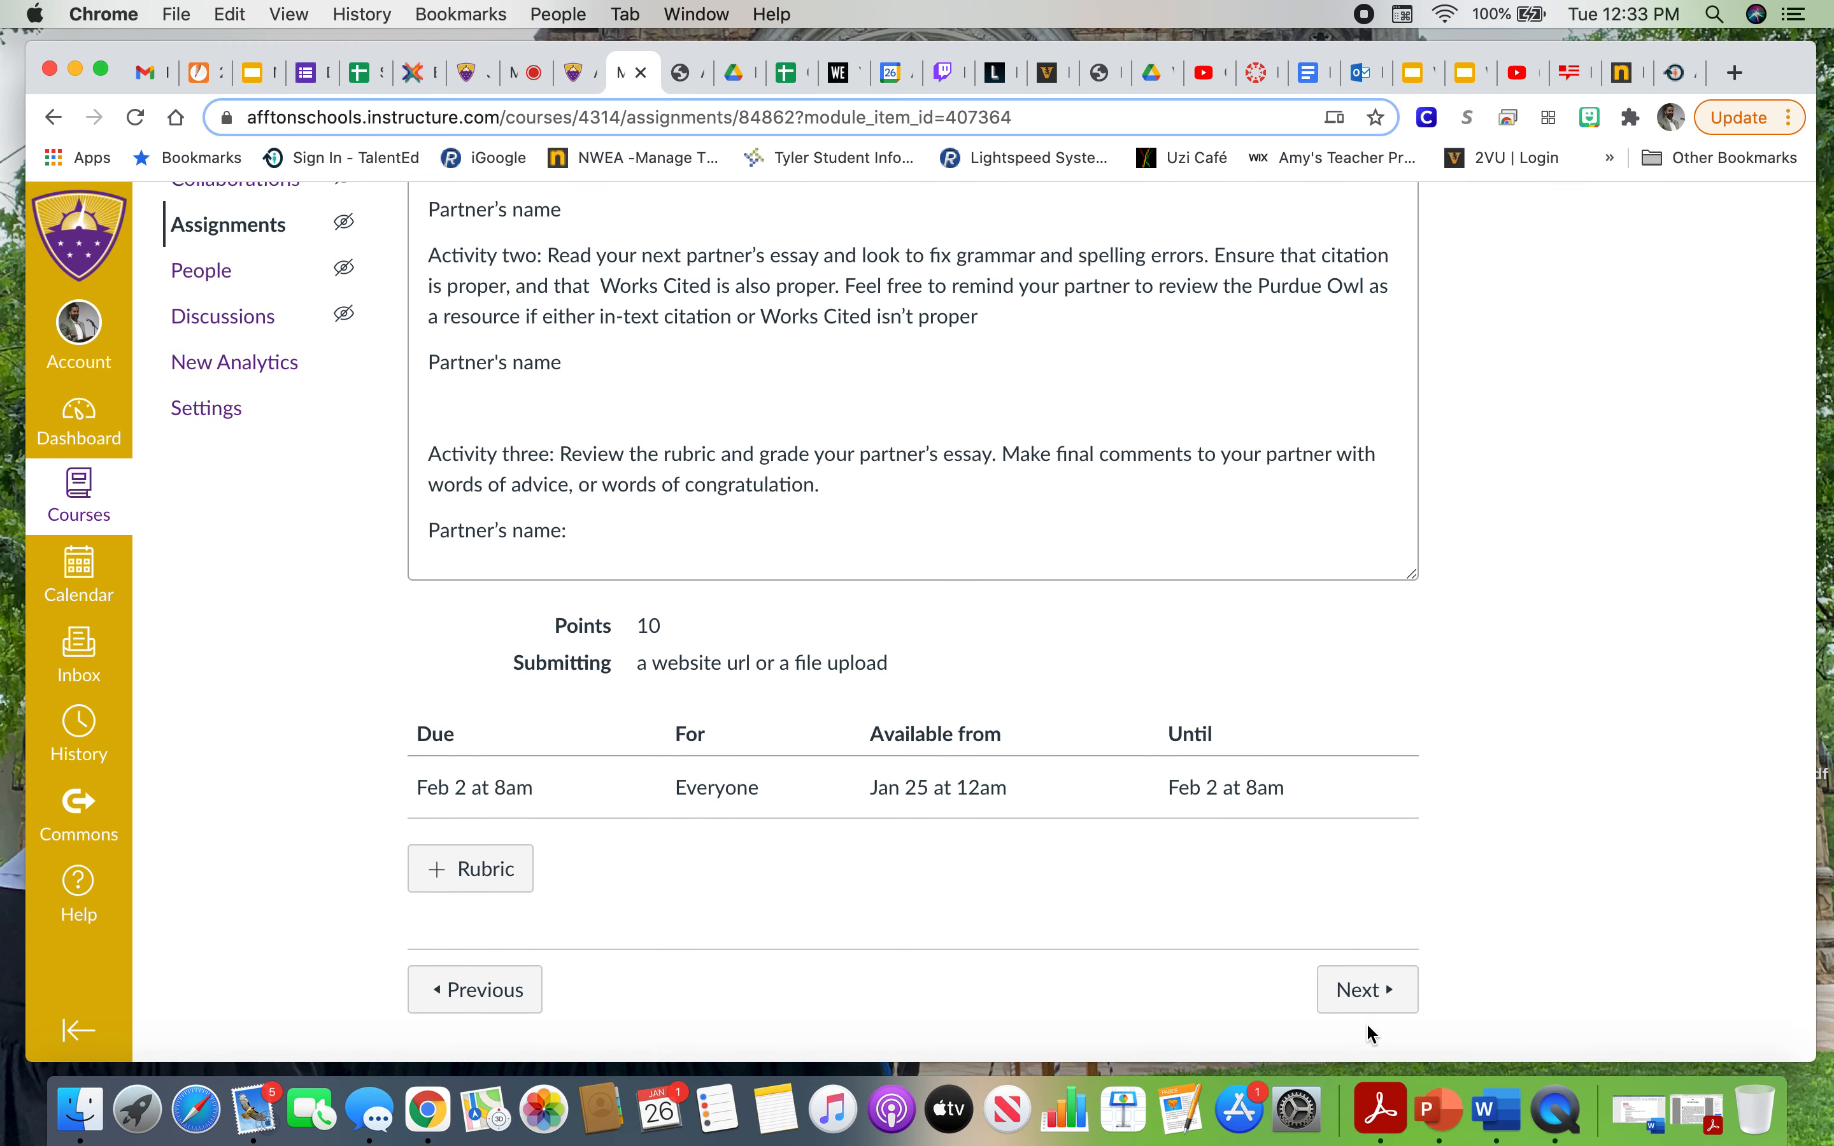
{"action": "left_click", "coordinate": [1365, 989]}
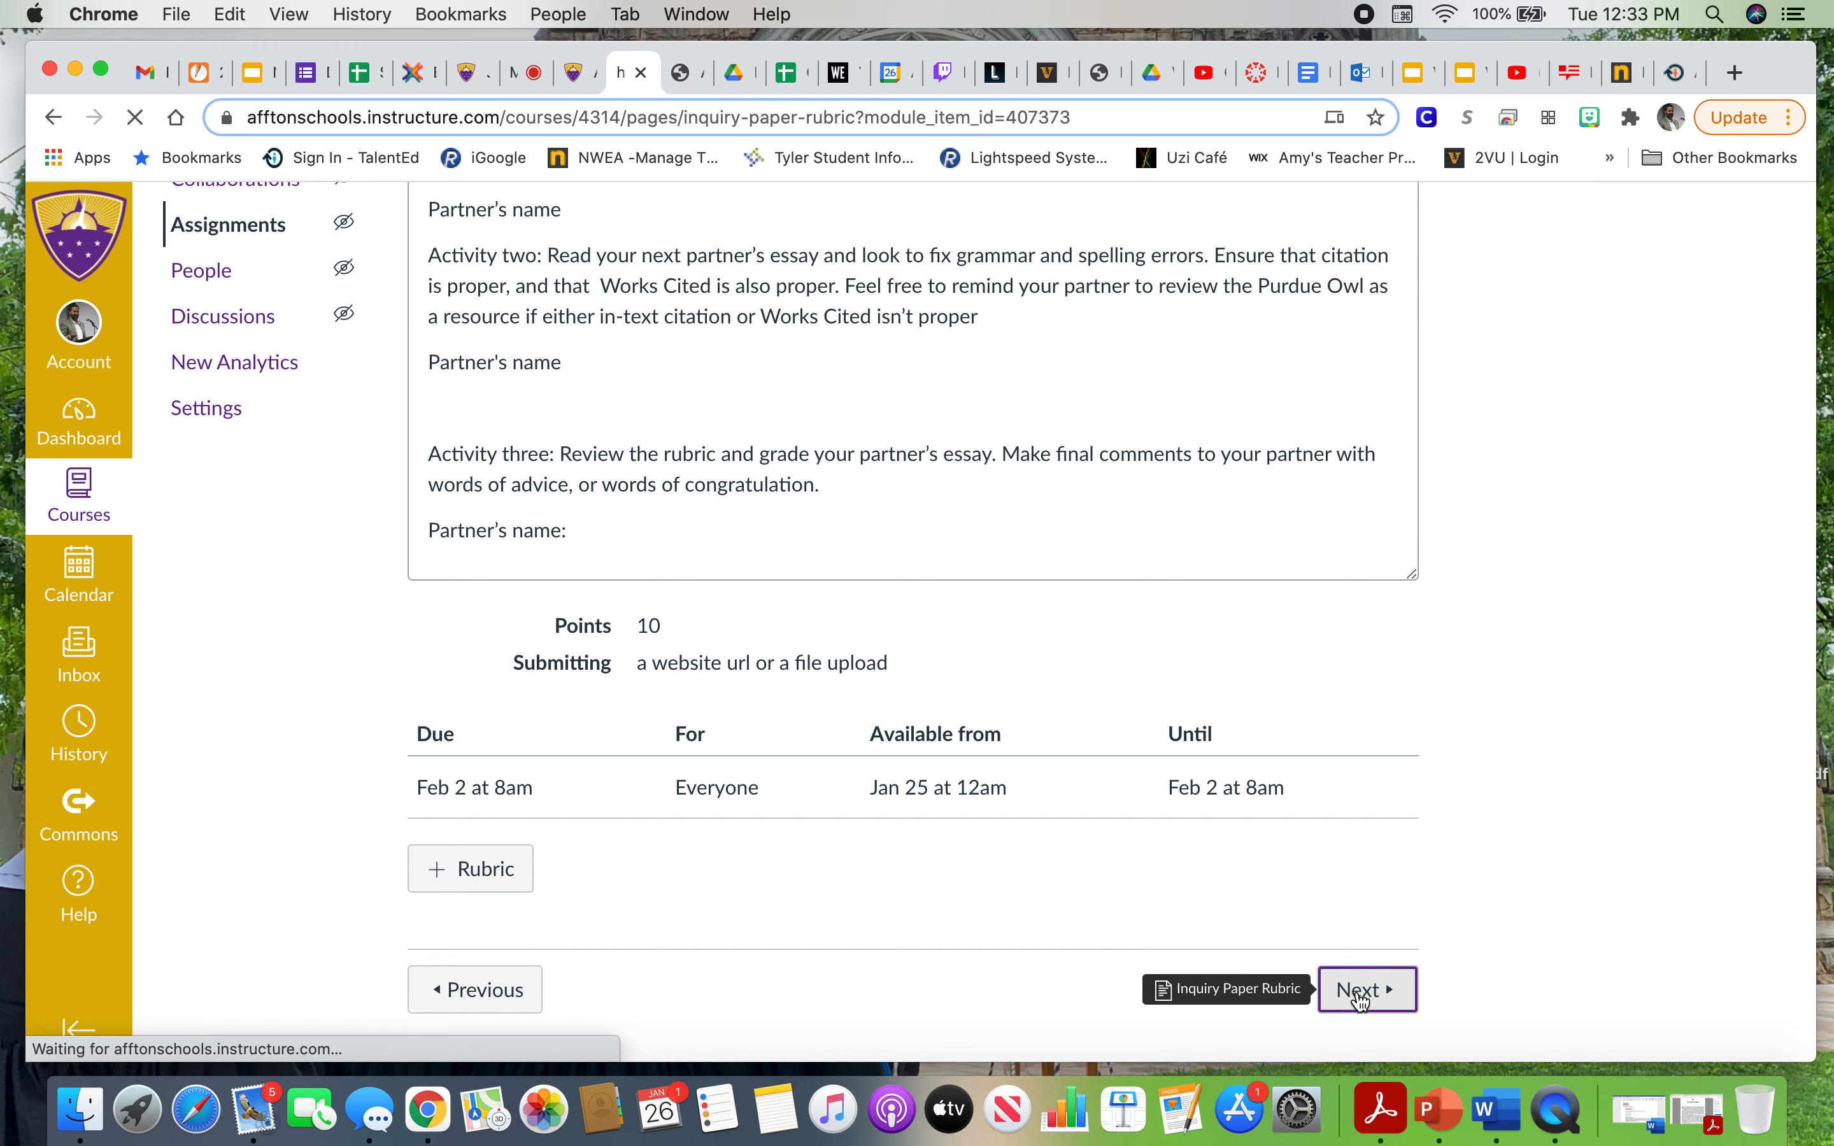
Read the Inquiry Paper Rubric grading criteria to its total points, then continue to the Discussion Board.
{"action": "left_click", "coordinate": [1367, 989]}
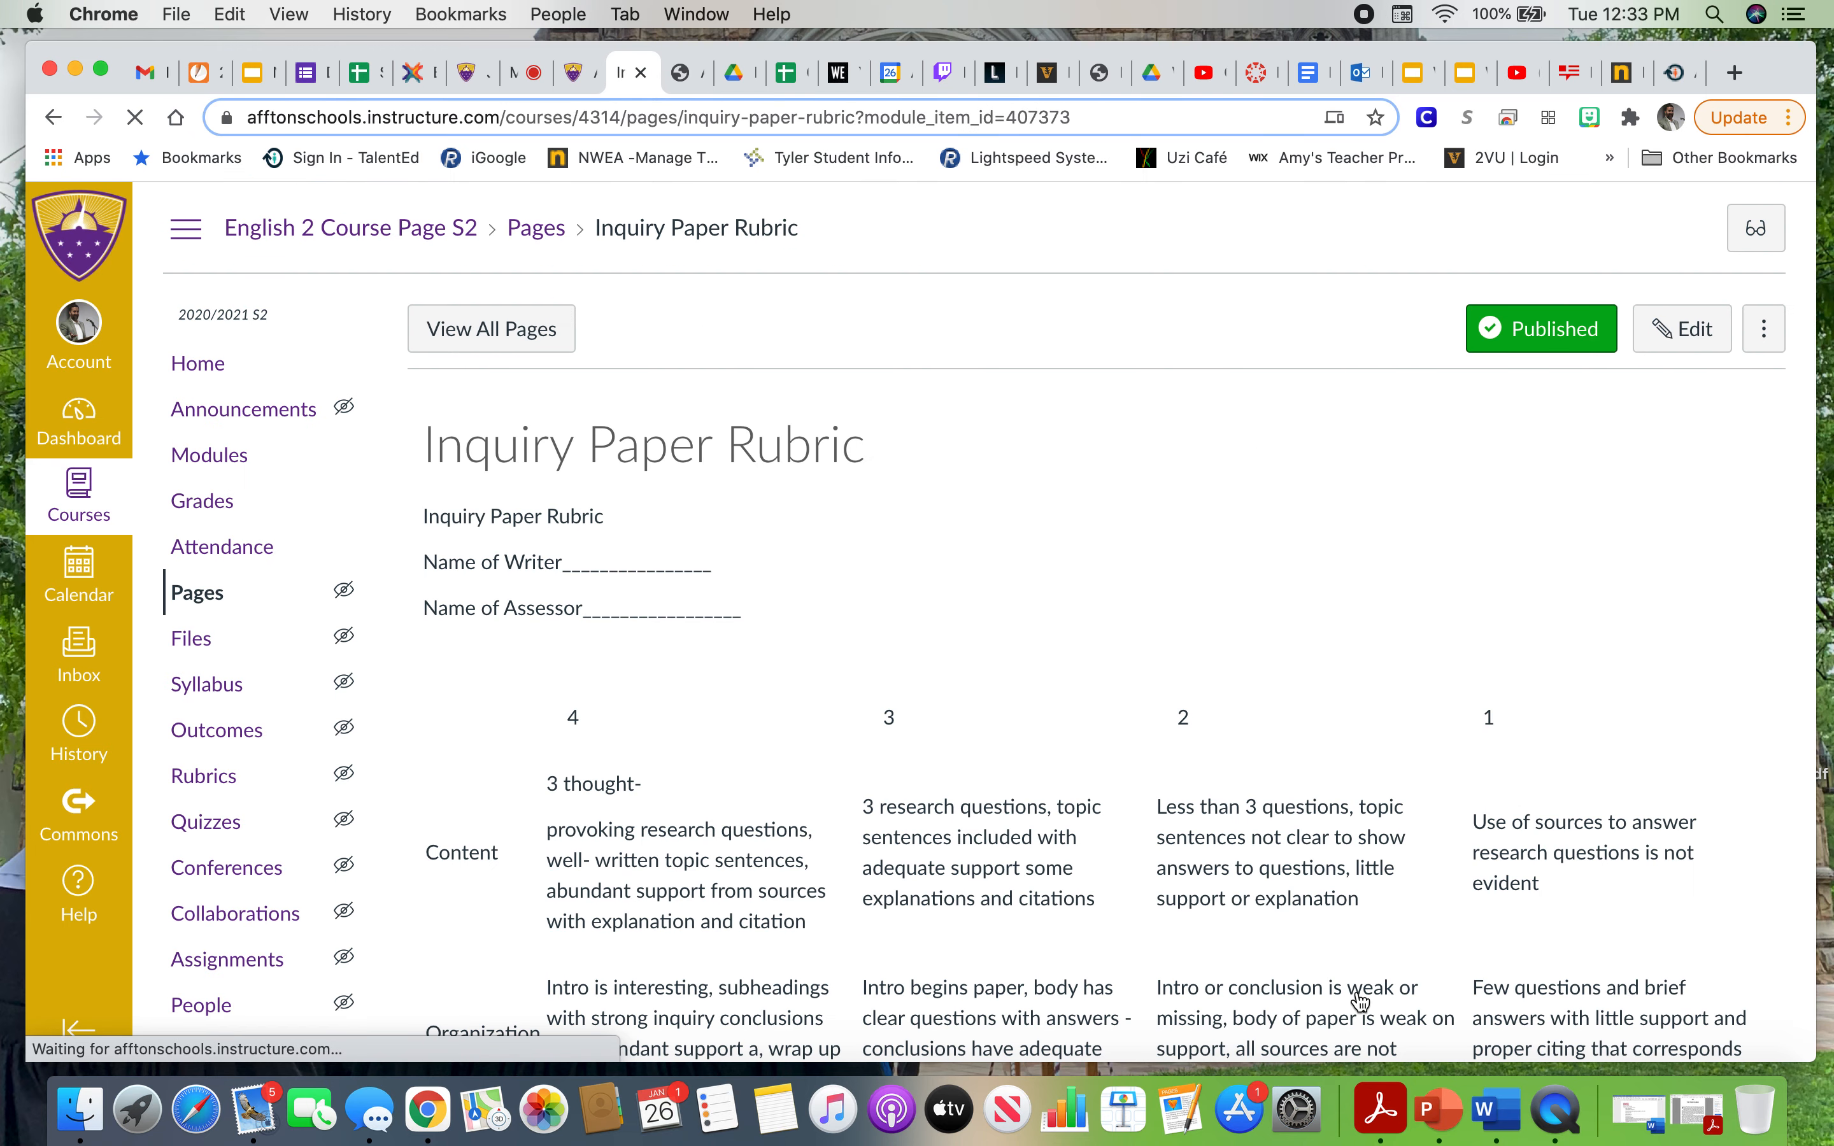
{"action": "scroll", "scroll_direction": "down", "scroll_amount": 3}
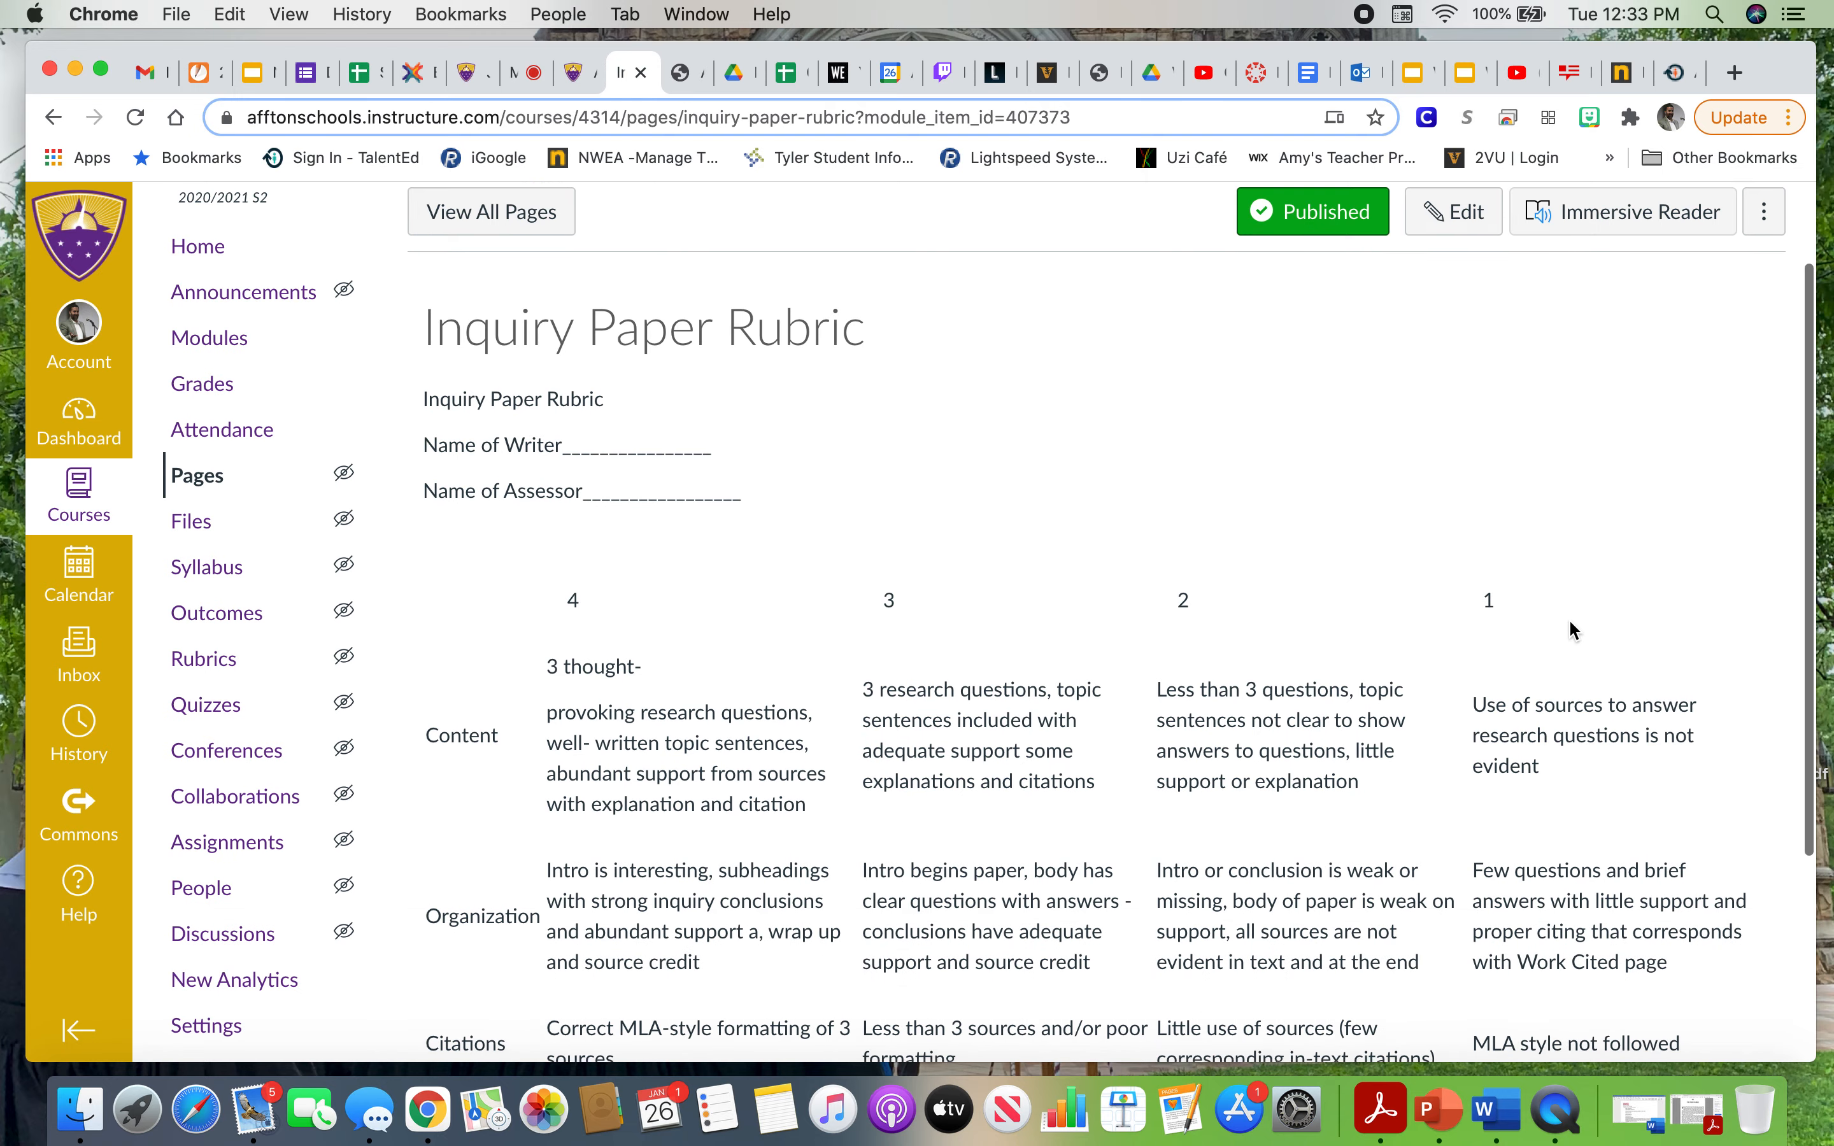
{"action": "scroll", "scroll_direction": "down", "scroll_amount": 3}
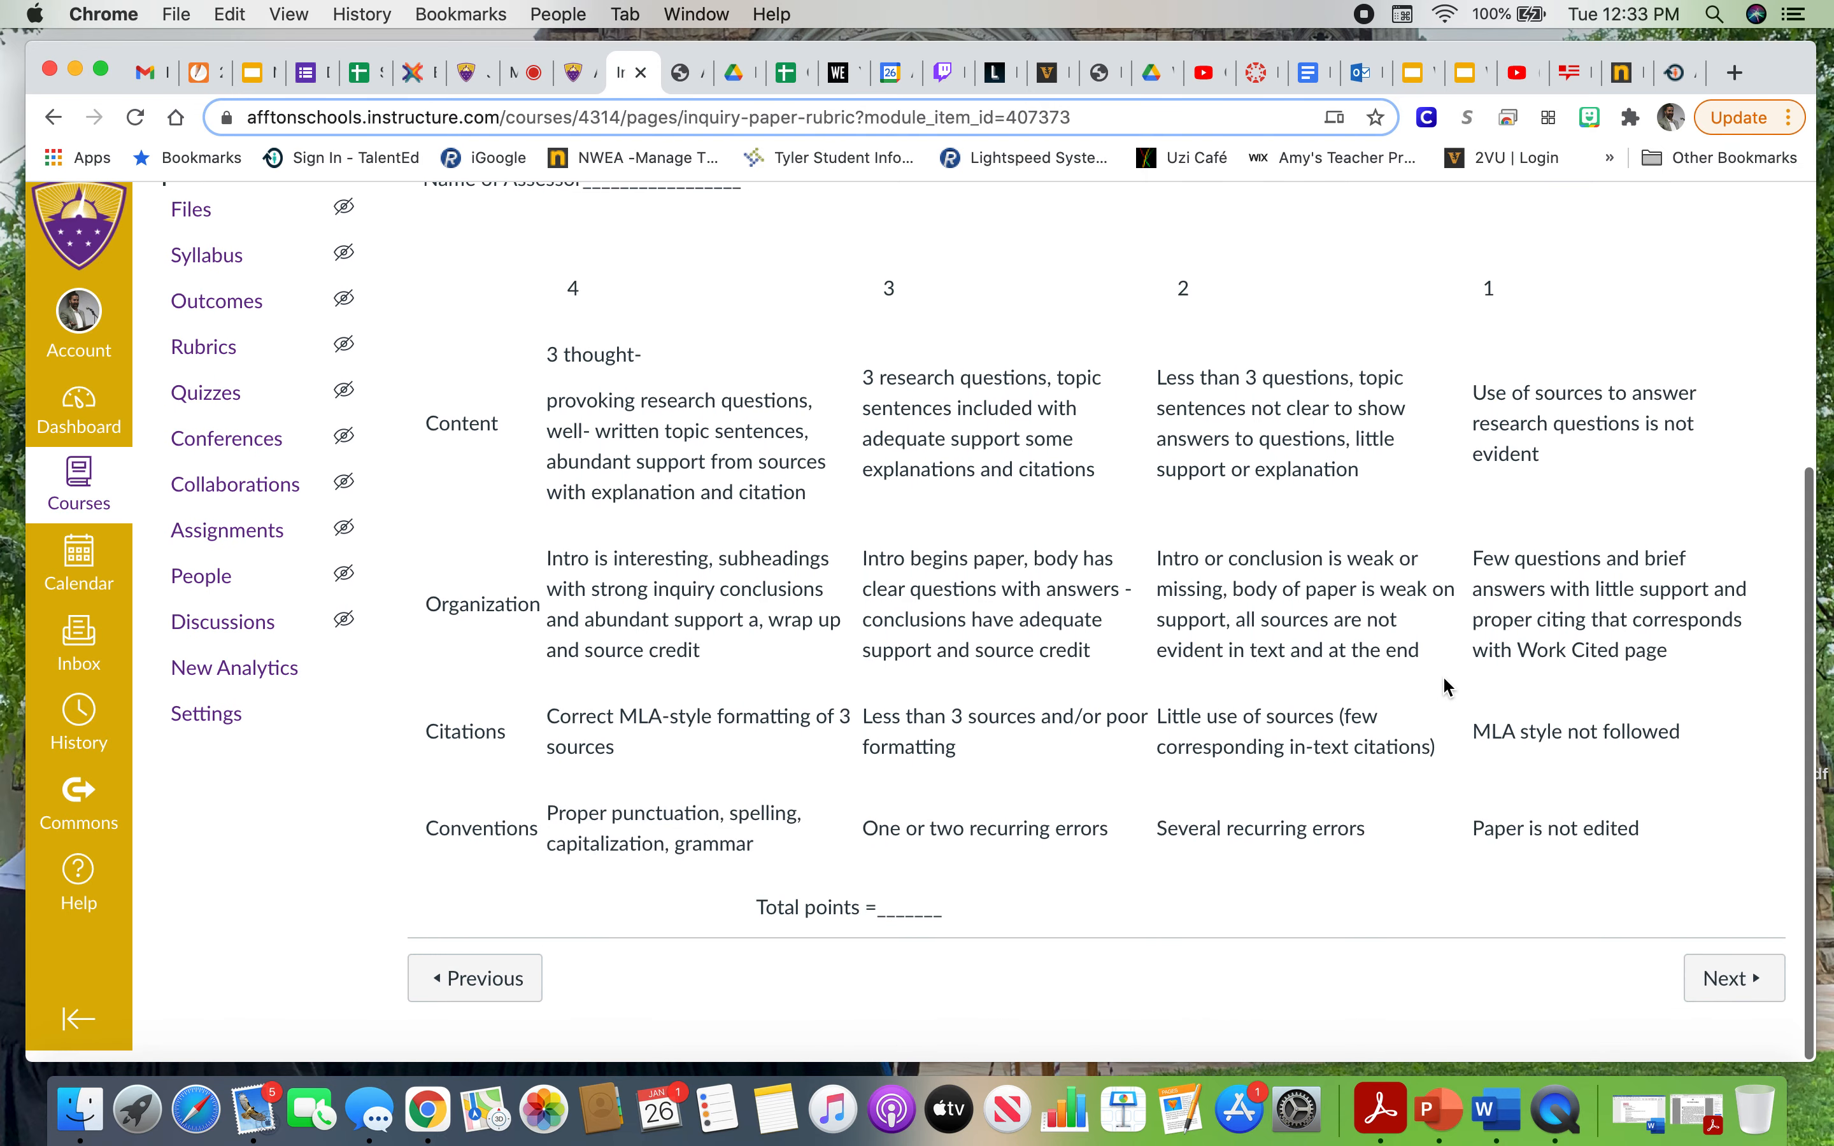
{"action": "left_click", "coordinate": [1732, 990]}
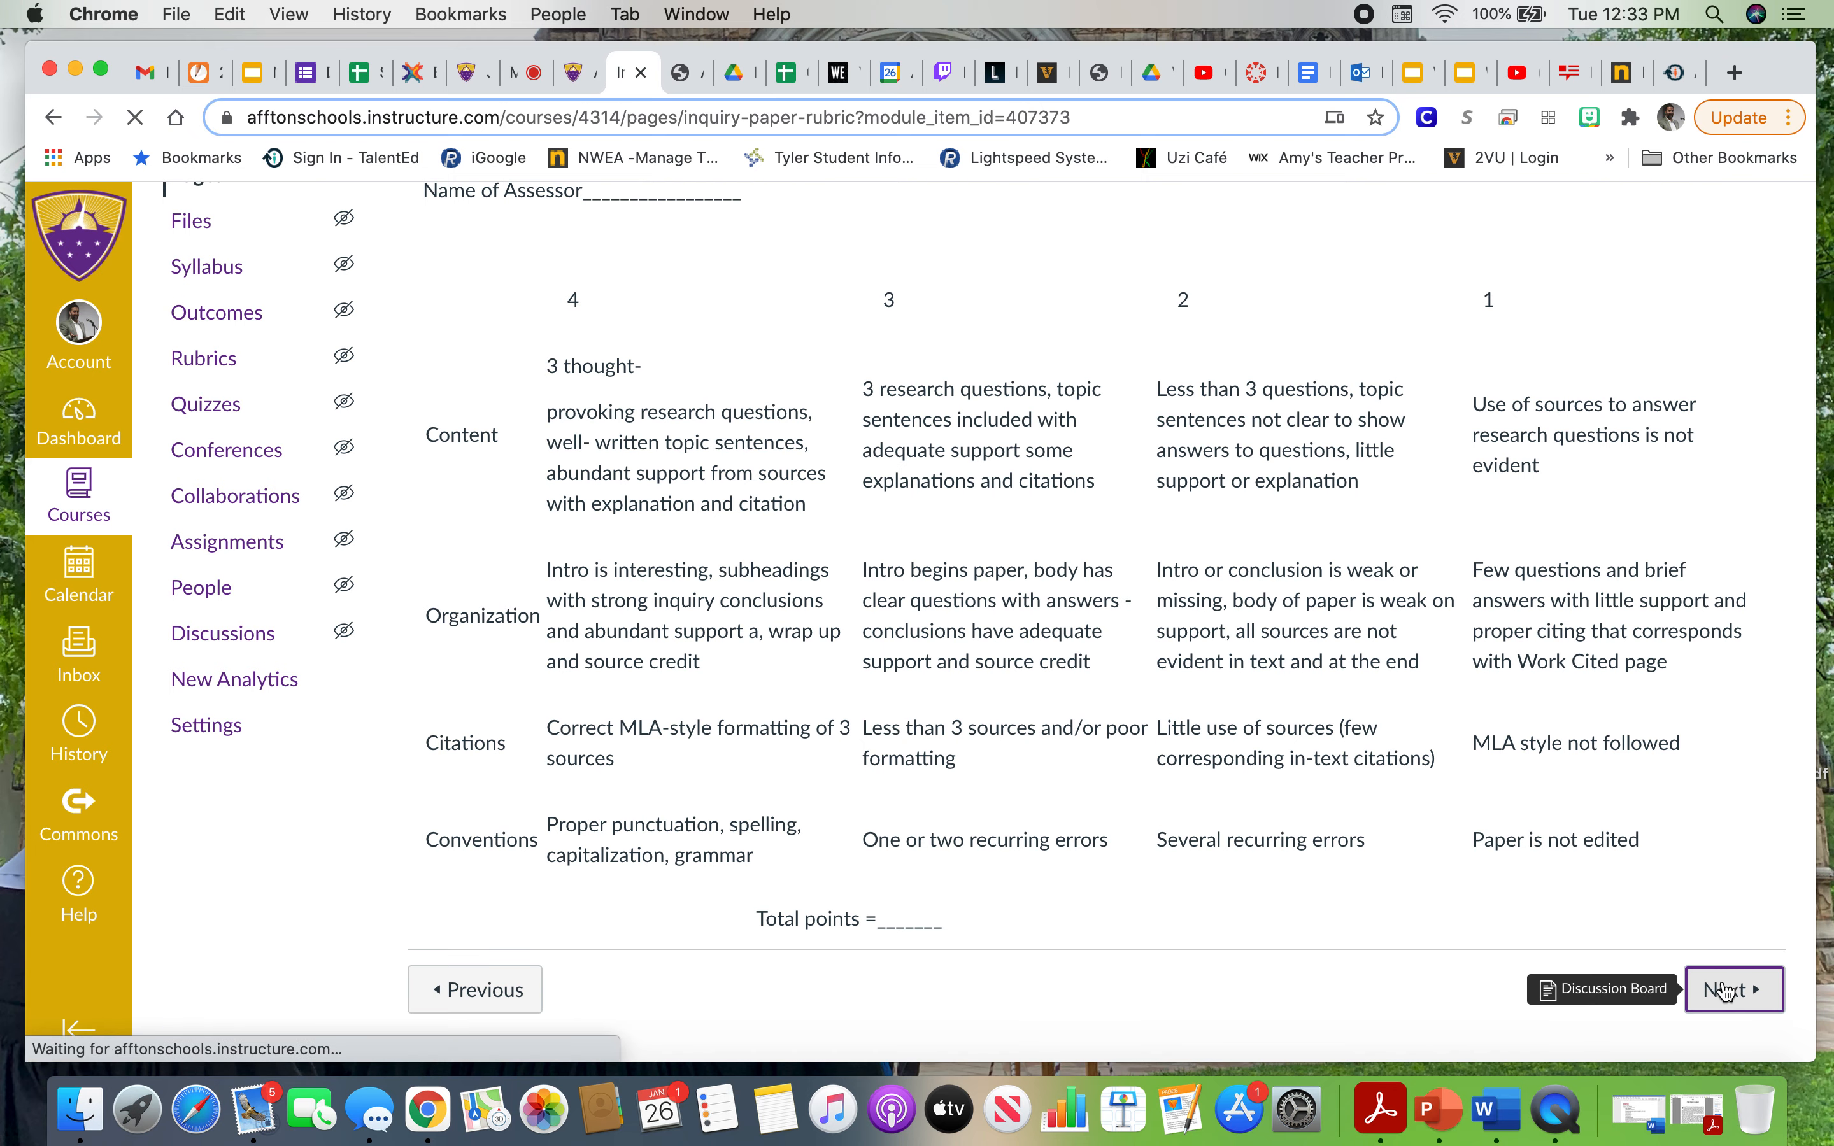
Follow the Discussion Board page's 'discussion board' link into the Peer Editing Partners topic.
{"action": "left_click", "coordinate": [1727, 990]}
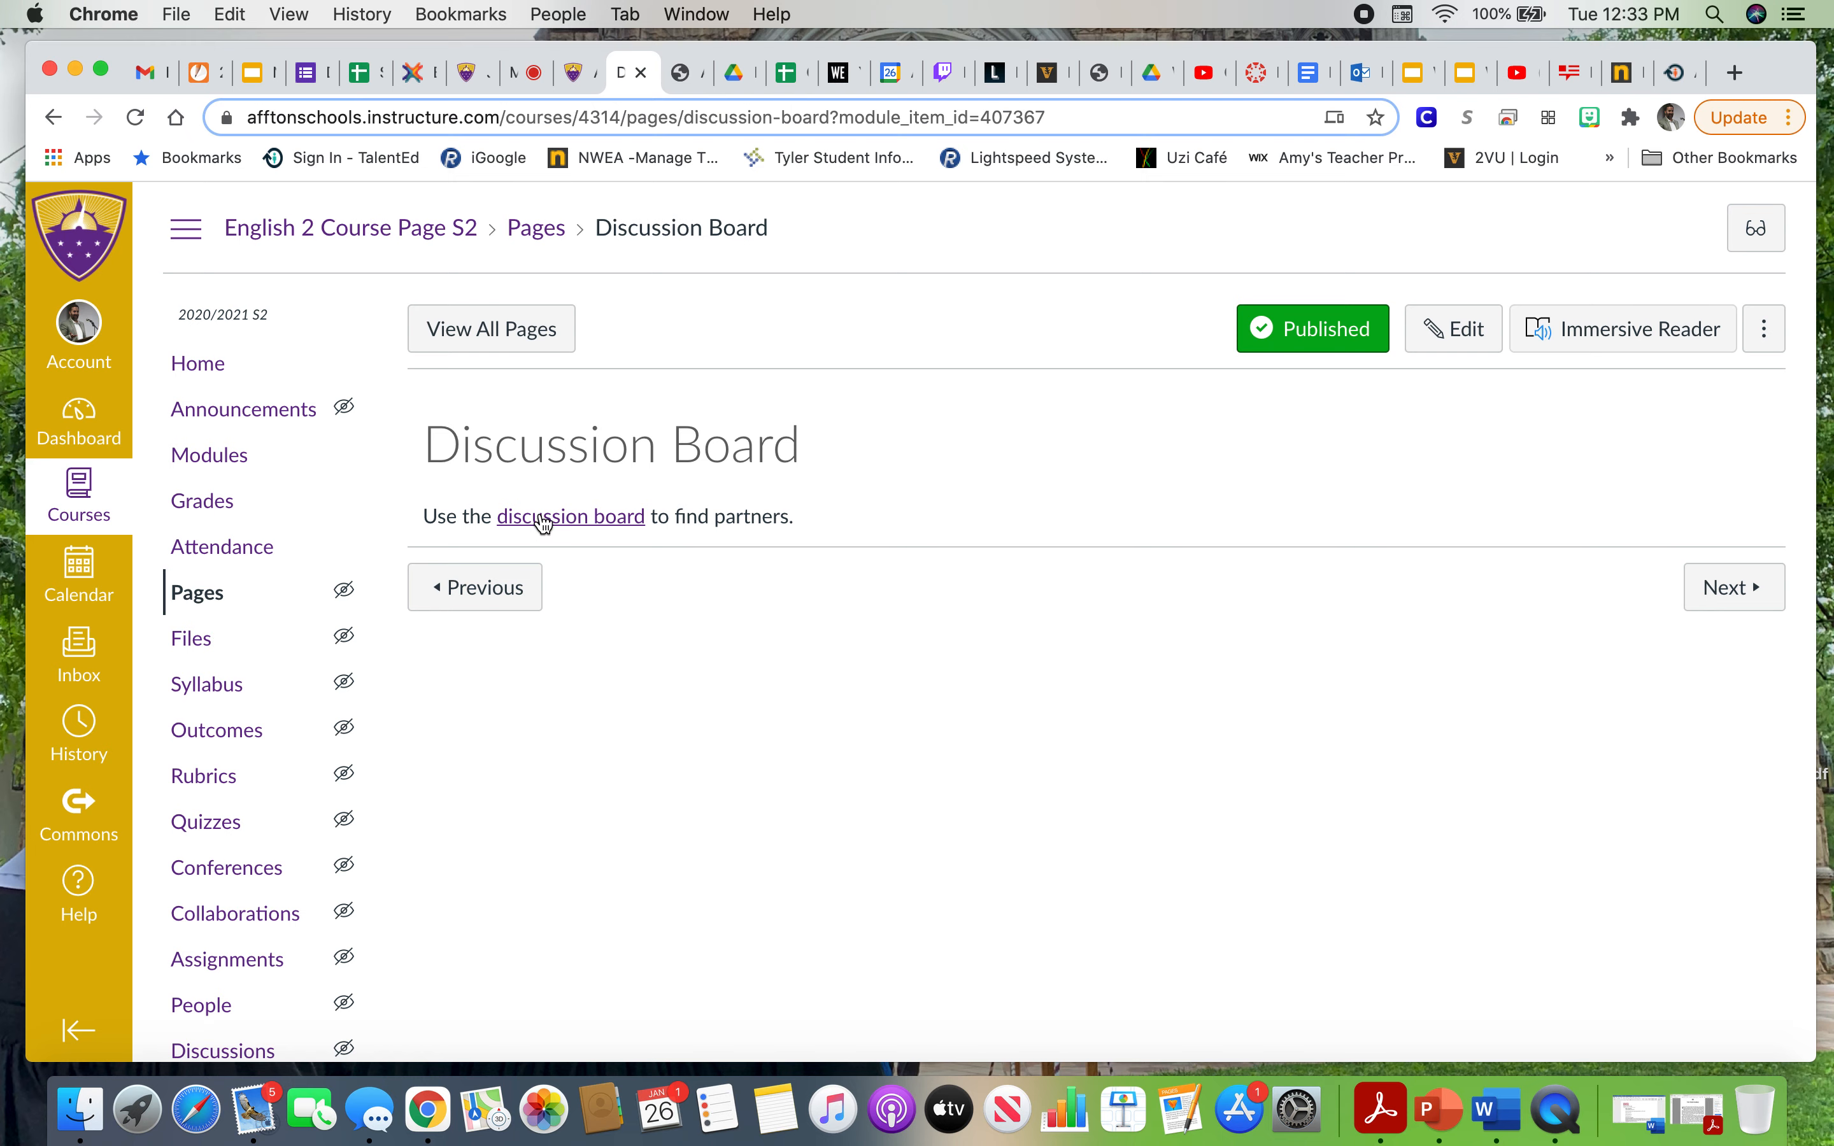
{"action": "left_click", "coordinate": [570, 516]}
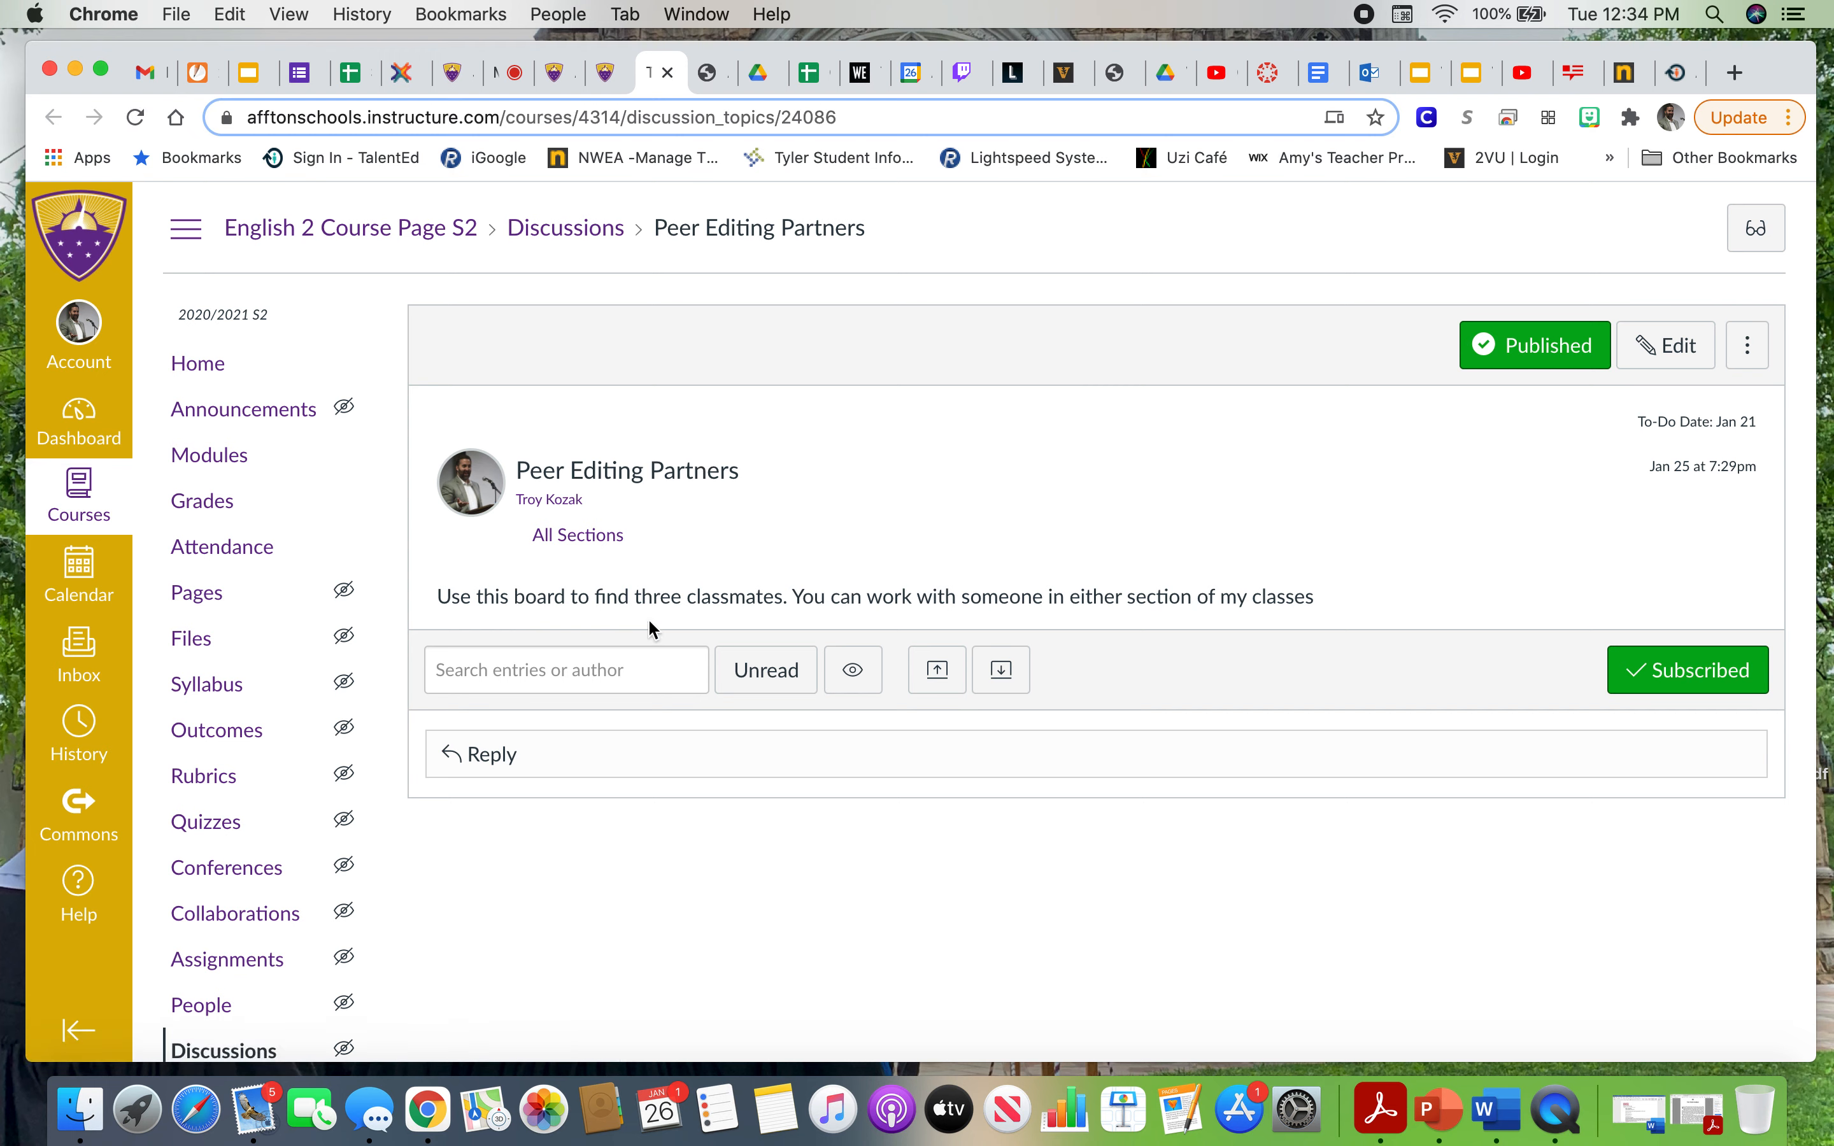
{"action": "left_click", "coordinate": [496, 753]}
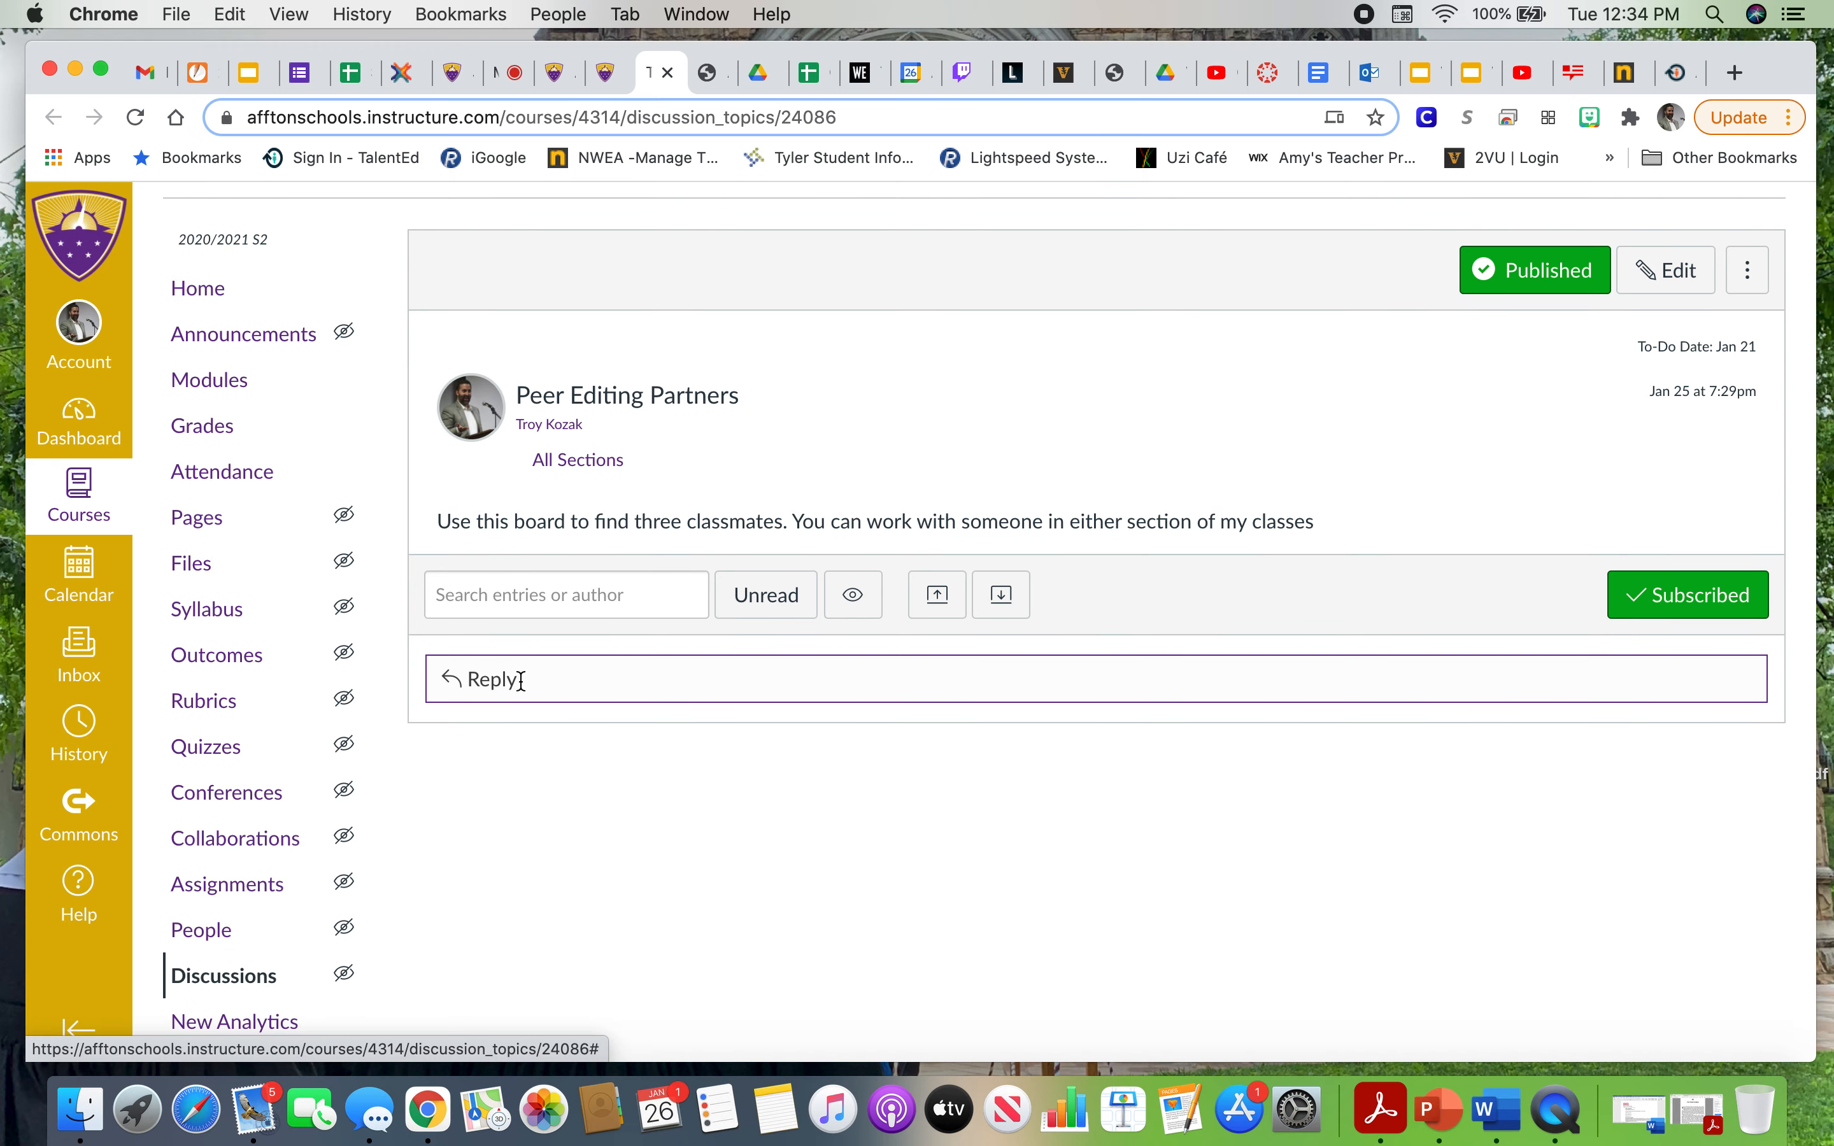
Start an empty reply under the Peer Editing Partners discussion, leaving it at zero words.
{"action": "left_click", "coordinate": [1534, 270]}
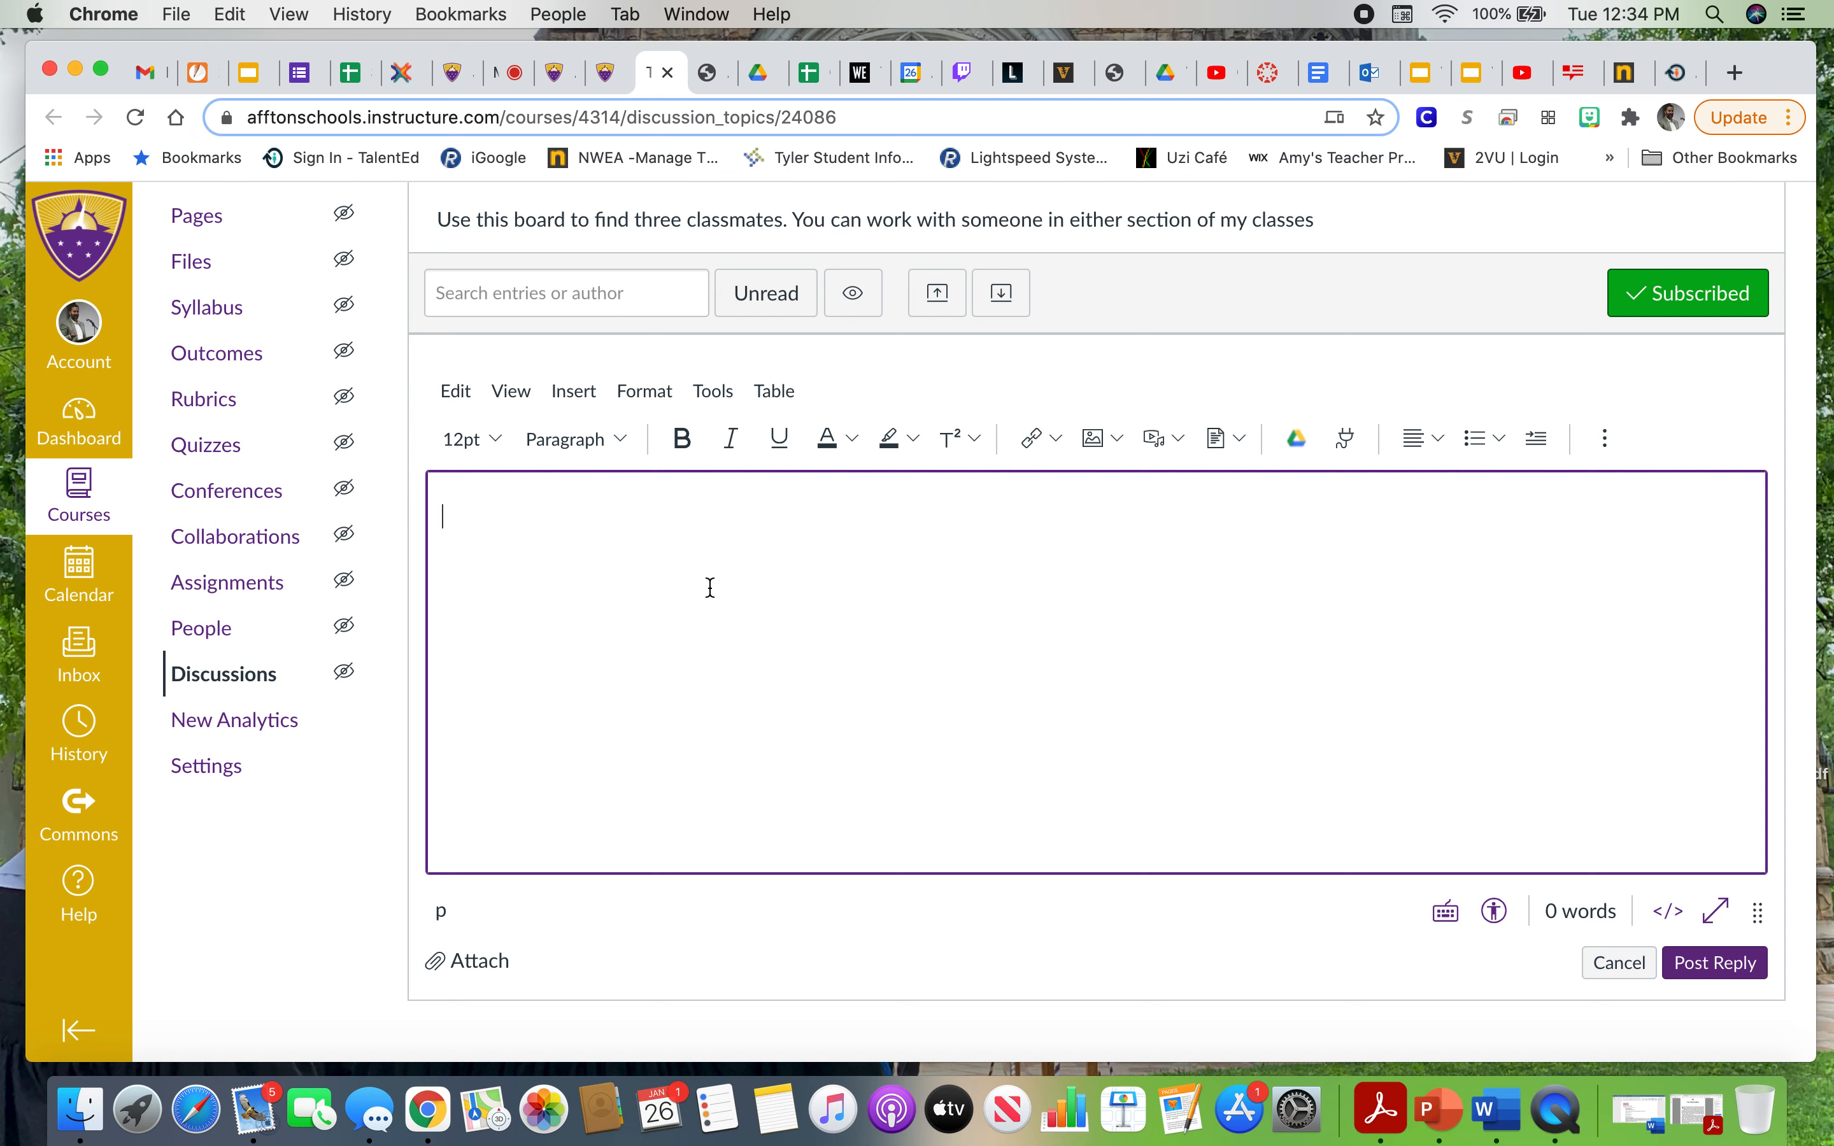
{"action": "mouse_move", "coordinate": [218, 709]}
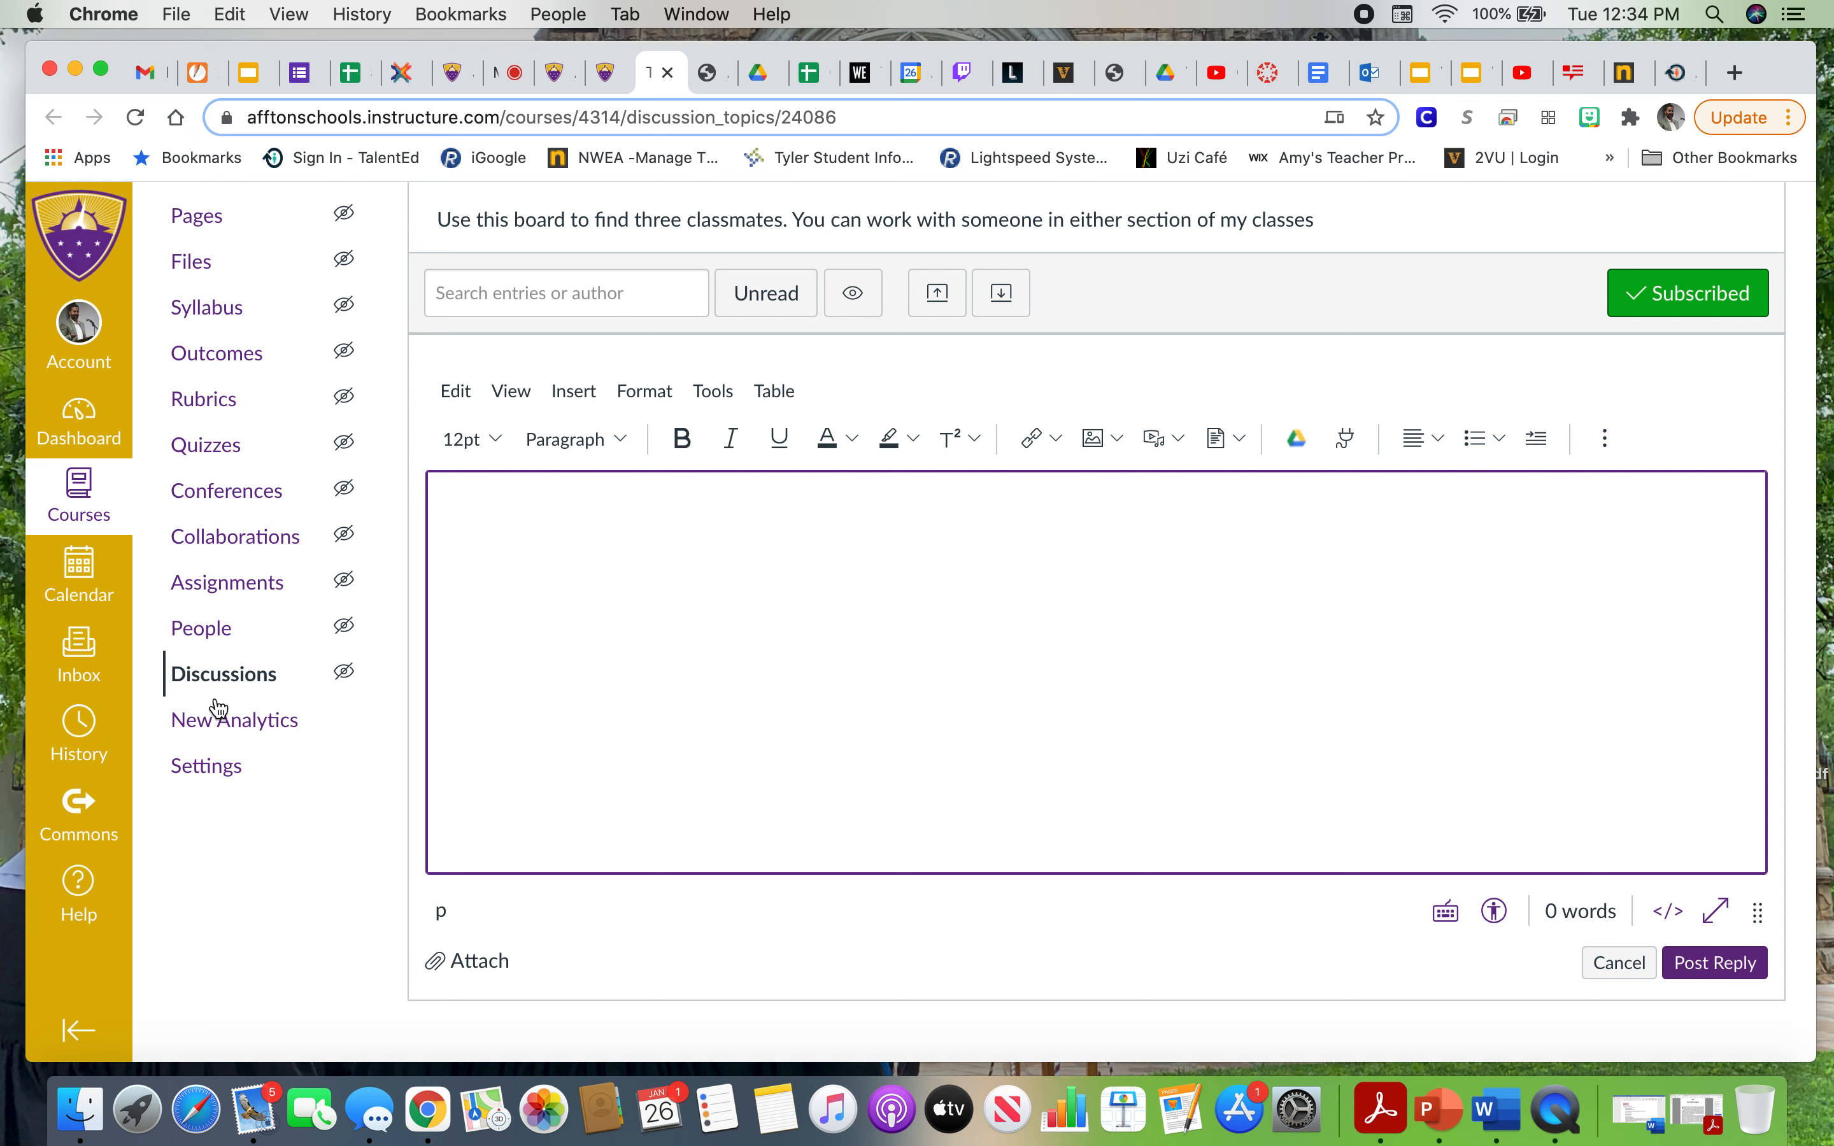
{"action": "left_click", "coordinate": [982, 595]}
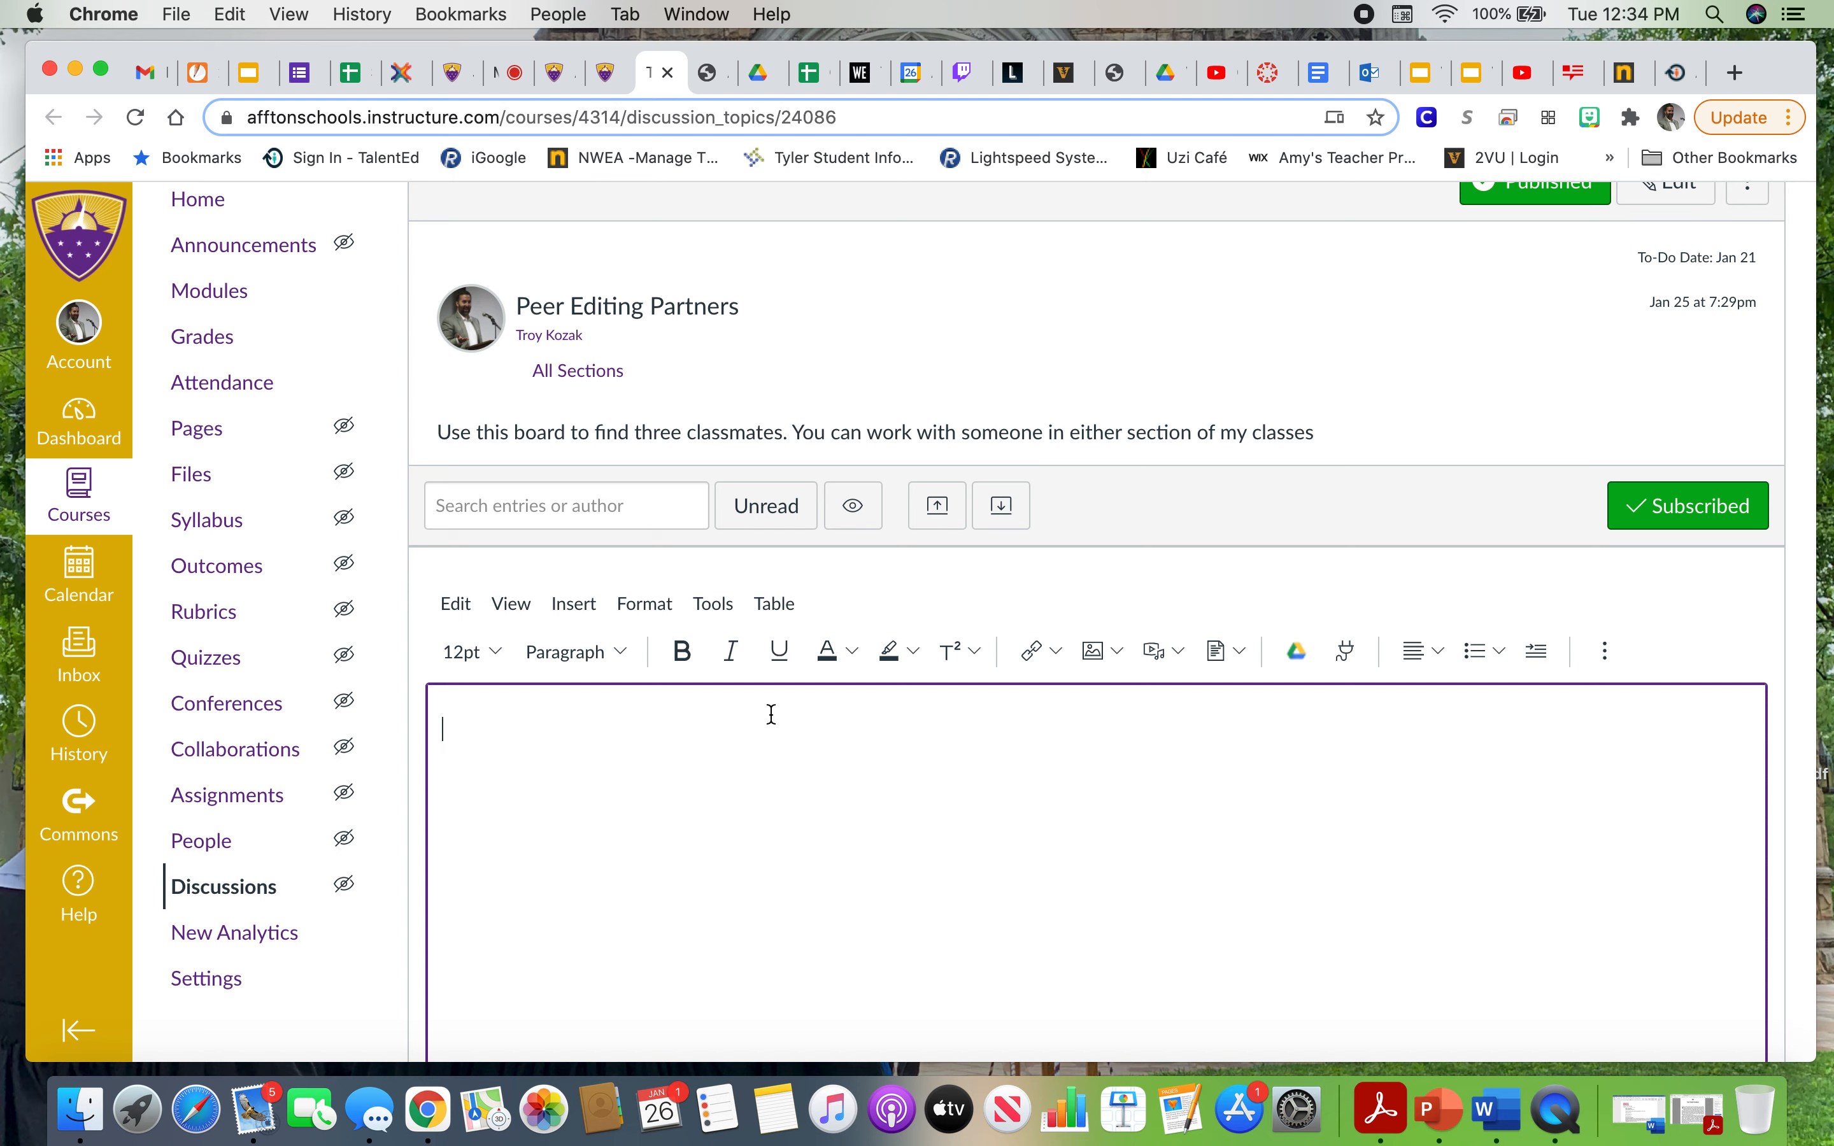
{"action": "mouse_move", "coordinate": [837, 655]}
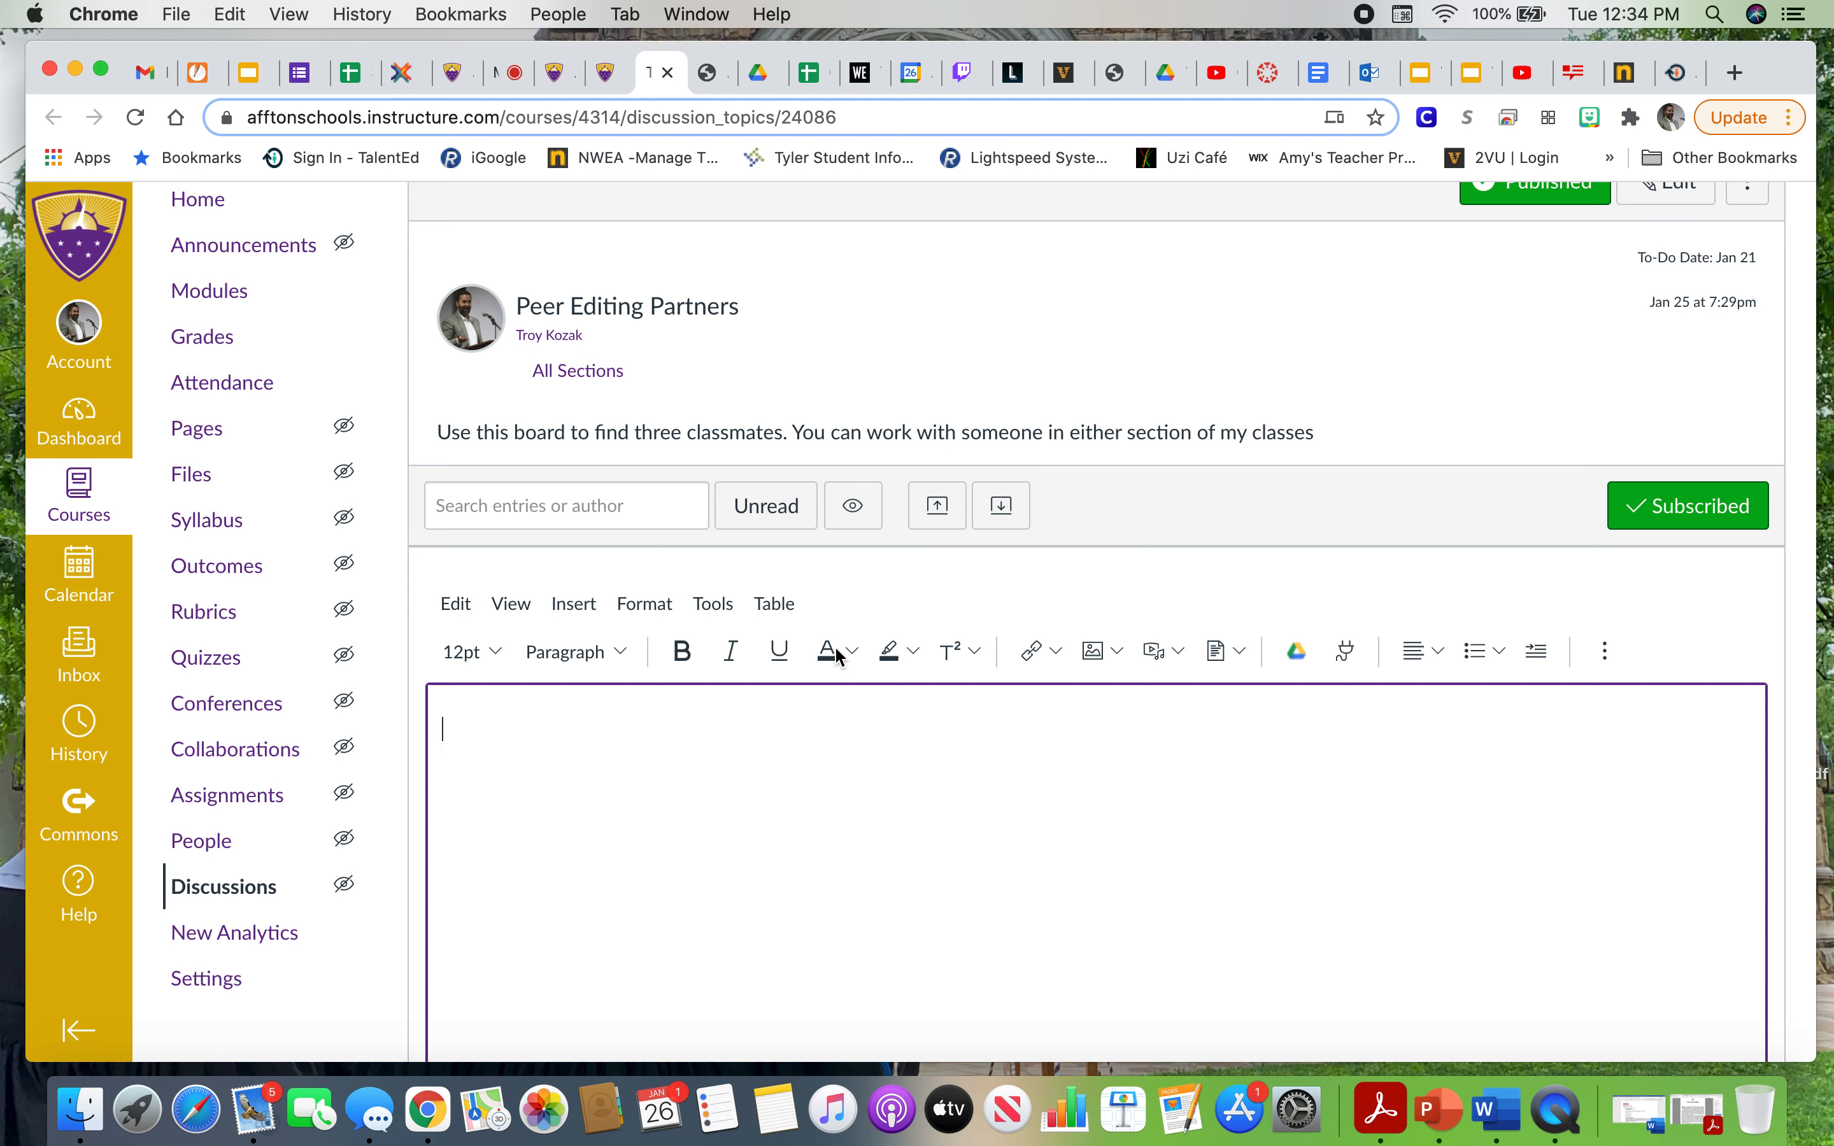
{"action": "mouse_move", "coordinate": [1008, 792]}
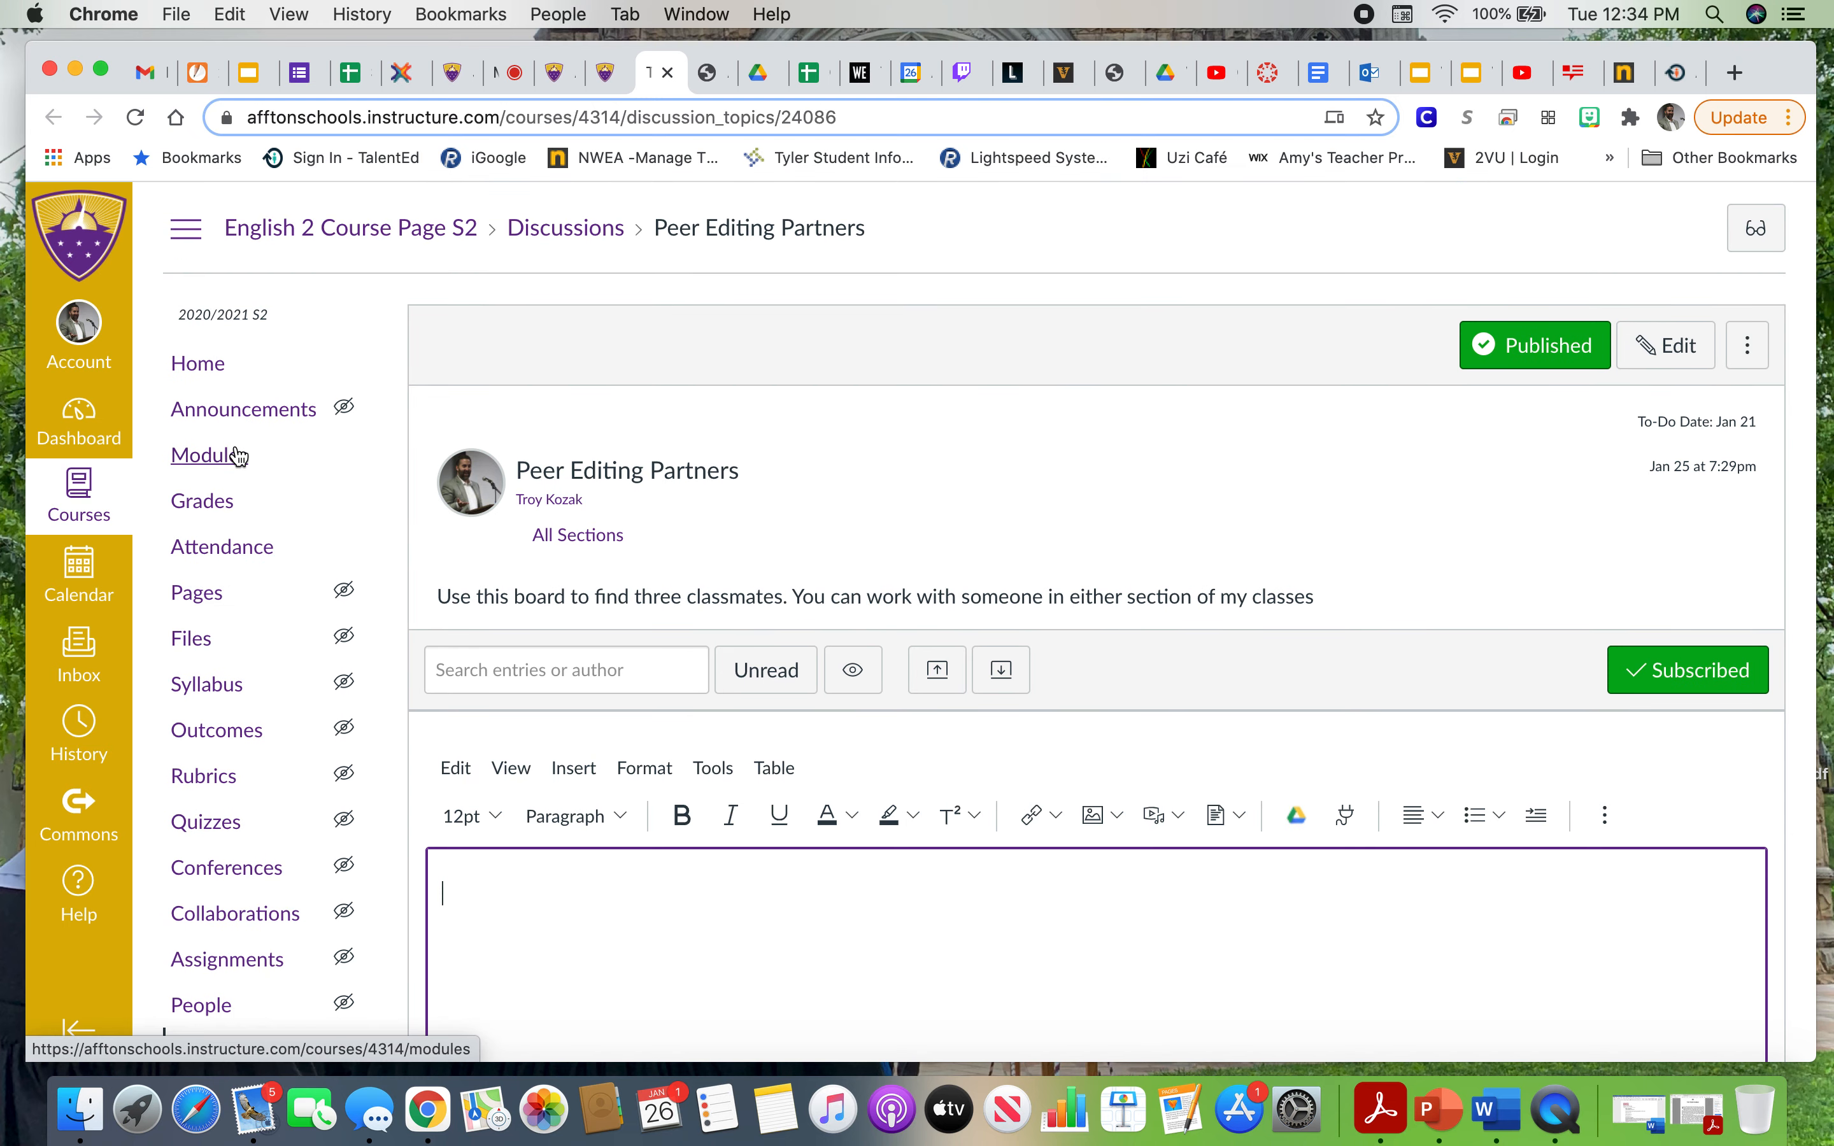
Go back to Modules and scroll to the M4 Peer Editing items in M4's Thursday section.
{"action": "left_click", "coordinate": [208, 455]}
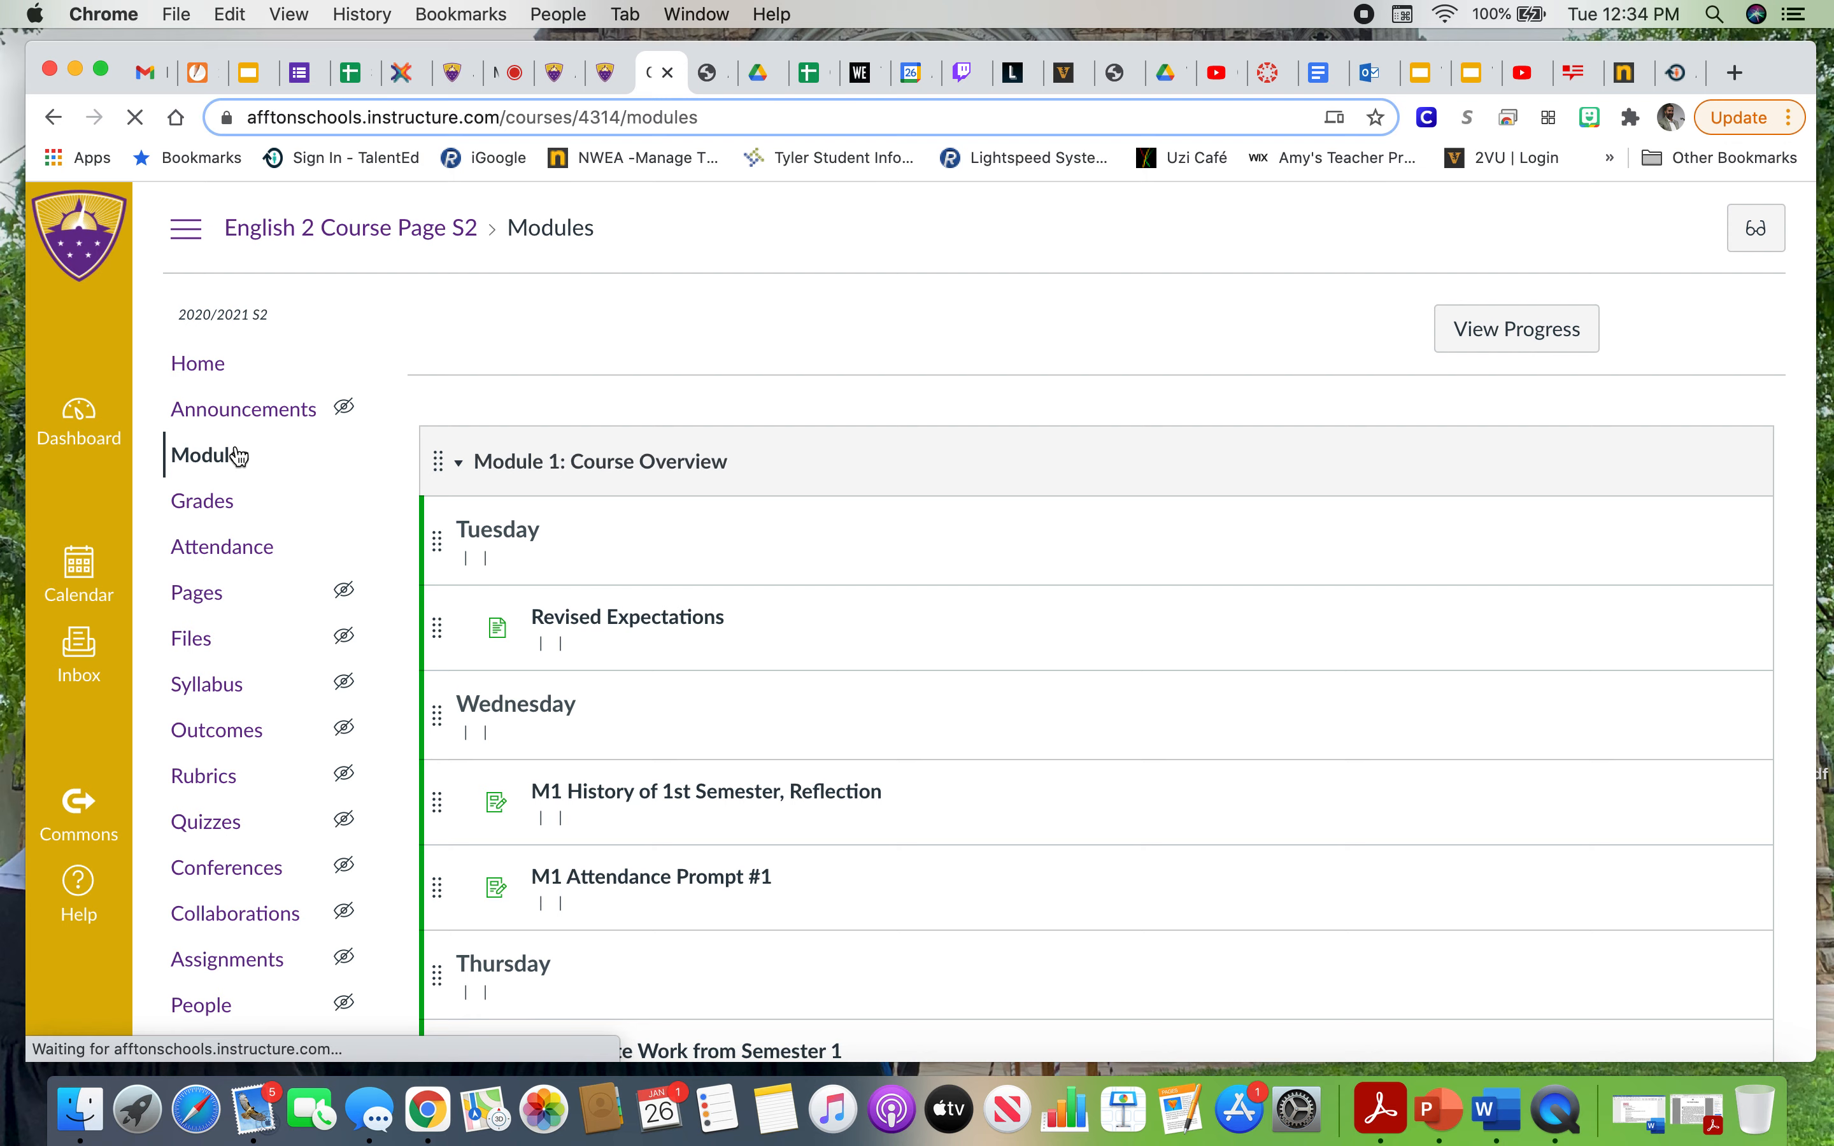
{"action": "scroll", "scroll_direction": "down", "scroll_amount": 3}
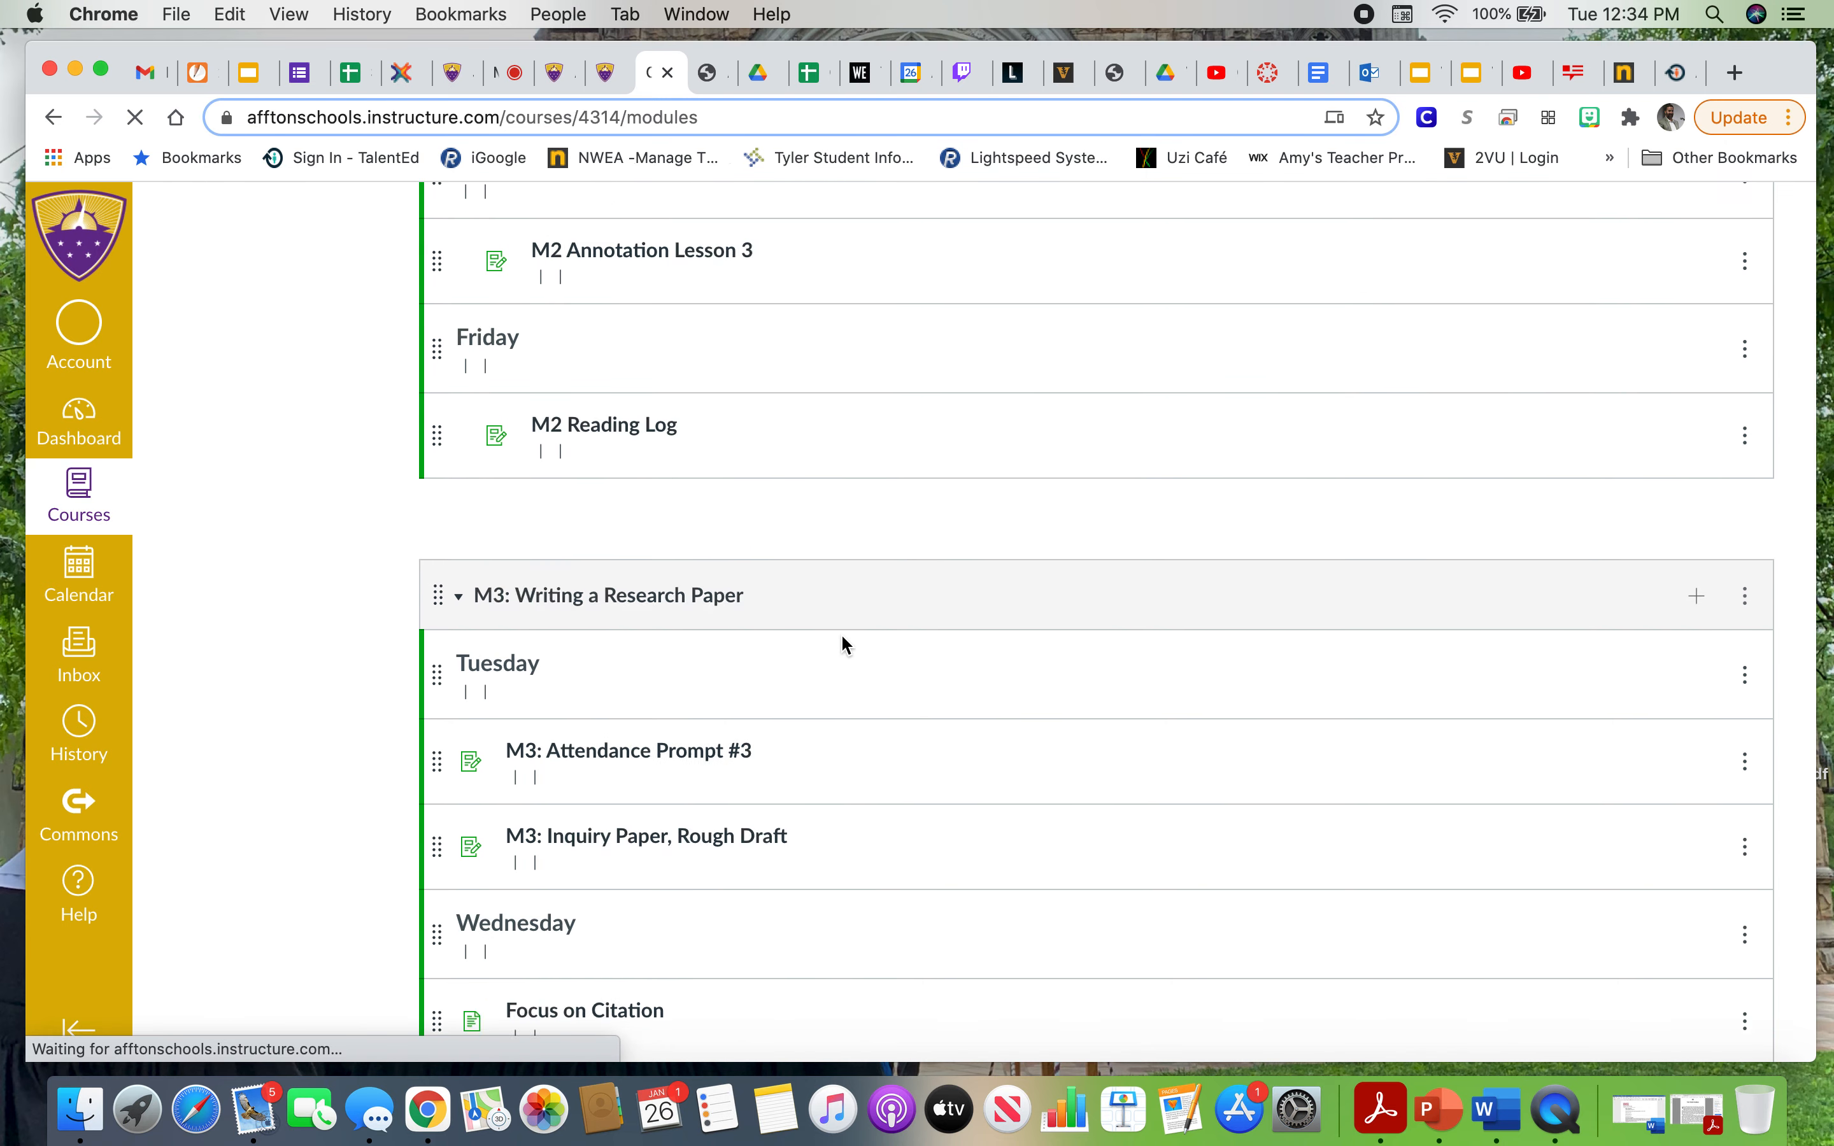
{"action": "scroll", "scroll_direction": "down", "scroll_amount": 3}
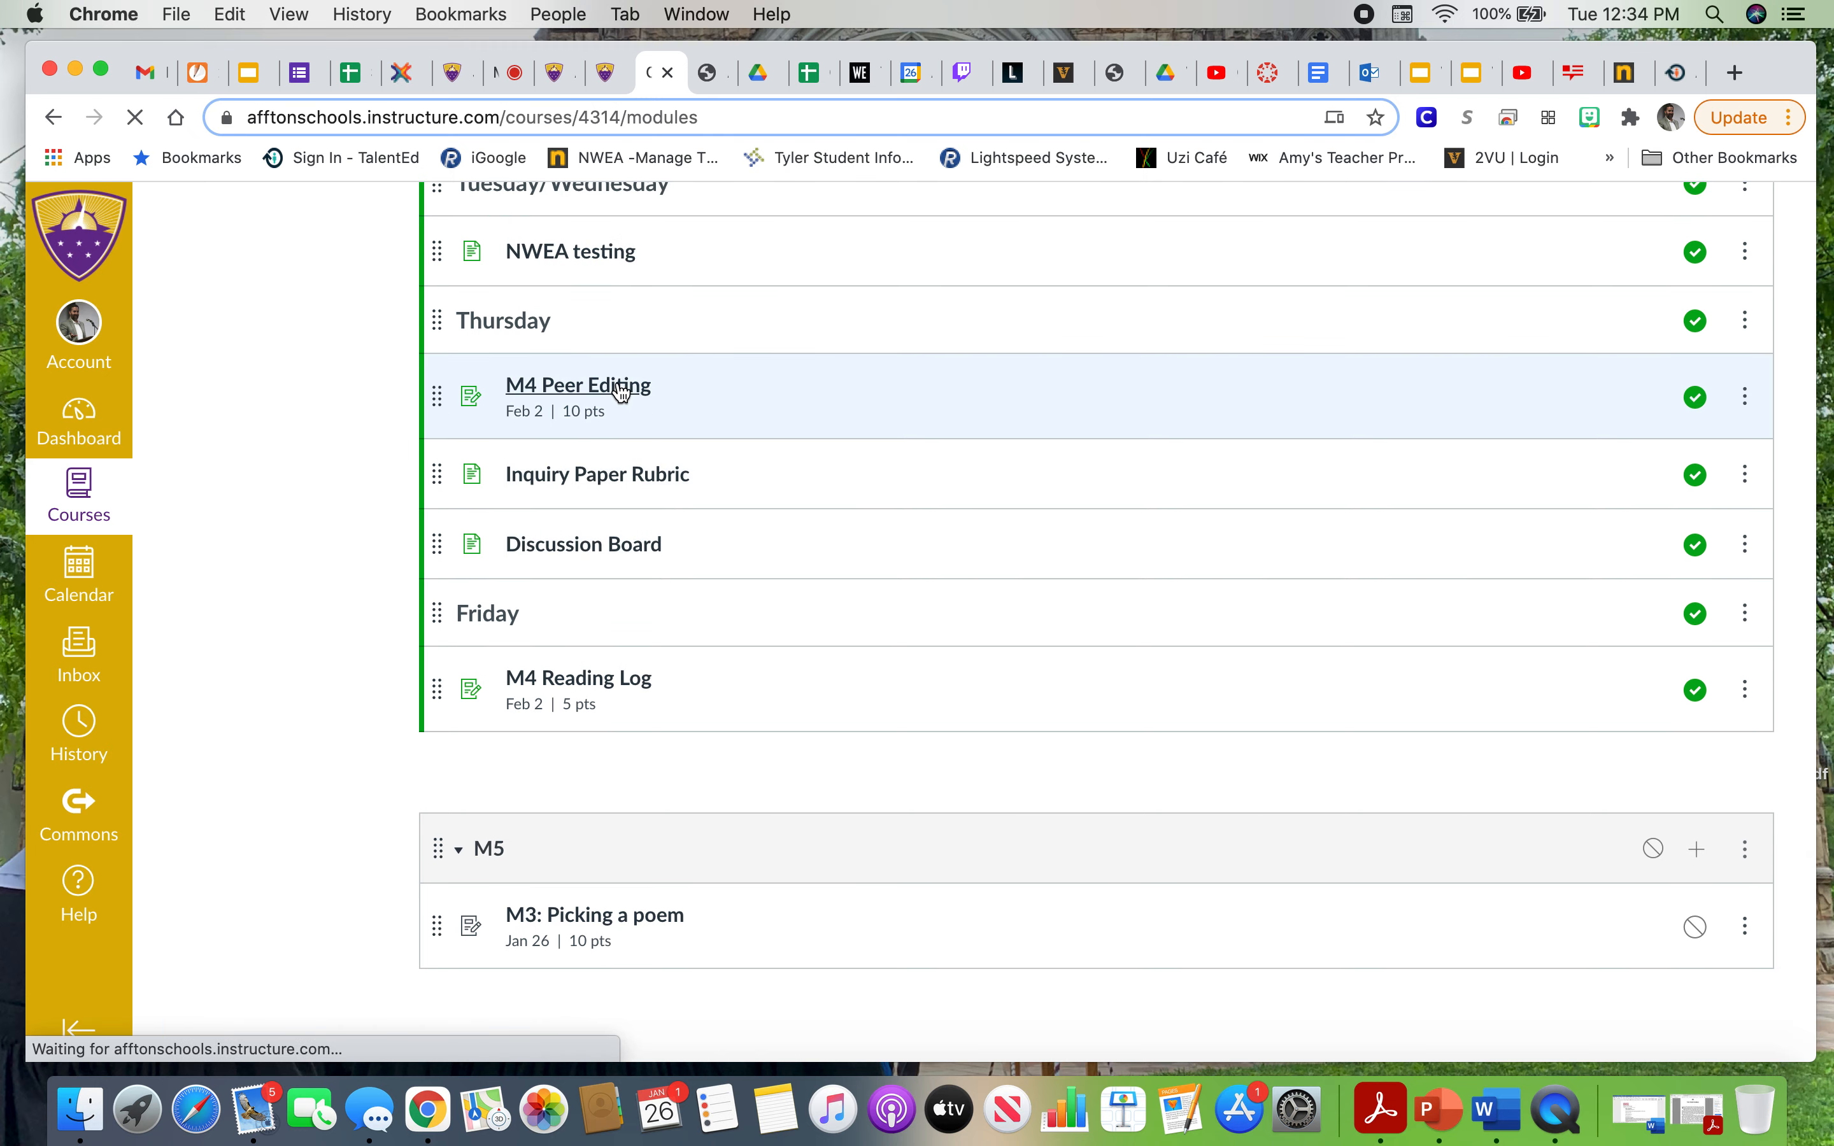
{"action": "left_click", "coordinate": [577, 384]}
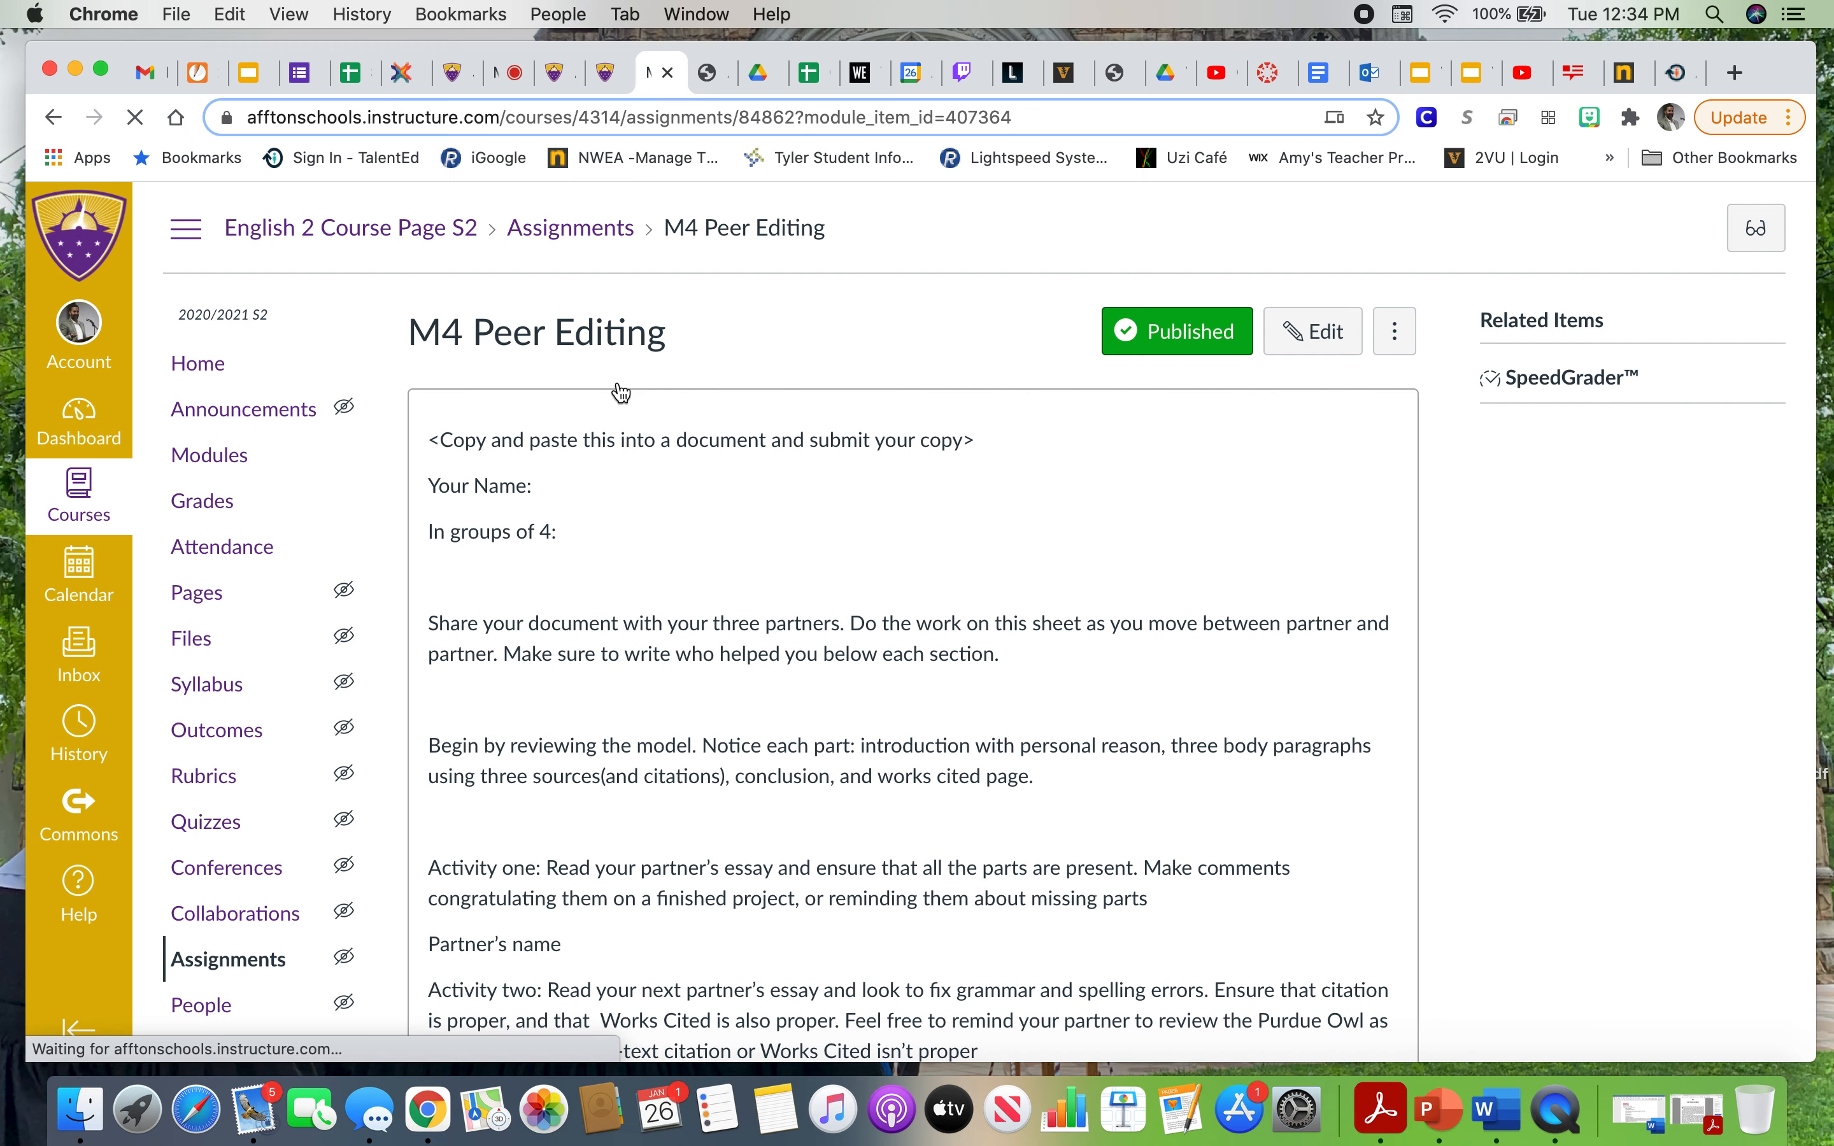
{"action": "scroll", "scroll_direction": "down", "scroll_amount": 3}
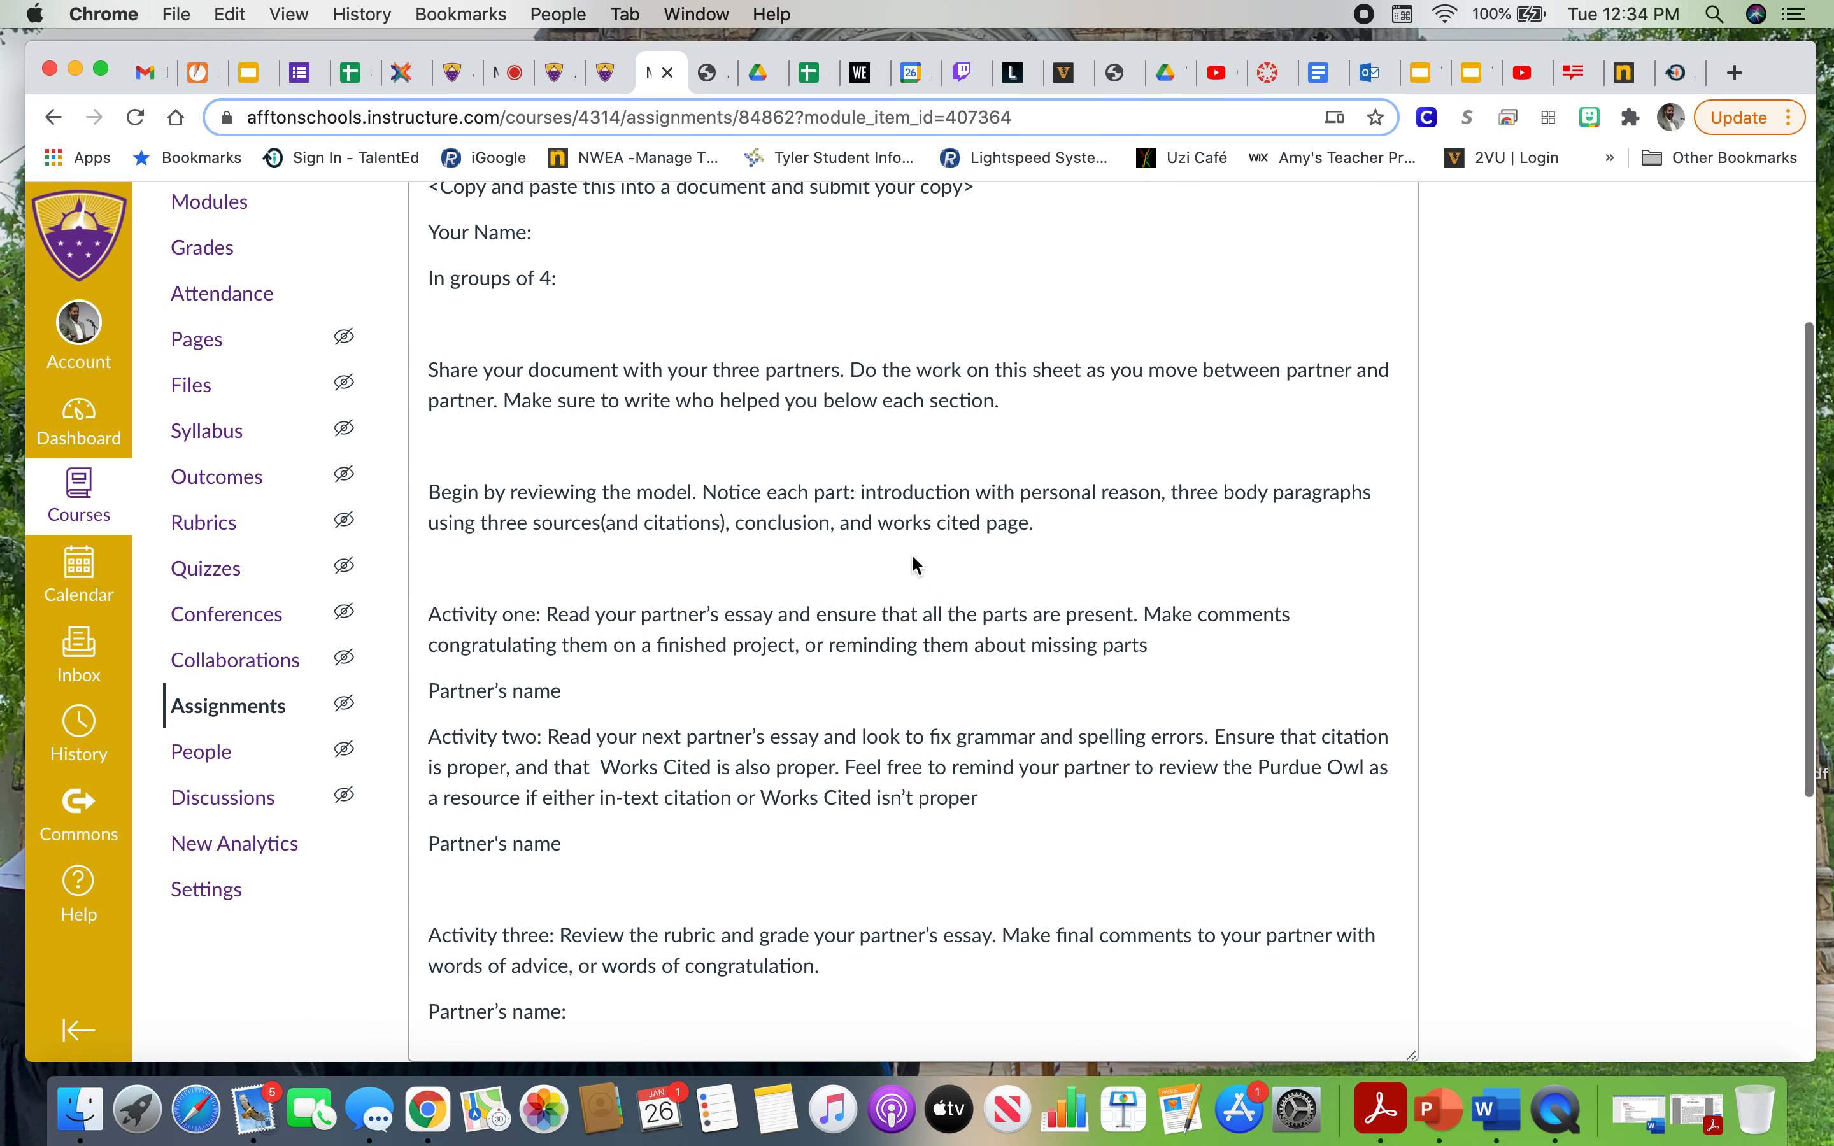
{"action": "mouse_move", "coordinate": [757, 334]}
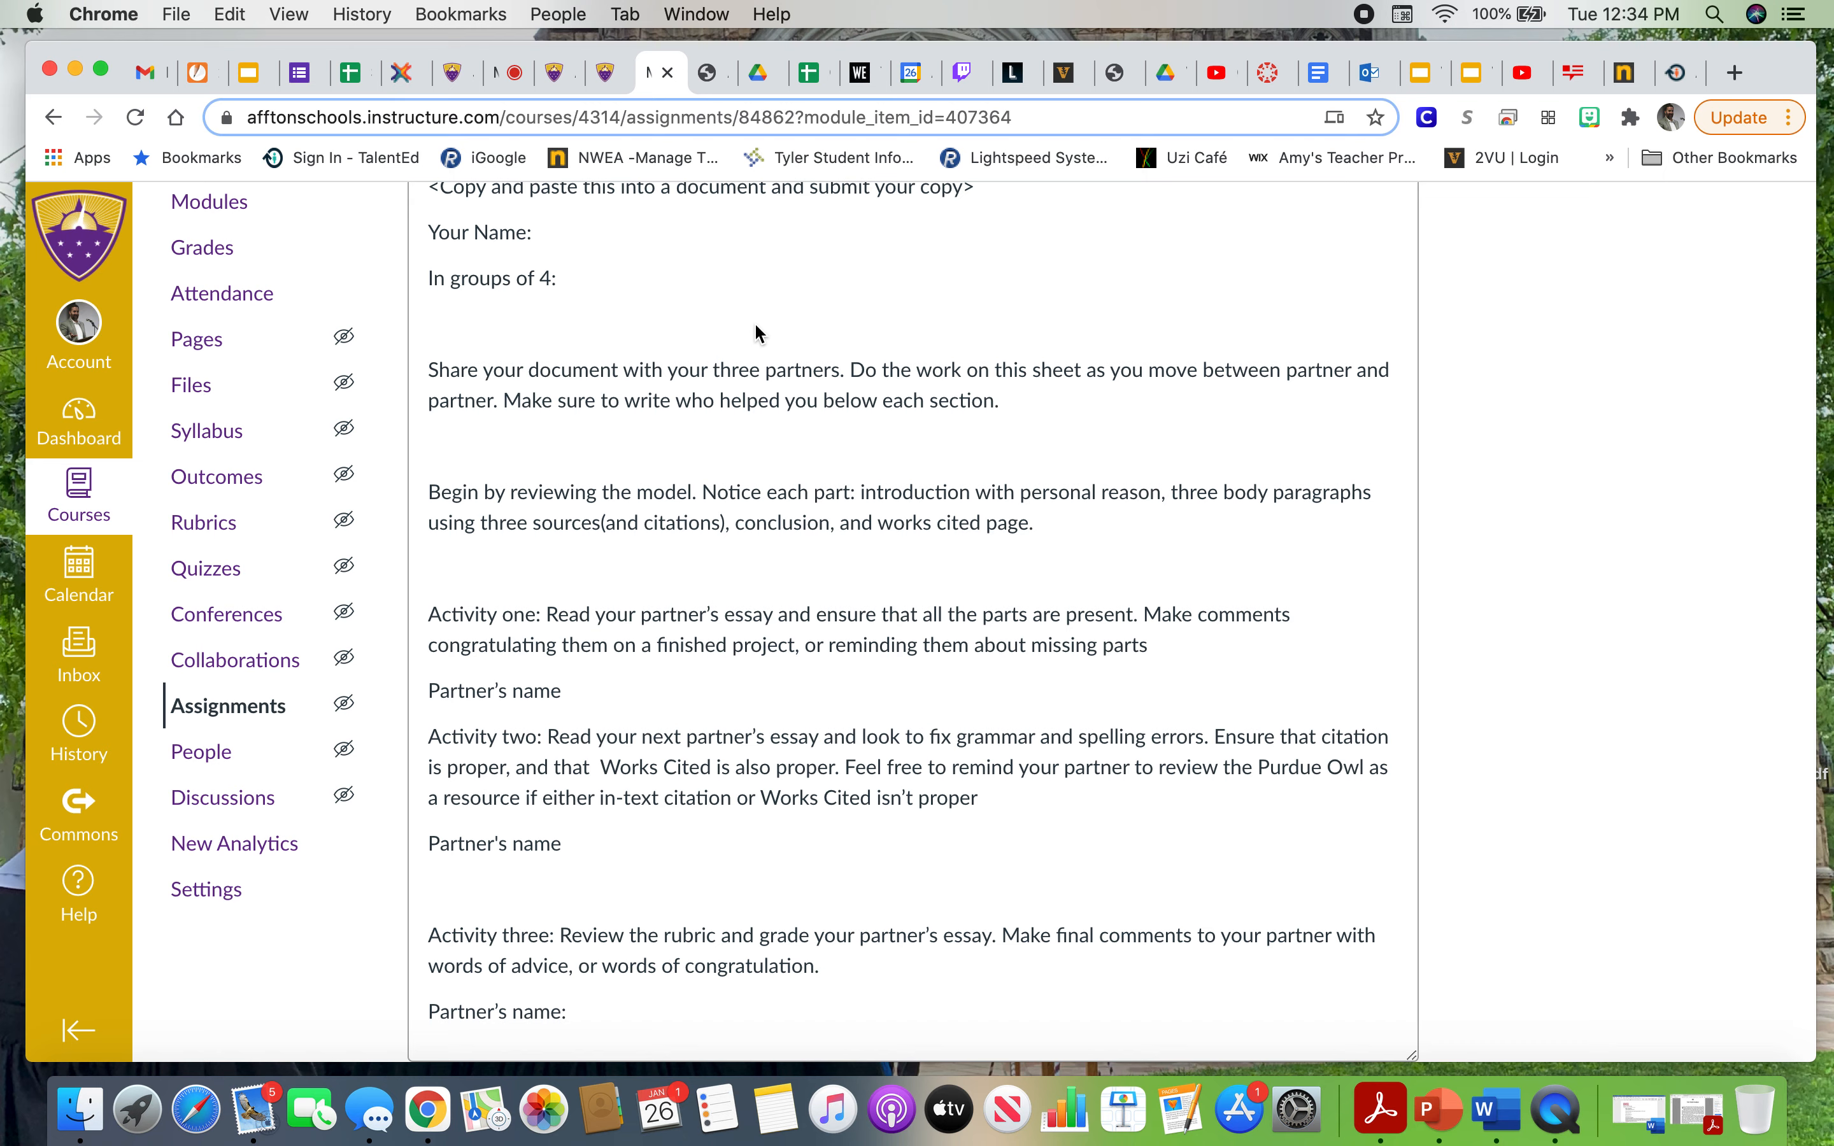
{"action": "mouse_move", "coordinate": [687, 271]}
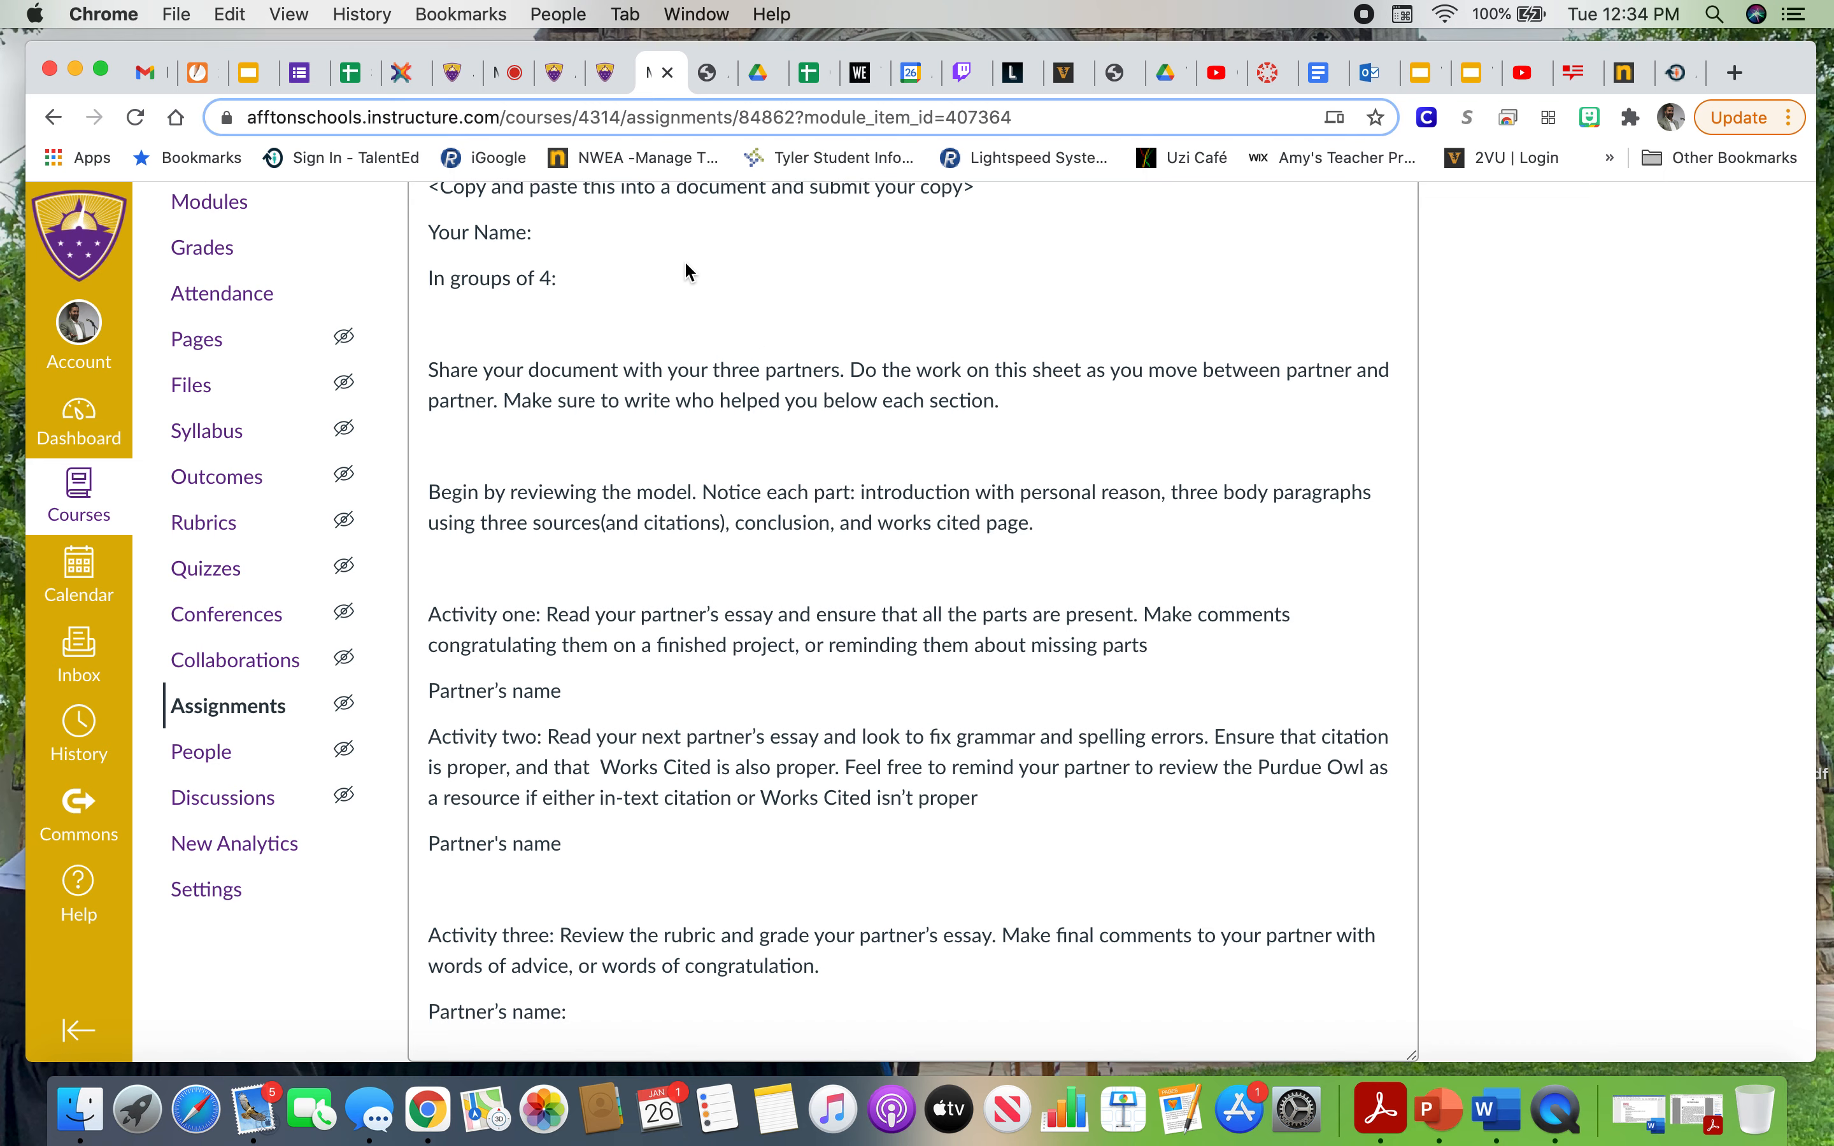
{"action": "mouse_move", "coordinate": [623, 318]}
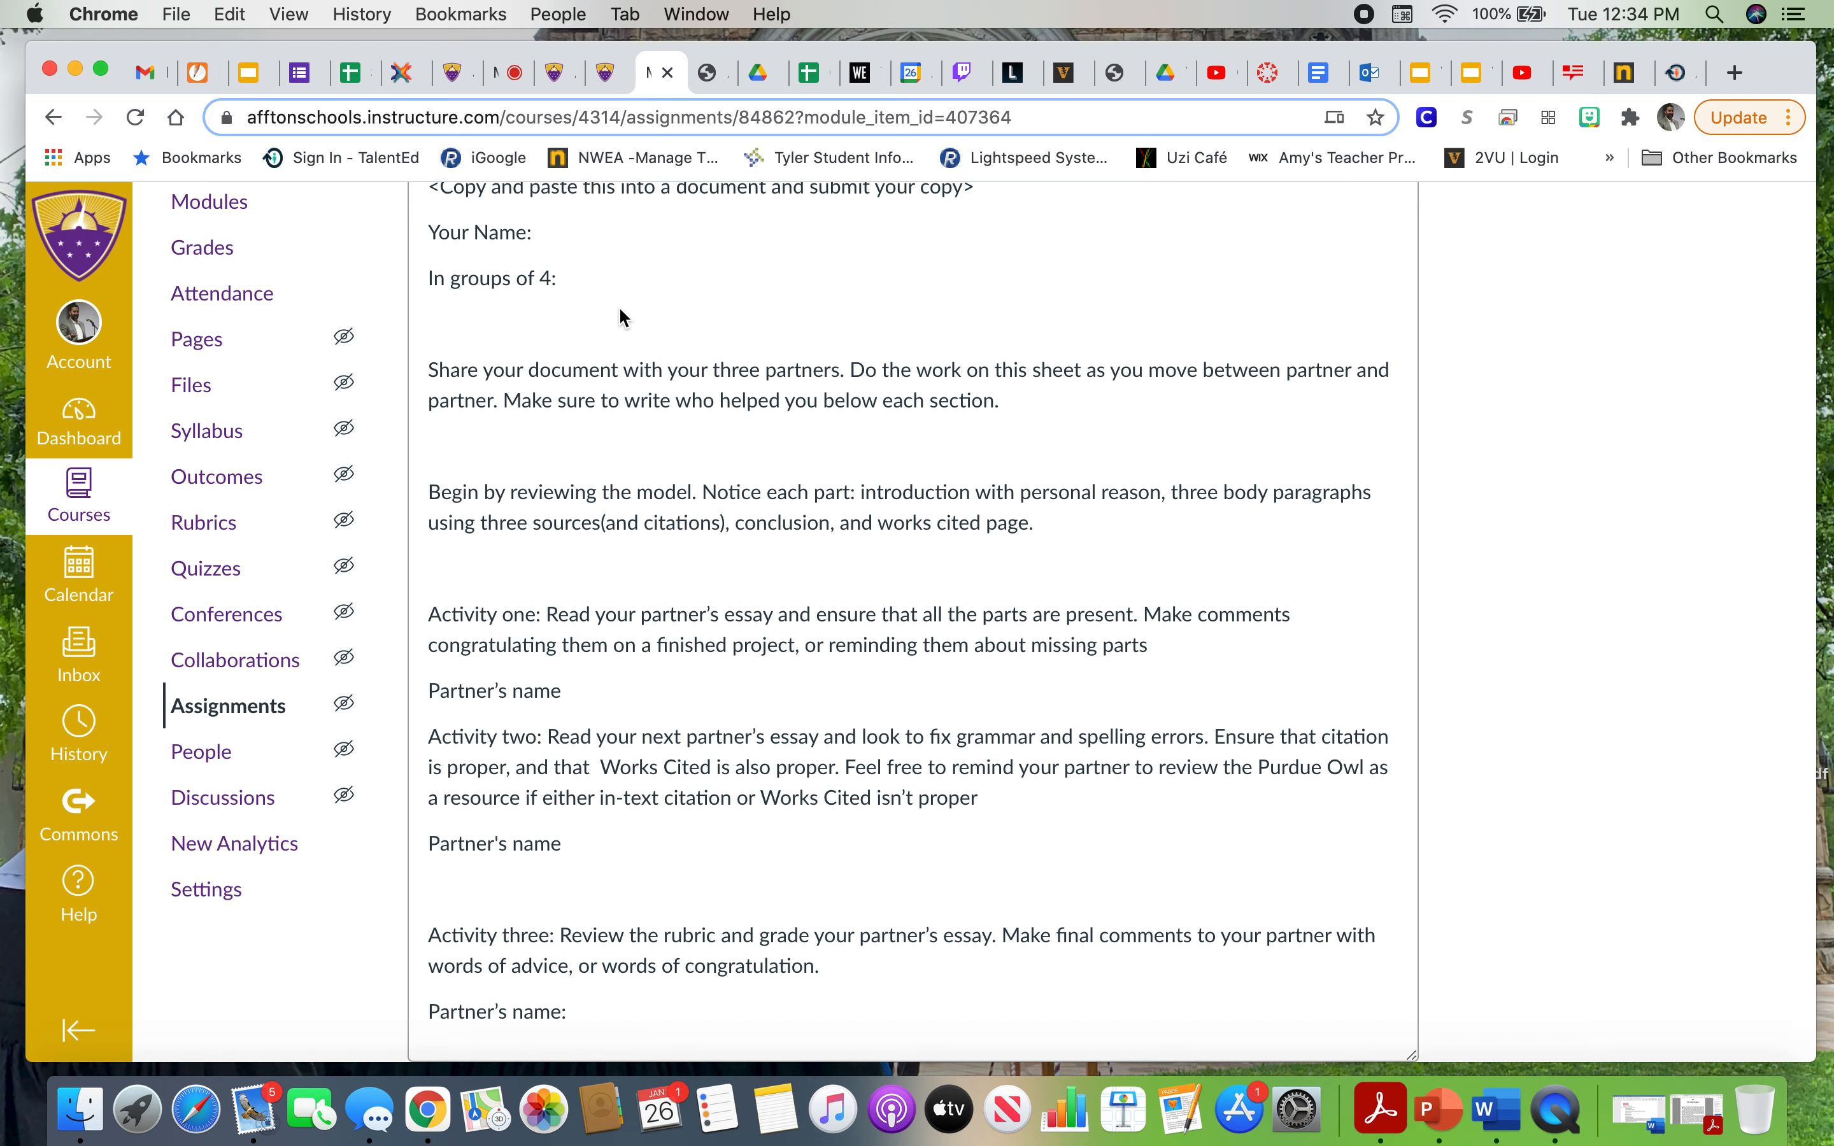
{"action": "mouse_move", "coordinate": [590, 397]}
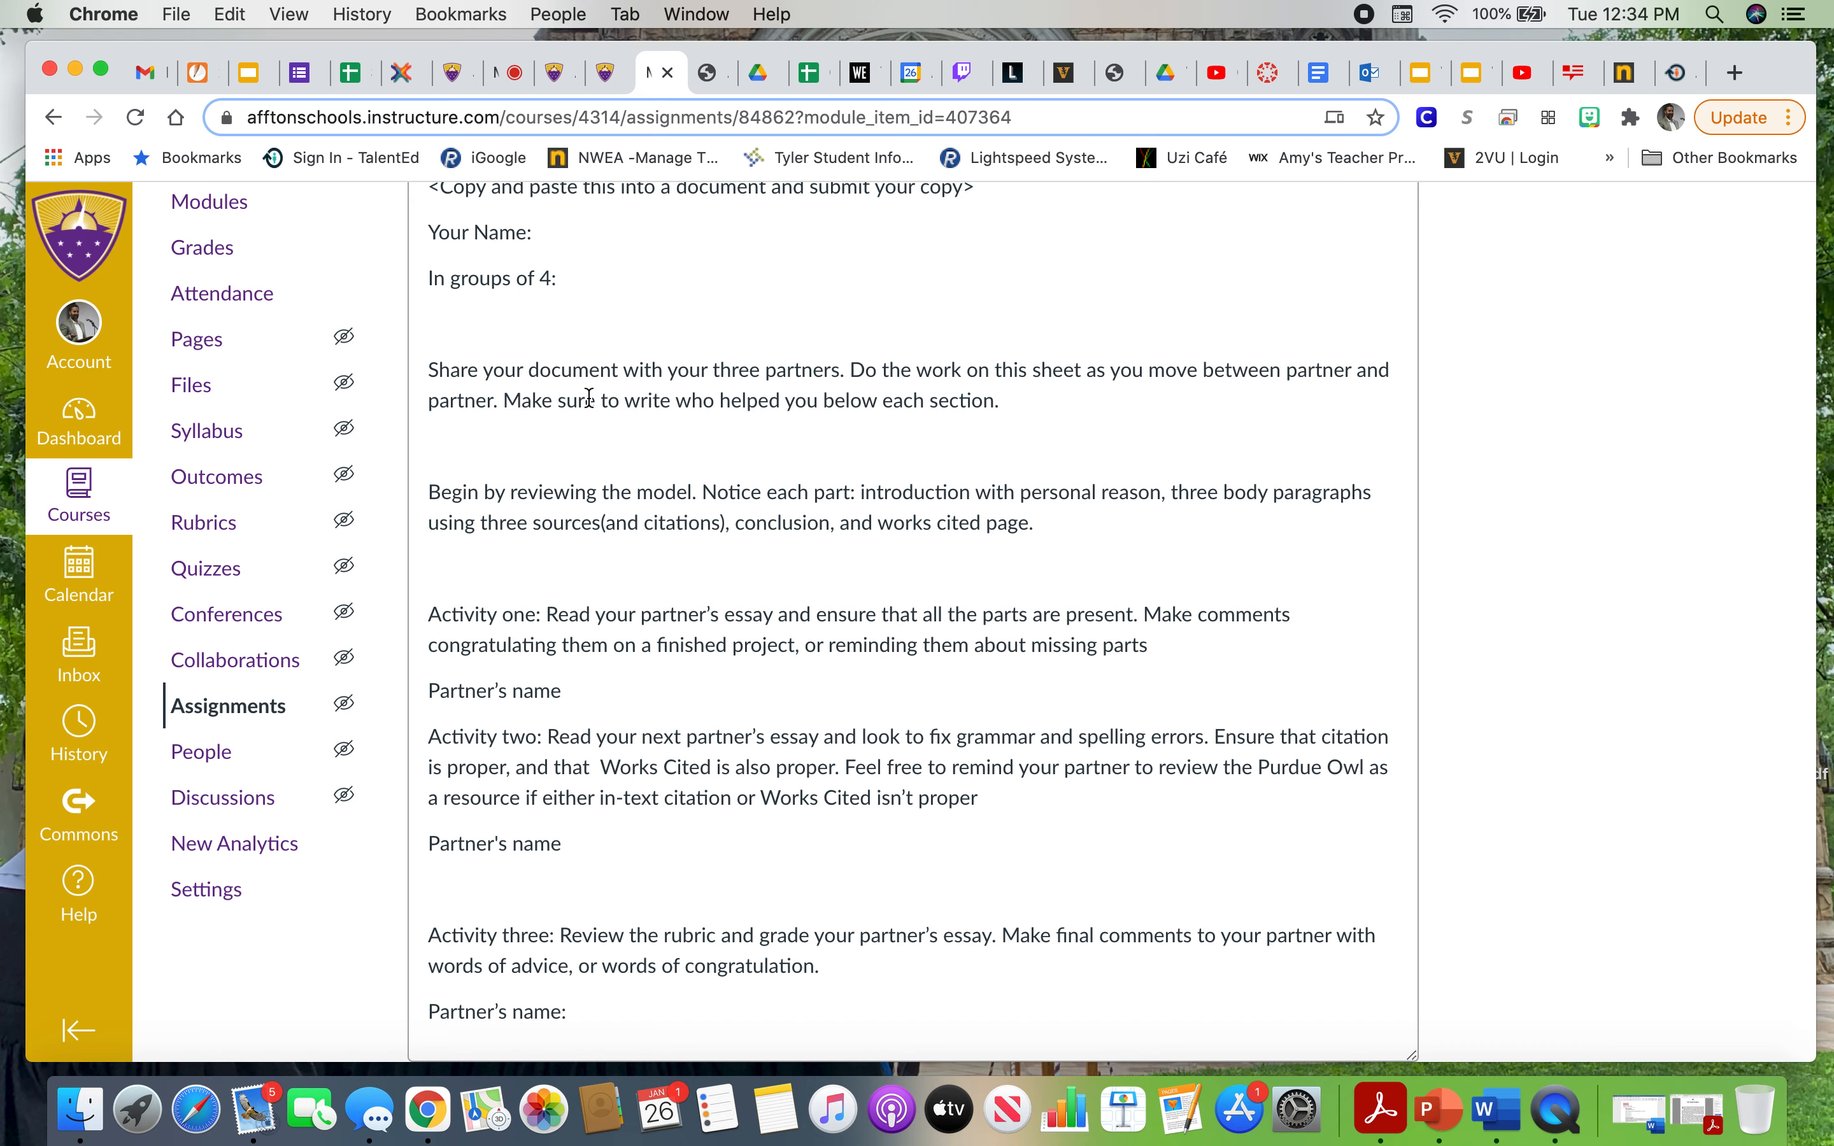
{"action": "mouse_move", "coordinate": [428, 432]}
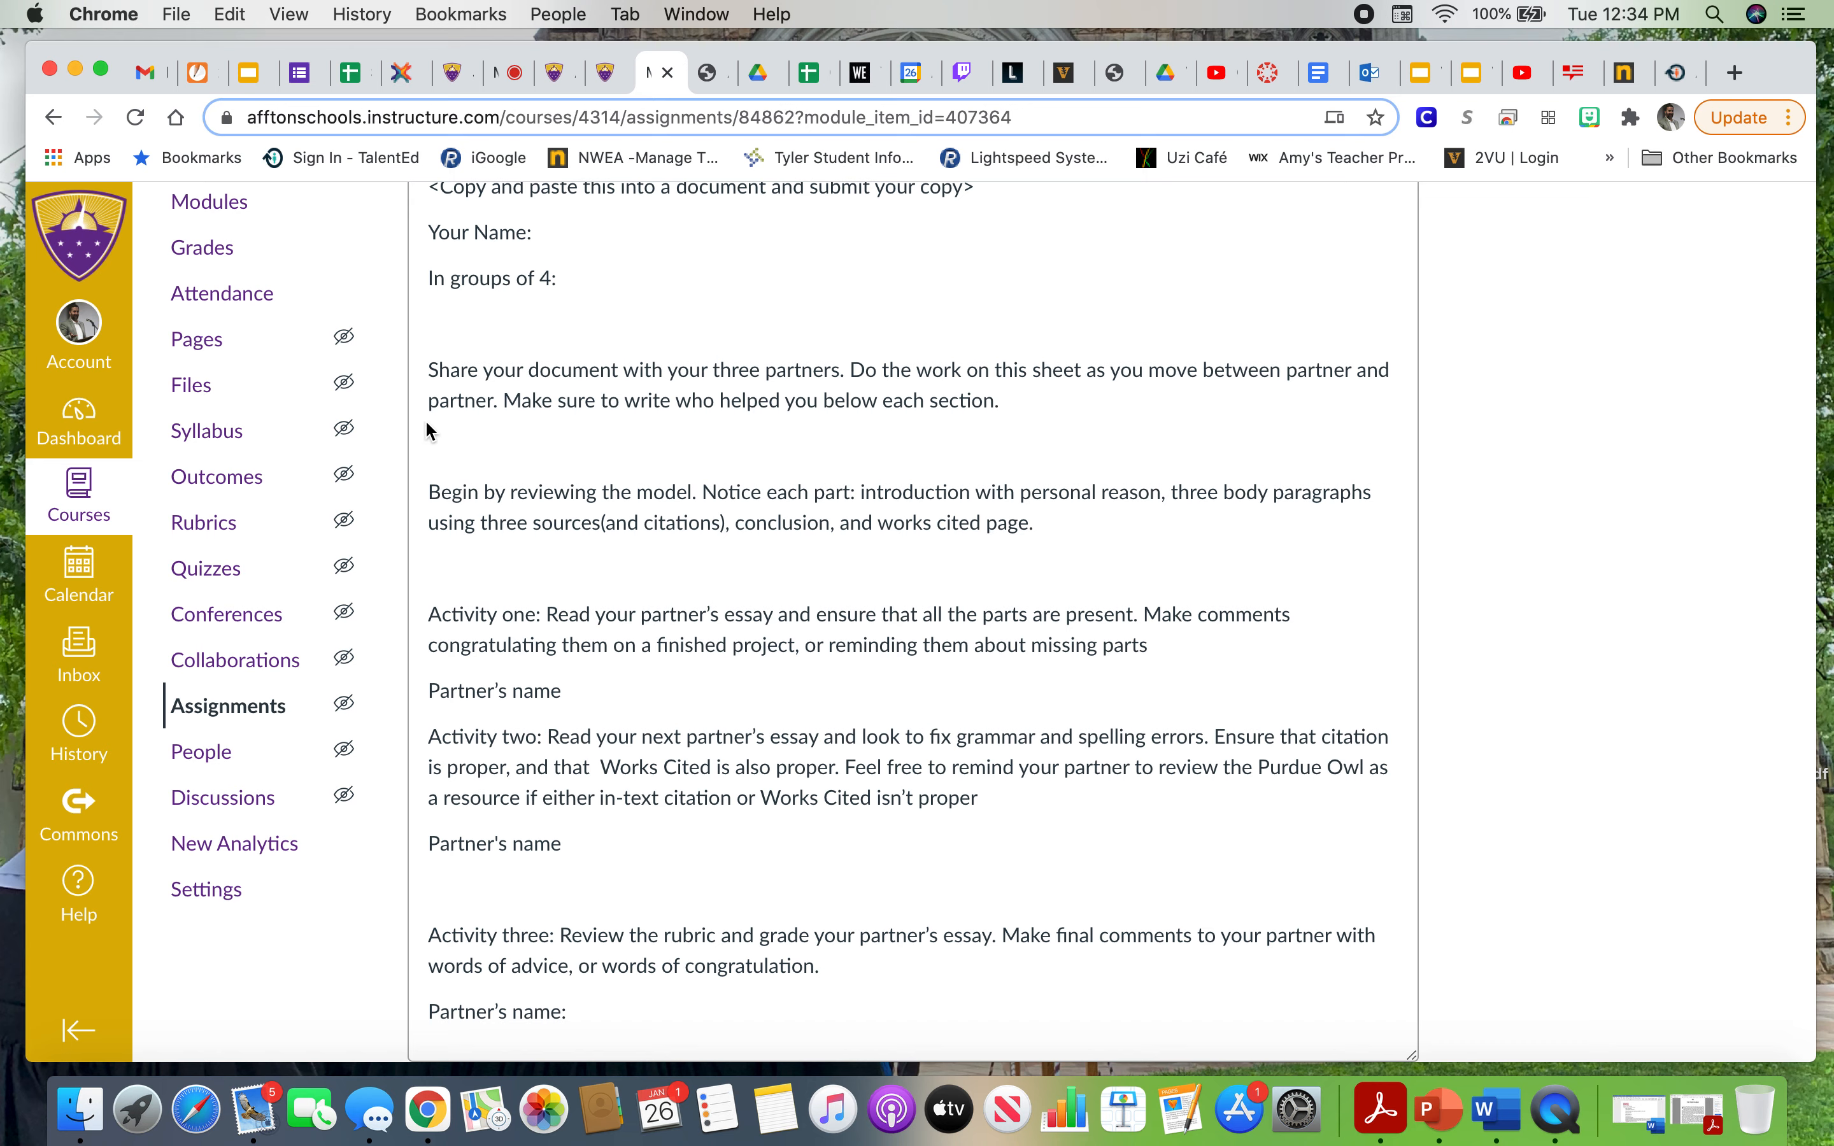
{"action": "mouse_move", "coordinate": [919, 478]}
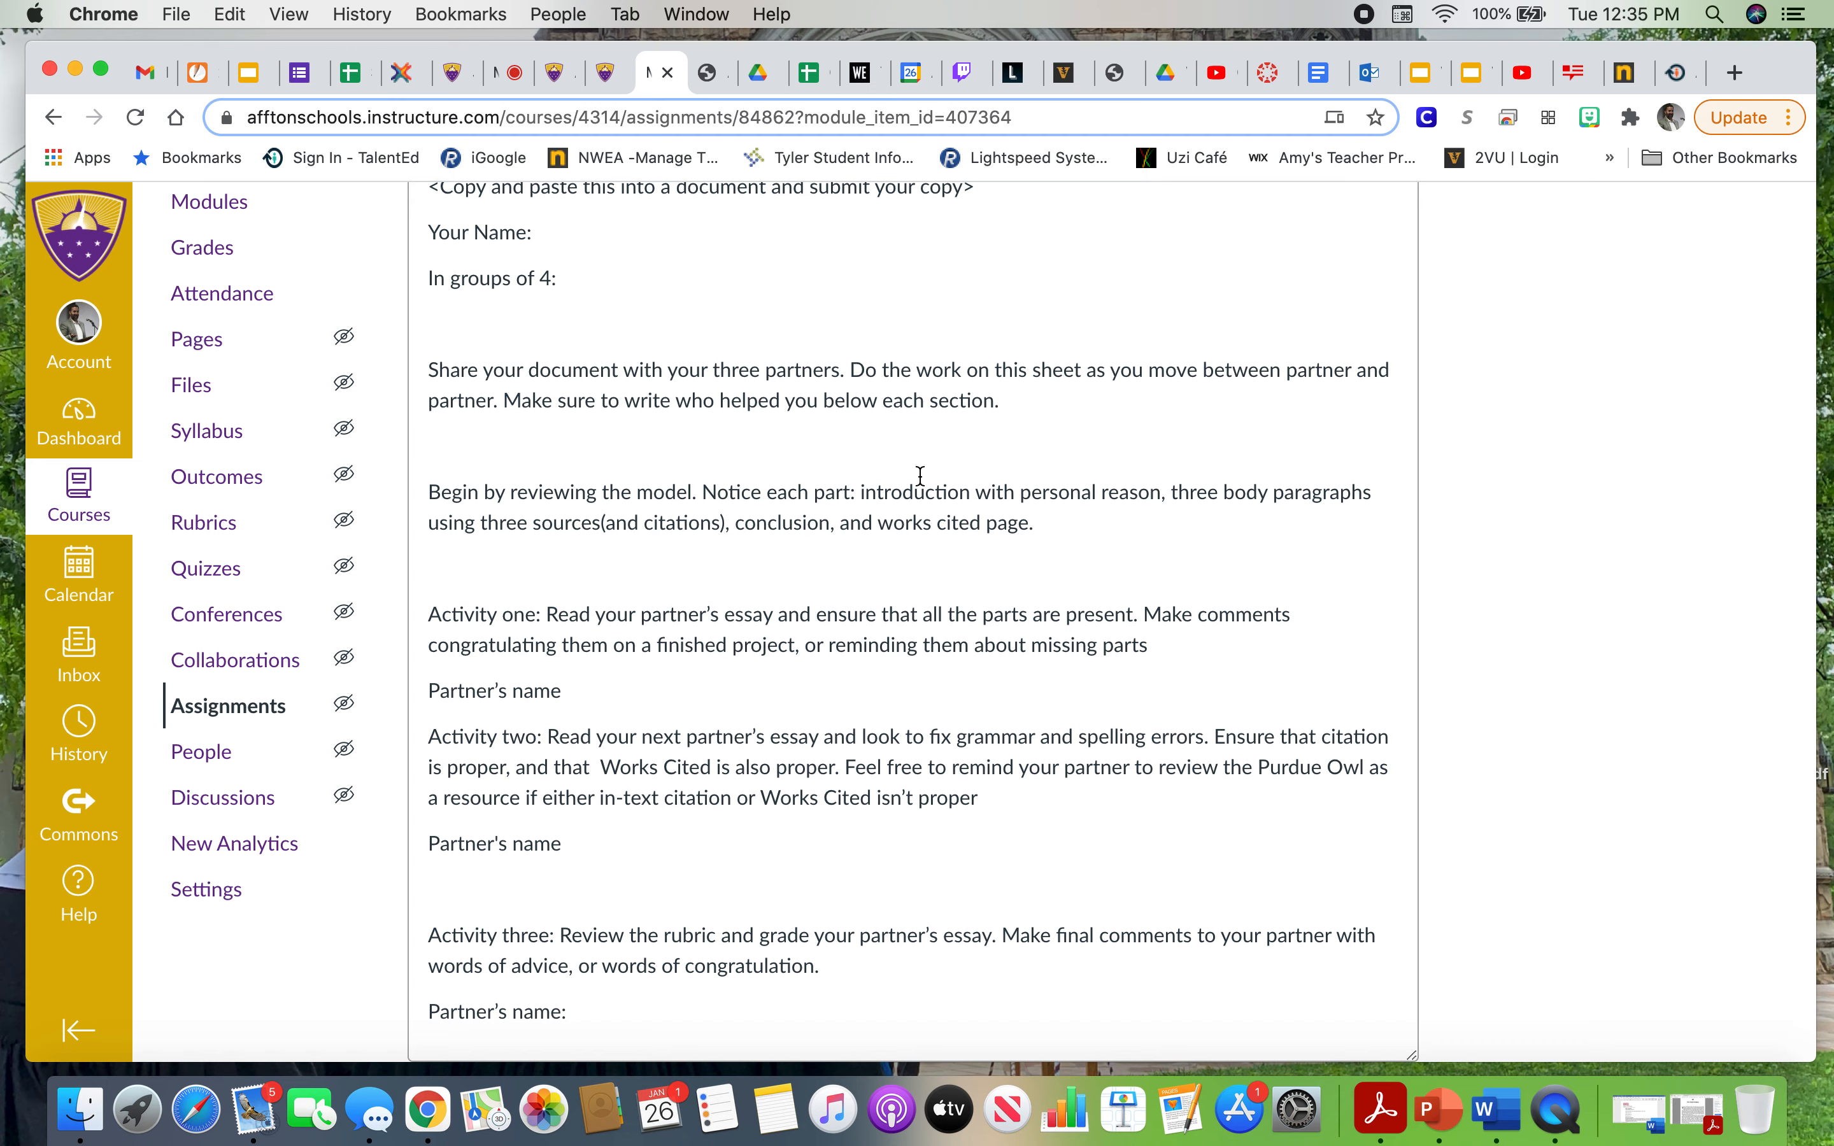
{"action": "mouse_move", "coordinate": [925, 592]}
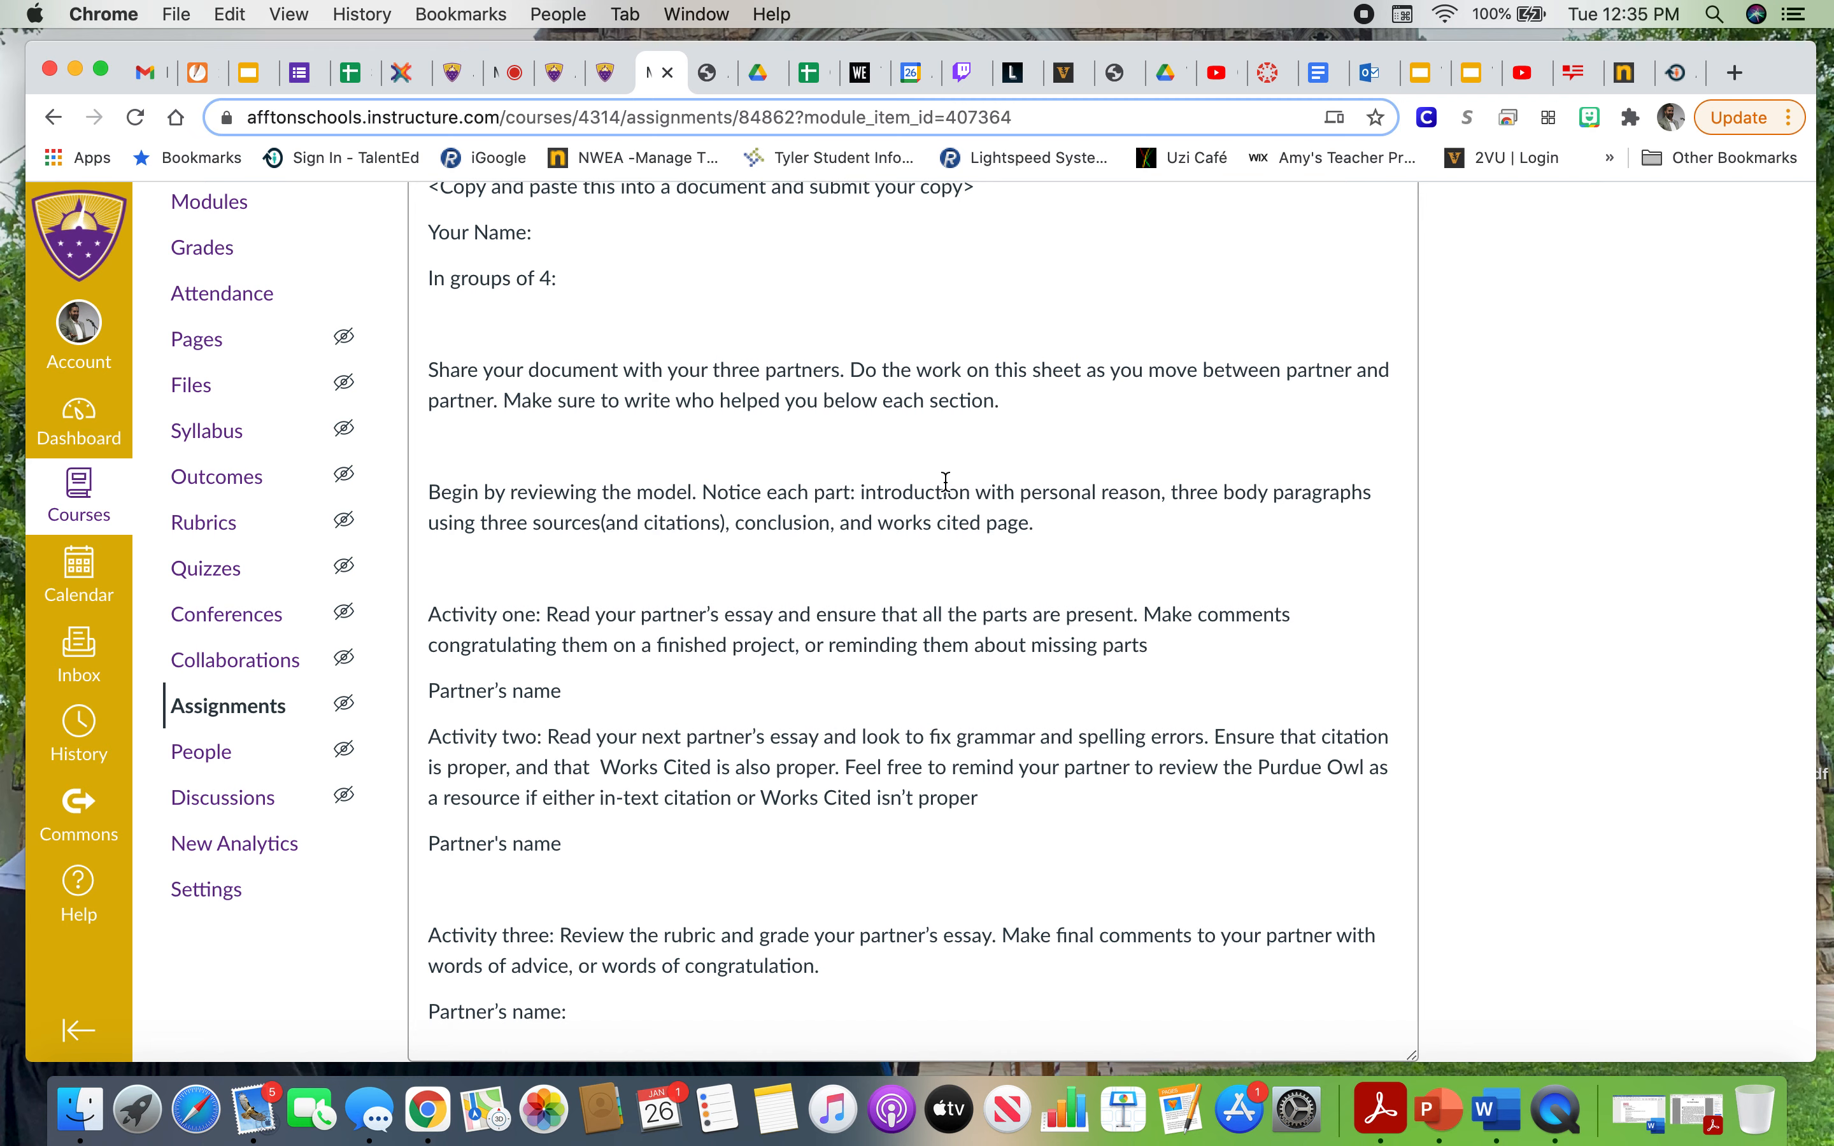
{"action": "mouse_move", "coordinate": [1166, 530]}
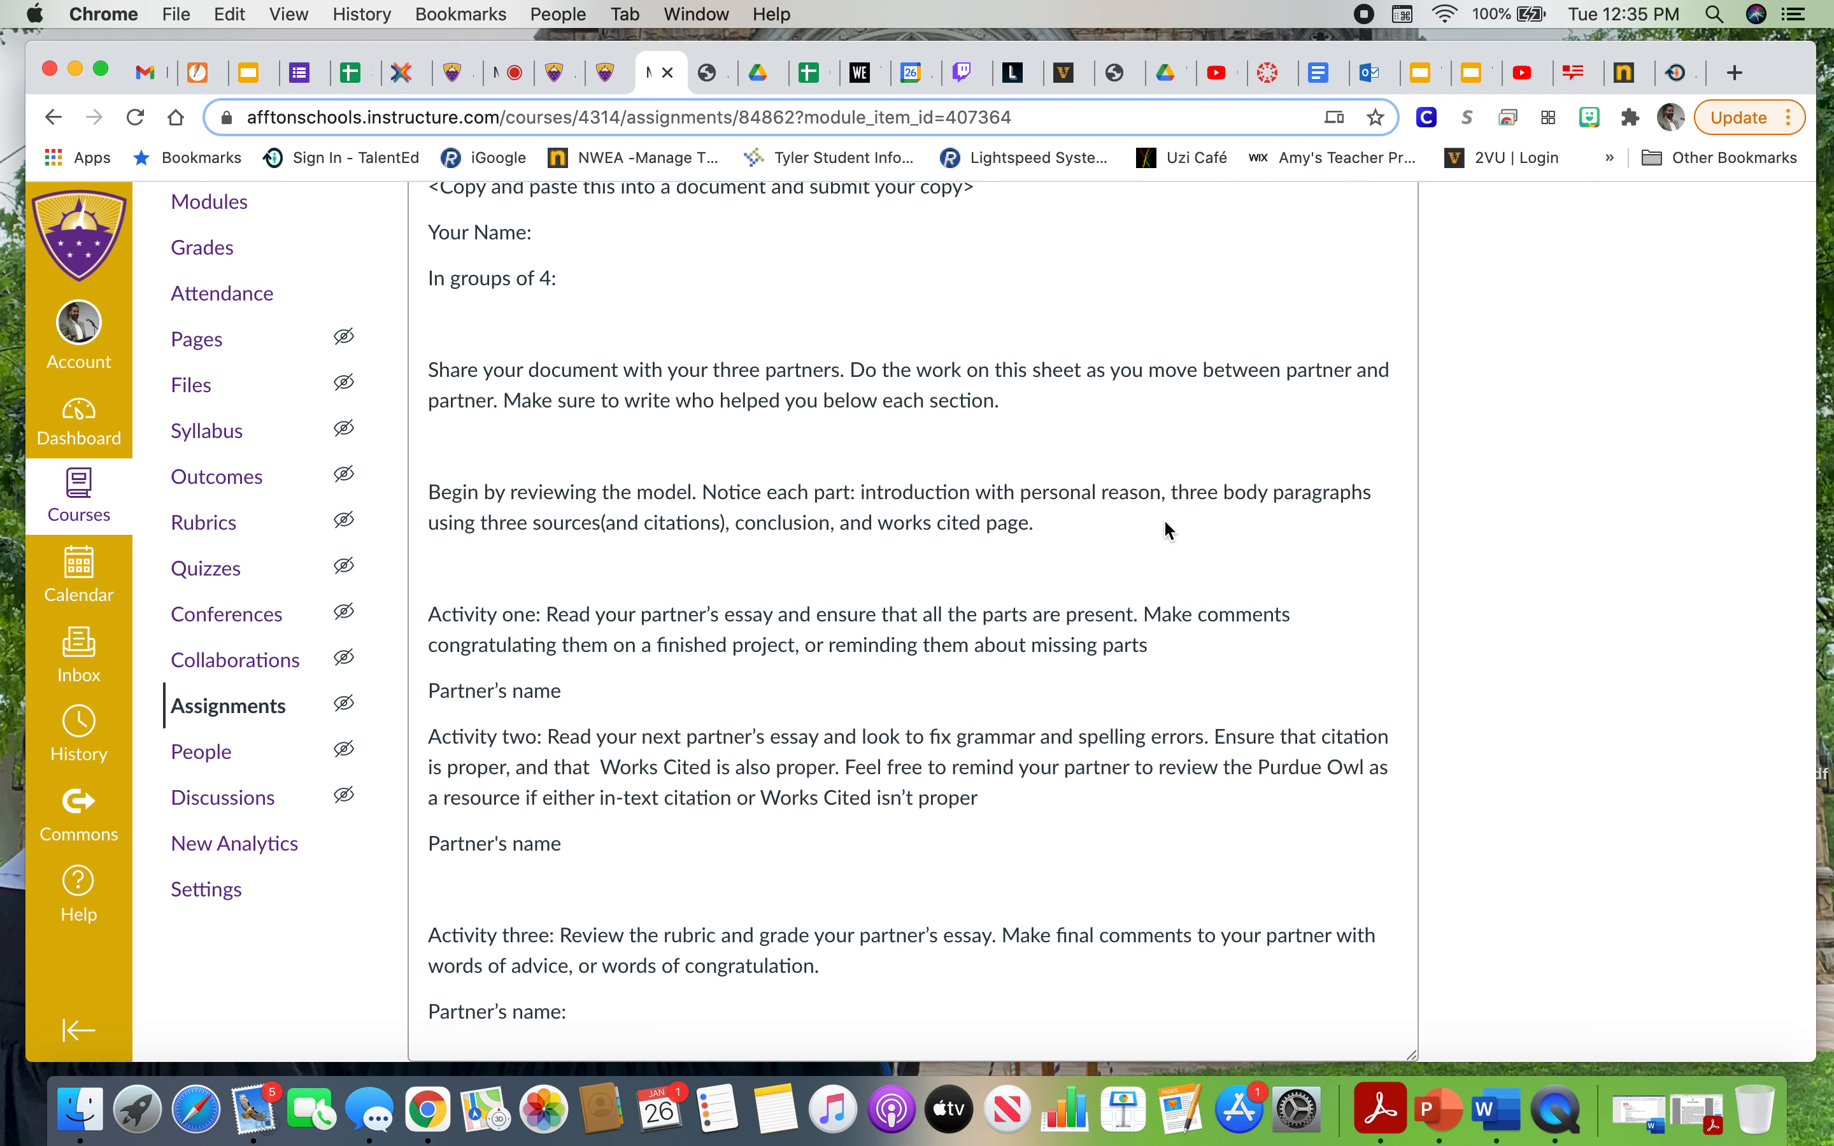
{"action": "scroll", "scroll_direction": "down", "scroll_amount": 3}
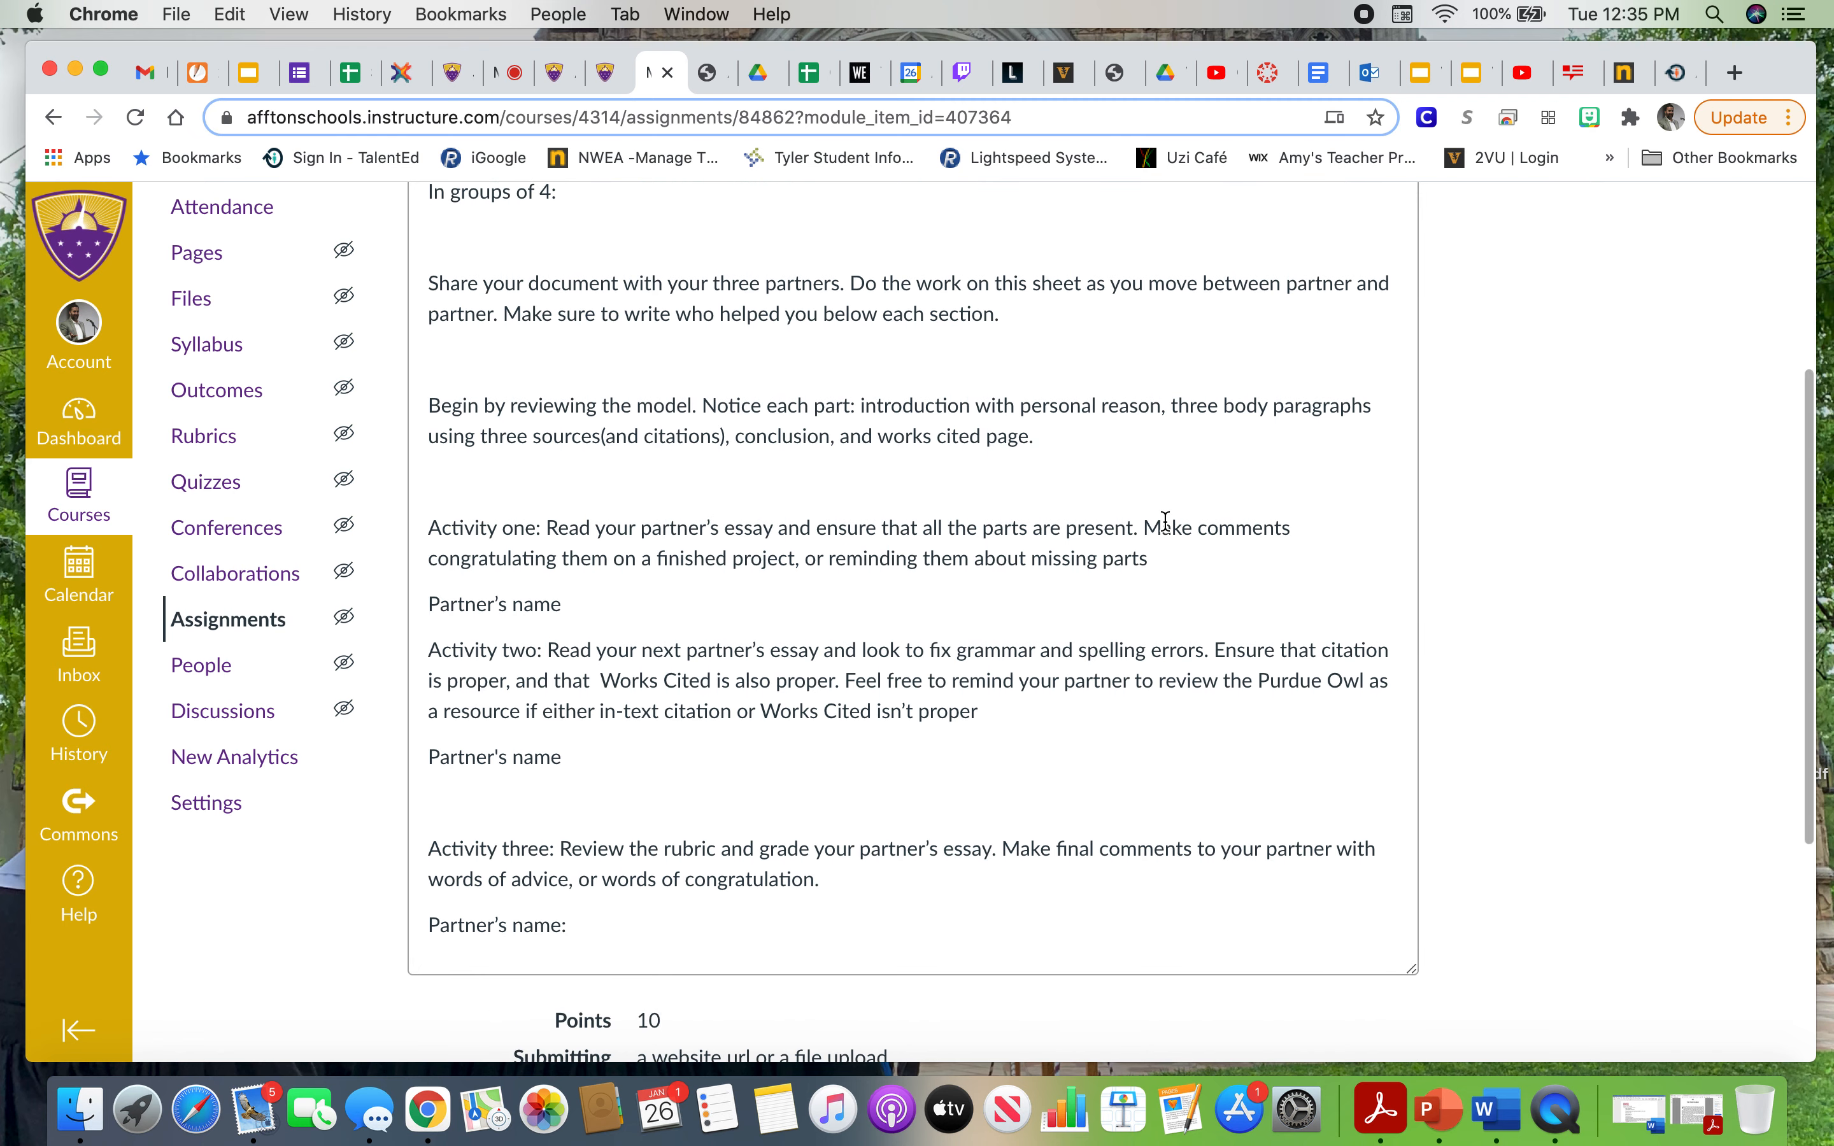
{"action": "mouse_move", "coordinate": [1186, 572]}
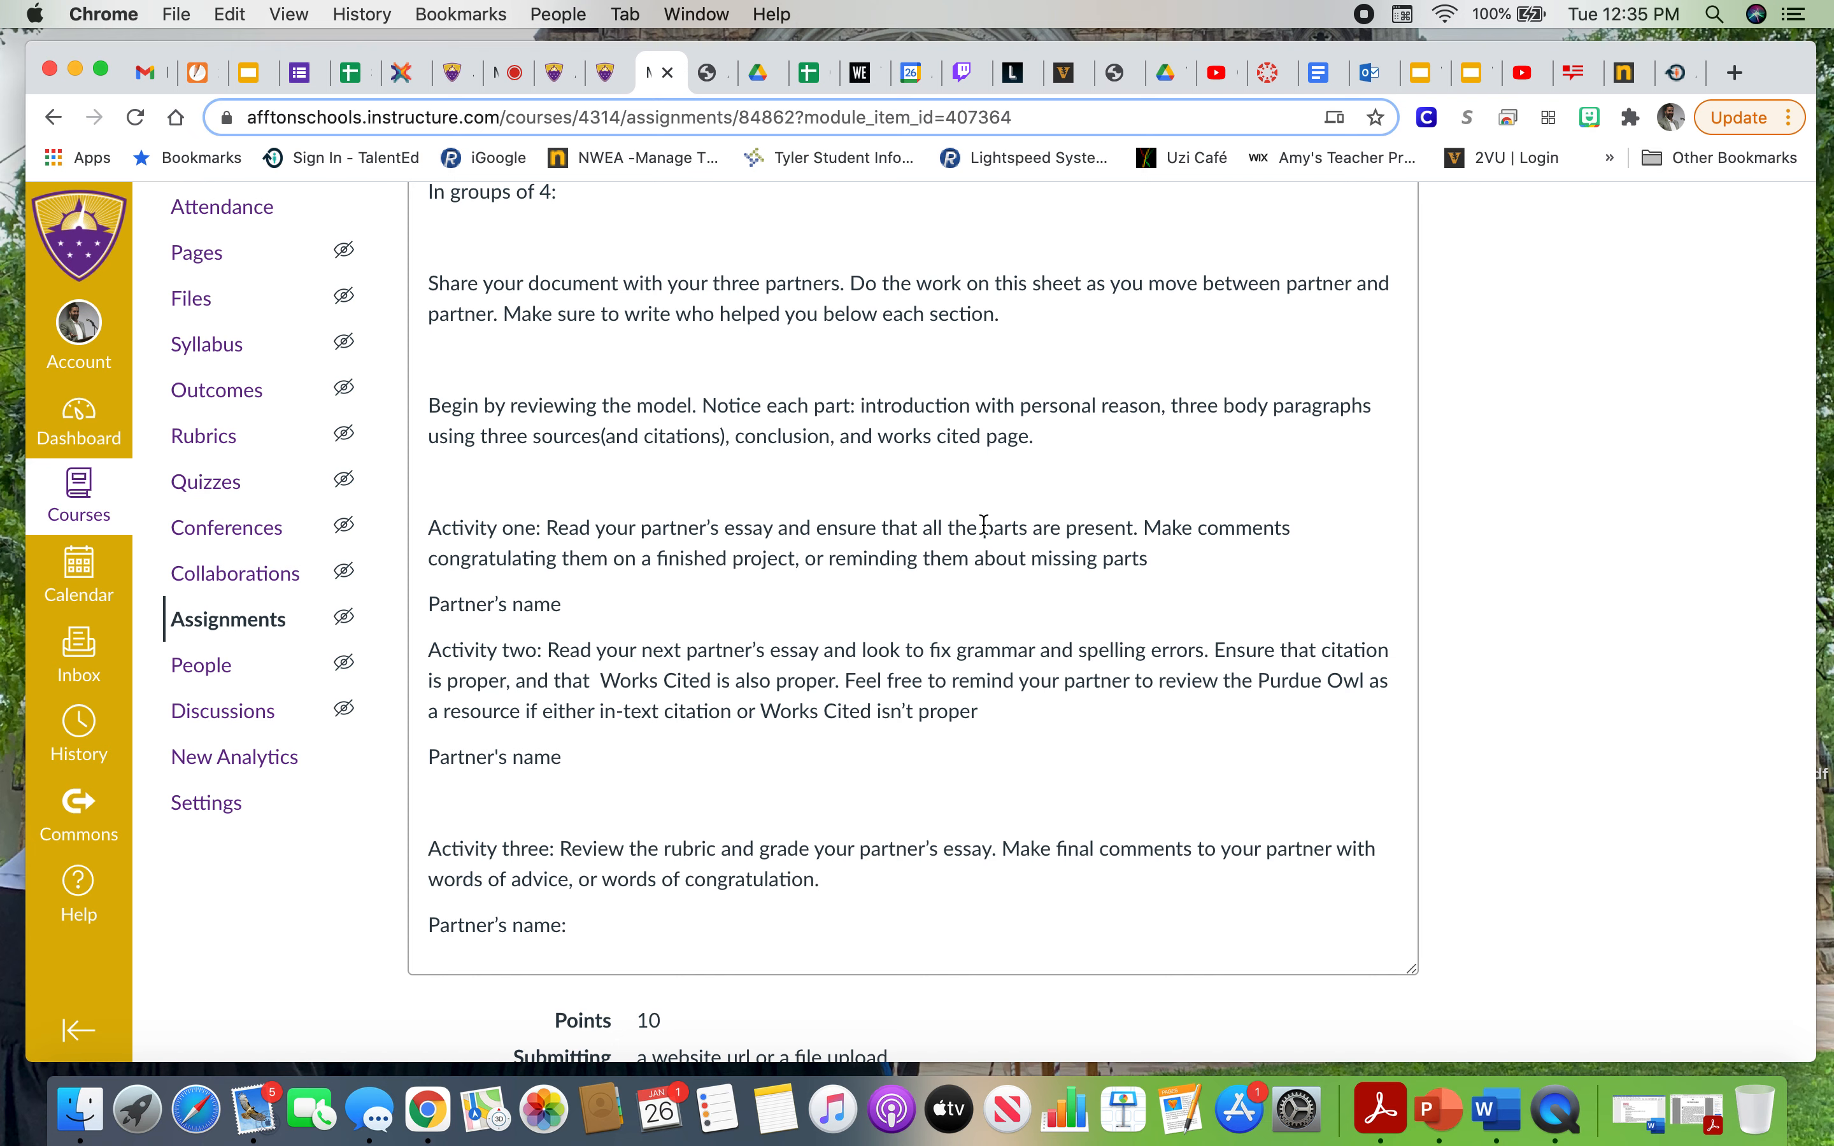
{"action": "mouse_move", "coordinate": [769, 655]}
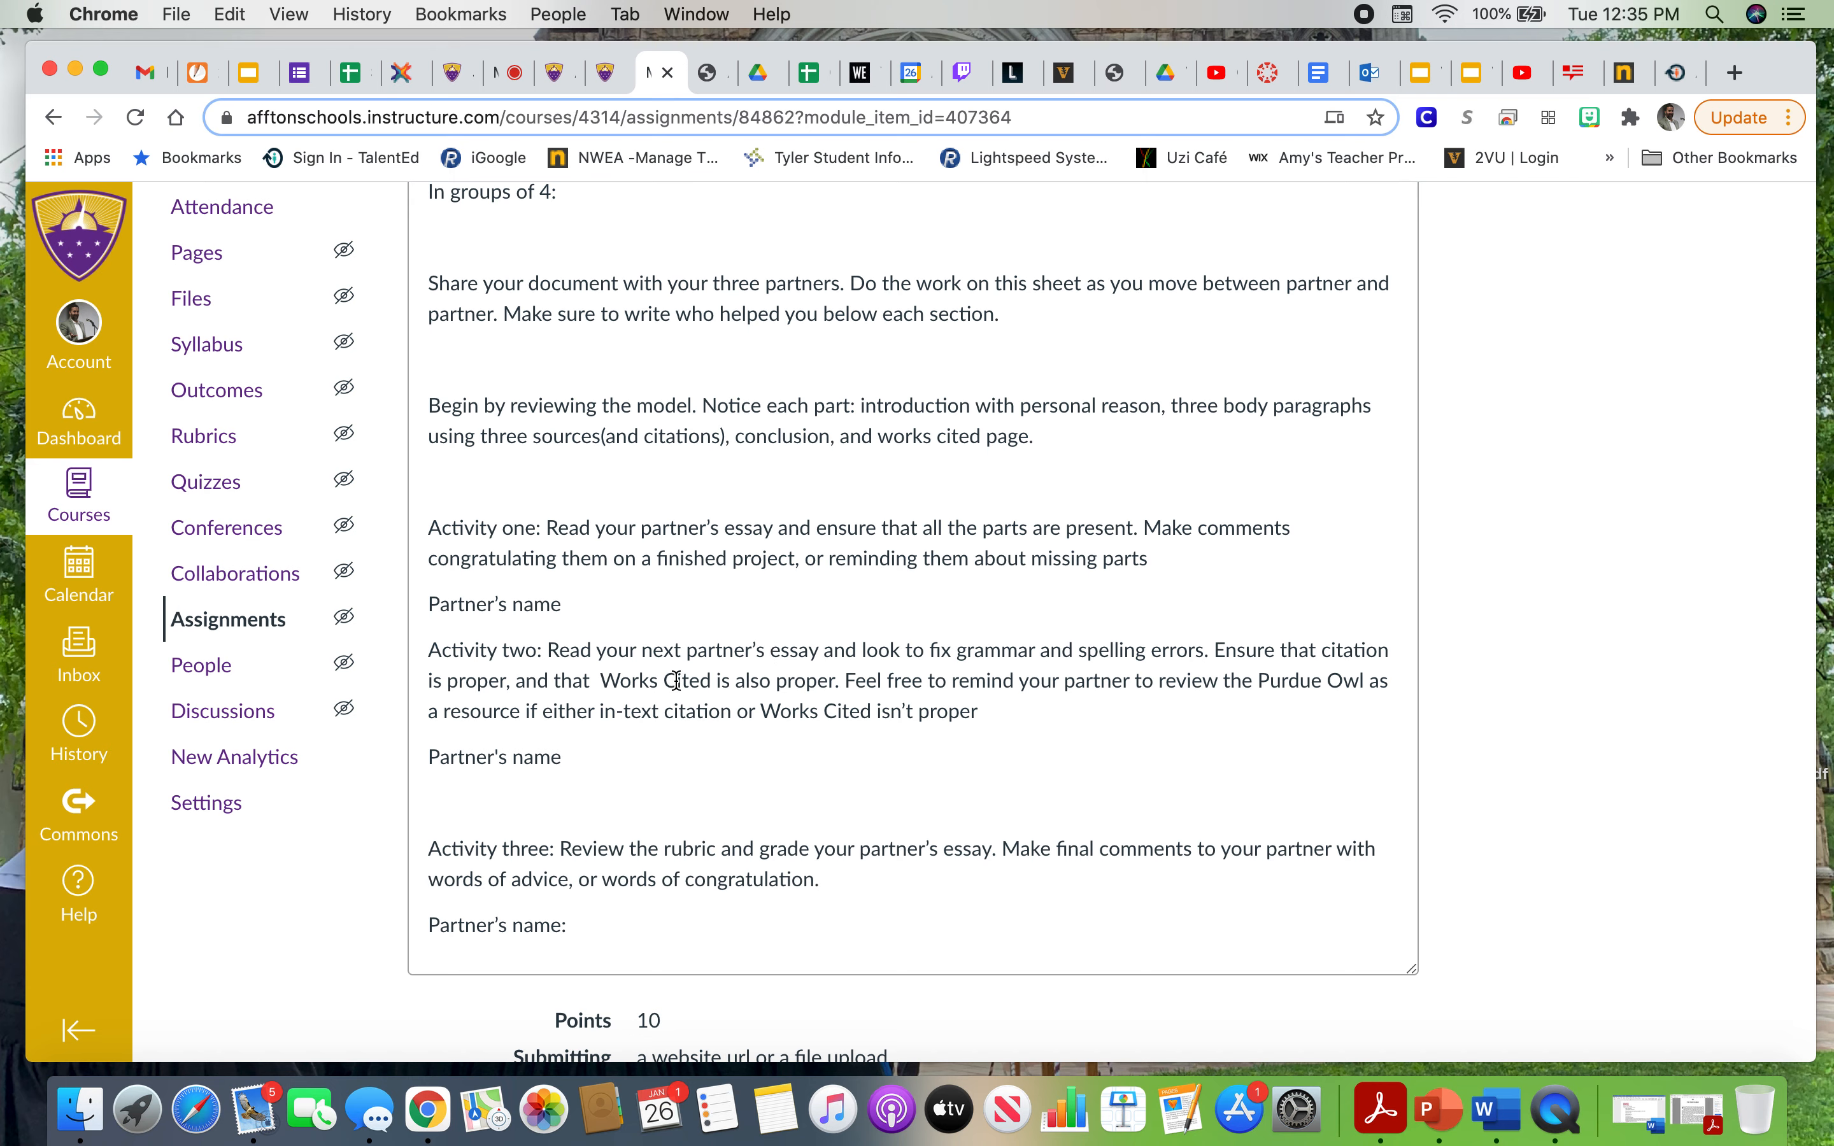
{"action": "mouse_move", "coordinate": [574, 681]}
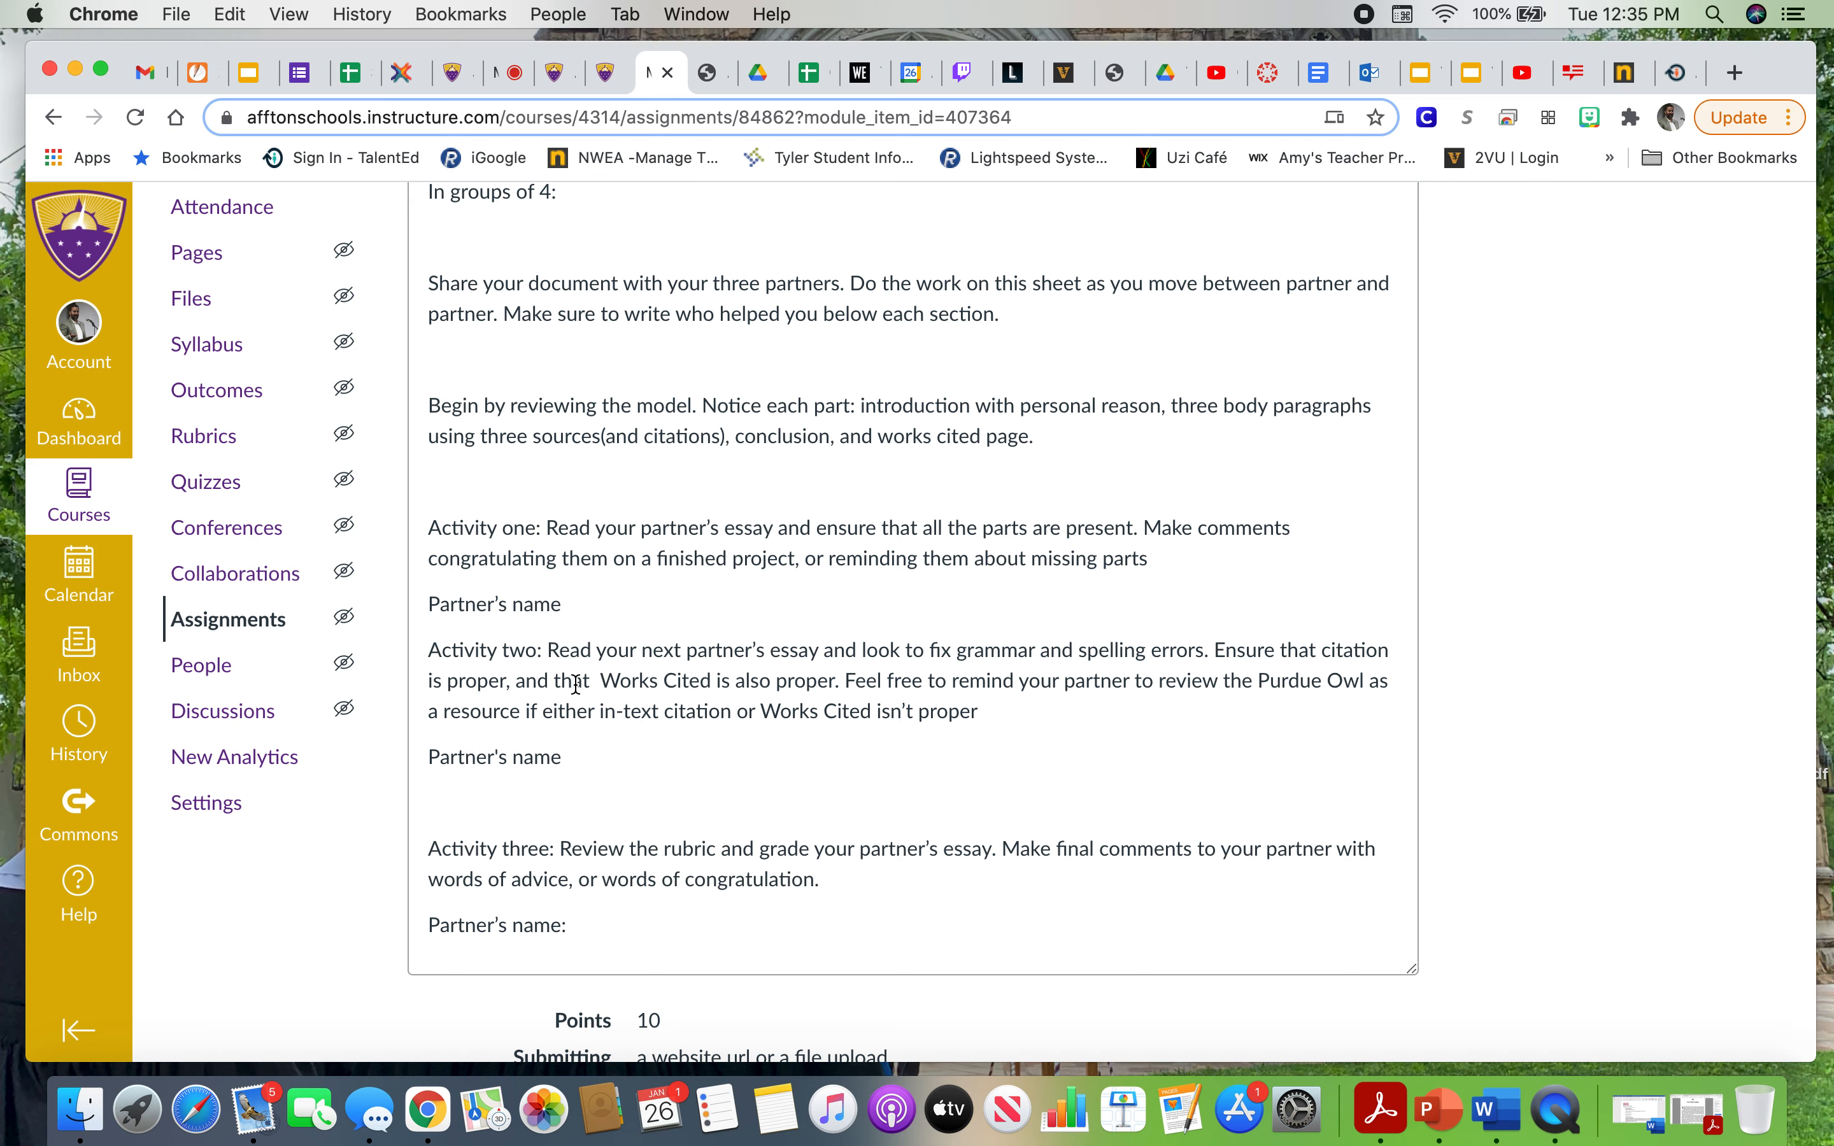
{"action": "mouse_move", "coordinate": [1091, 671]}
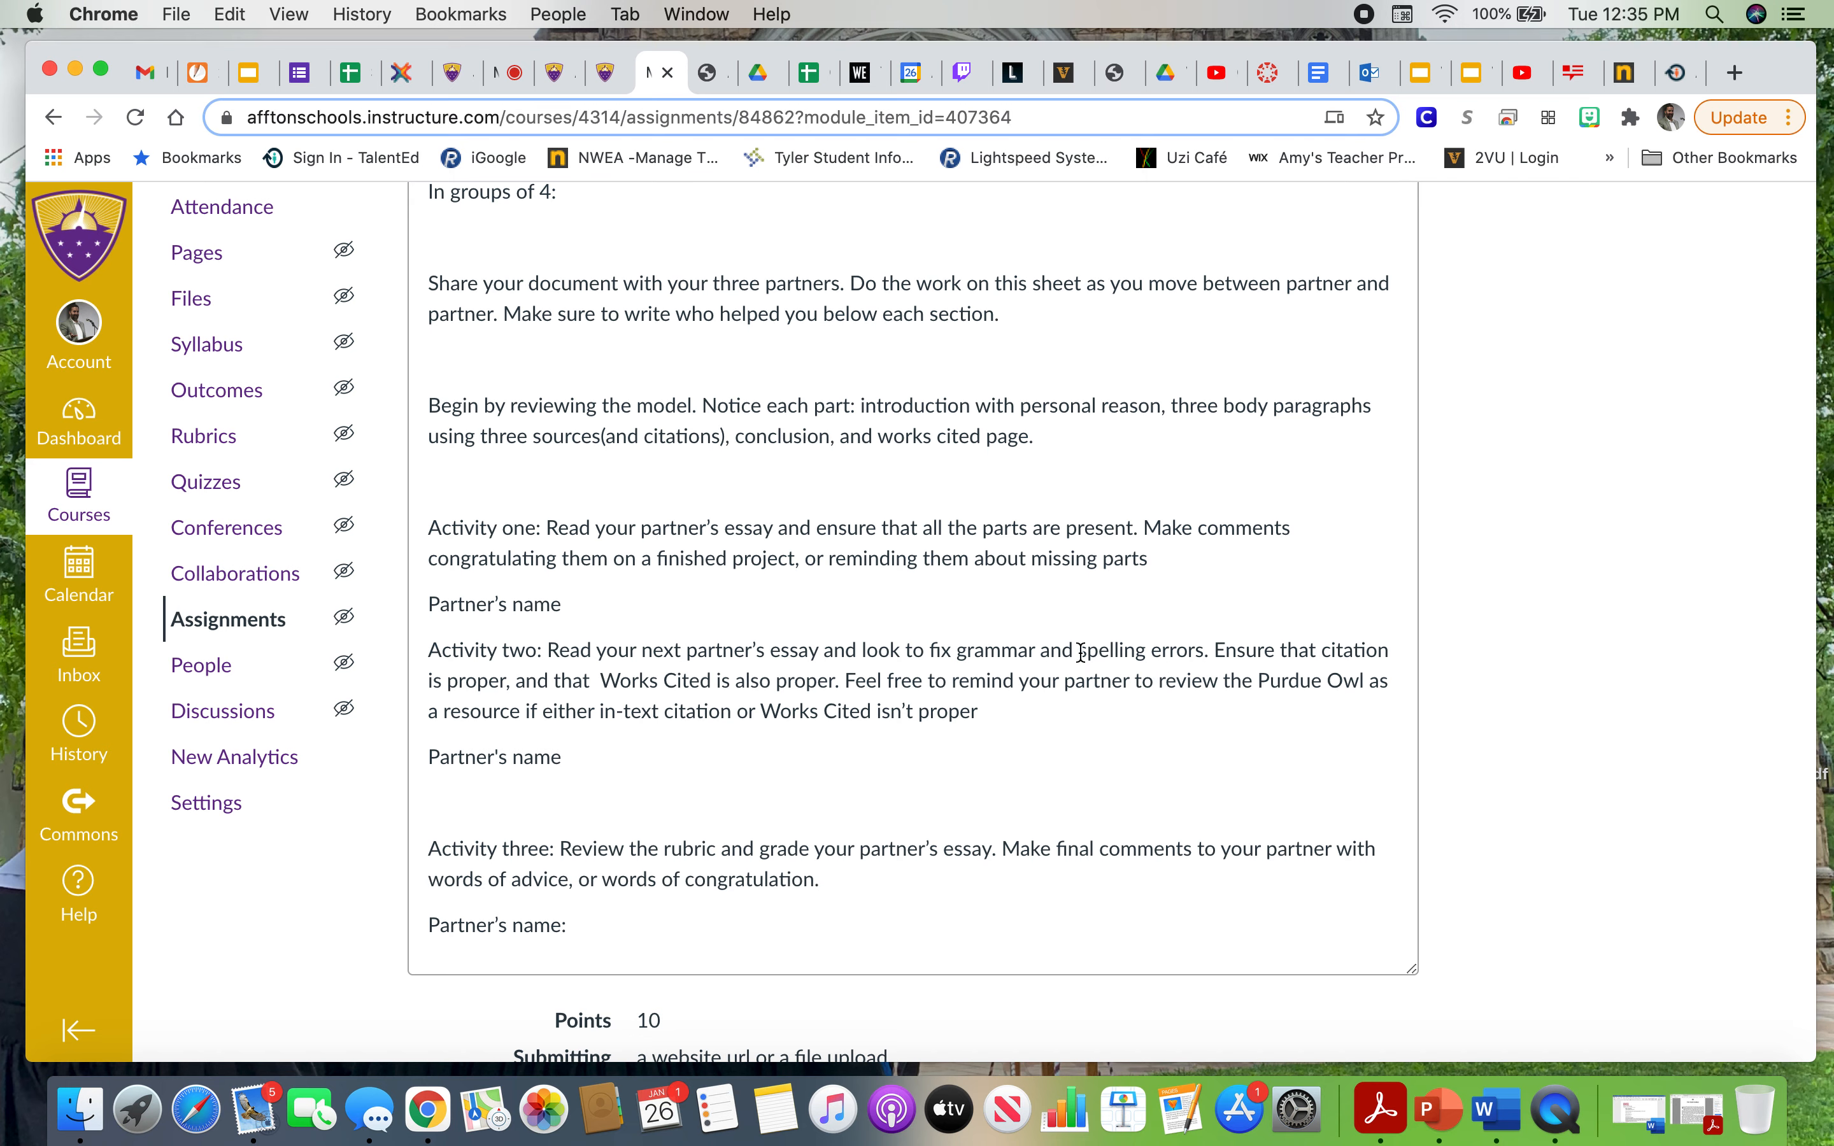
{"action": "mouse_move", "coordinate": [866, 598]}
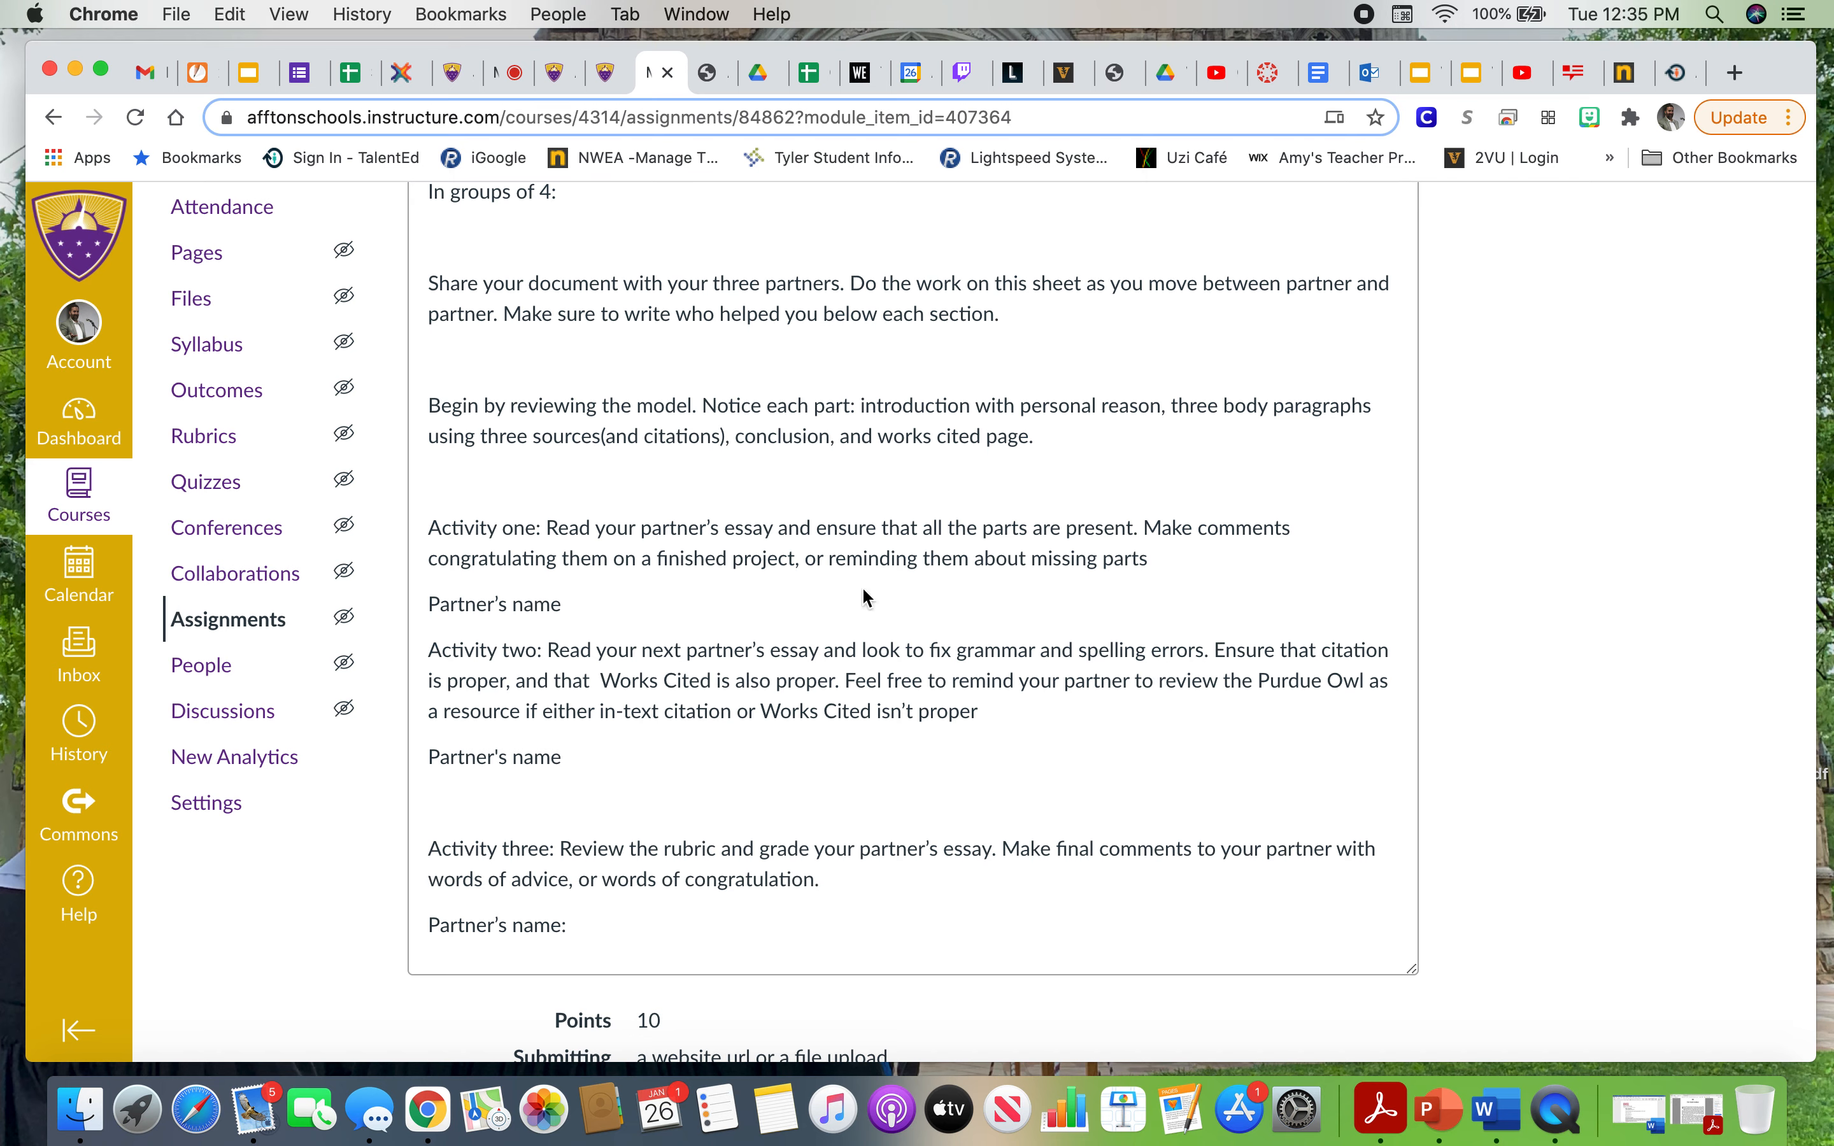
{"action": "scroll", "scroll_direction": "down", "scroll_amount": 3}
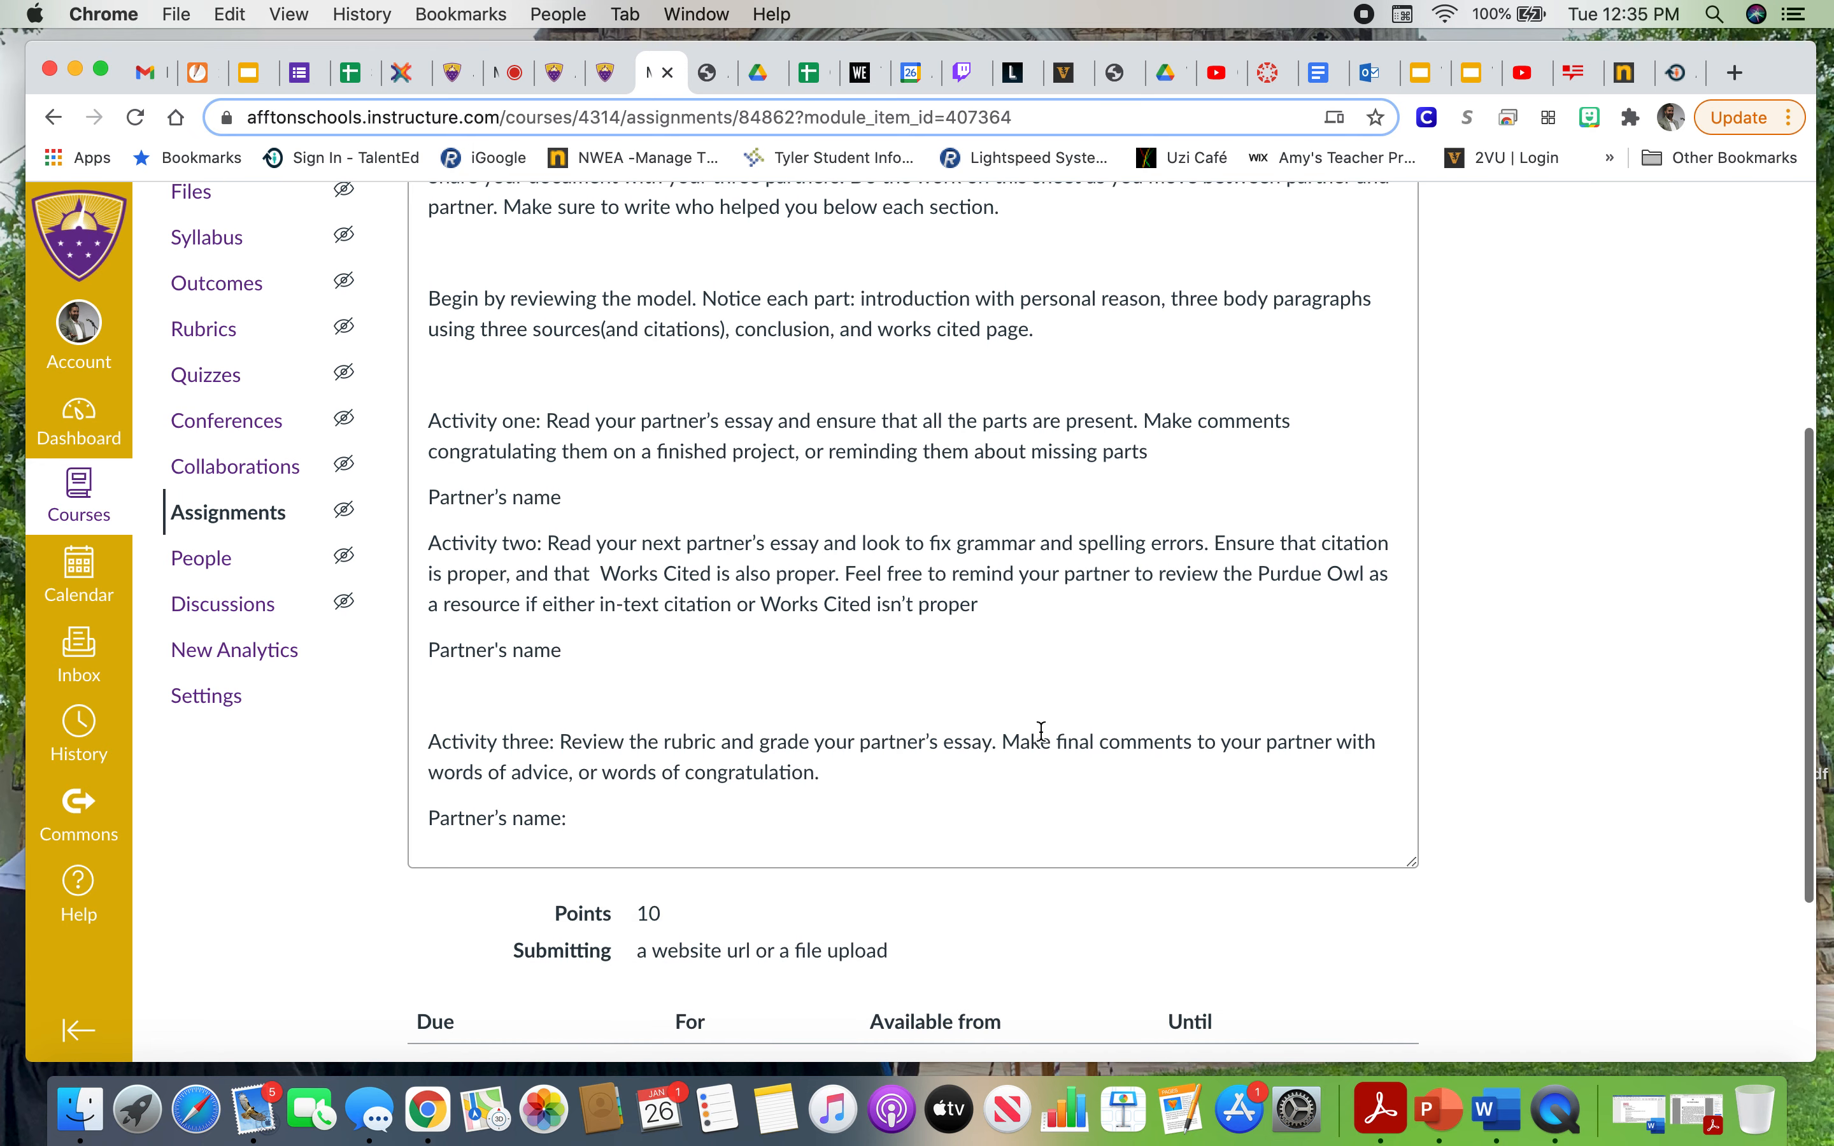
{"action": "mouse_move", "coordinate": [911, 782]}
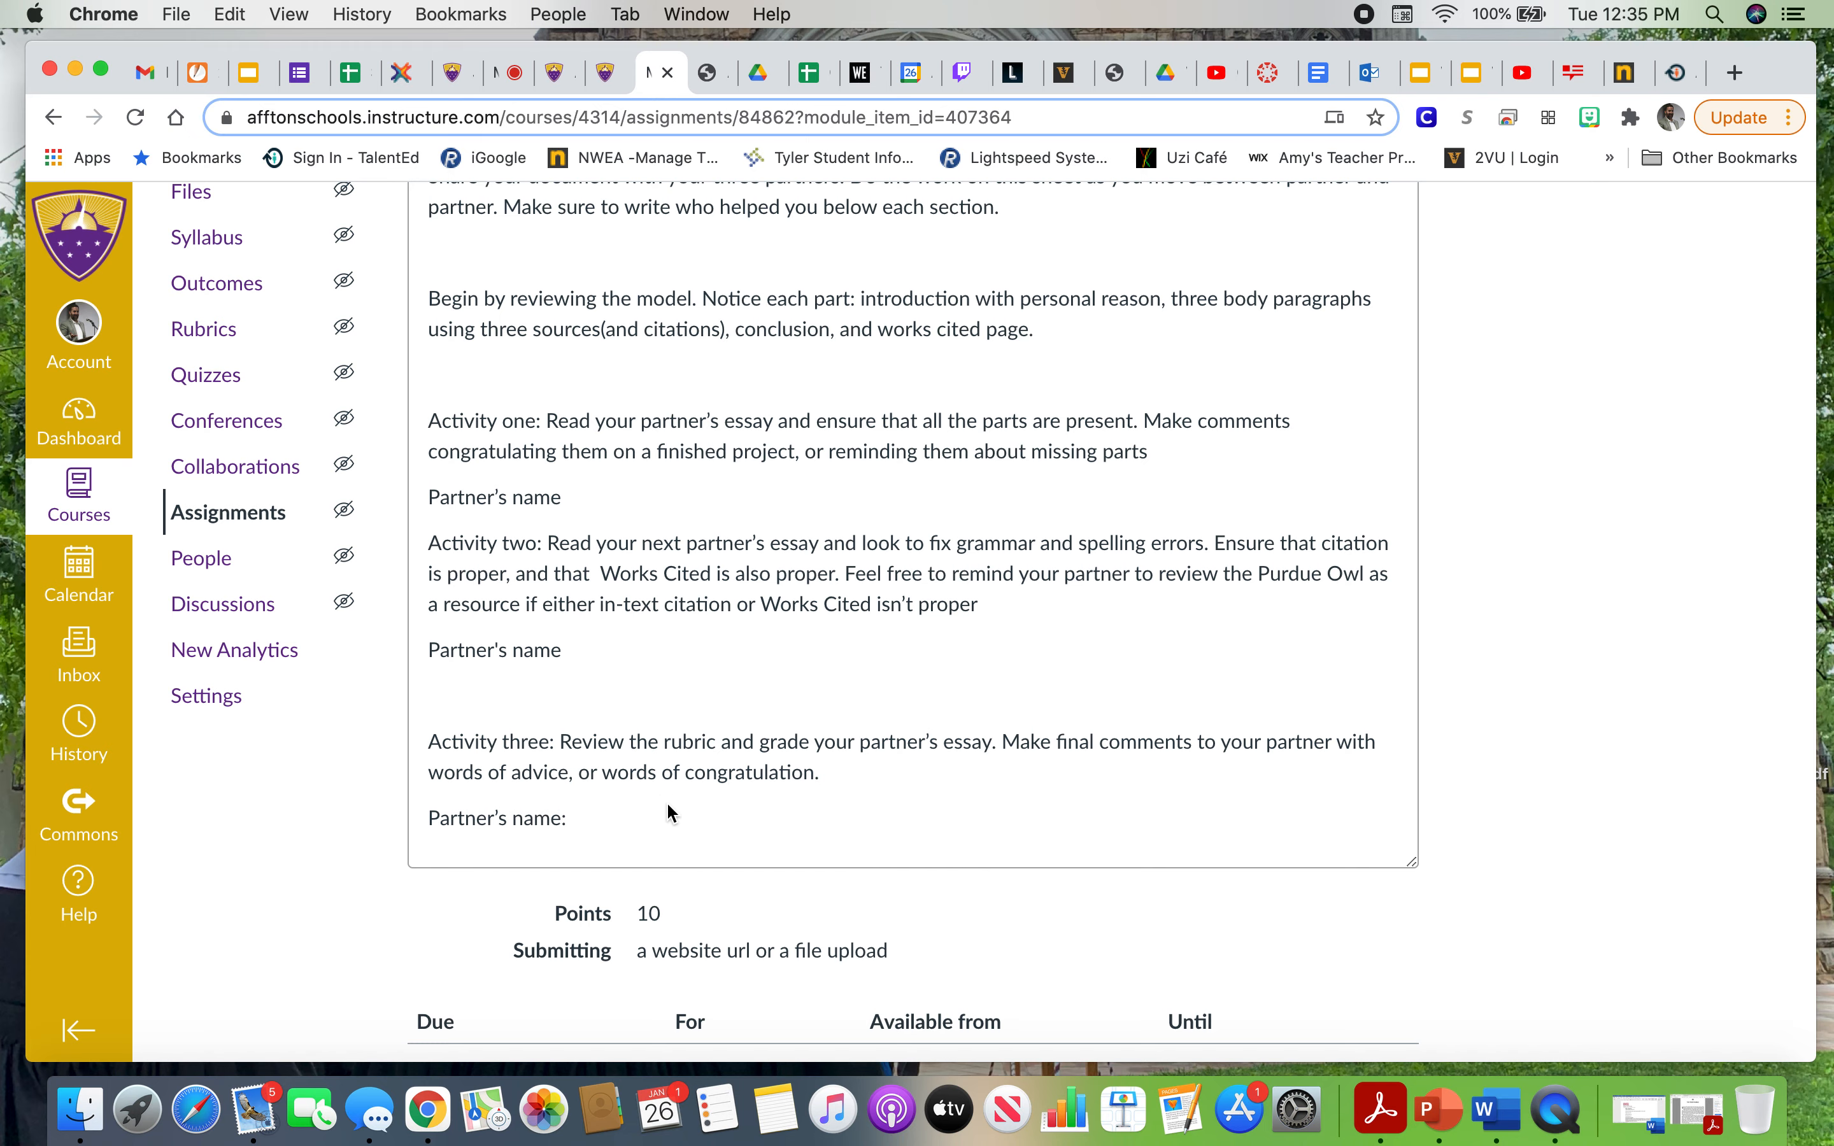
{"action": "mouse_move", "coordinate": [996, 787]}
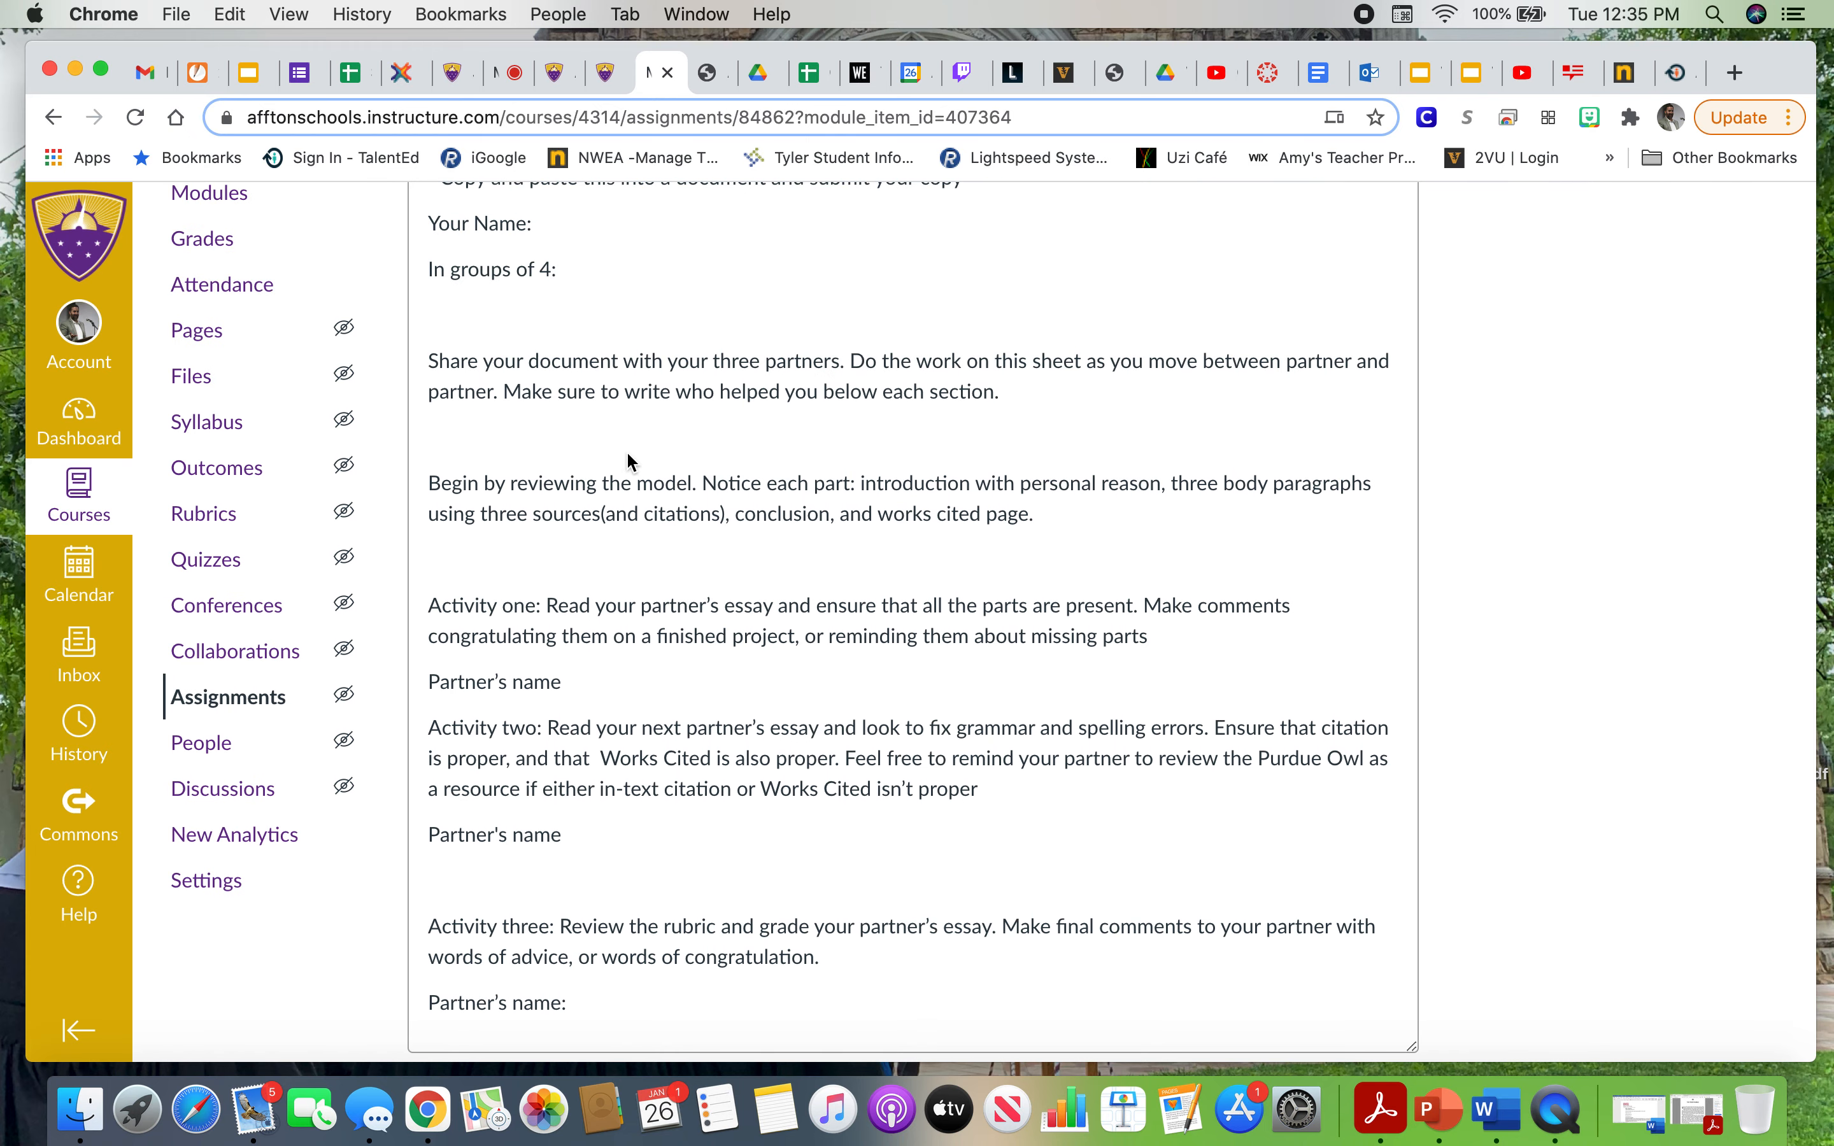
{"action": "mouse_move", "coordinate": [643, 506]}
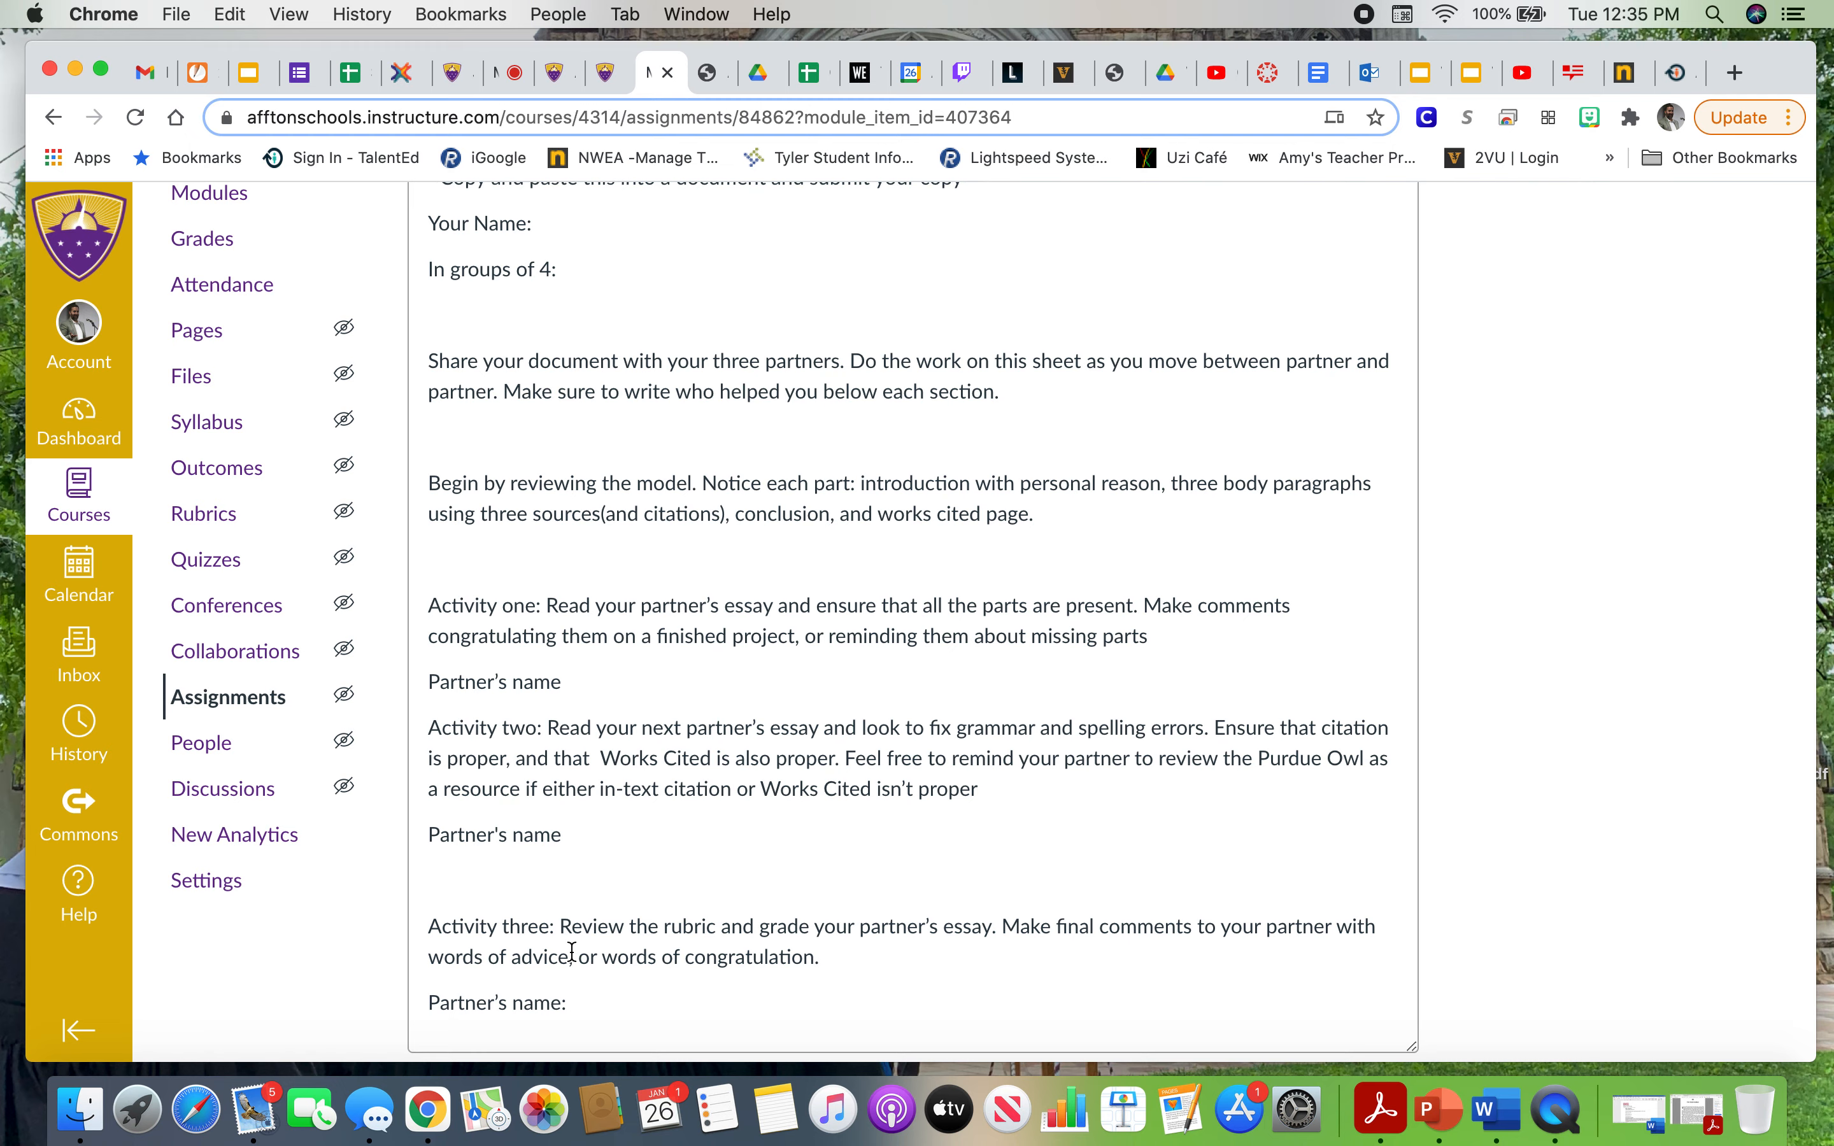
{"action": "scroll", "scroll_direction": "down", "scroll_amount": 3}
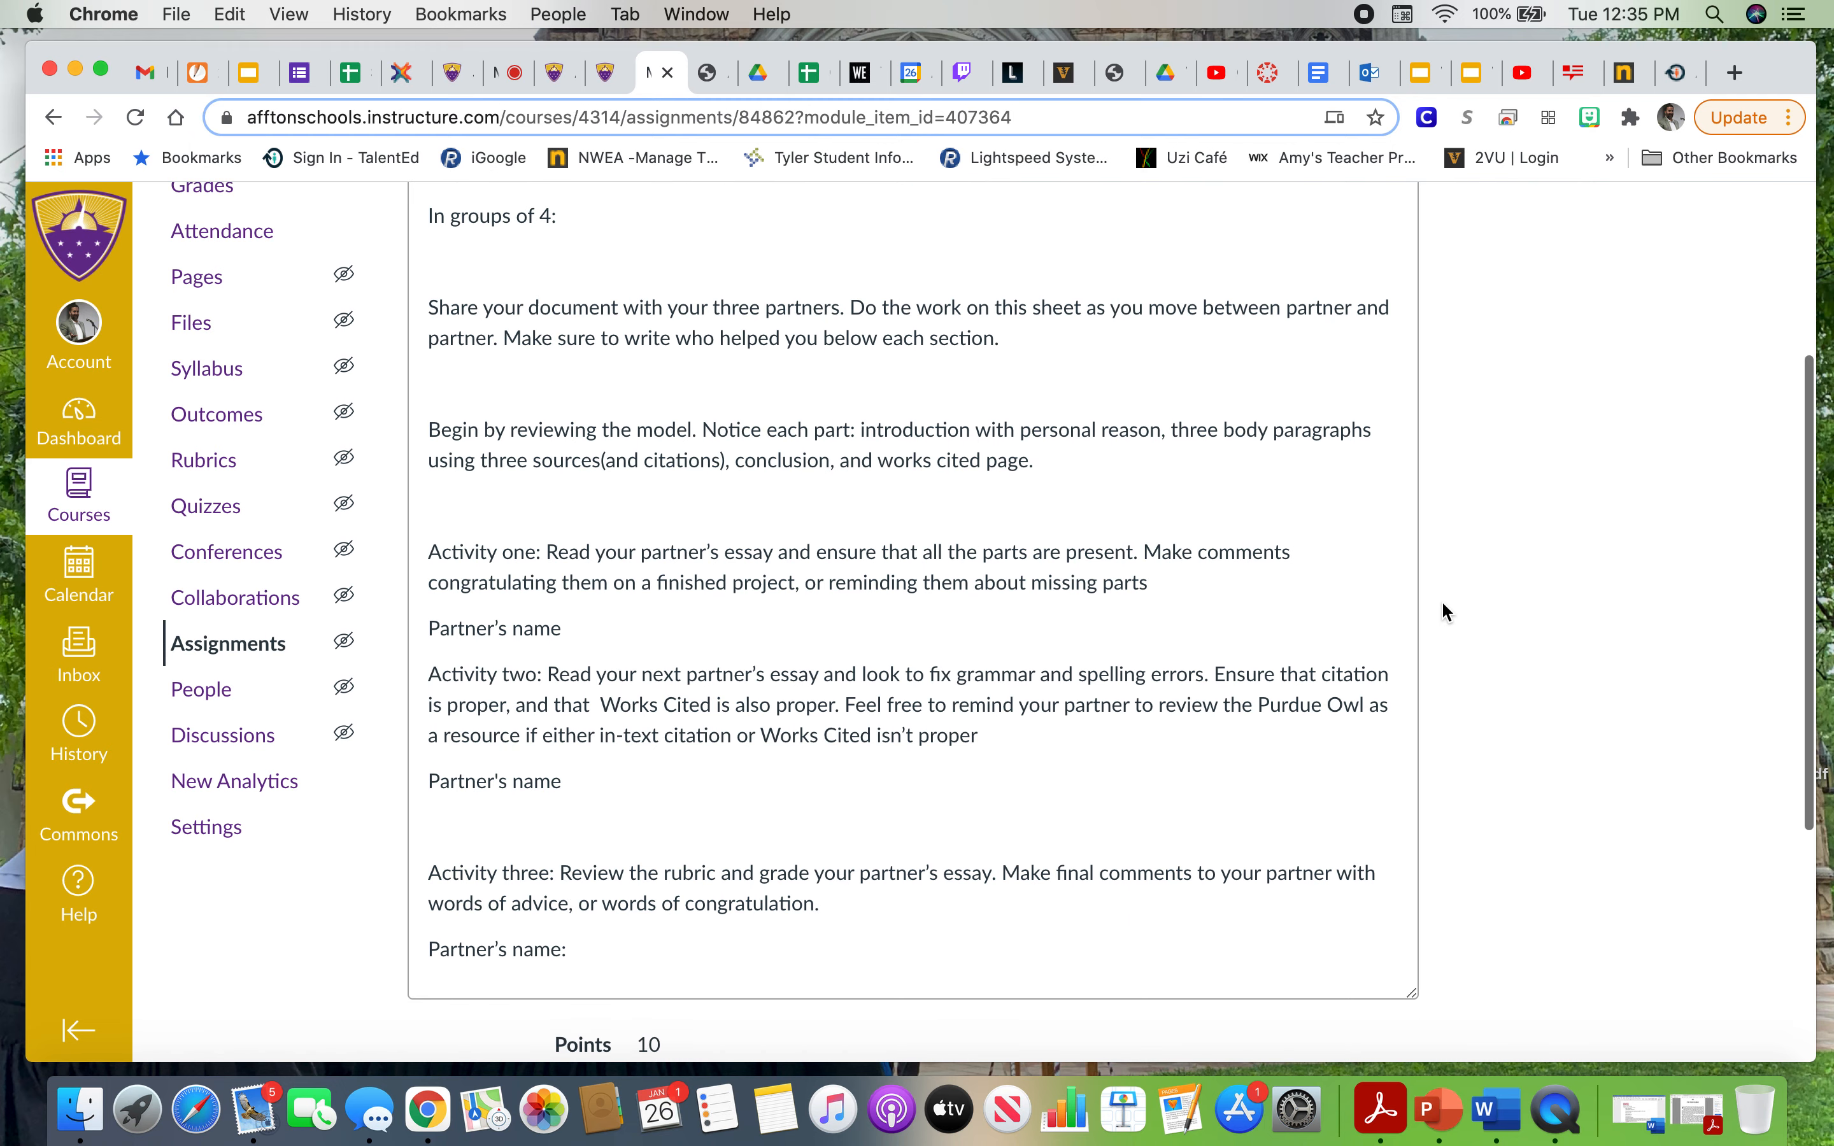
{"action": "scroll", "scroll_direction": "down", "scroll_amount": 3}
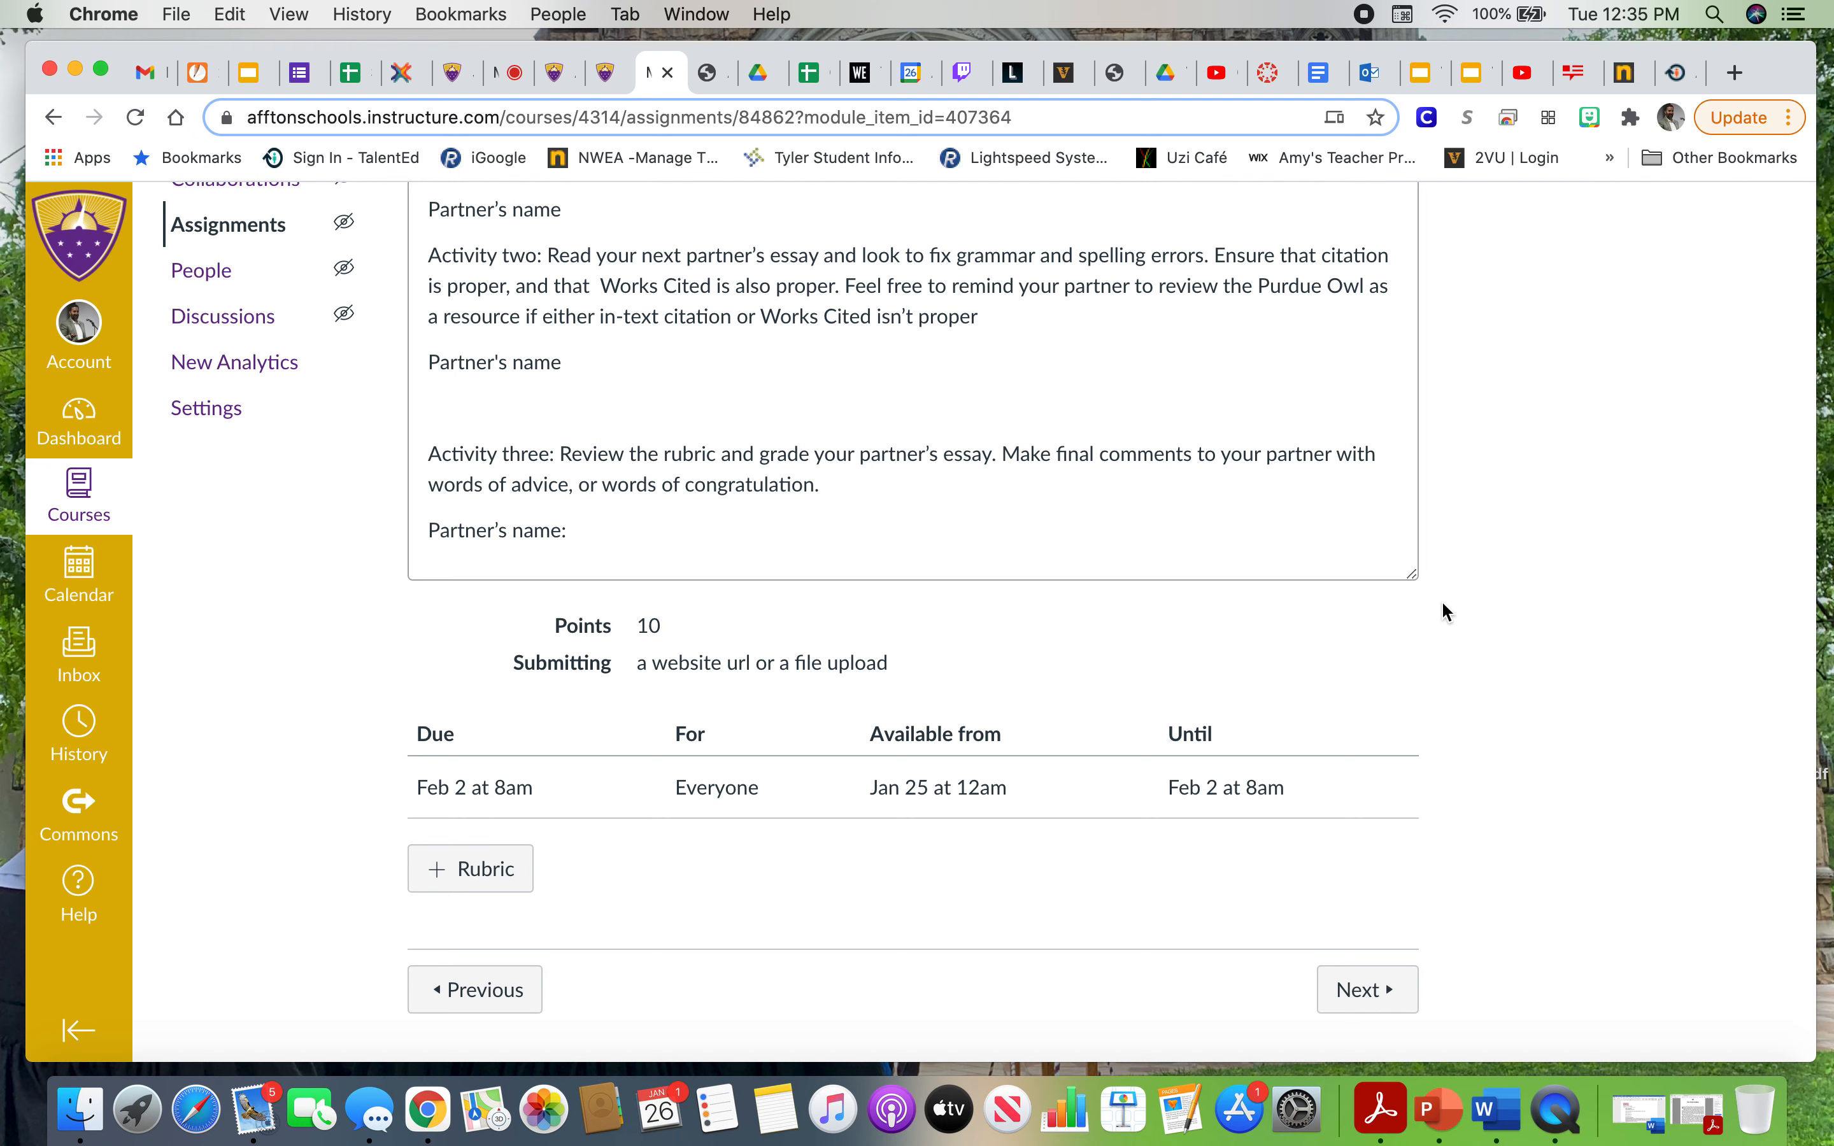
{"action": "mouse_move", "coordinate": [1382, 661]}
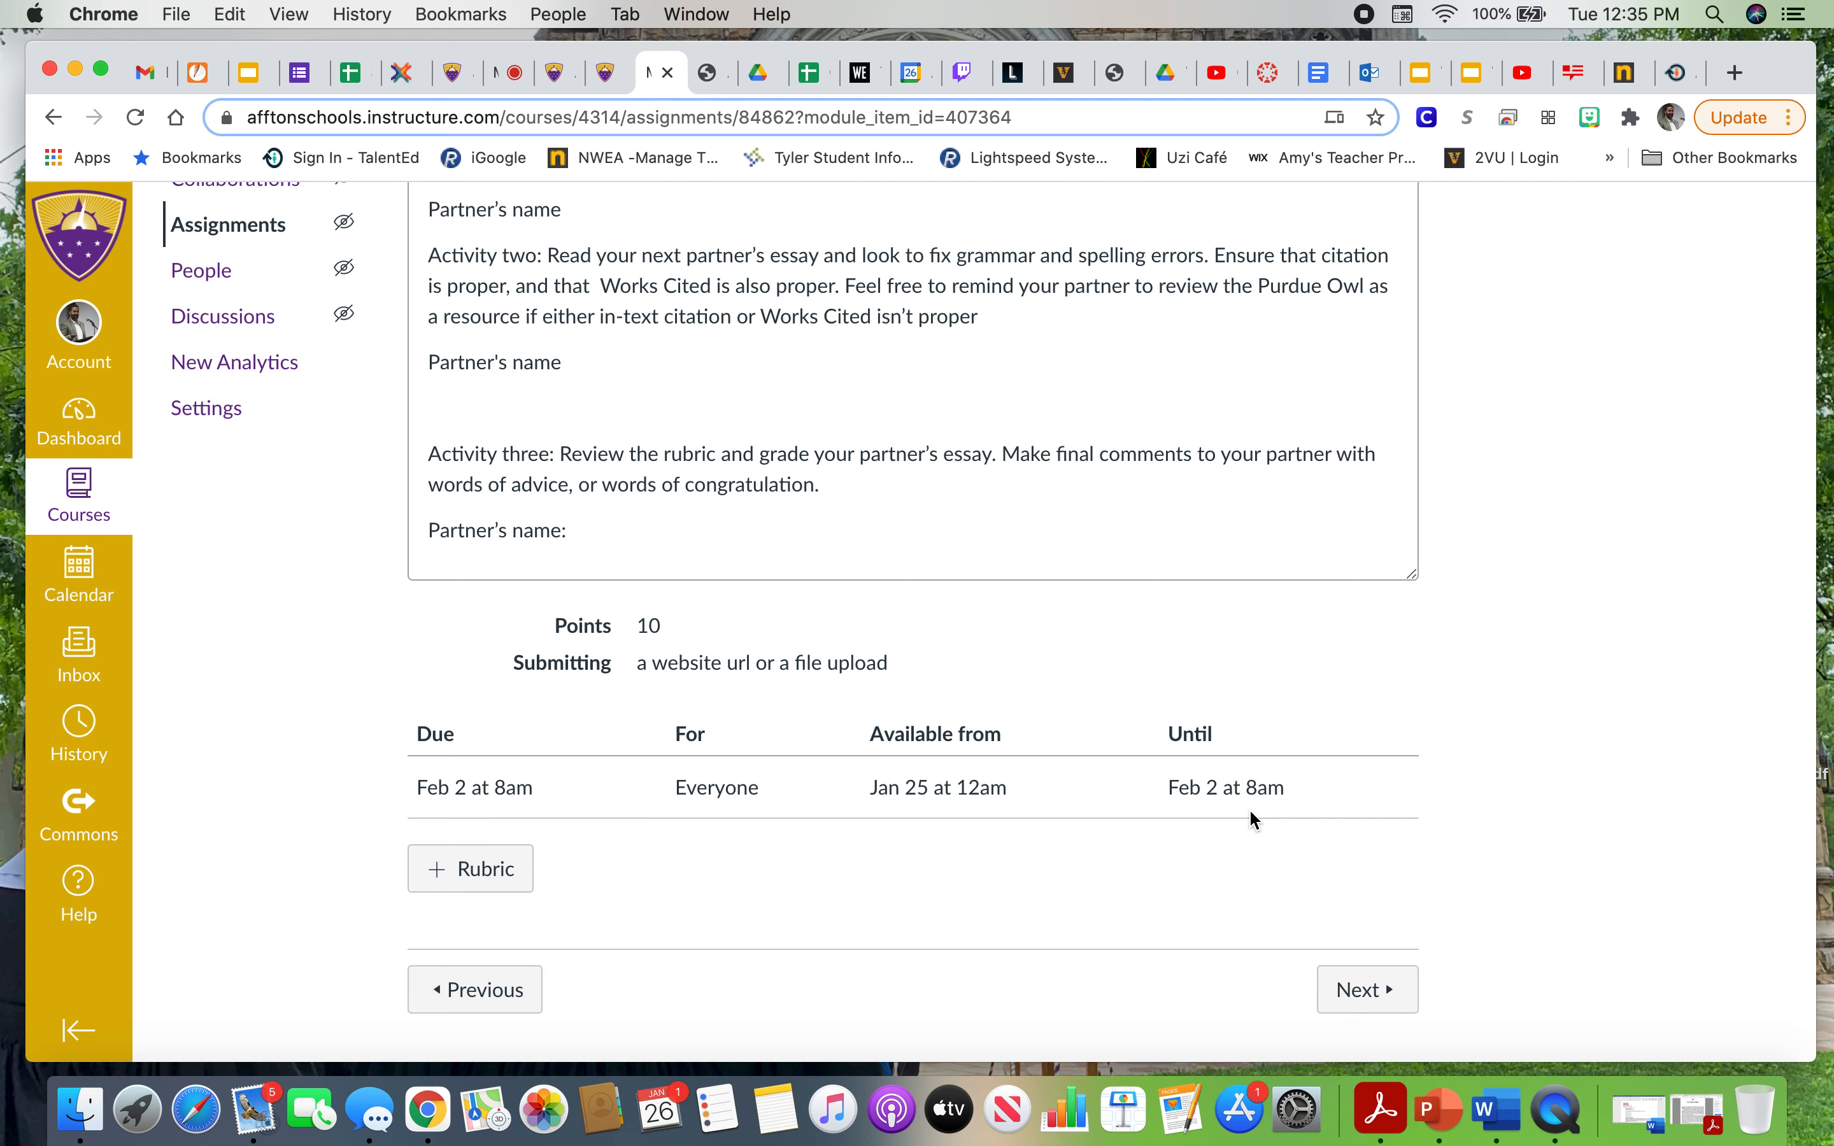
{"action": "mouse_move", "coordinate": [1281, 819]}
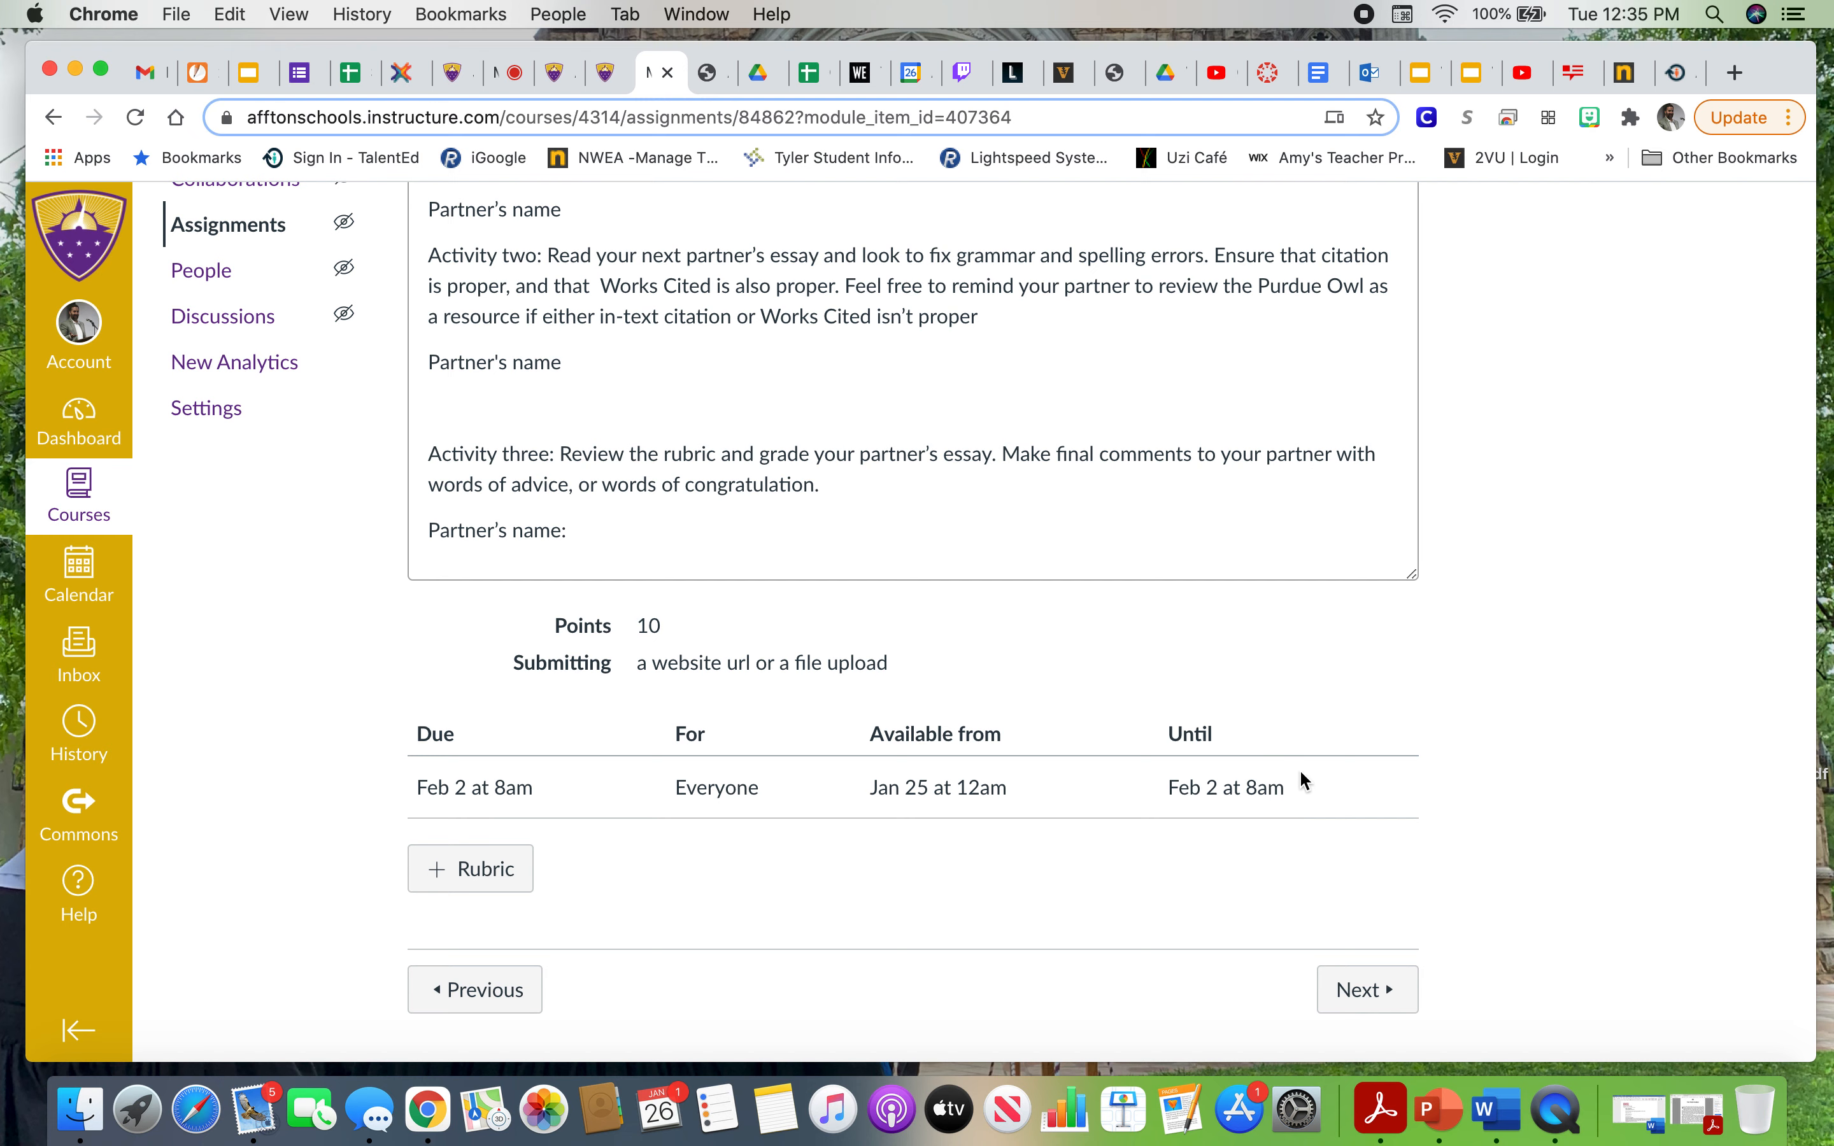
{"action": "mouse_move", "coordinate": [1281, 833]}
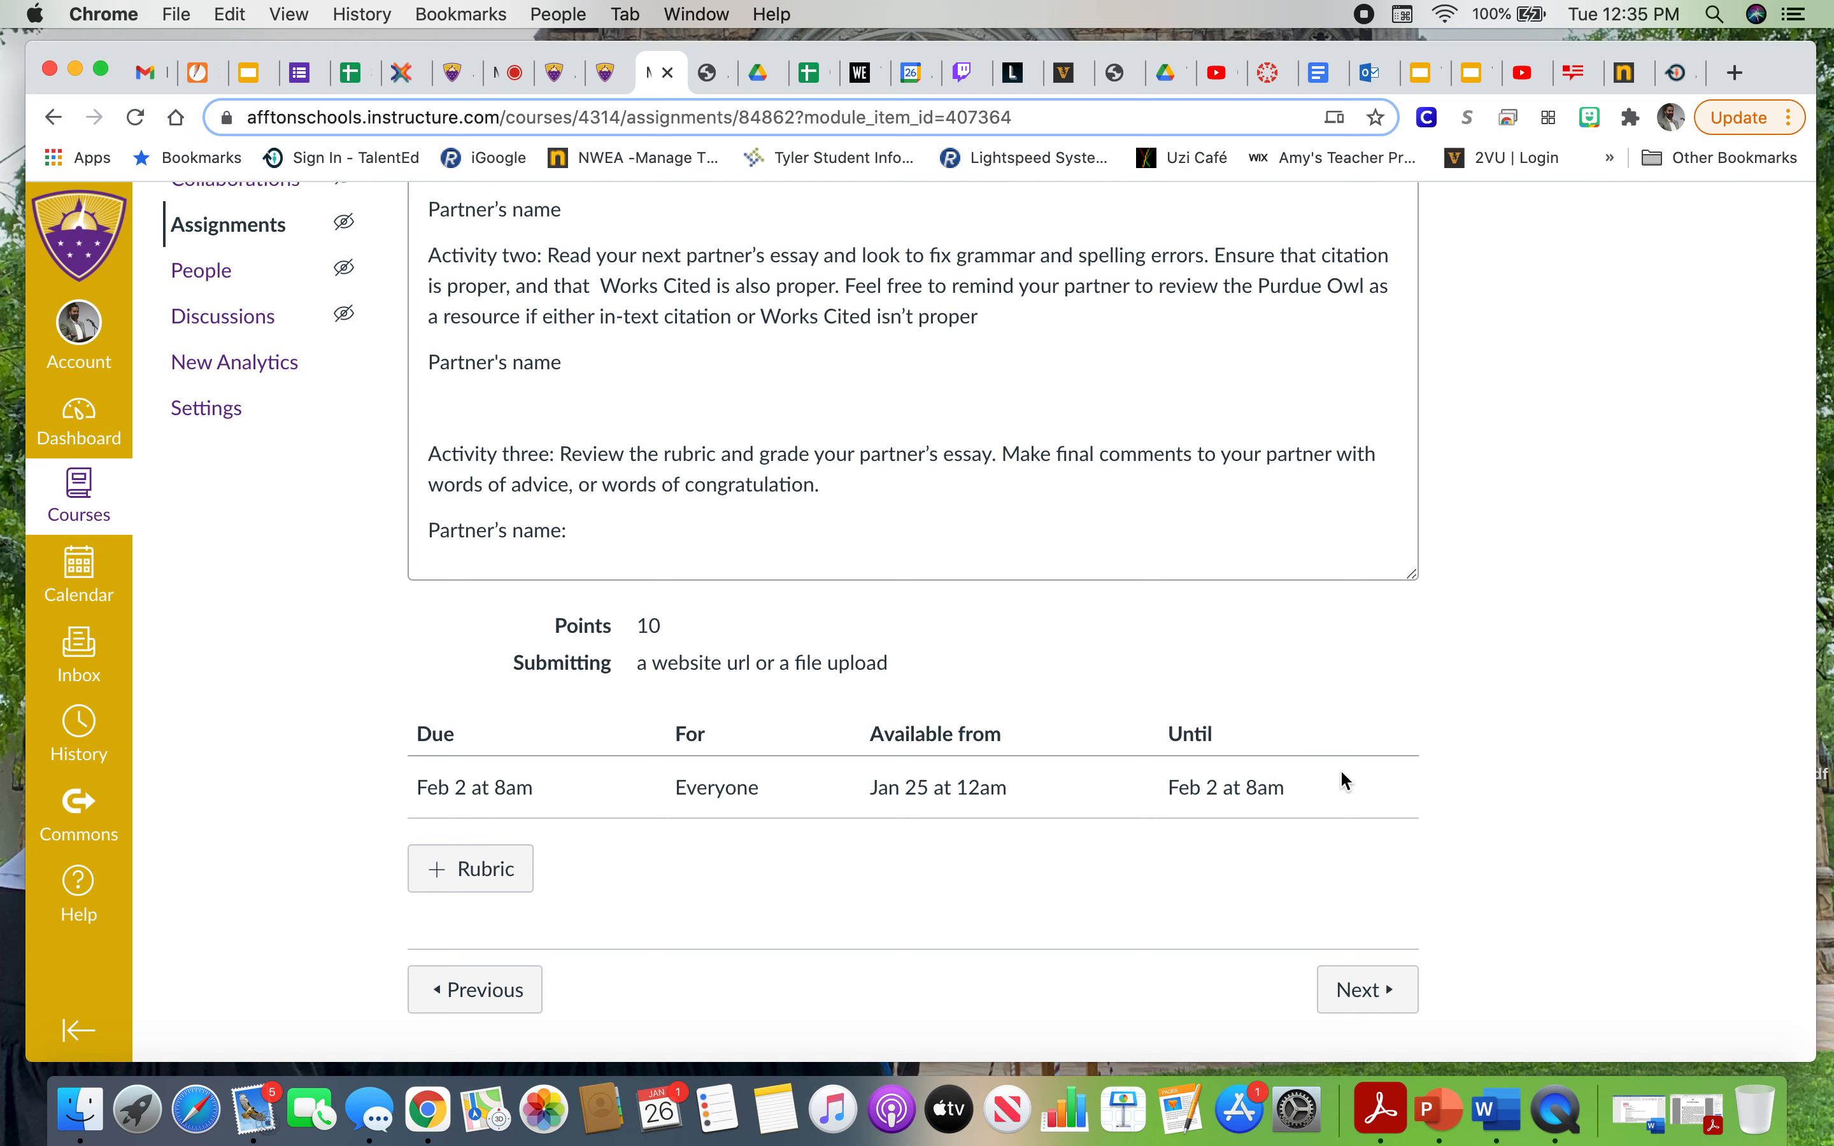
{"action": "mouse_move", "coordinate": [1164, 853]}
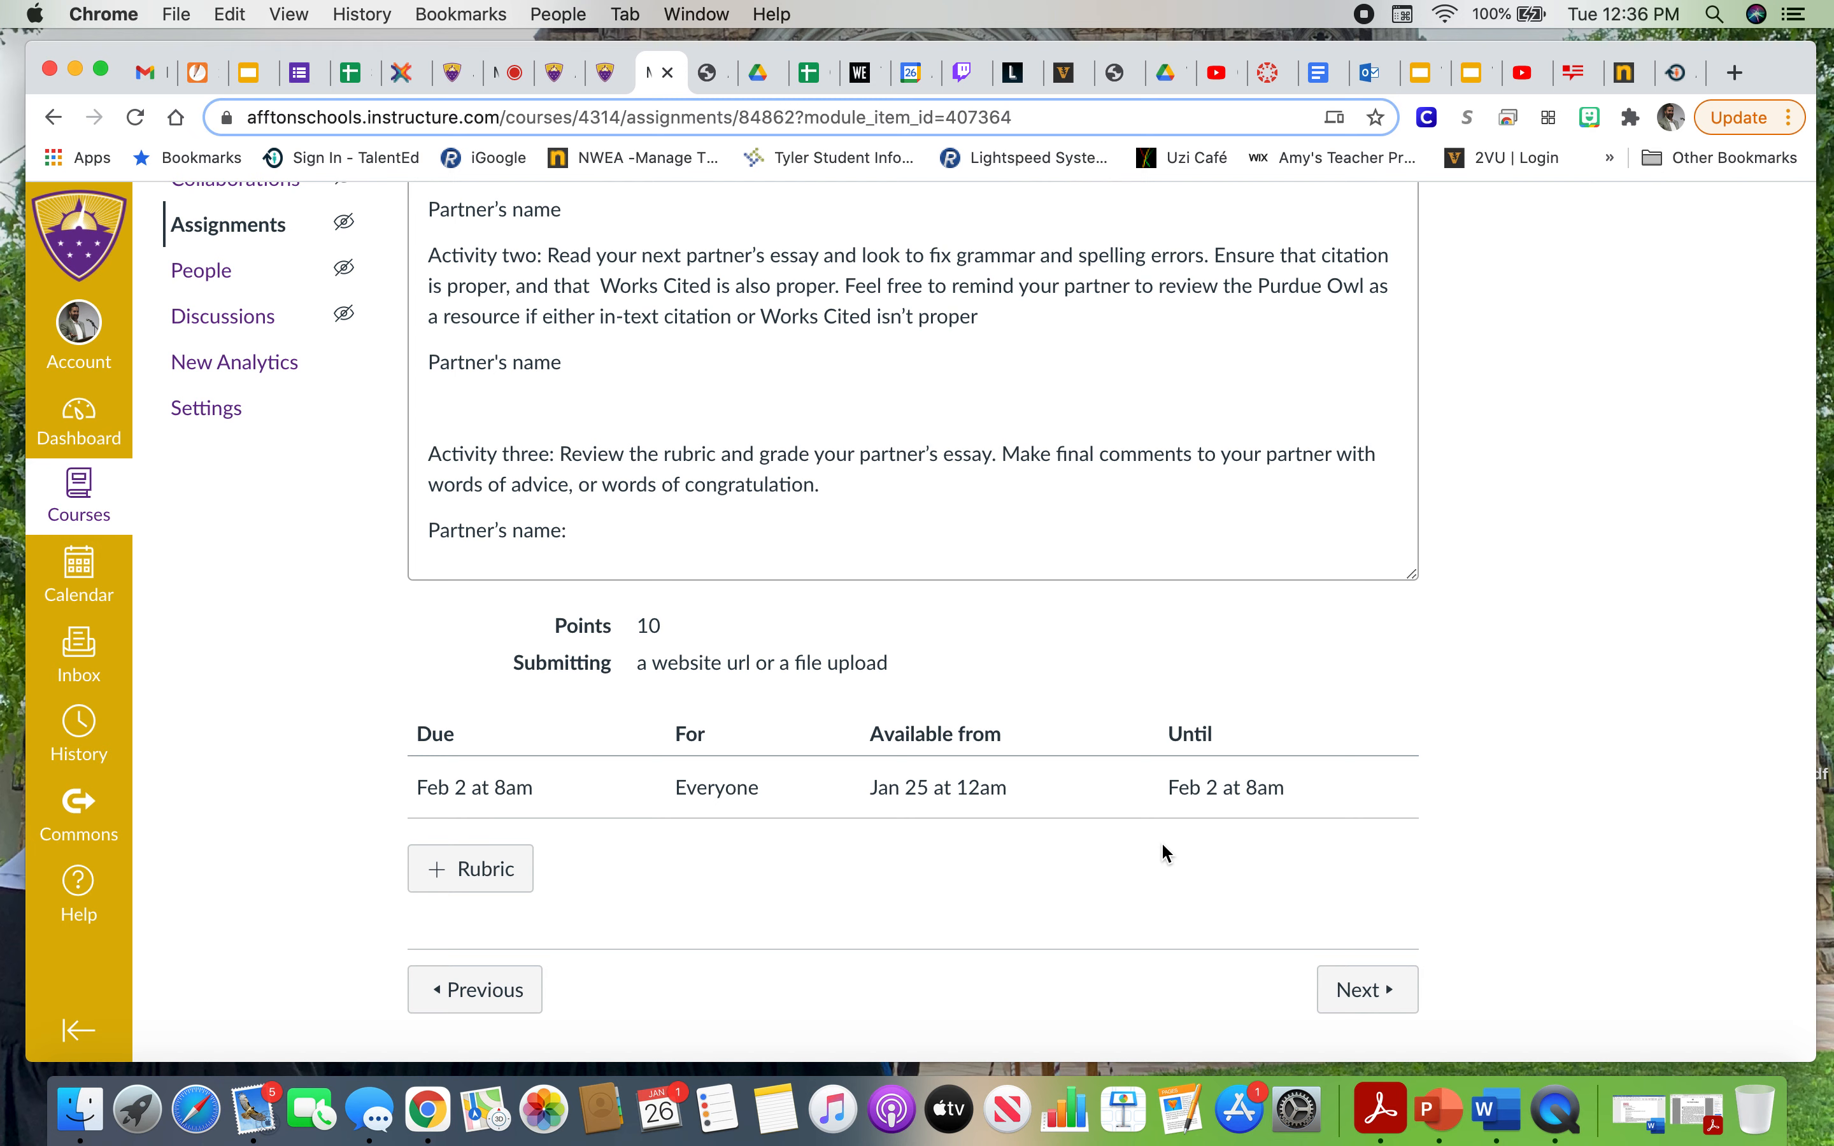
{"action": "mouse_move", "coordinate": [1271, 913]}
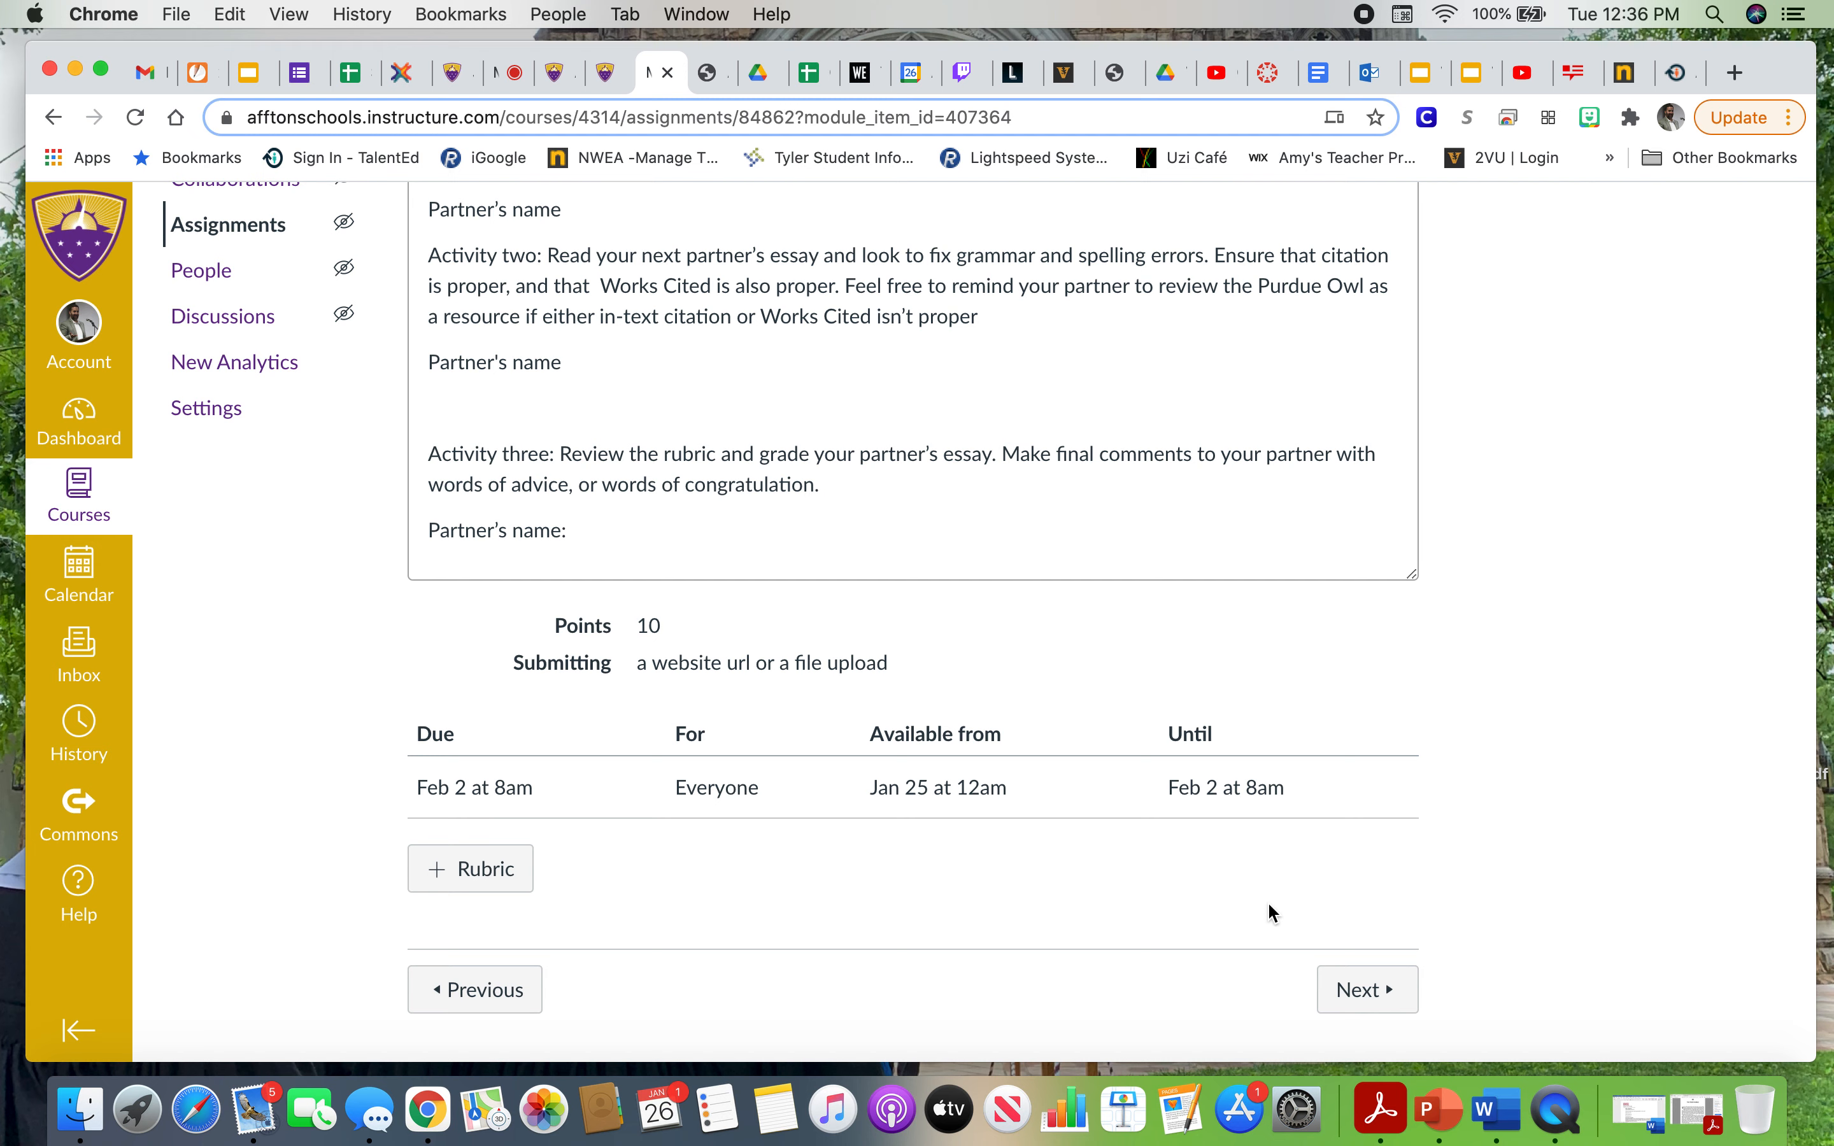
{"action": "mouse_move", "coordinate": [1598, 751]}
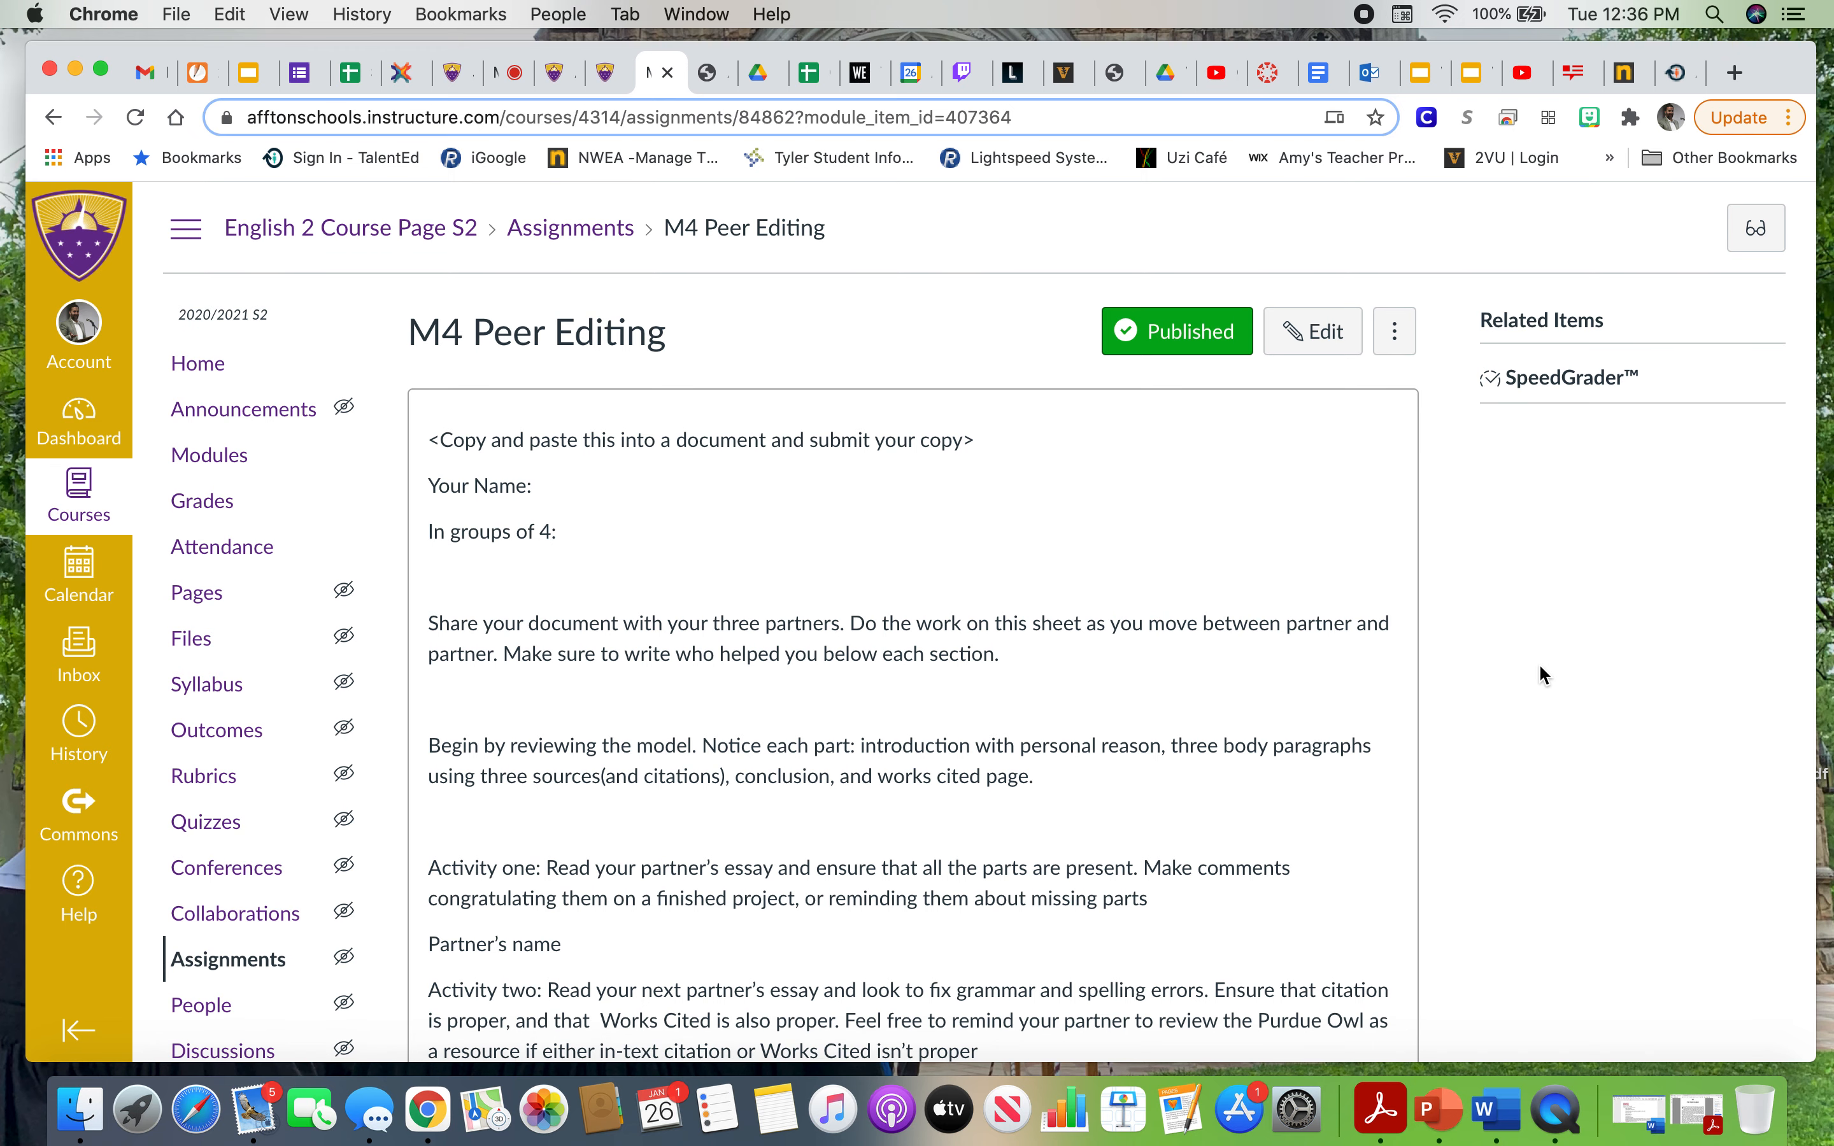
{"action": "mouse_move", "coordinate": [1477, 261]}
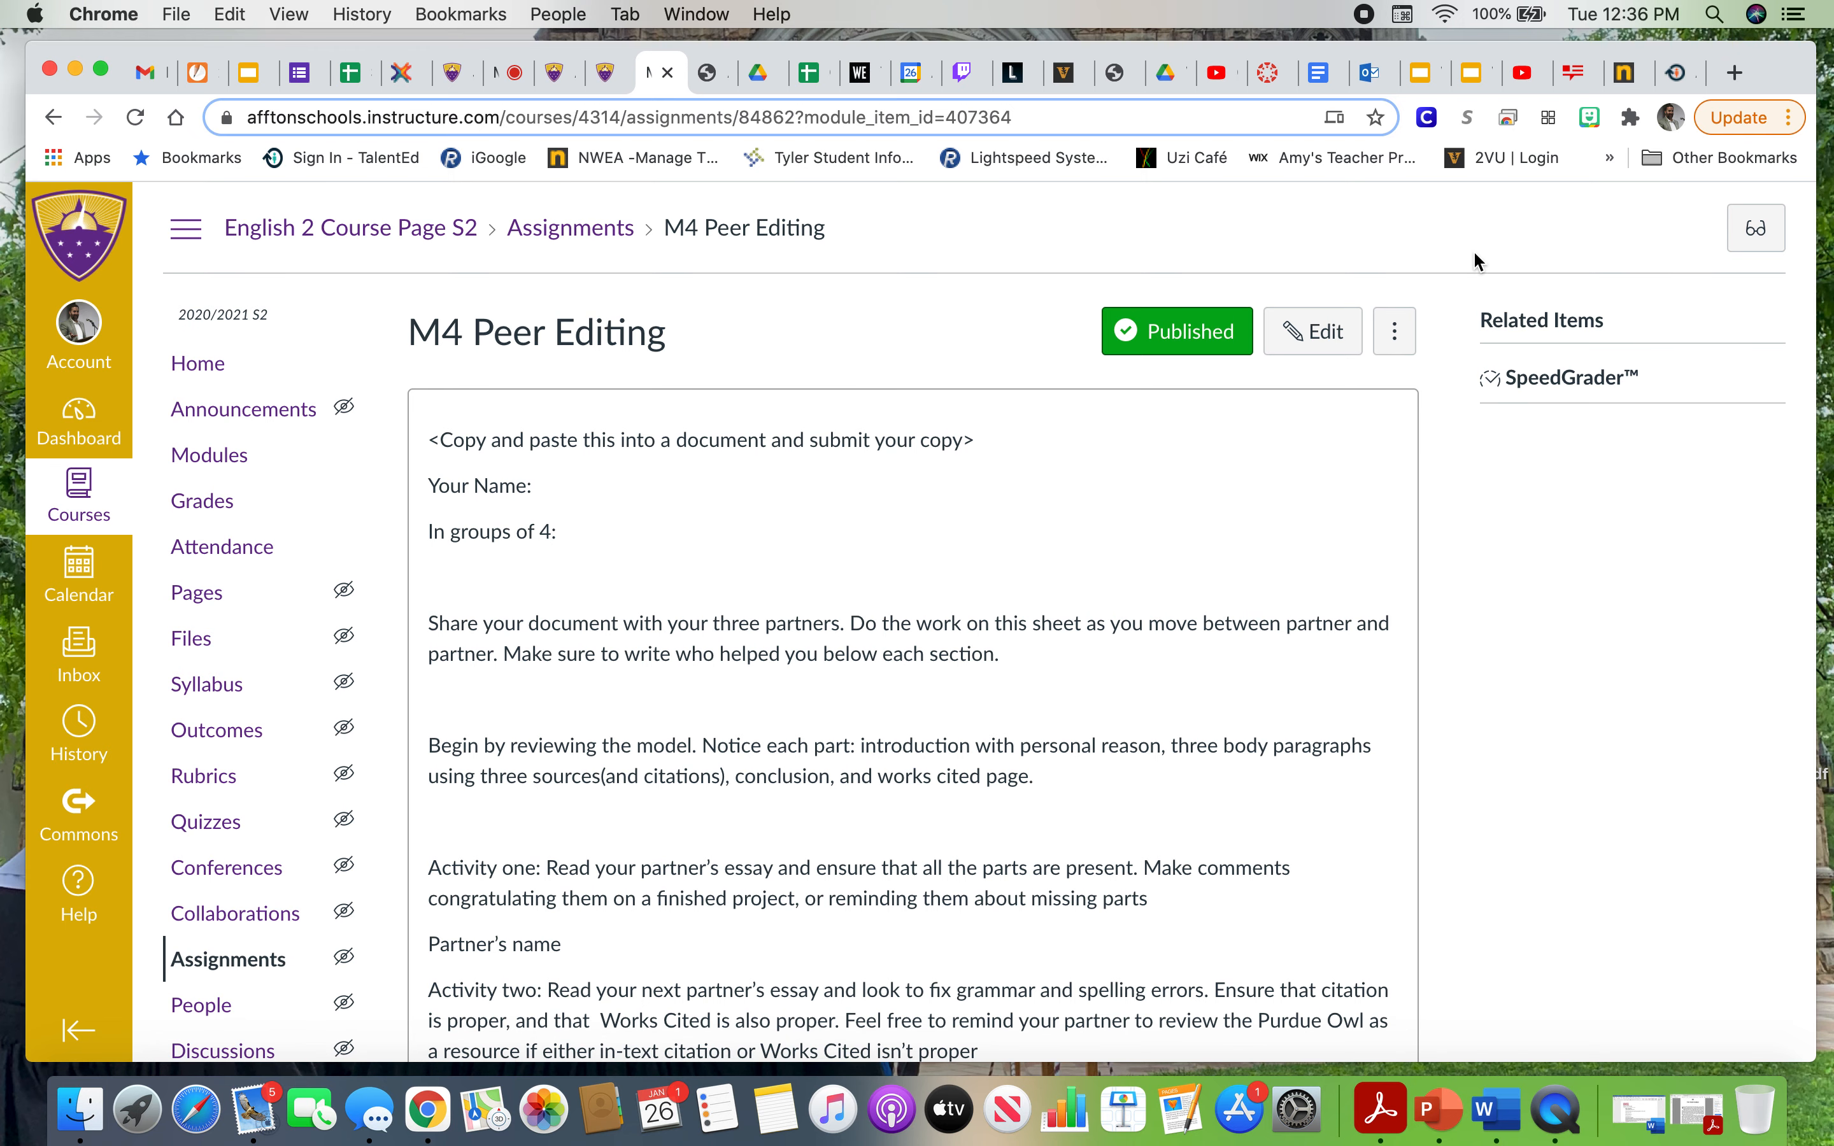
{"action": "mouse_move", "coordinate": [1129, 12]}
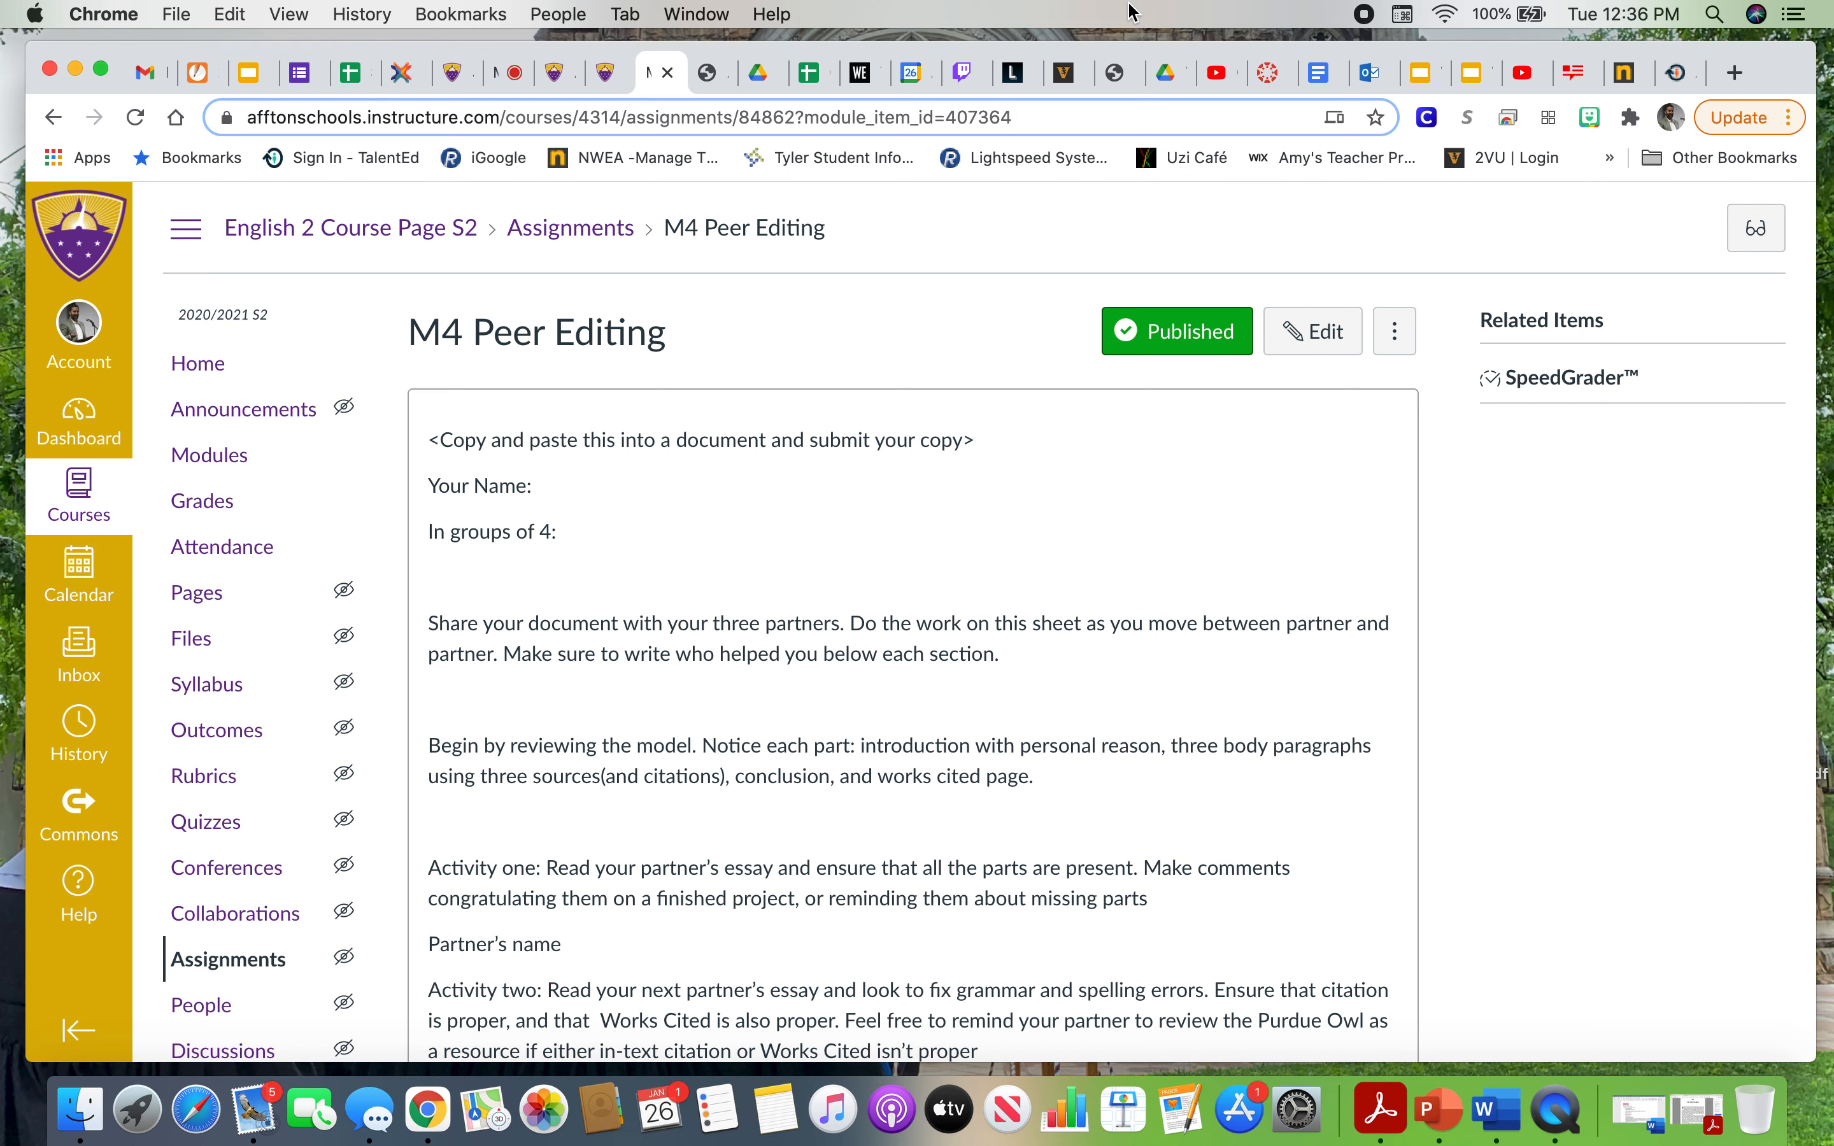
{"action": "mouse_move", "coordinate": [1365, 21]}
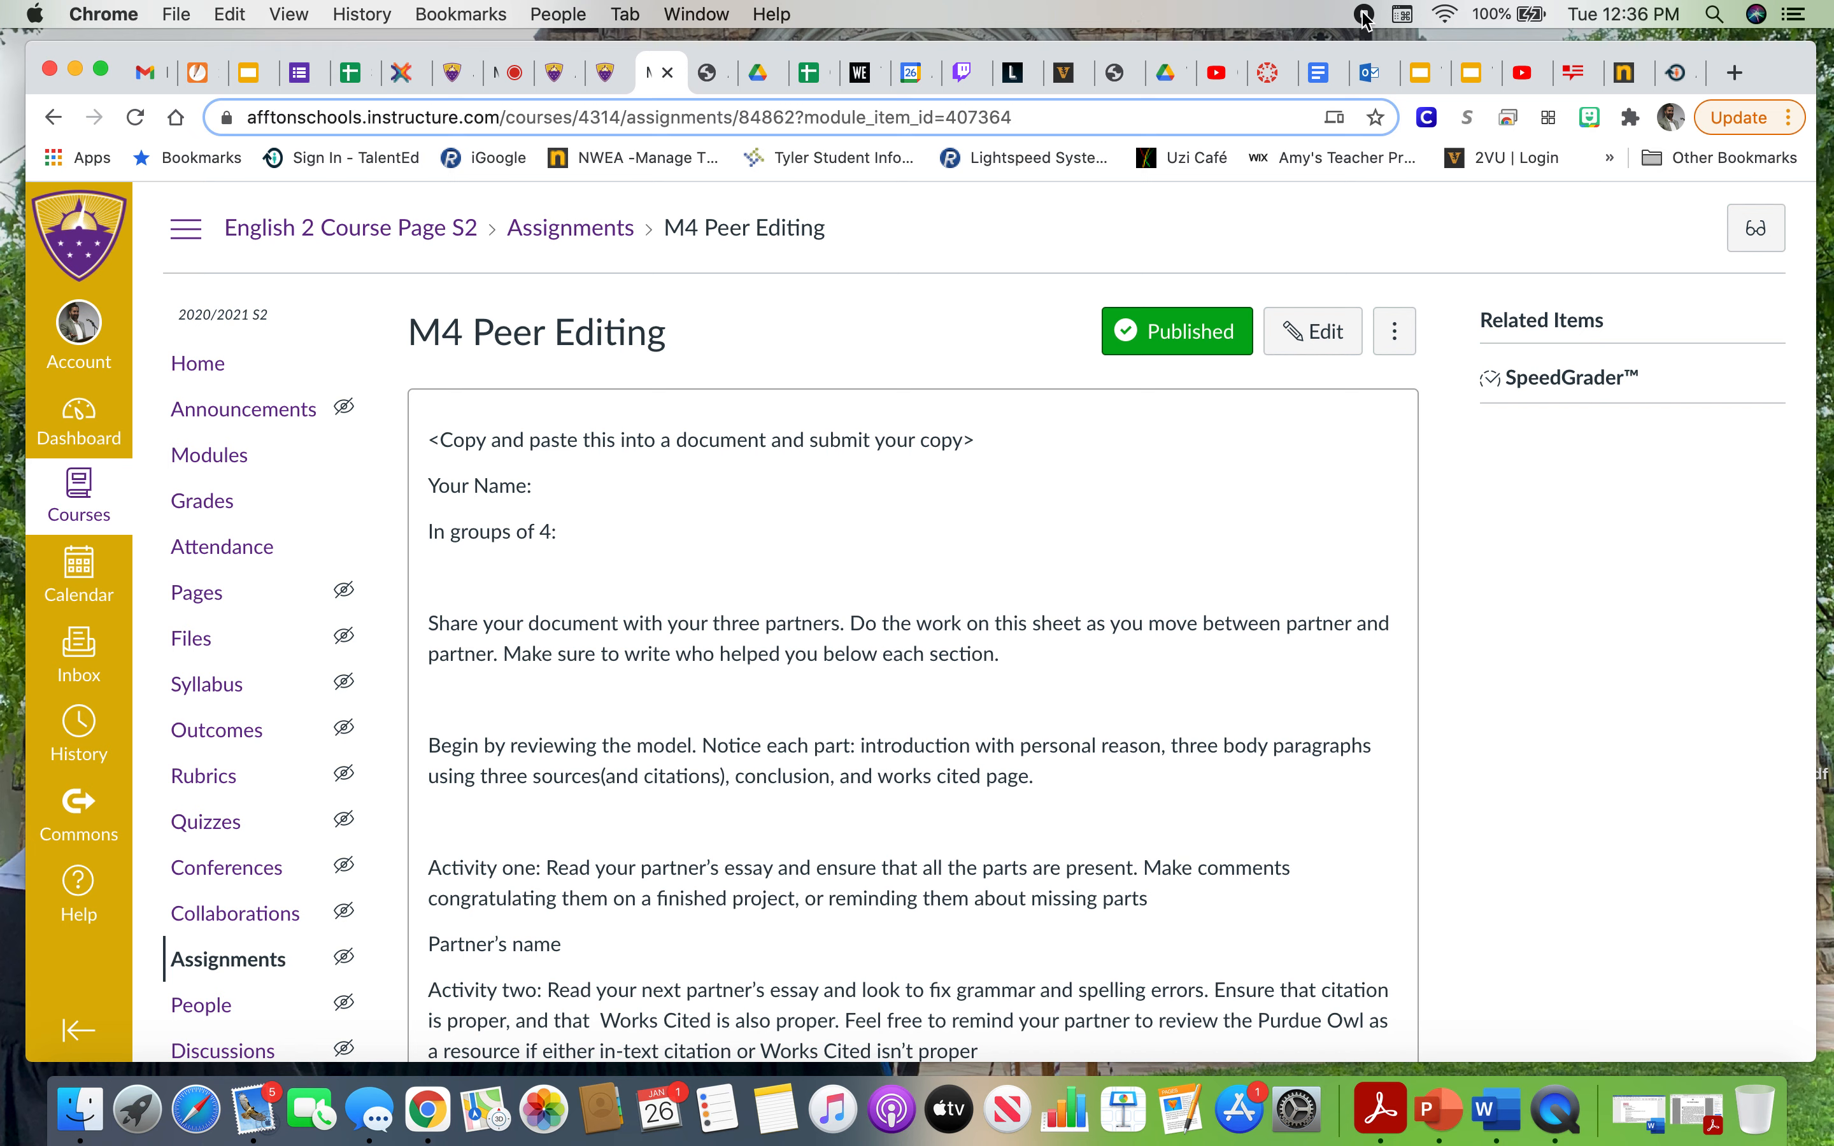